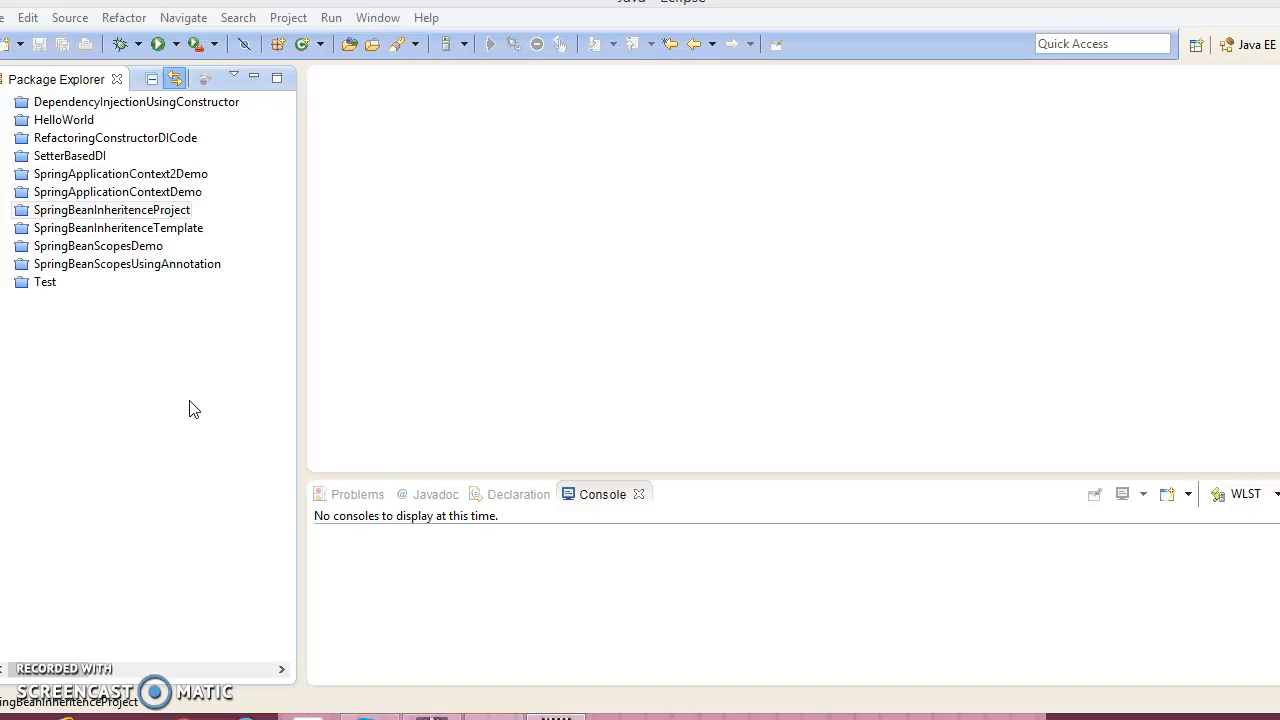
# Step: Create a new Java project named SpringInnerBeanProject via New > Java Project and finish the wizard
pyautogui.rightClick(112, 210)
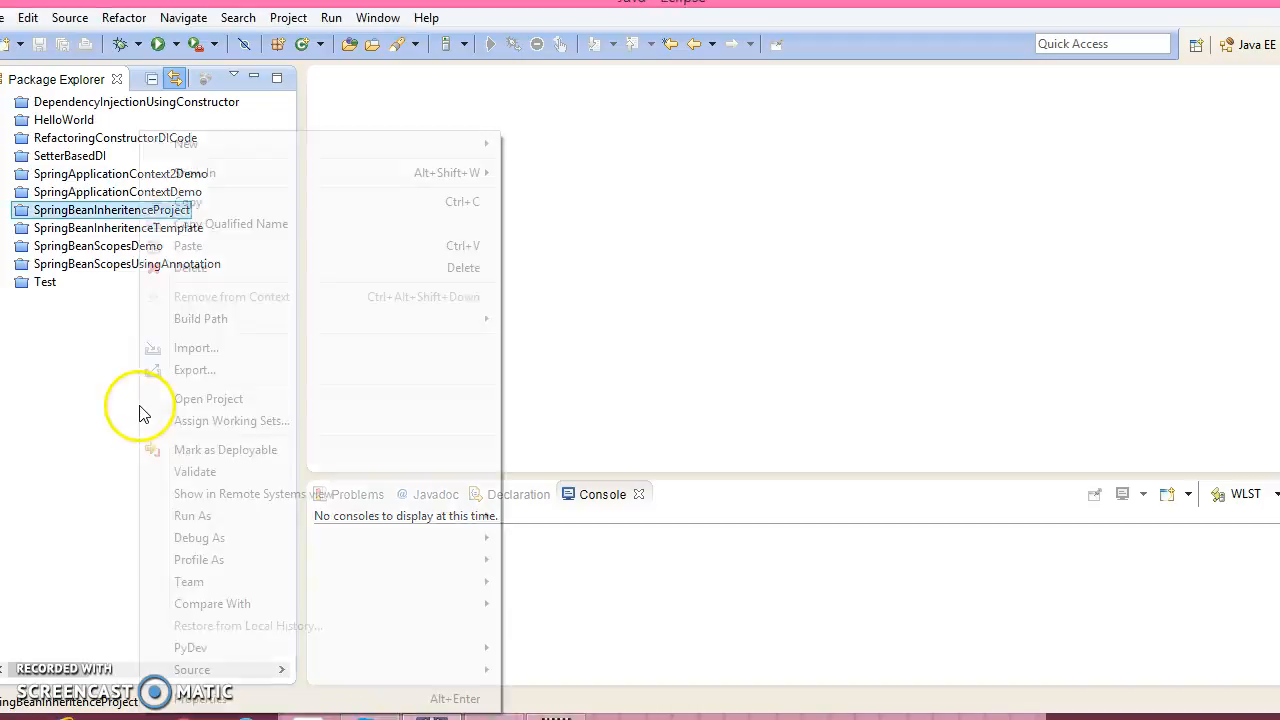
pyautogui.moveTo(186, 144)
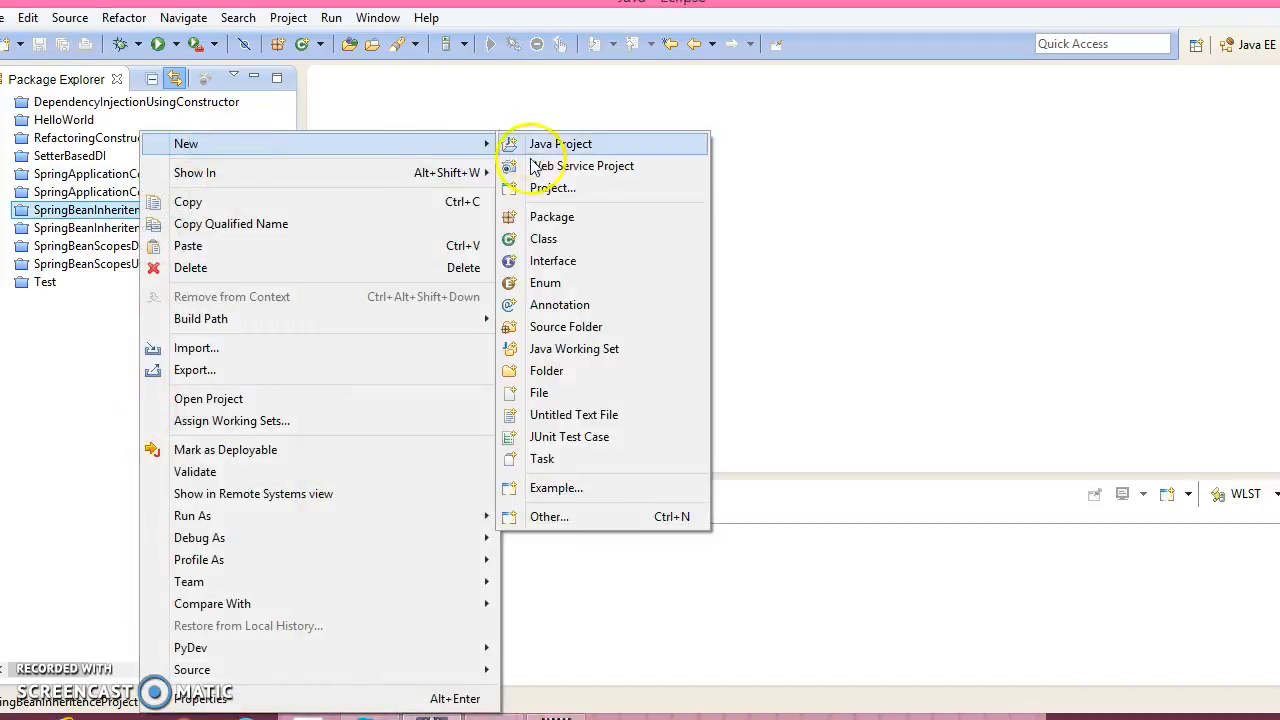
pyautogui.click(560, 144)
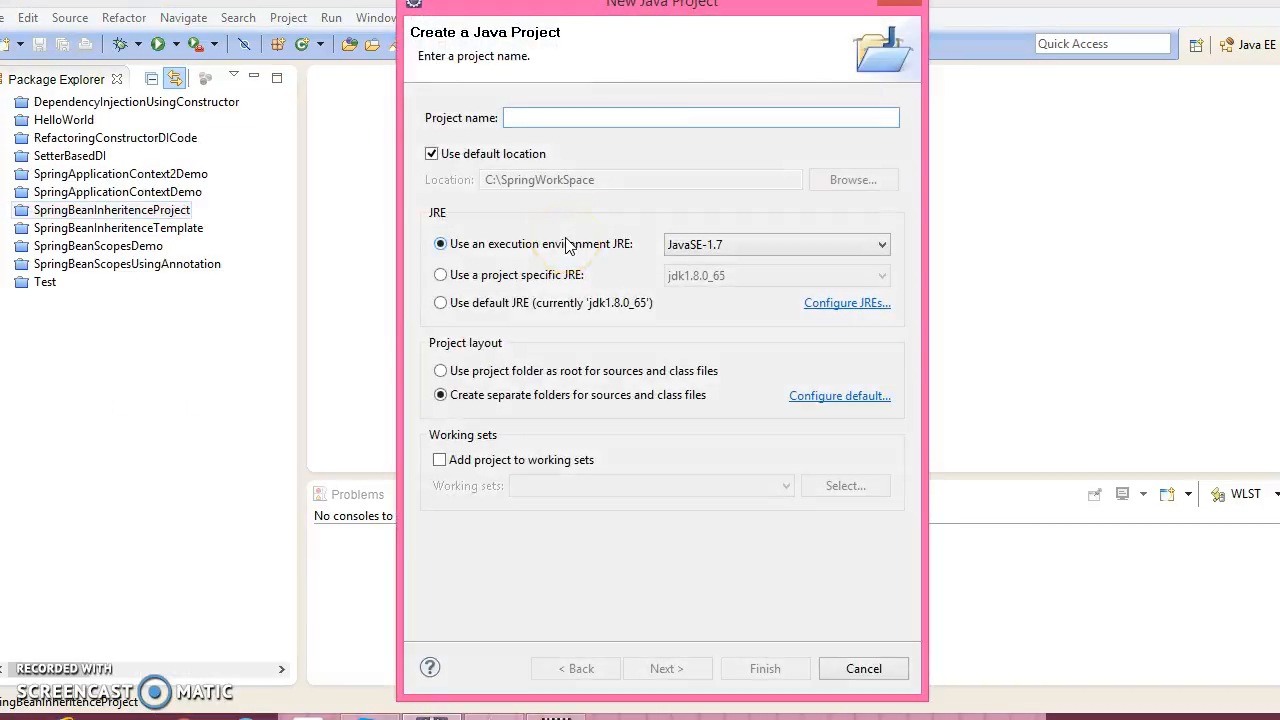
pyautogui.write('SpringInnerBea')
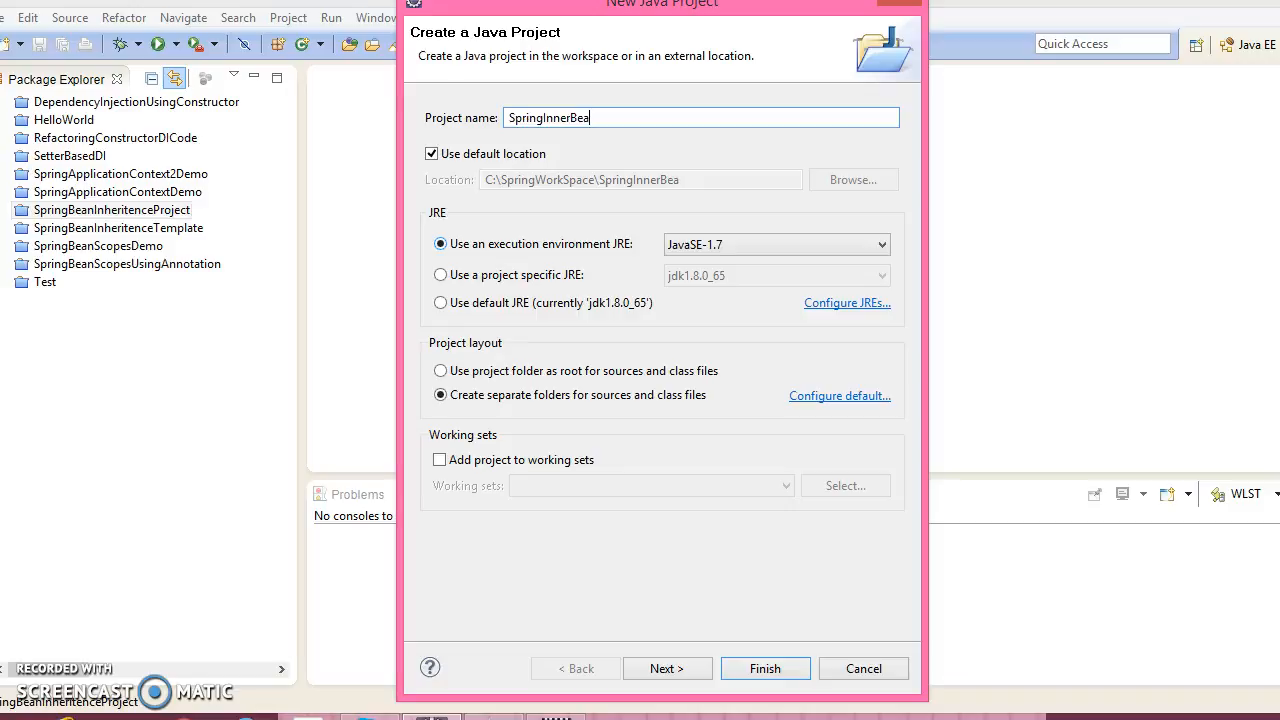
pyautogui.write('nProject')
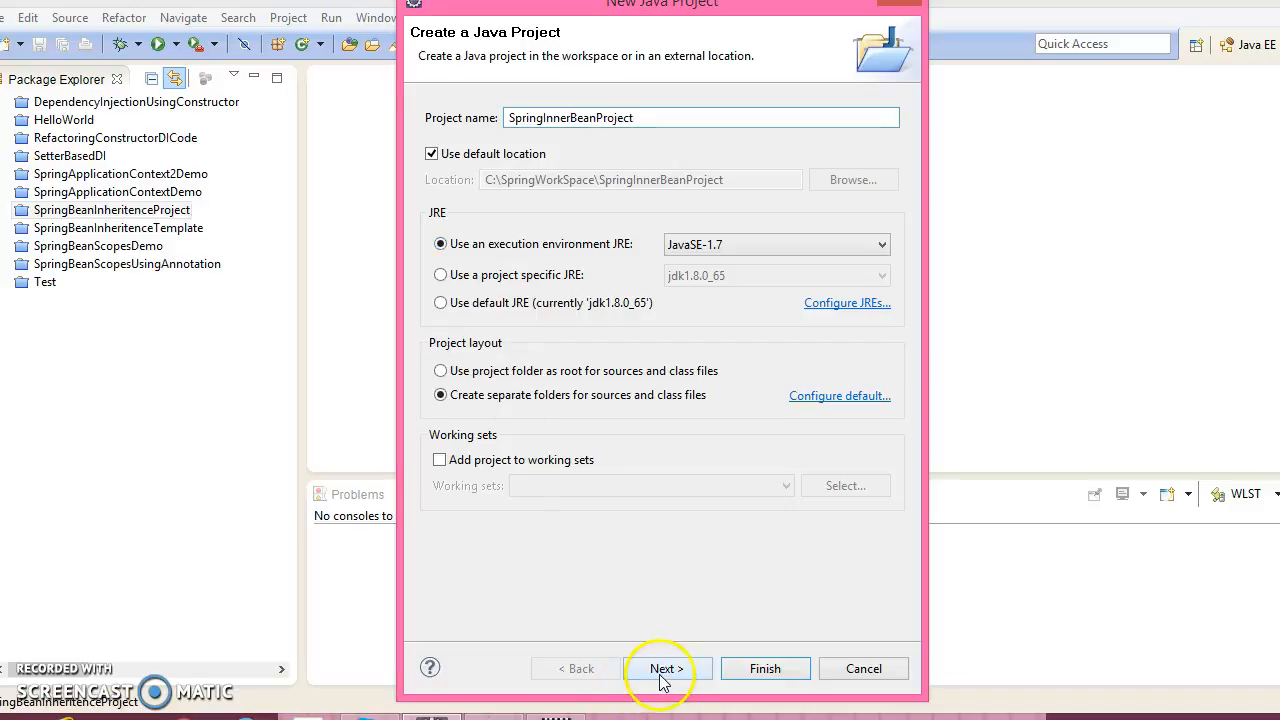
pyautogui.click(664, 668)
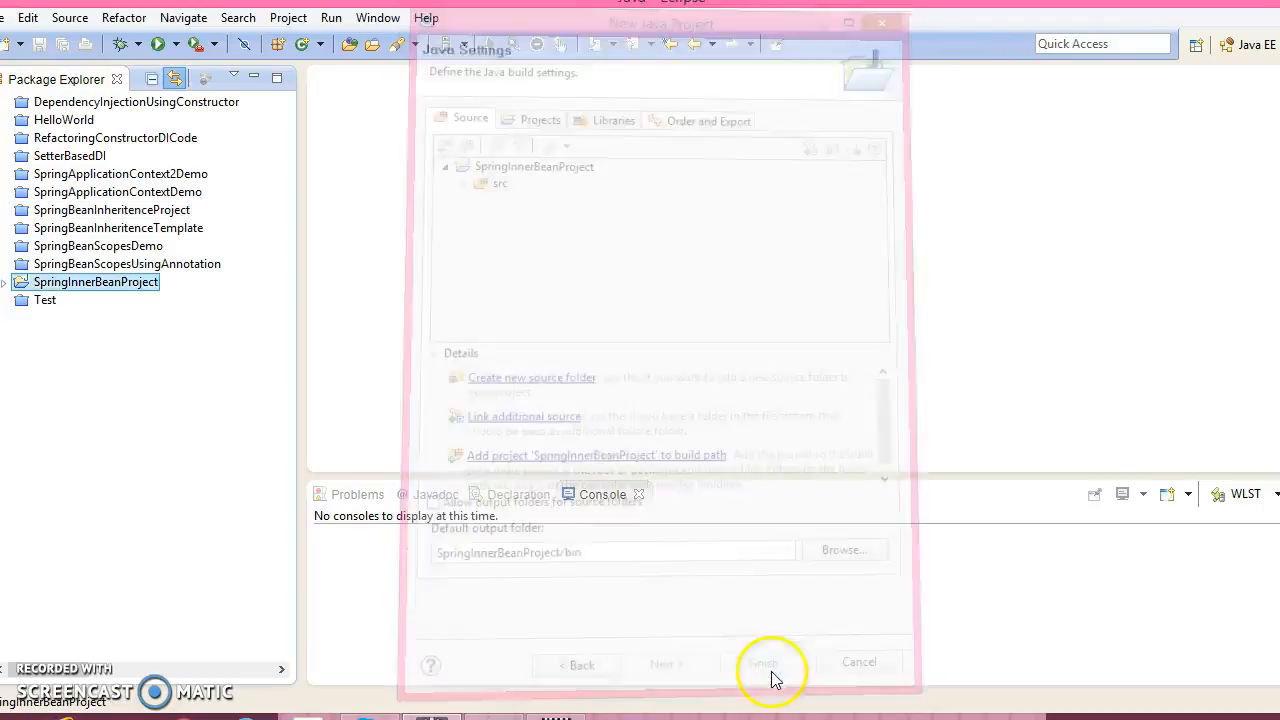
pyautogui.click(762, 664)
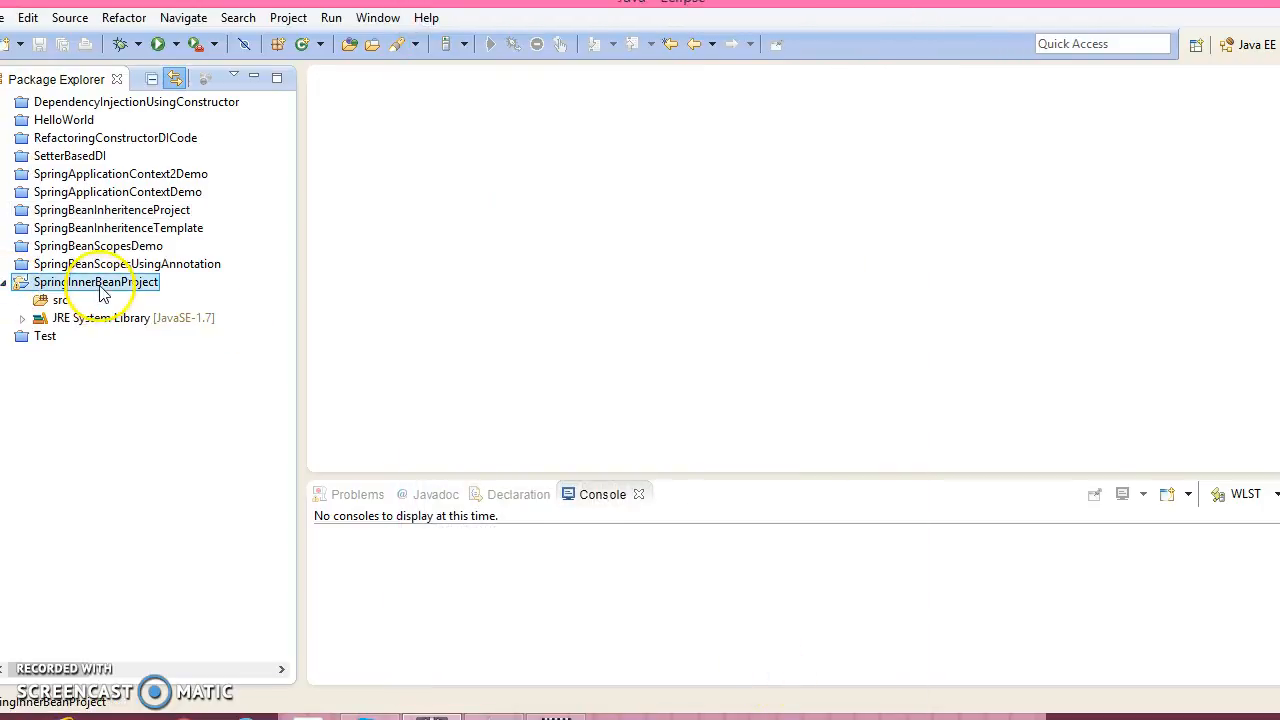
# Step: Add the SpringLibrary user library to the project's build path through Configure Build Path
pyautogui.rightClick(96, 280)
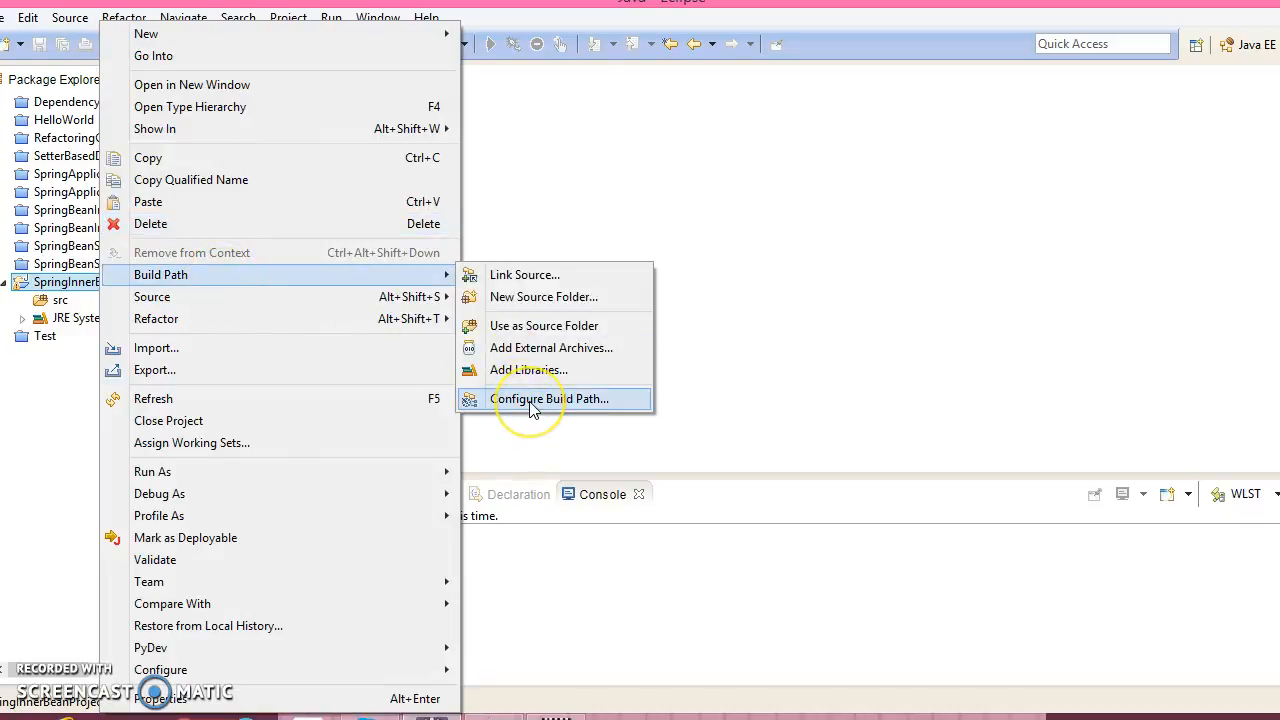
pyautogui.click(550, 398)
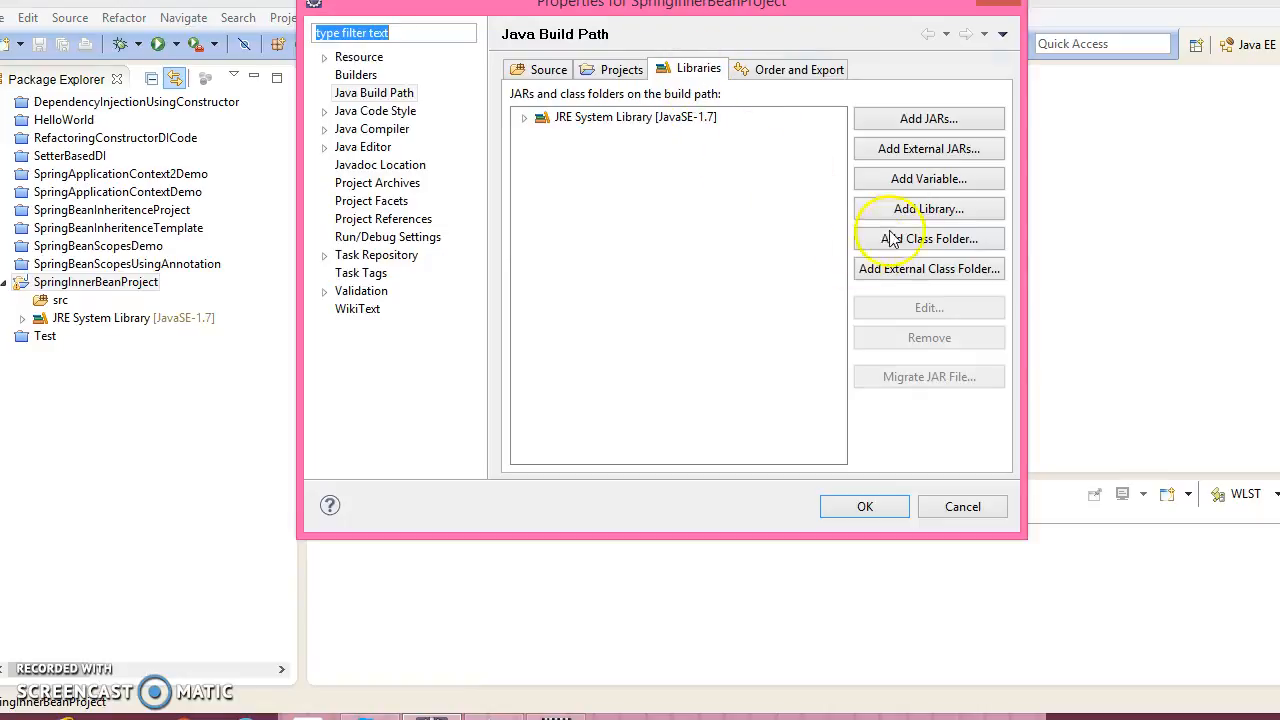
pyautogui.click(928, 208)
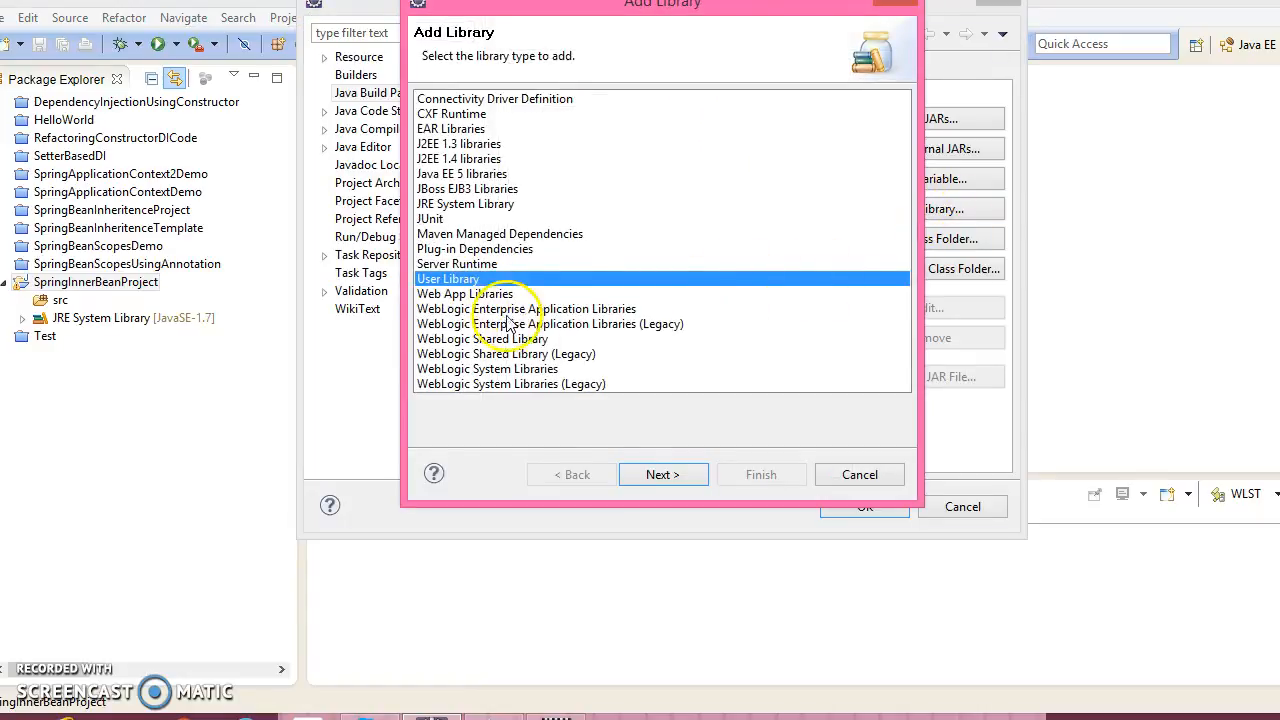
pyautogui.click(662, 474)
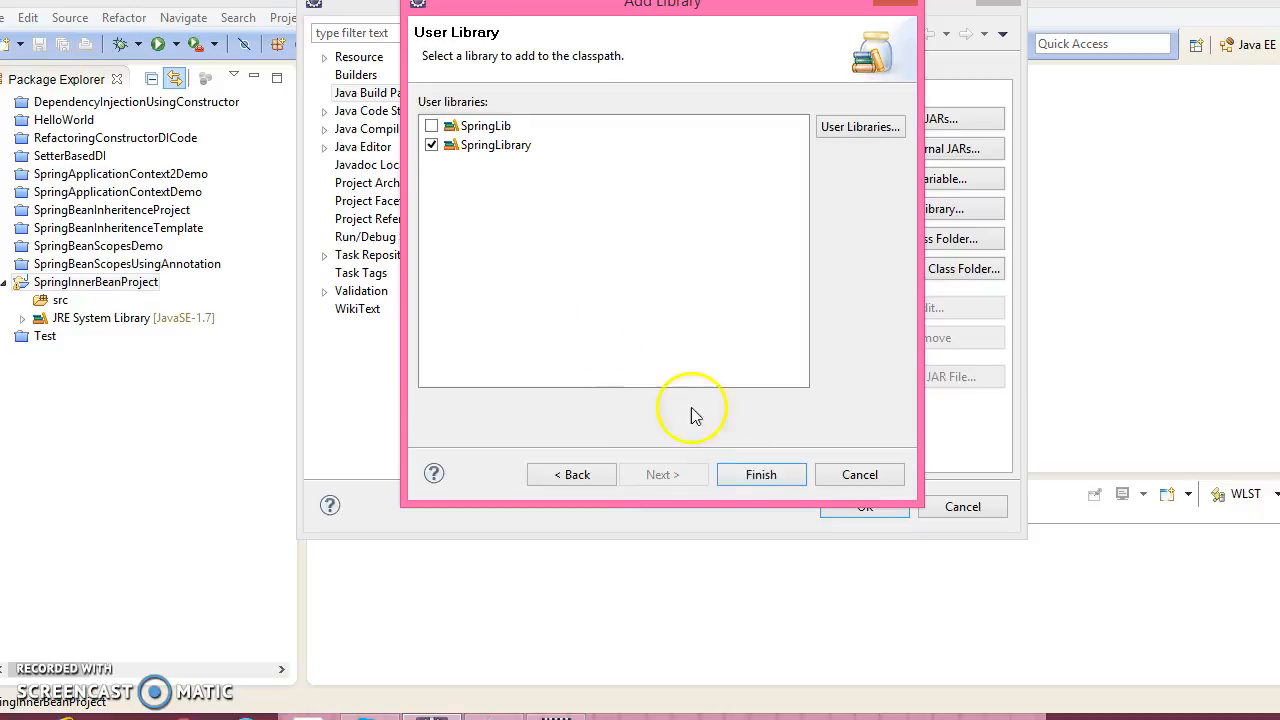
pyautogui.click(760, 474)
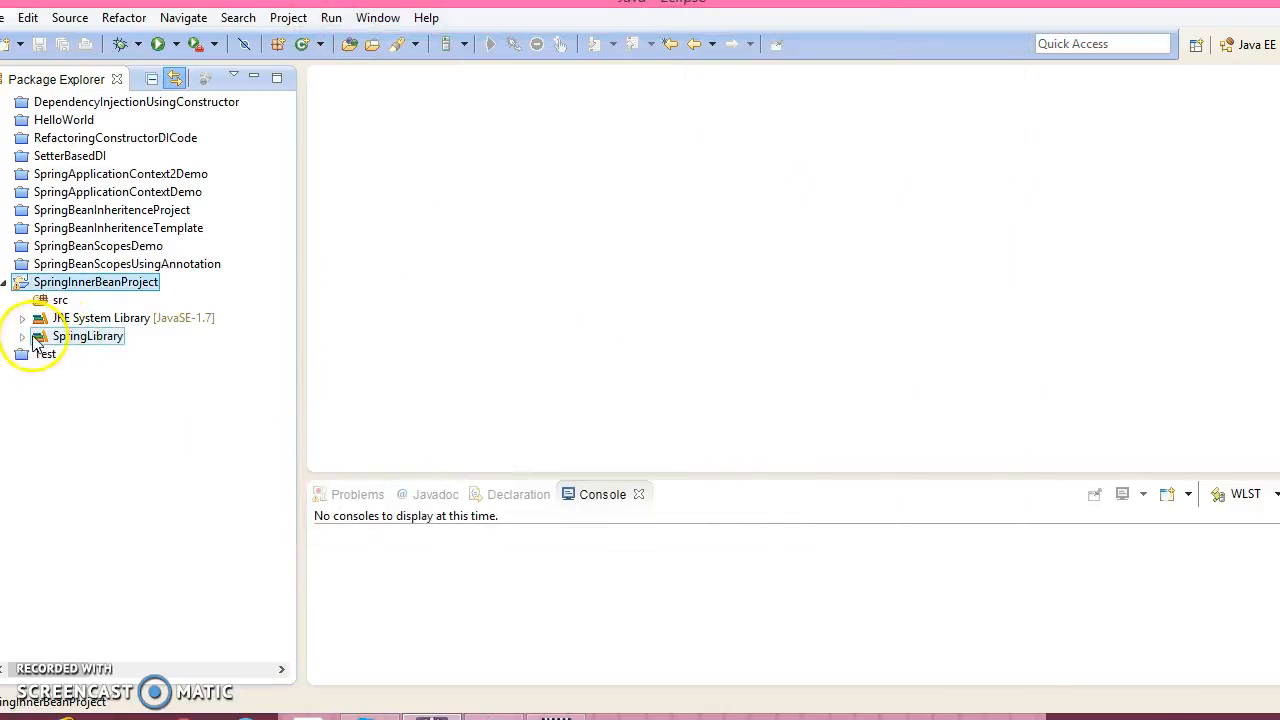
pyautogui.click(22, 336)
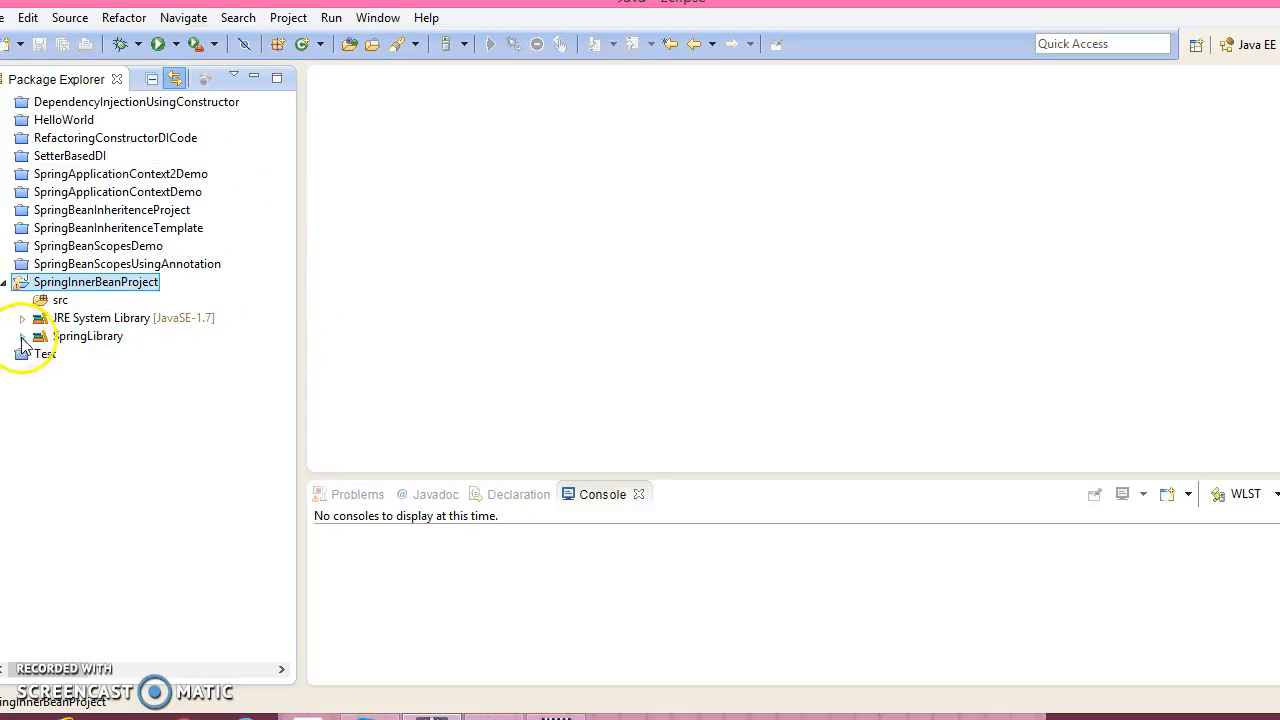
# Step: Create class Employee in package com.infotech.model under src
pyautogui.rightClick(96, 280)
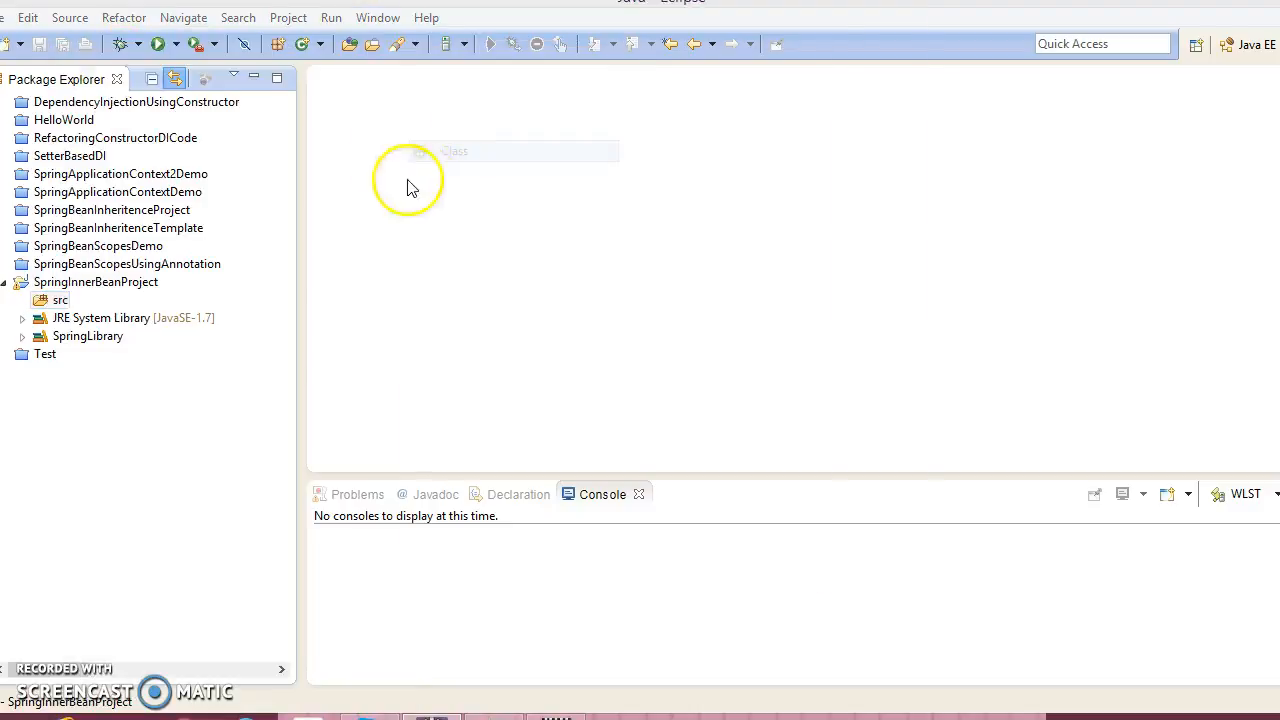
pyautogui.write('com.infotech.model')
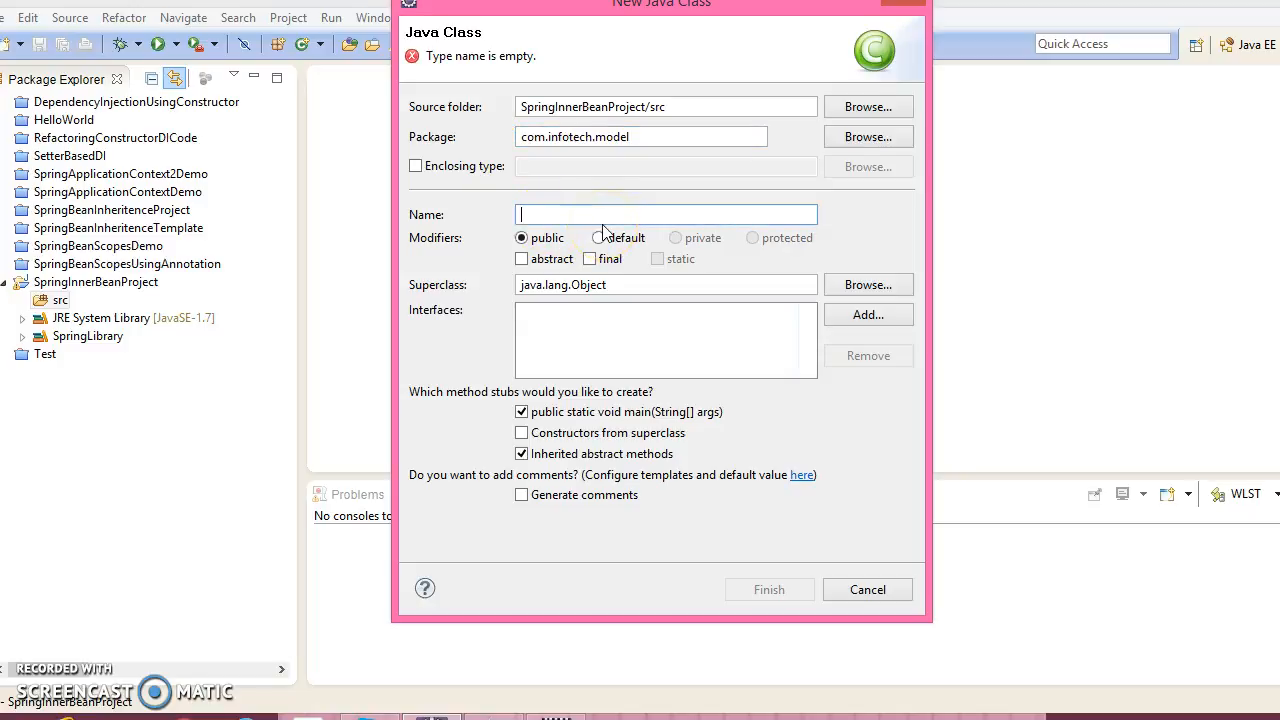
pyautogui.write('Emplo')
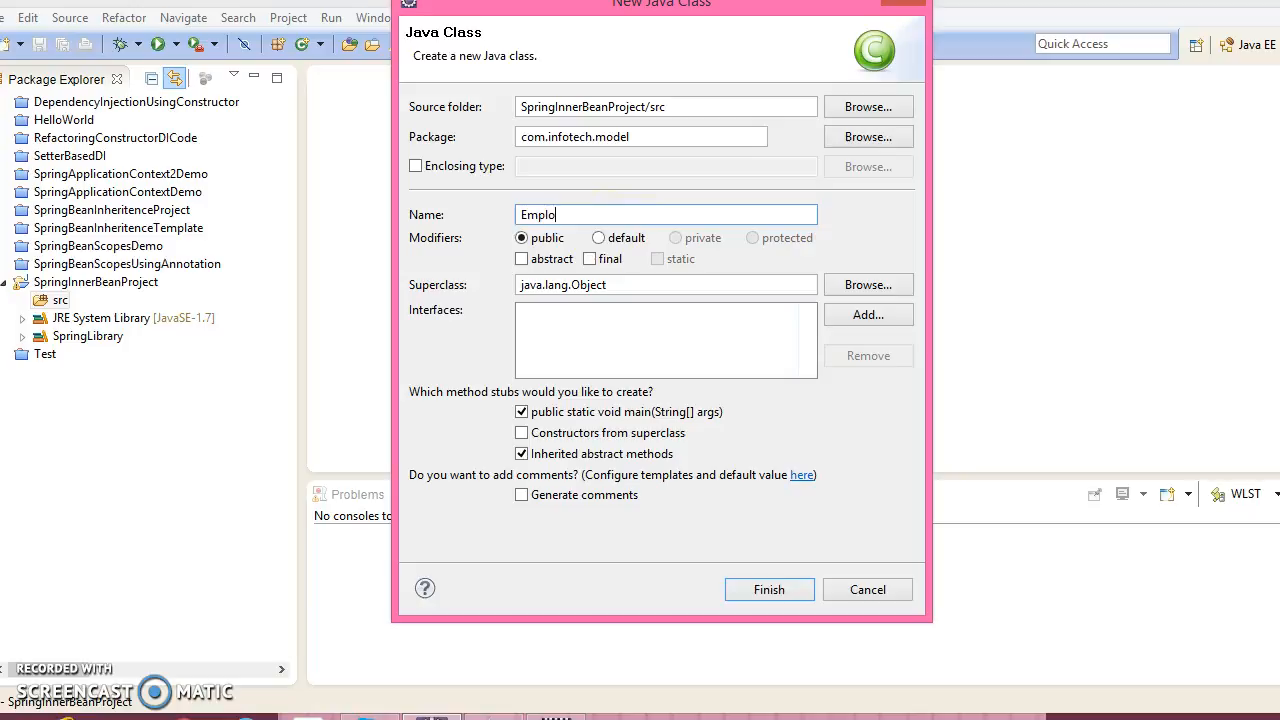
pyautogui.write('yee')
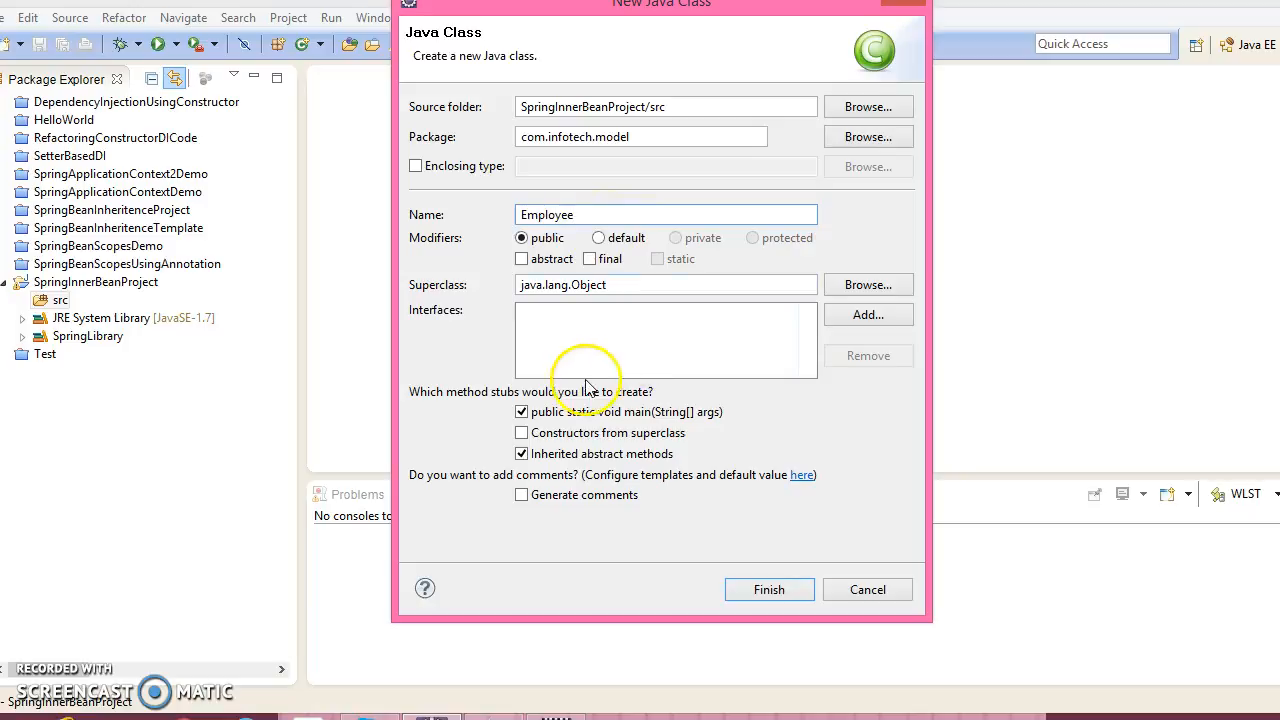
pyautogui.click(768, 588)
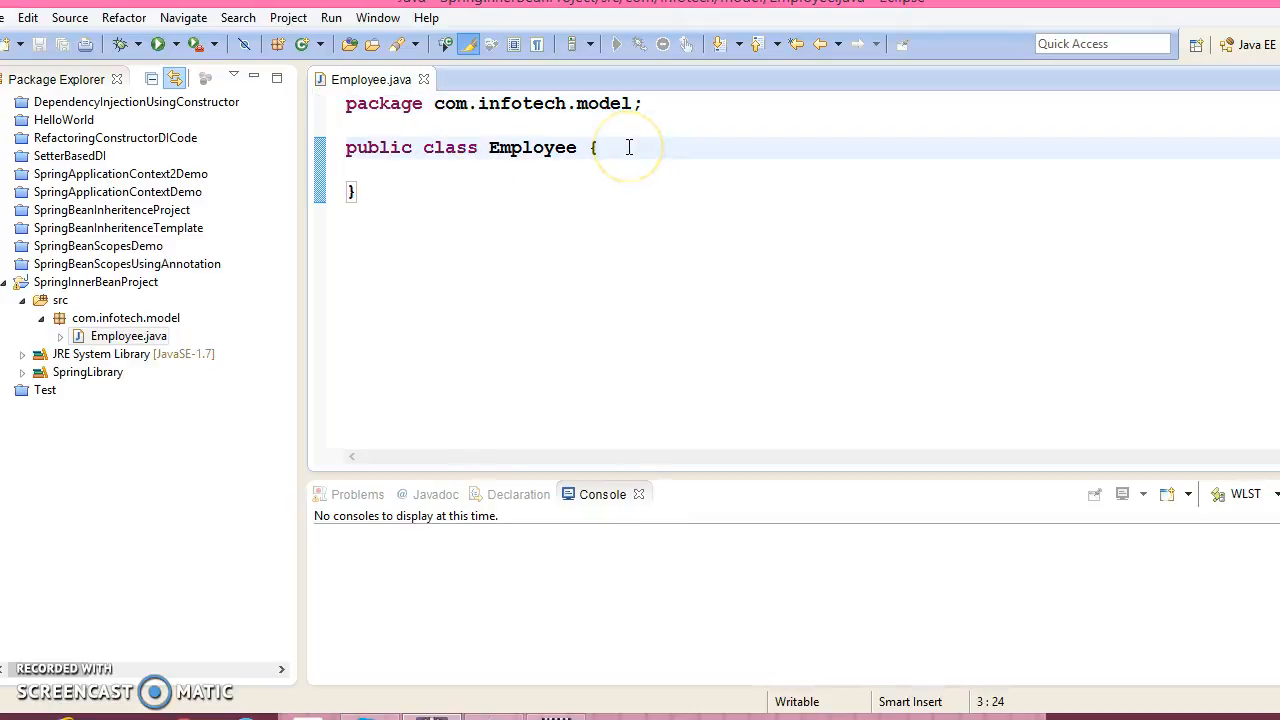
# Step: Declare private fields employeeId, employeeName and gender in Employee
pyautogui.write('priva')
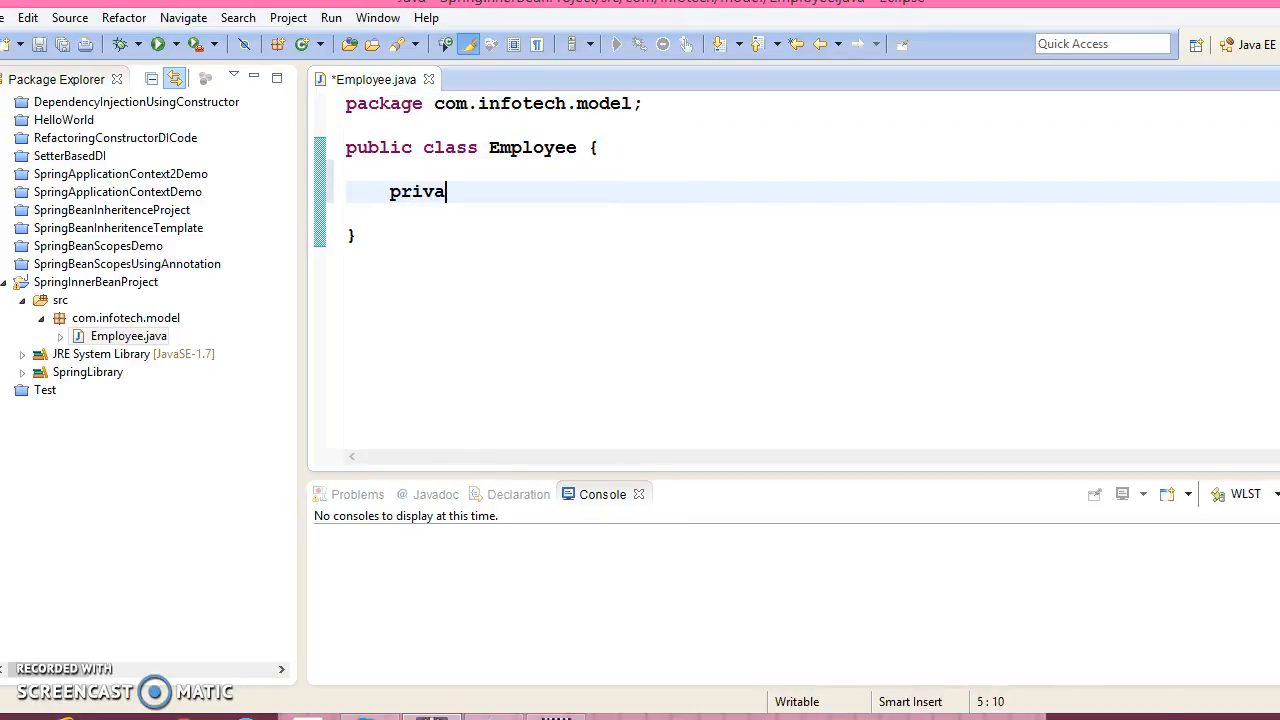
pyautogui.write('te i')
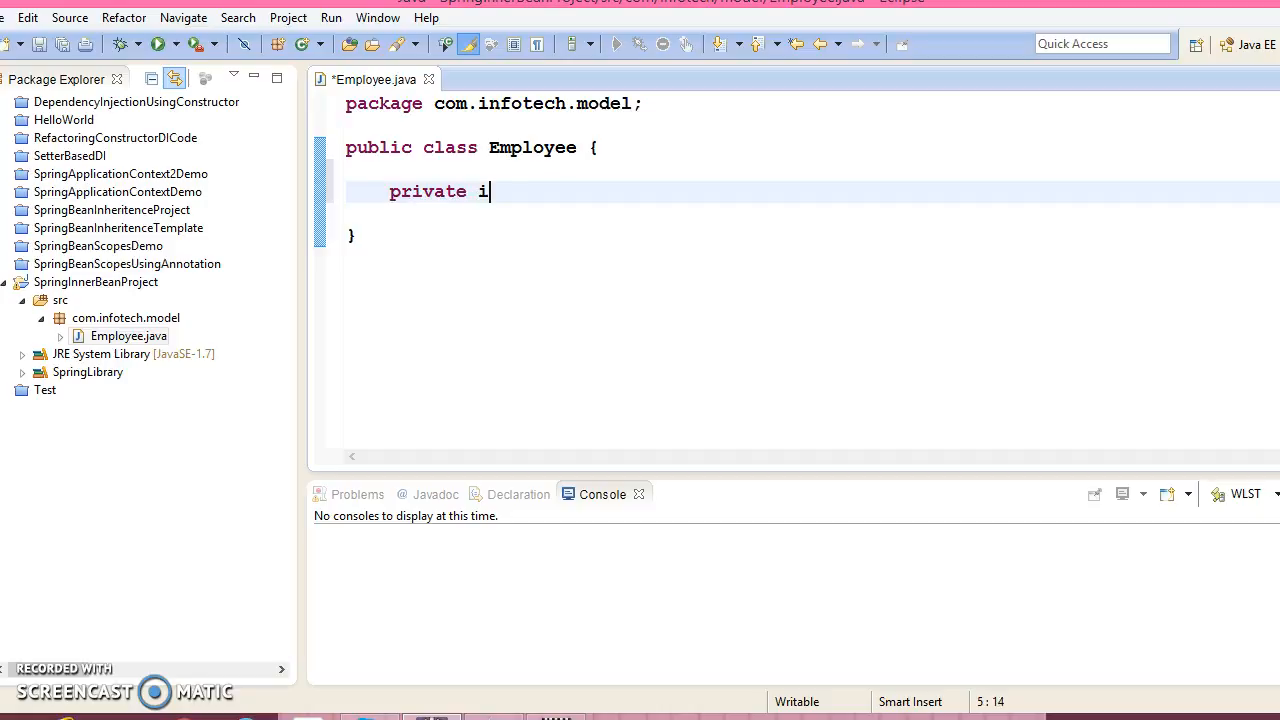
pyautogui.write('nt empl')
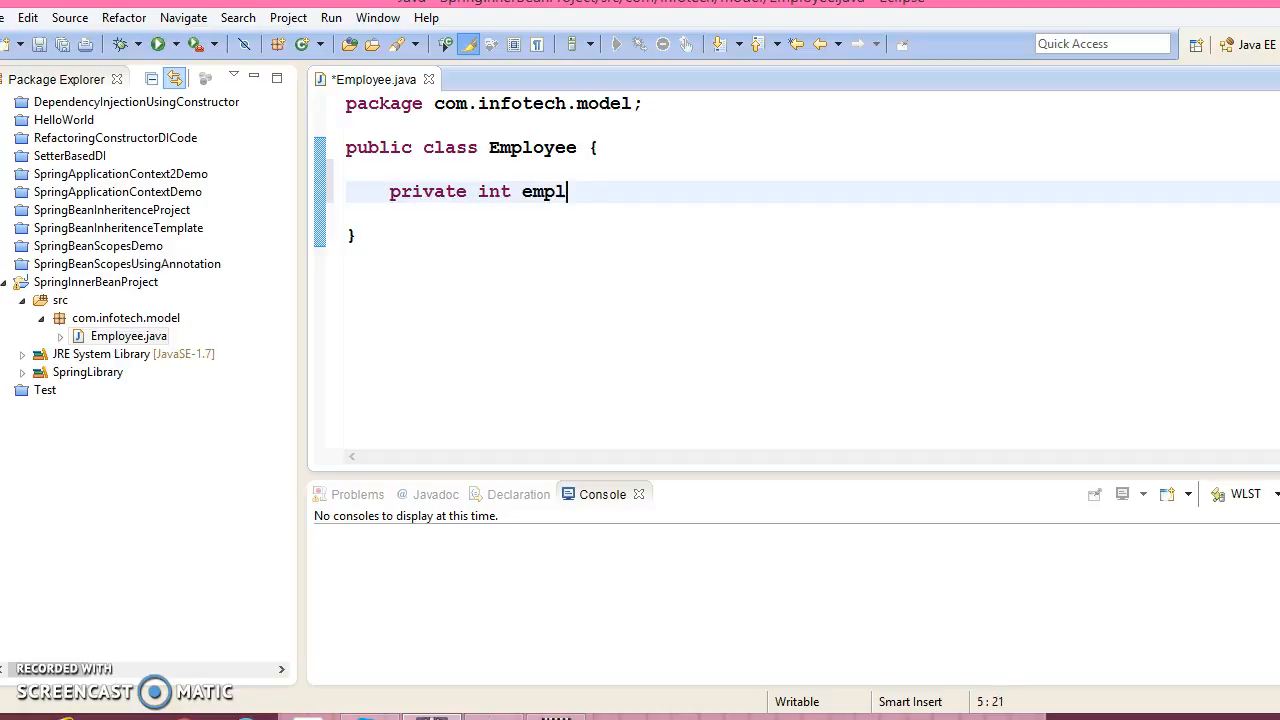
pyautogui.write('oyeeId;')
pyautogui.write('private String emp')
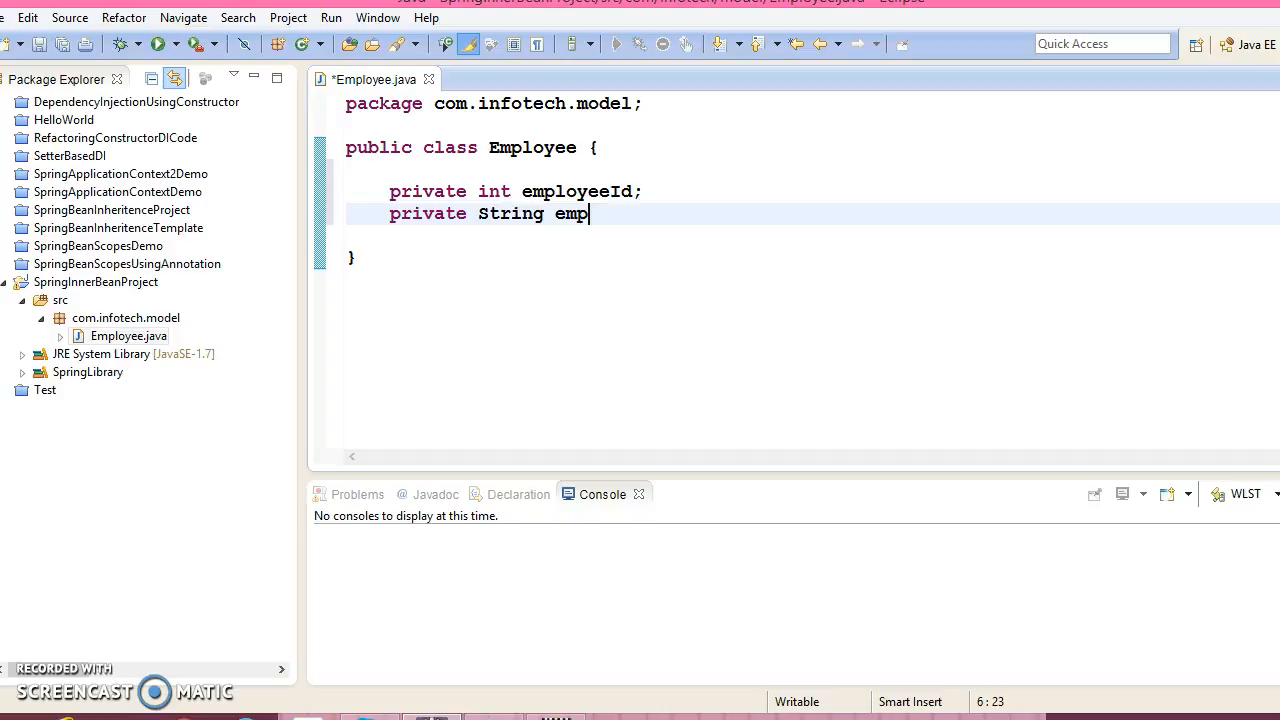
pyautogui.write('loyeeNam')
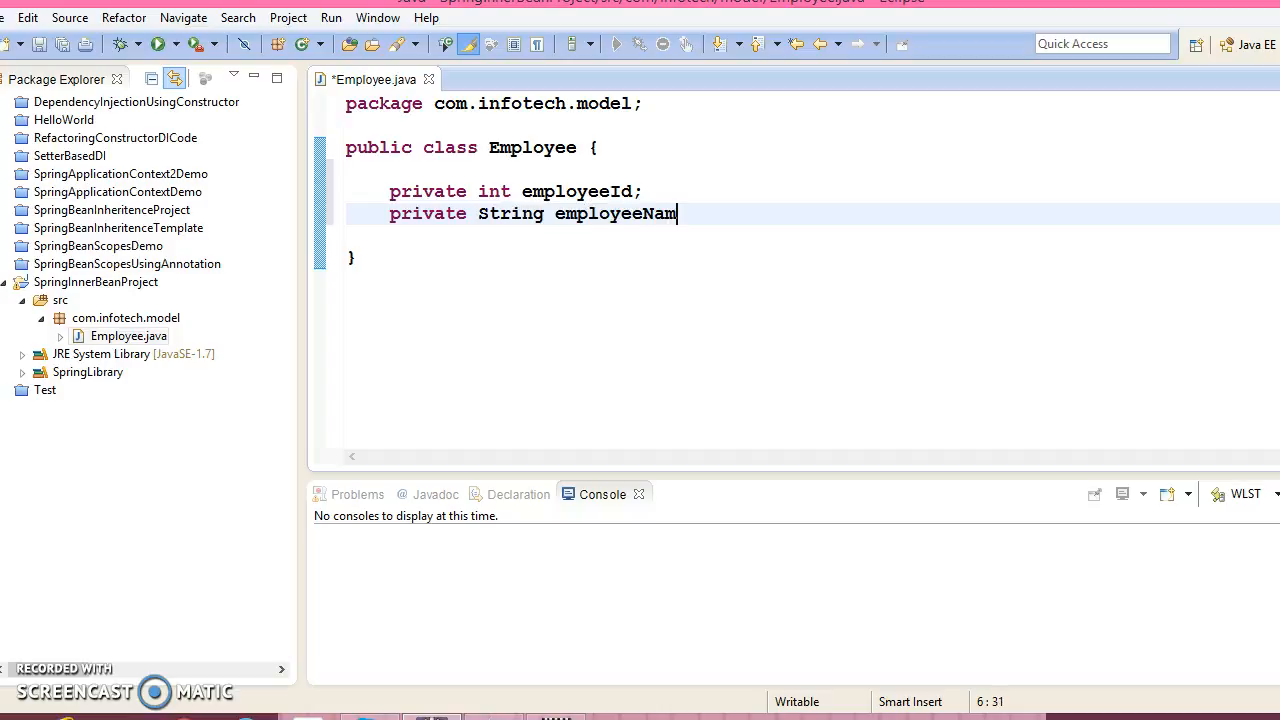
pyautogui.write('e;')
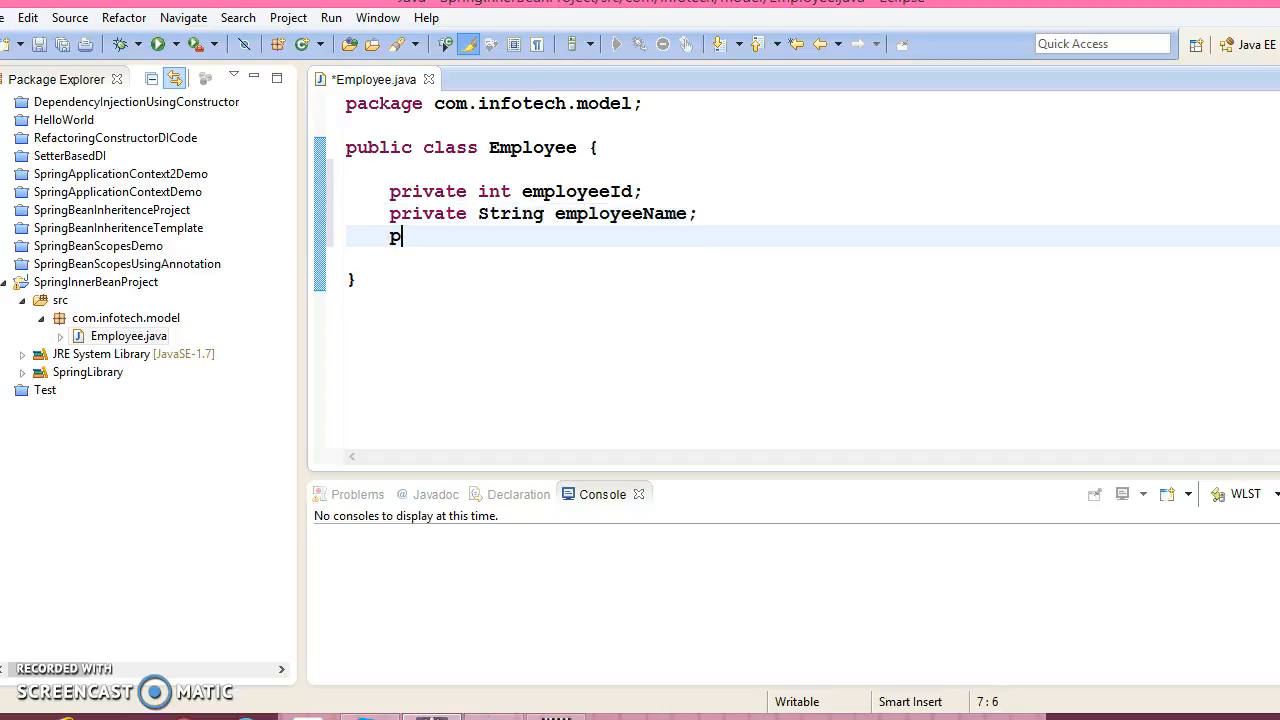
pyautogui.write('rivate')
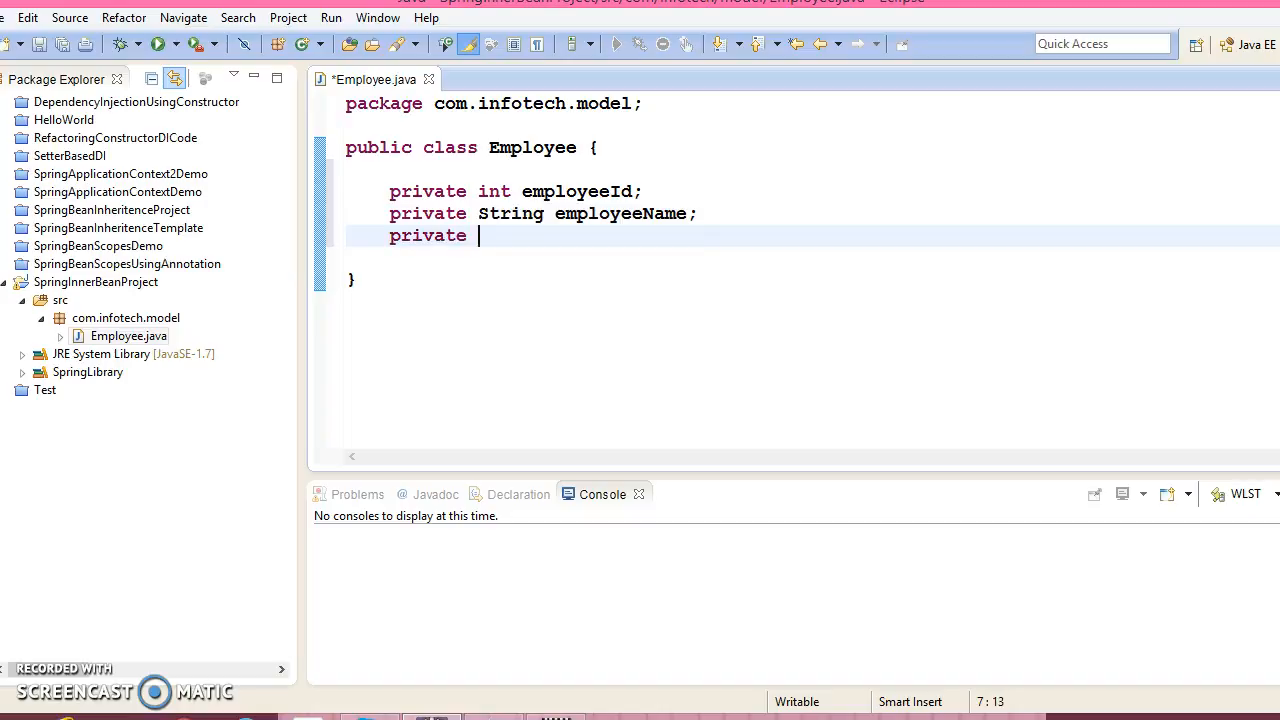
pyautogui.press('BackSpace')
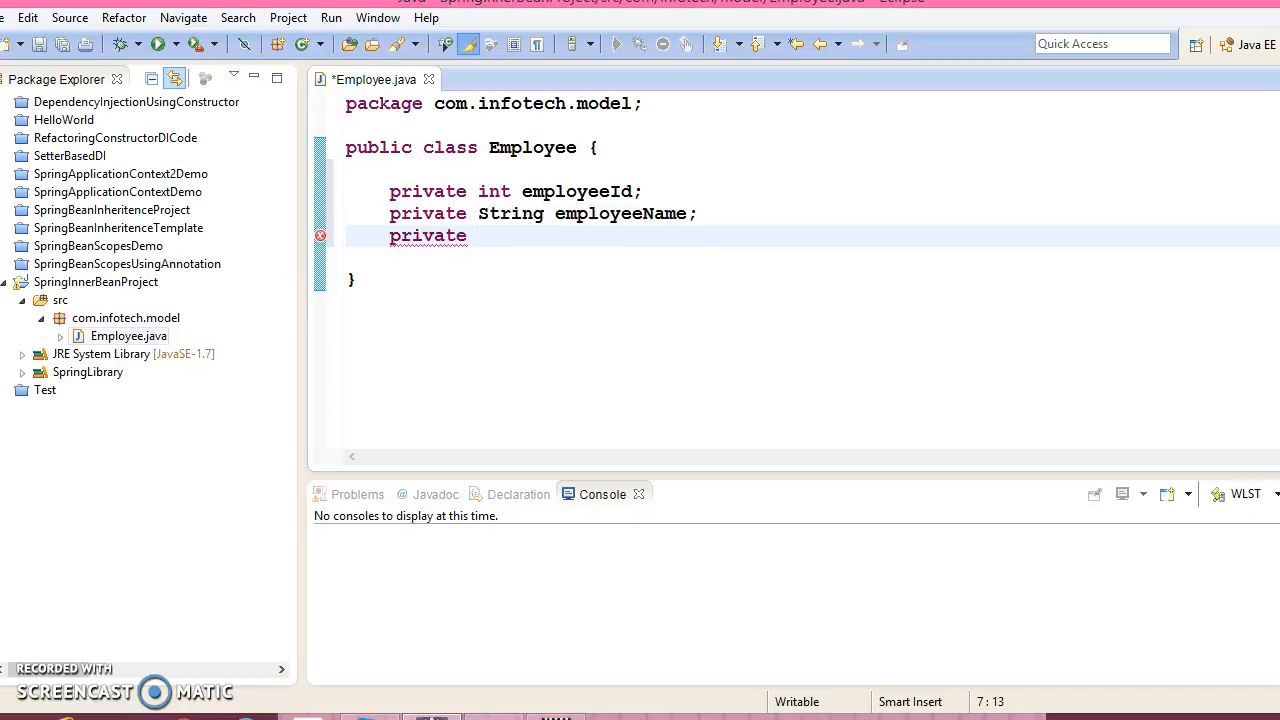
pyautogui.write('st')
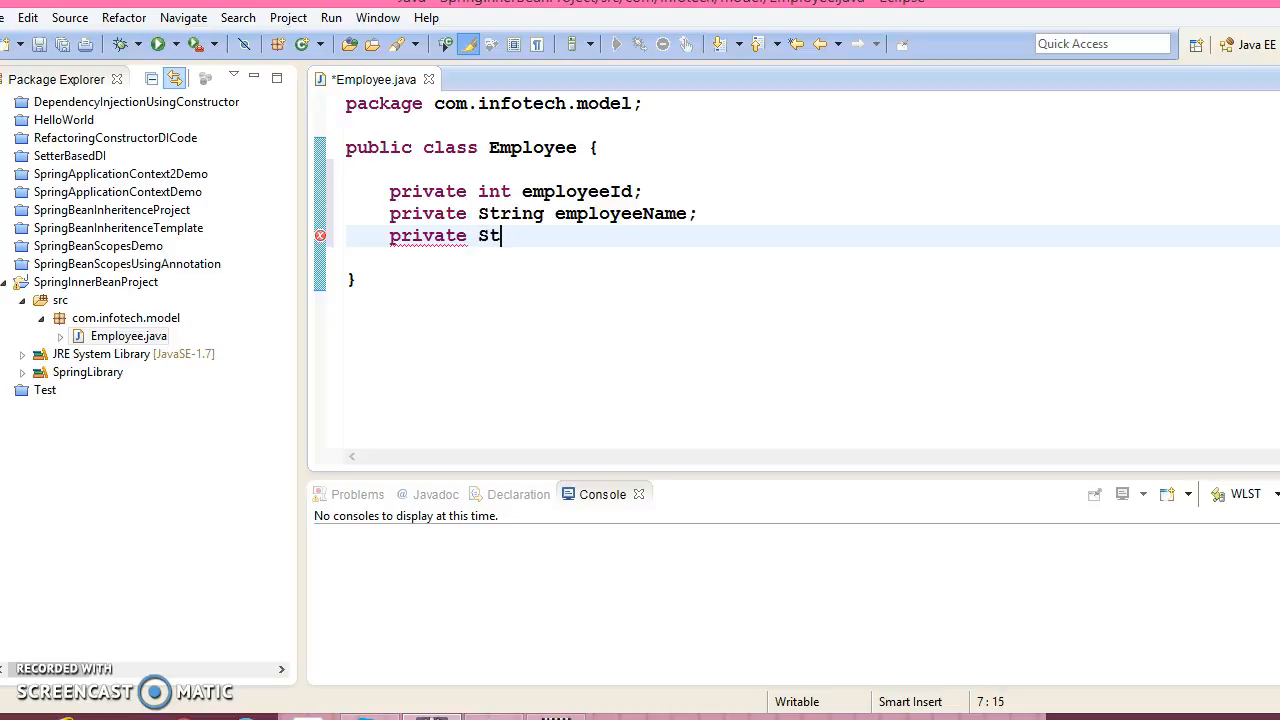
pyautogui.write('ring')
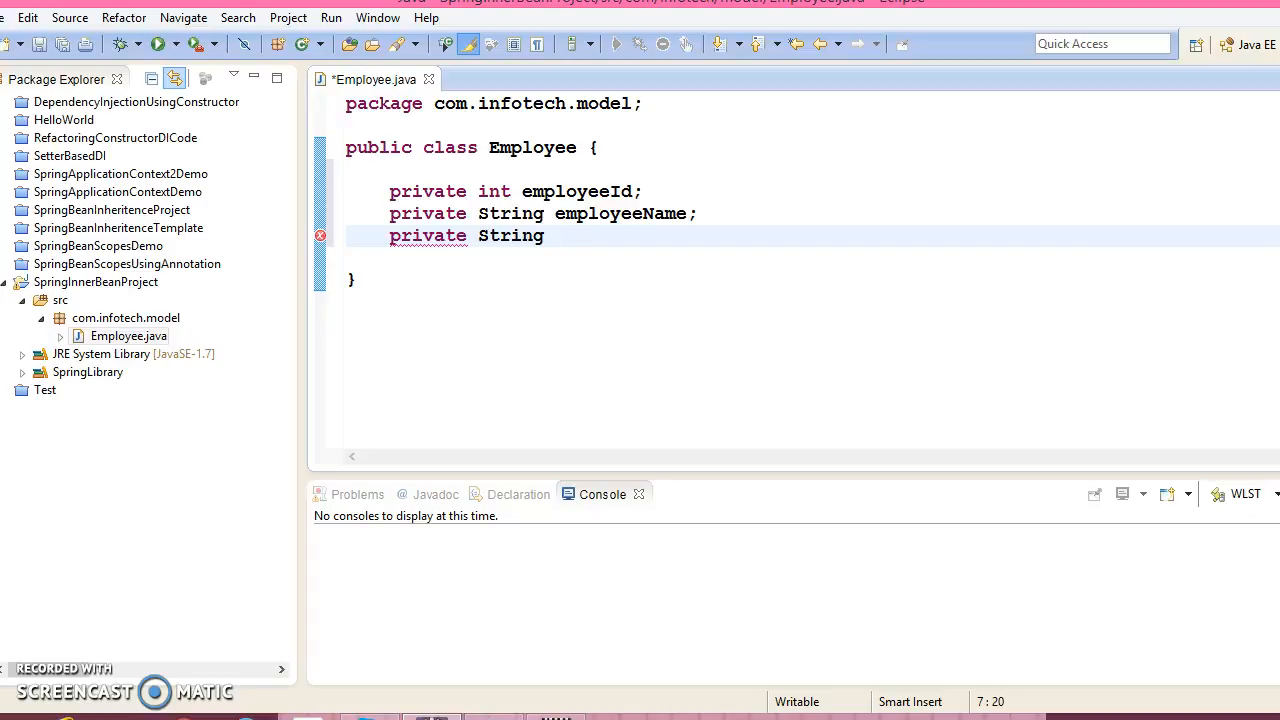
pyautogui.write('em')
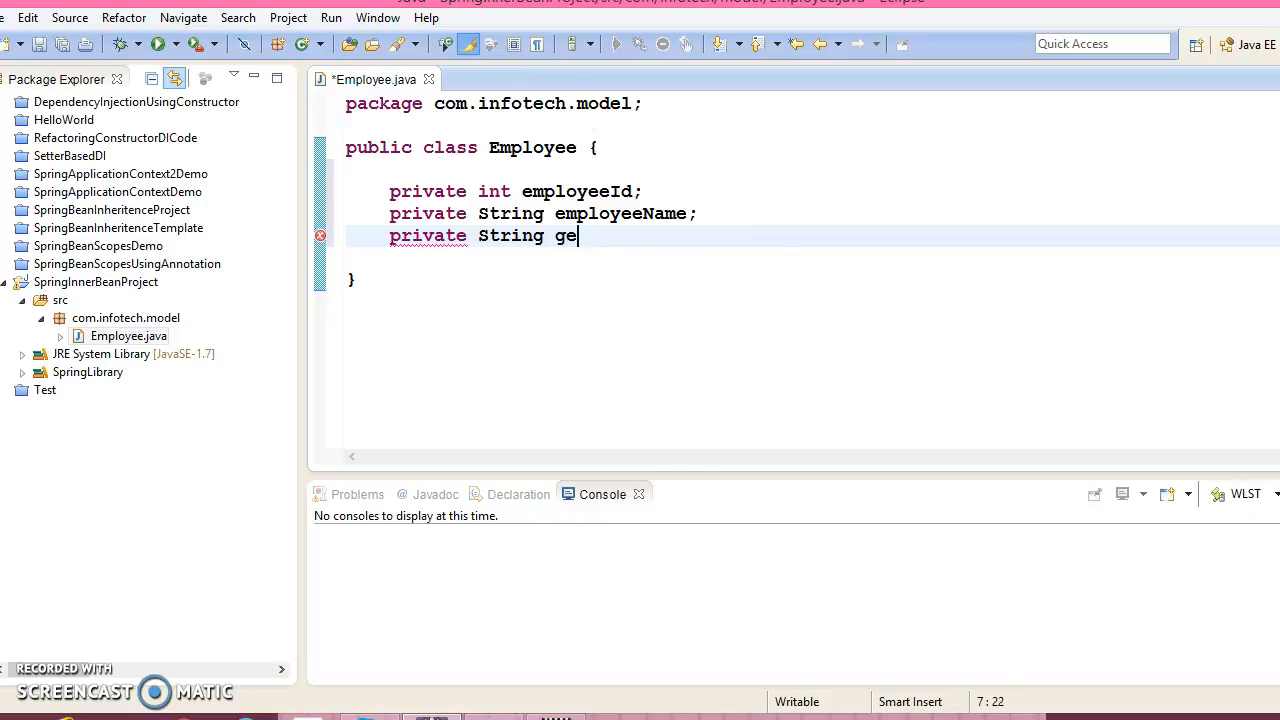
pyautogui.write('nder;')
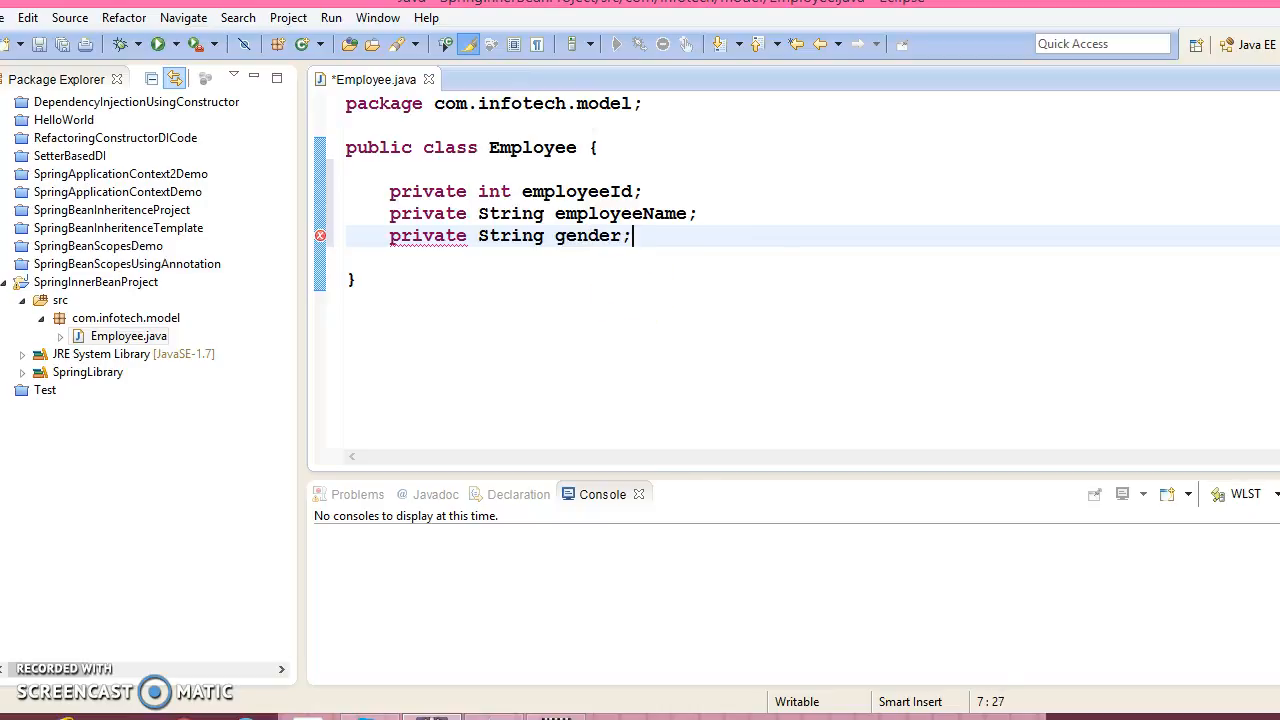
# Step: Add a private Pancard pancard field and create the missing Pancard class via Quick Fix
pyautogui.write('p')
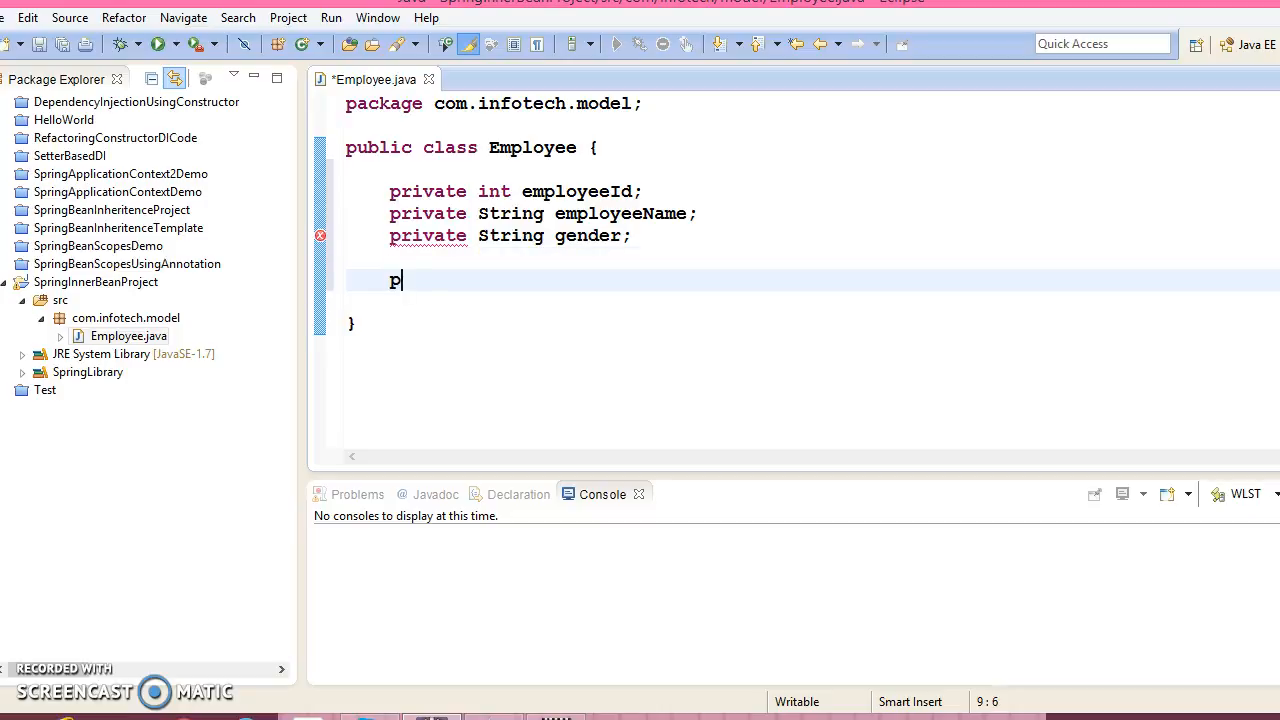
pyautogui.write('rivate')
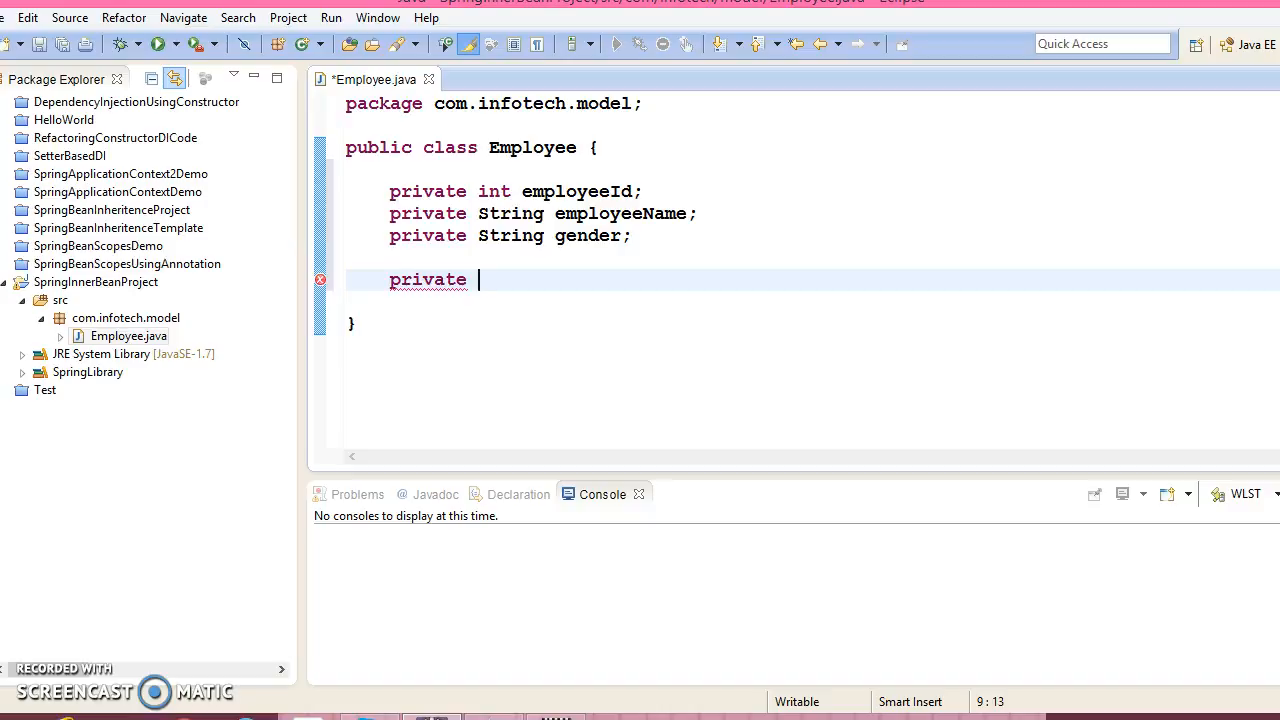
pyautogui.write('A')
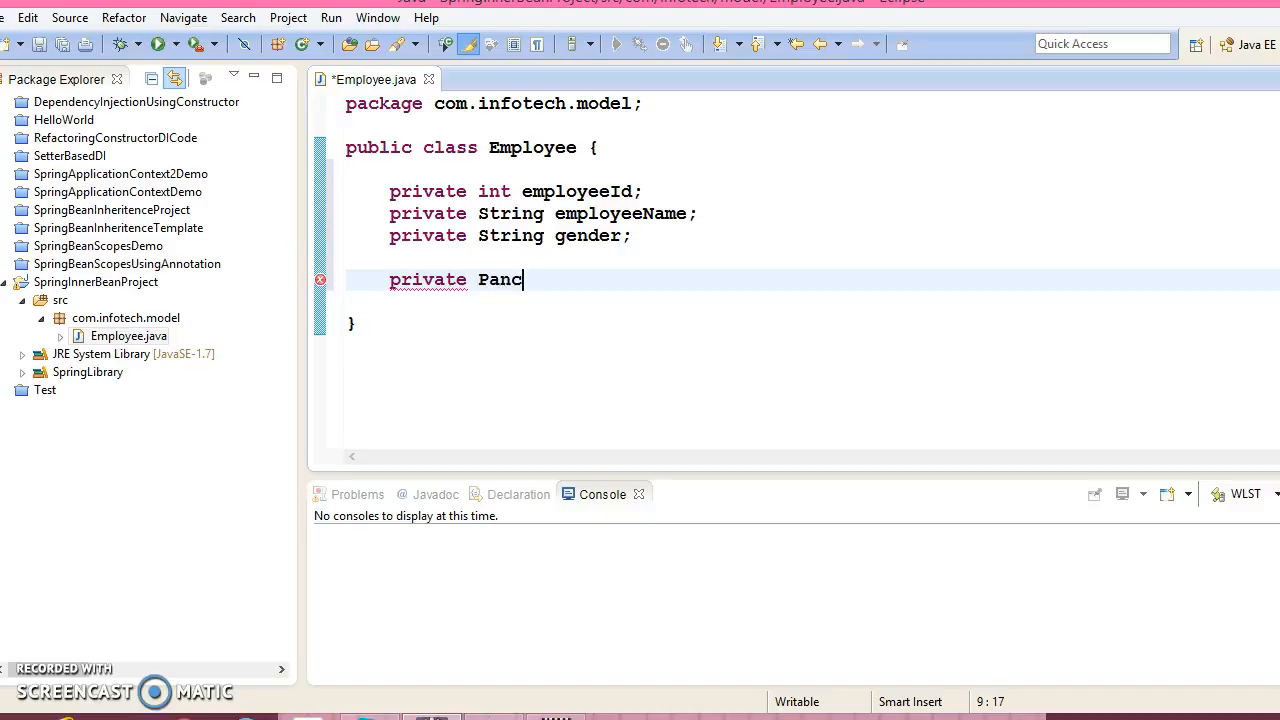
pyautogui.write('ard')
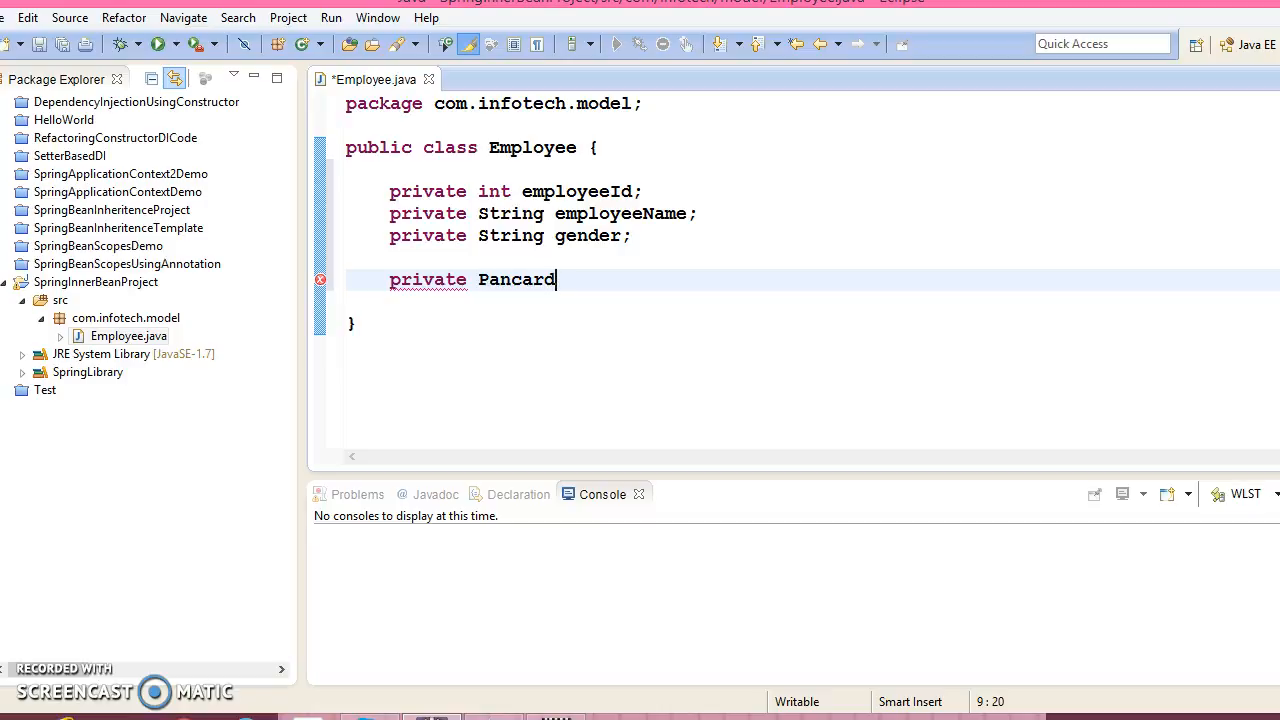
pyautogui.write('pan')
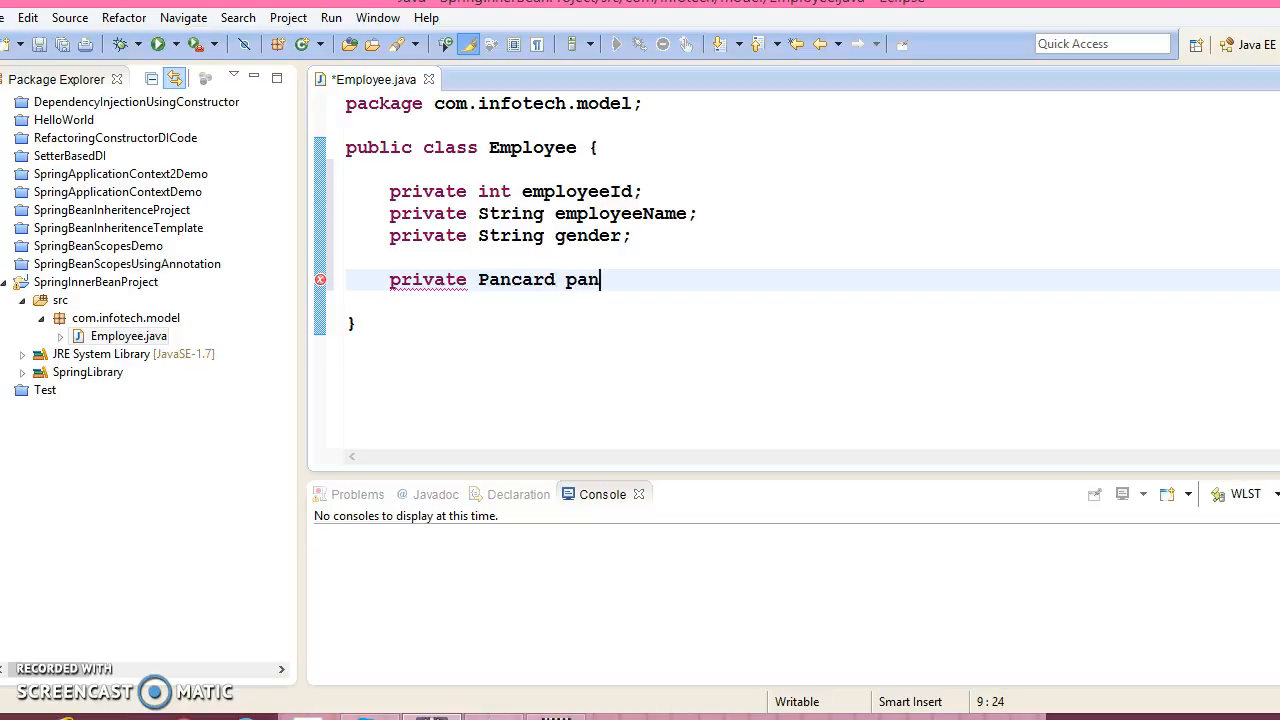
pyautogui.write('card;')
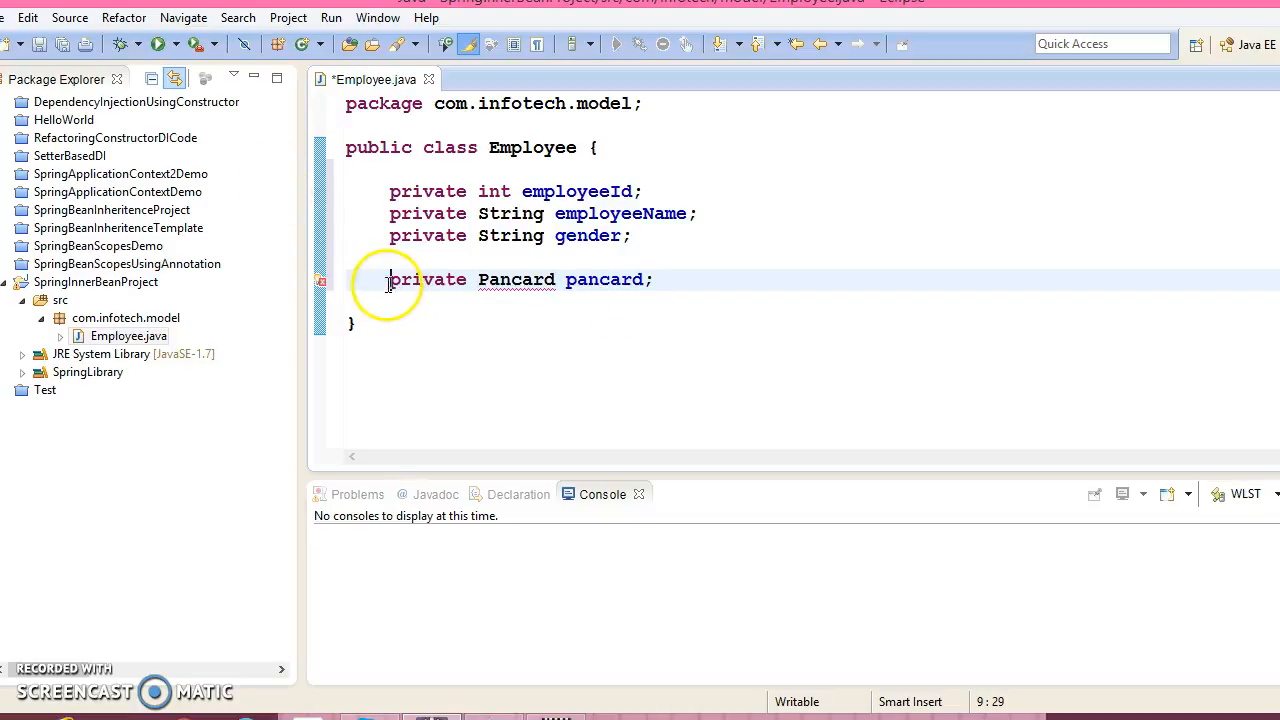
pyautogui.tripleClick(520, 280)
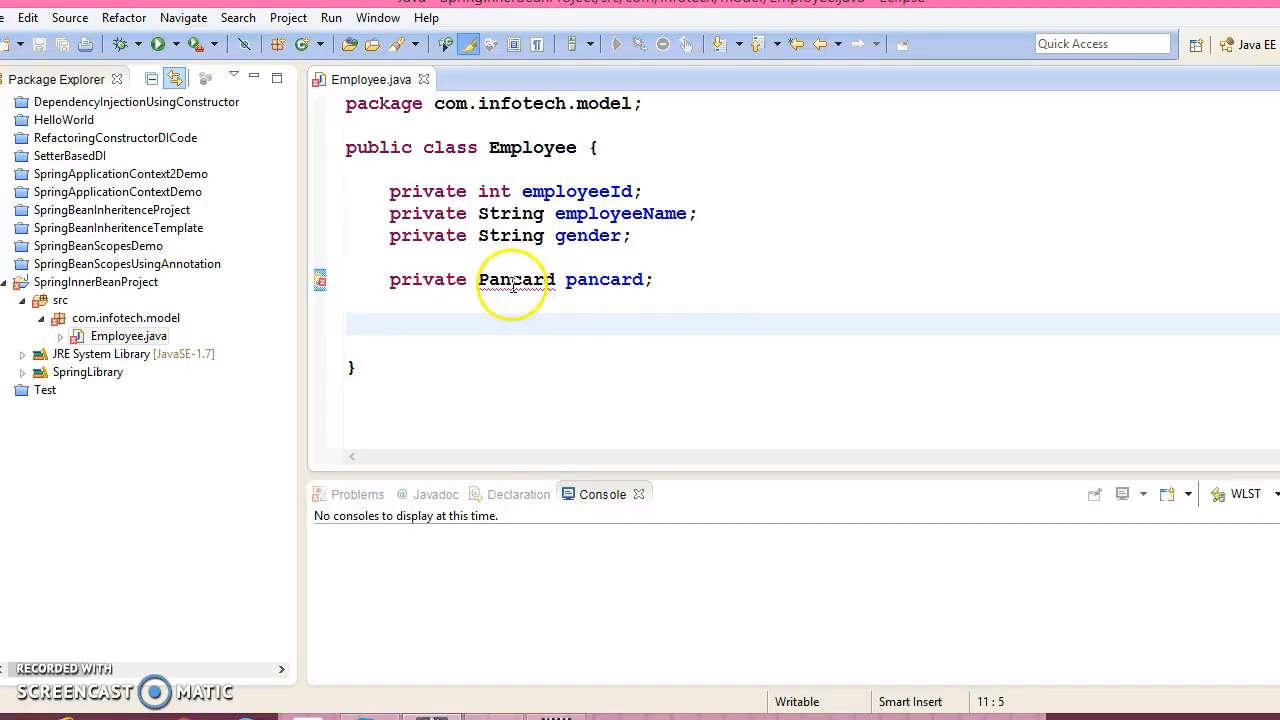
pyautogui.click(516, 280)
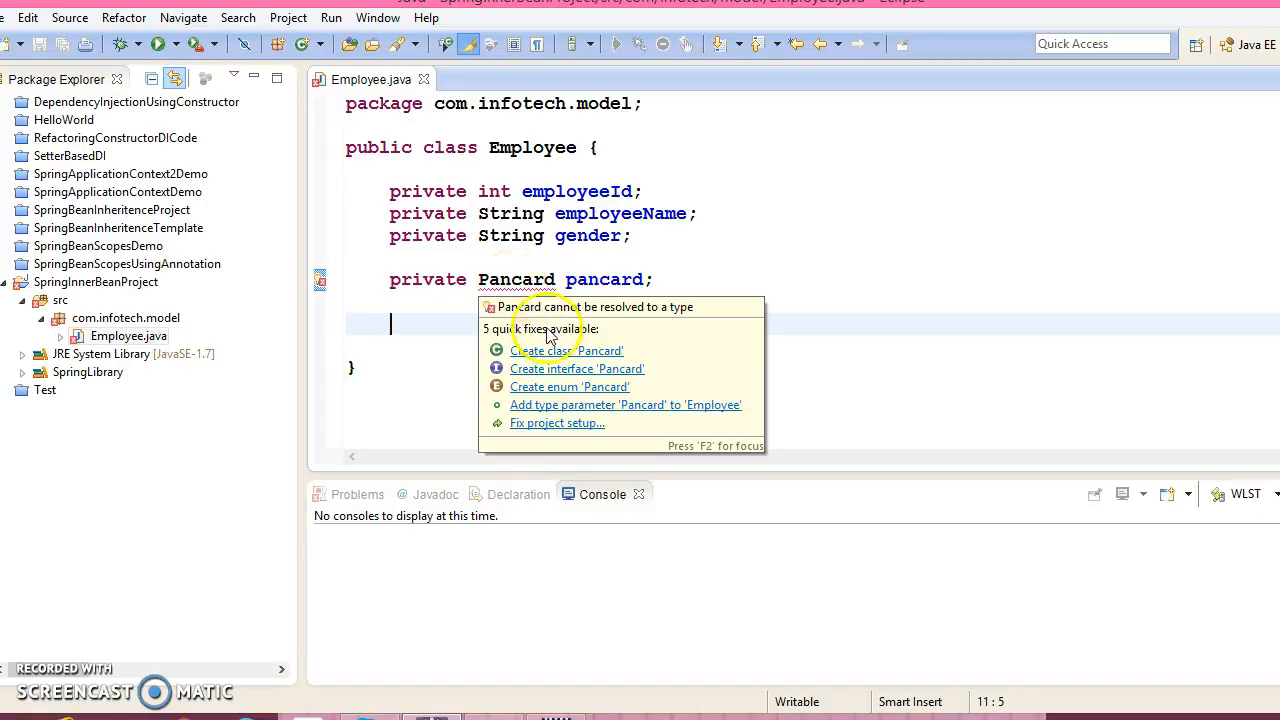
pyautogui.click(566, 350)
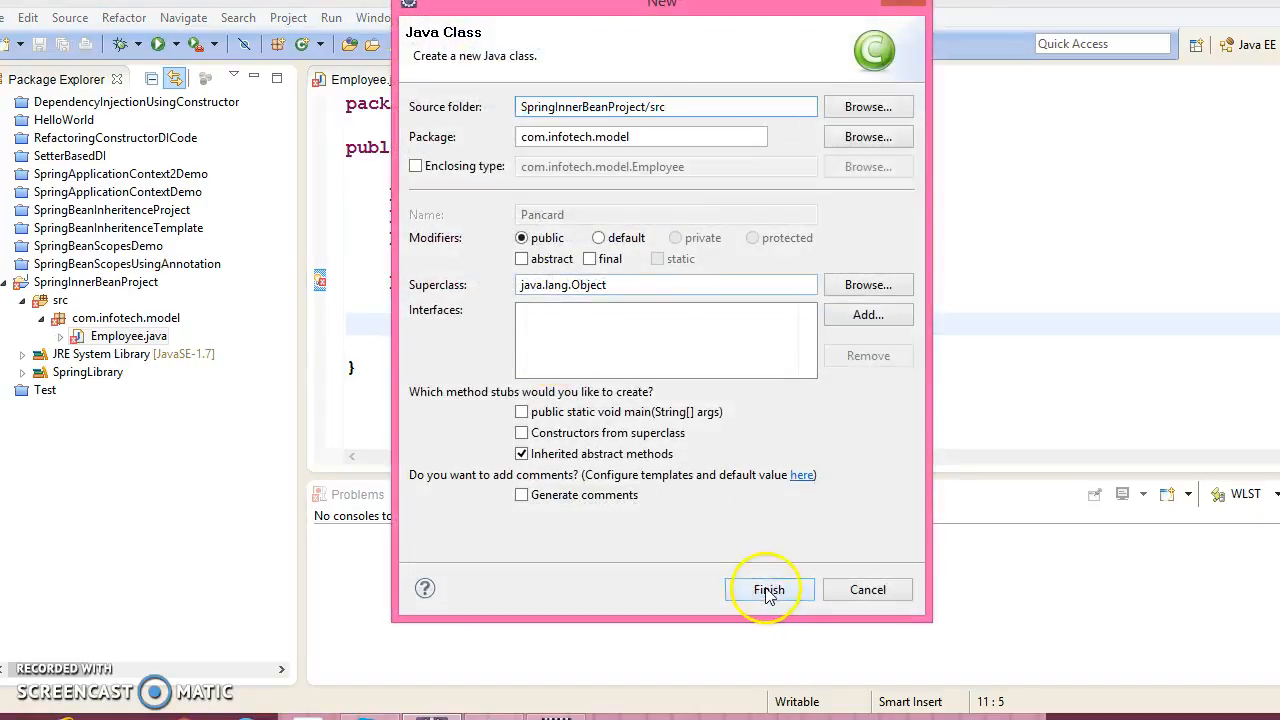
pyautogui.click(768, 588)
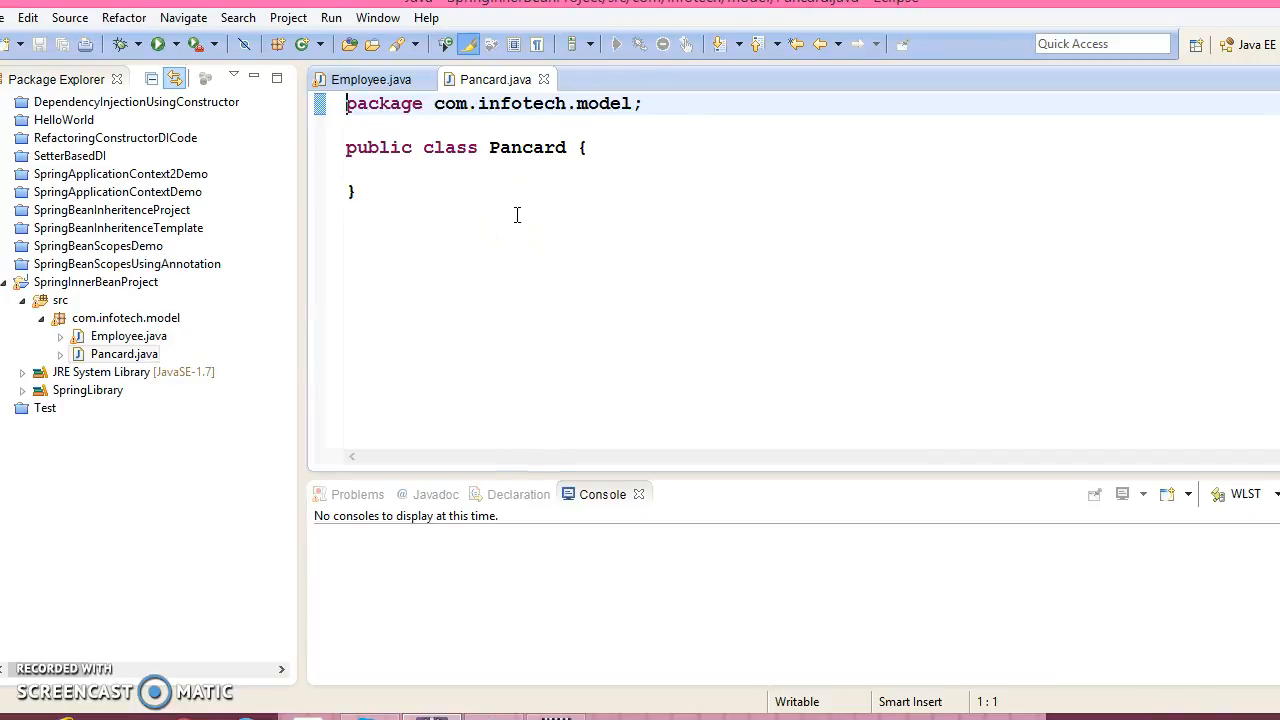
# Step: Generate getters and setters for all Employee fields via Source > Generate Getters and Setters
pyautogui.rightClick(444, 344)
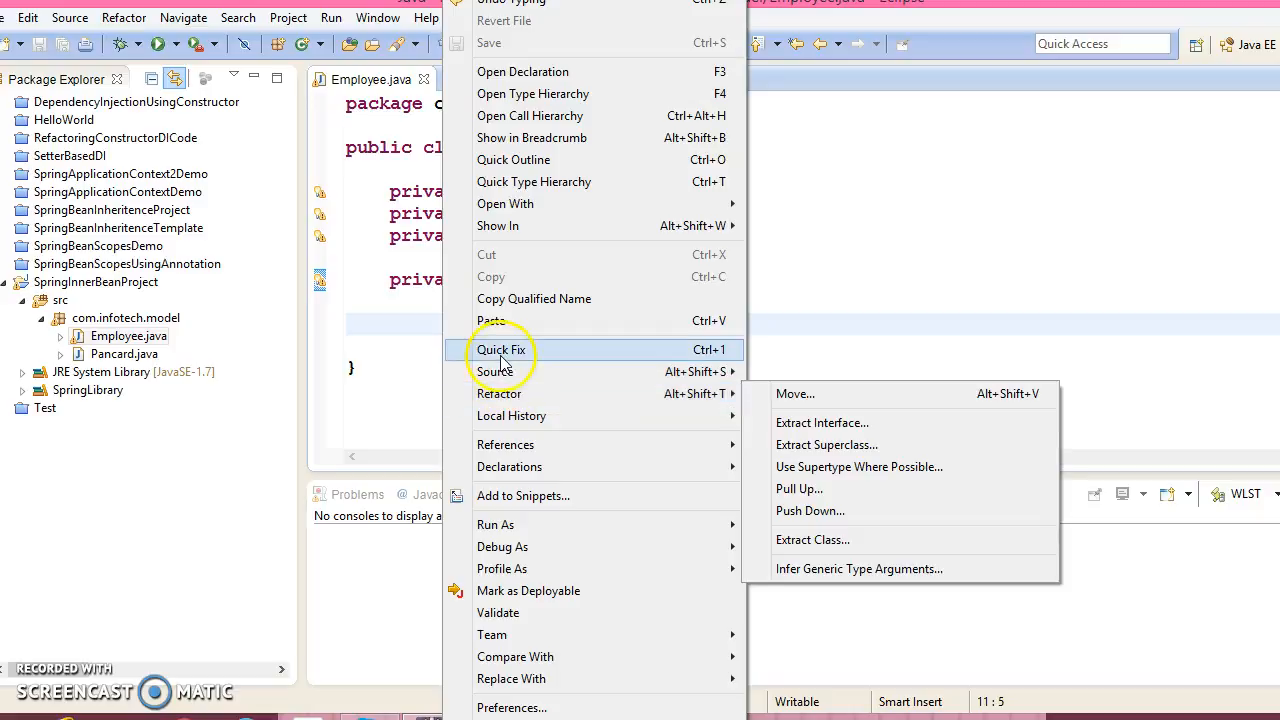
pyautogui.moveTo(496, 370)
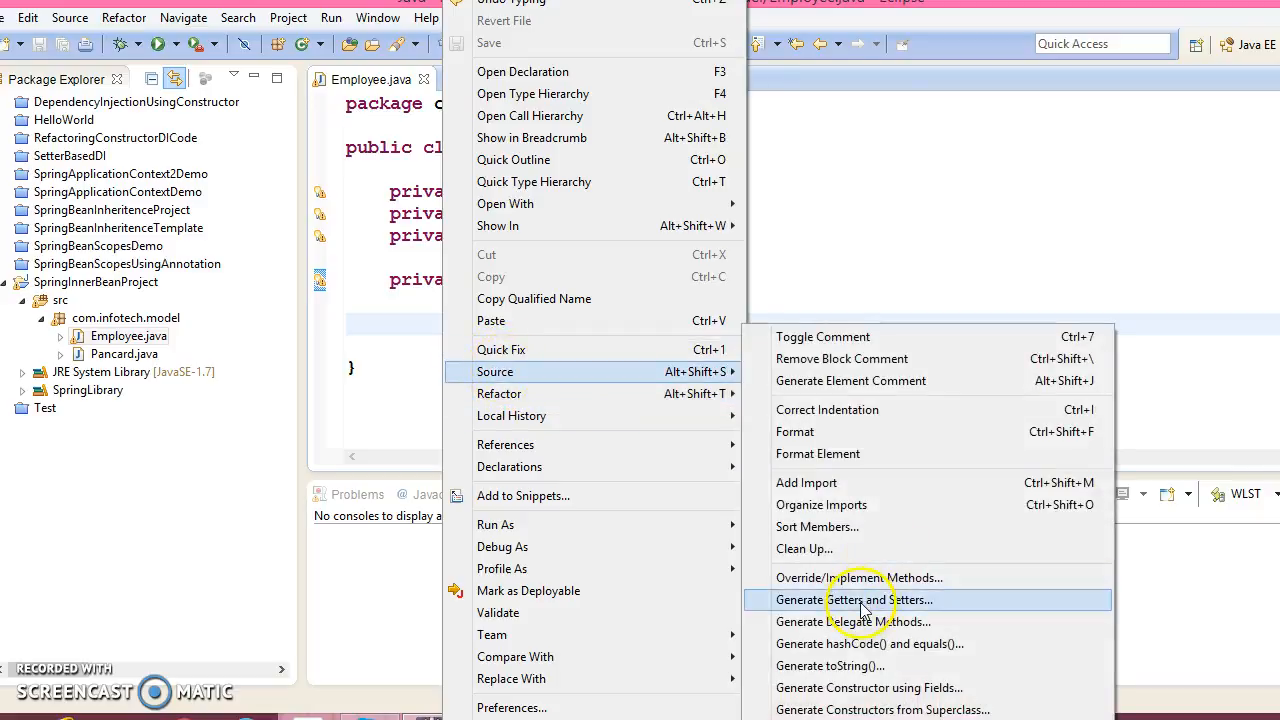
pyautogui.click(854, 600)
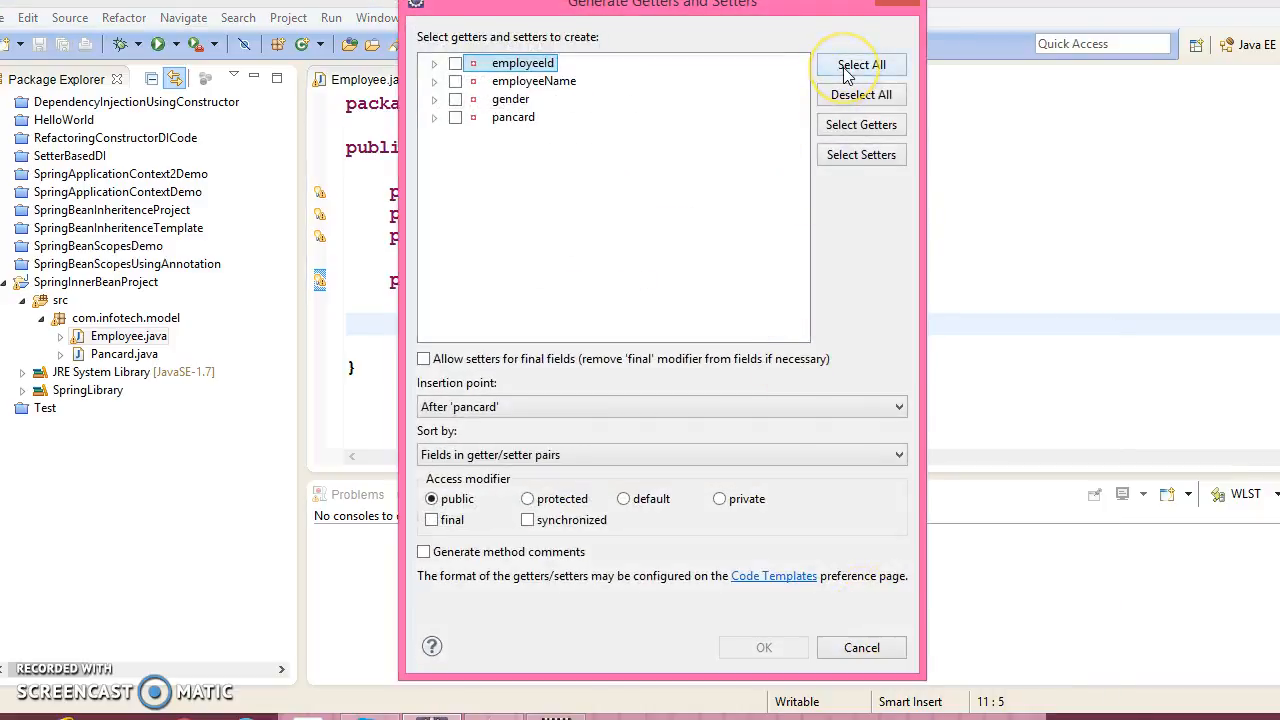
pyautogui.click(764, 648)
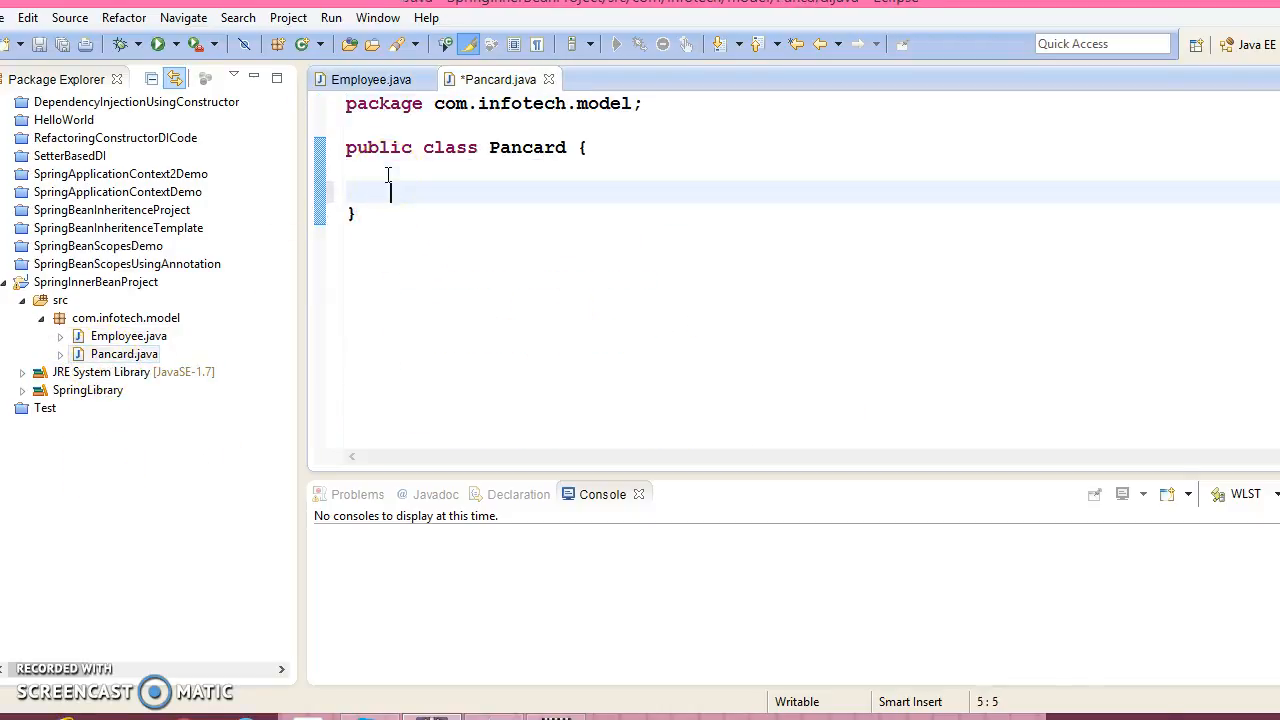
# Step: Declare private String fields panHolderName and panNo in Pancard
pyautogui.write('private')
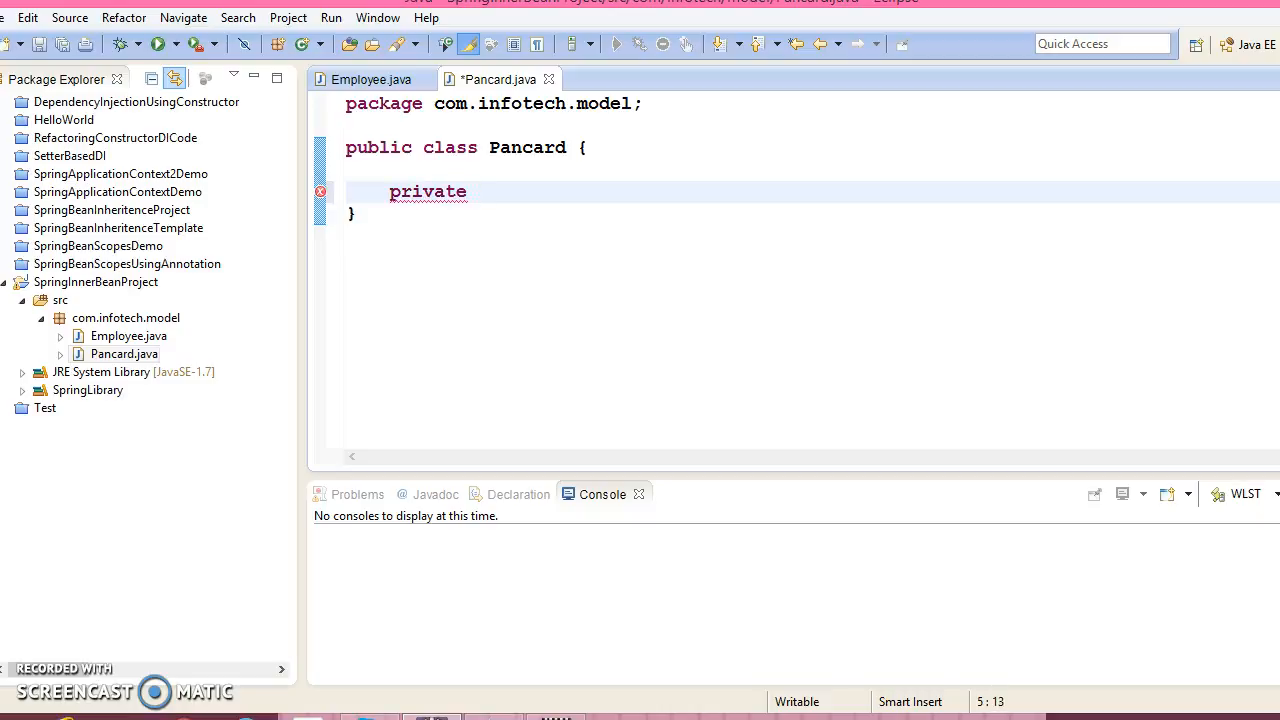
pyautogui.write('pan')
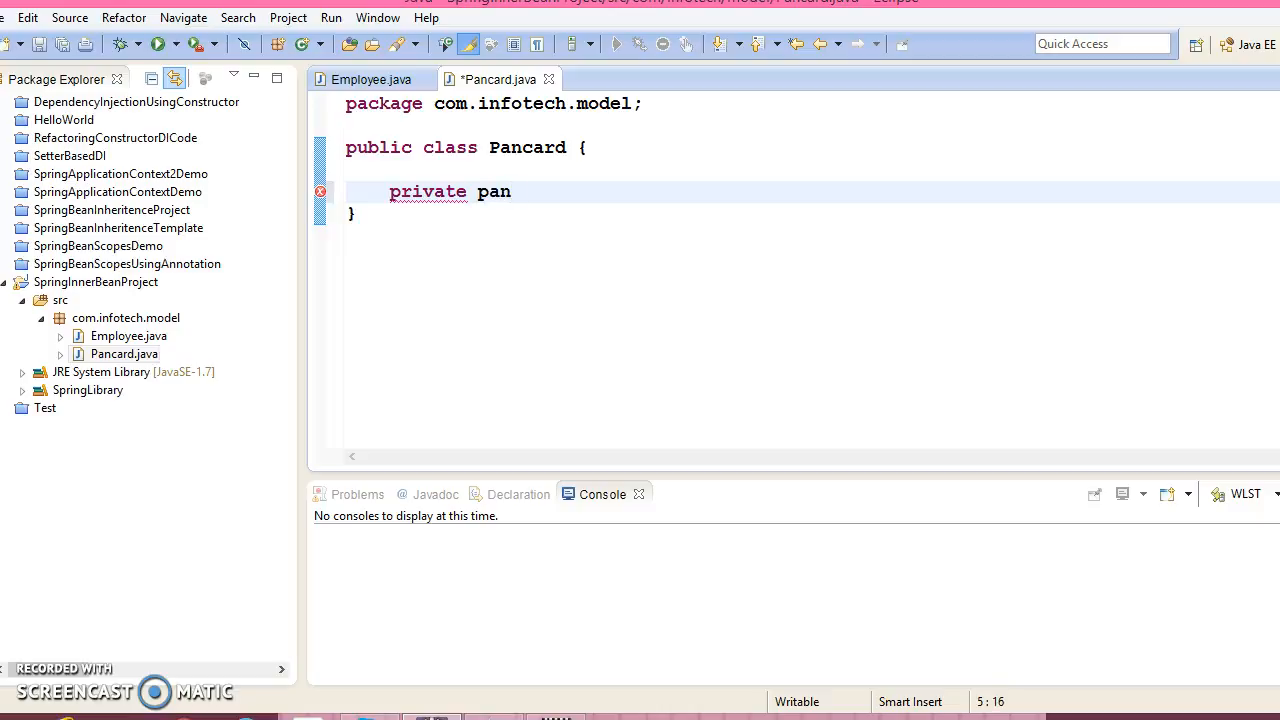
pyautogui.write('h')
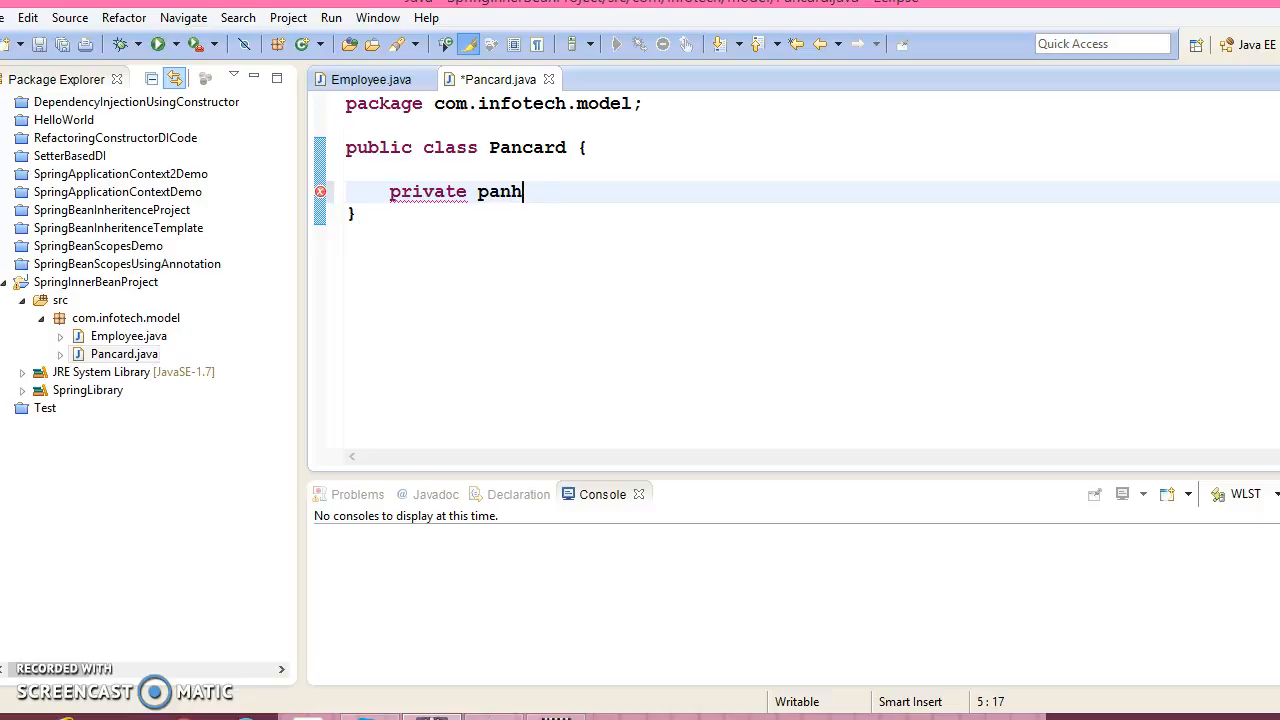
pyautogui.write('older')
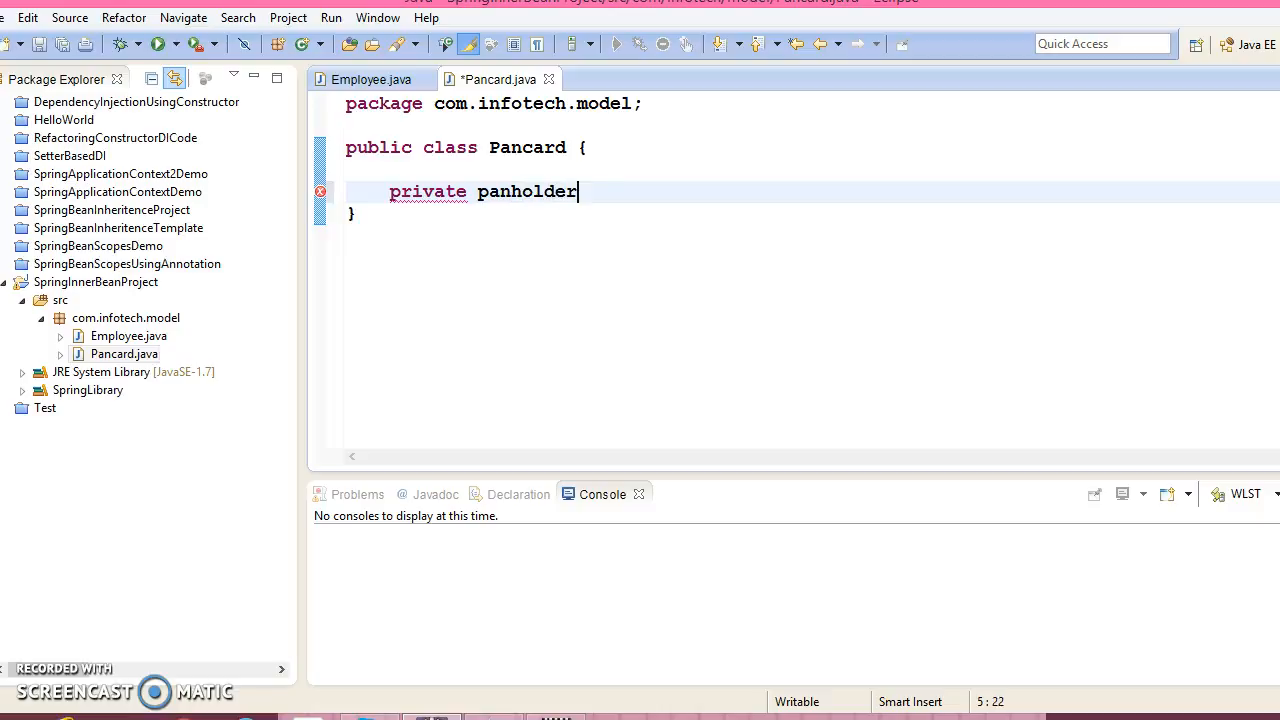
pyautogui.write('Name;')
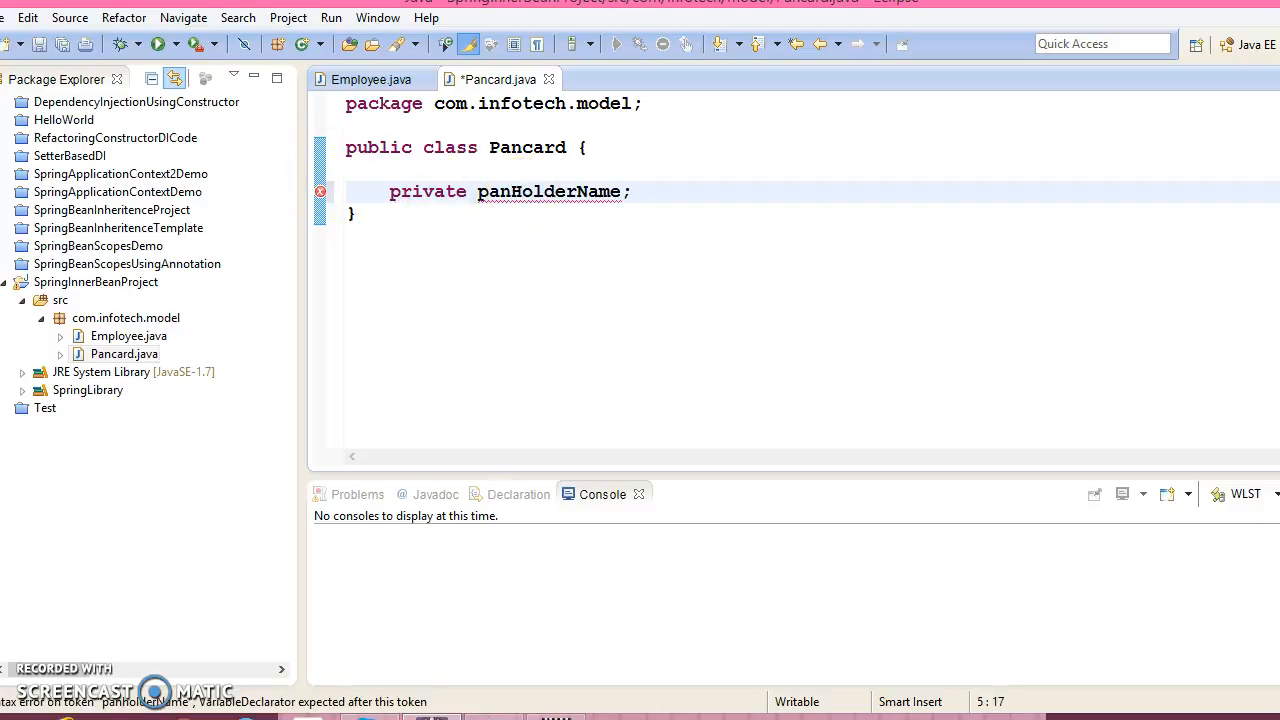
pyautogui.click(484, 192)
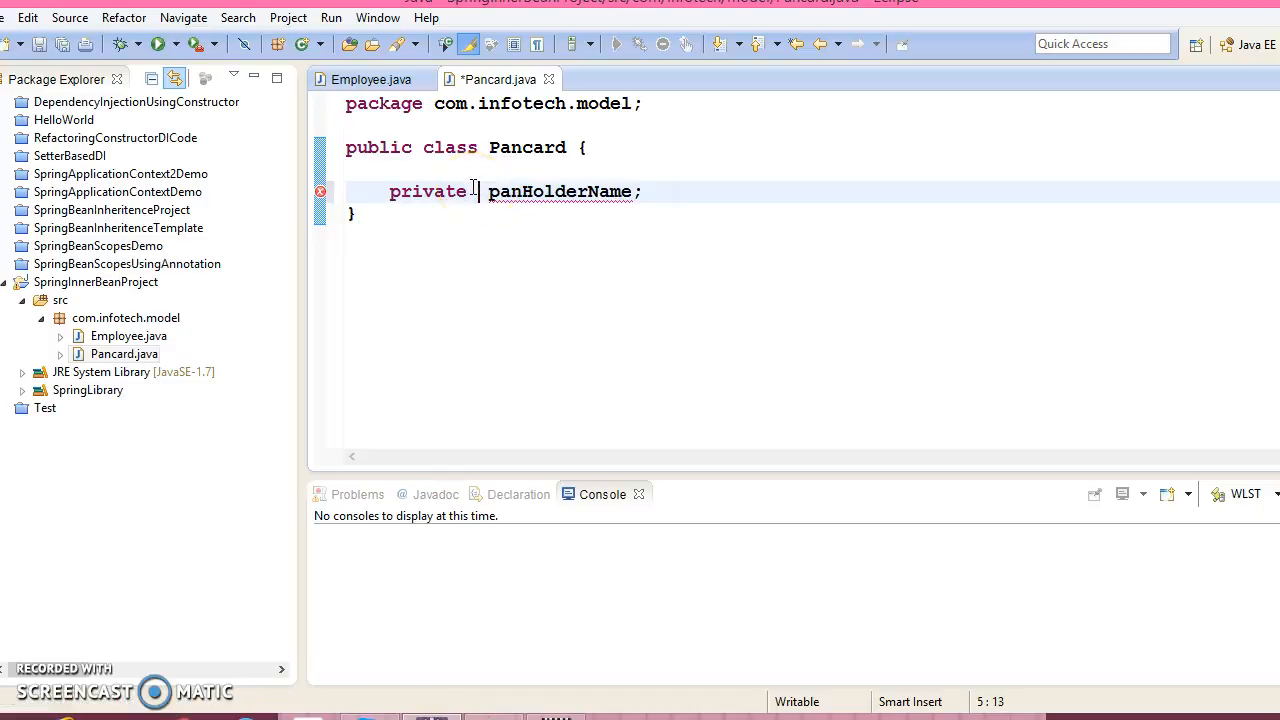
pyautogui.write('String')
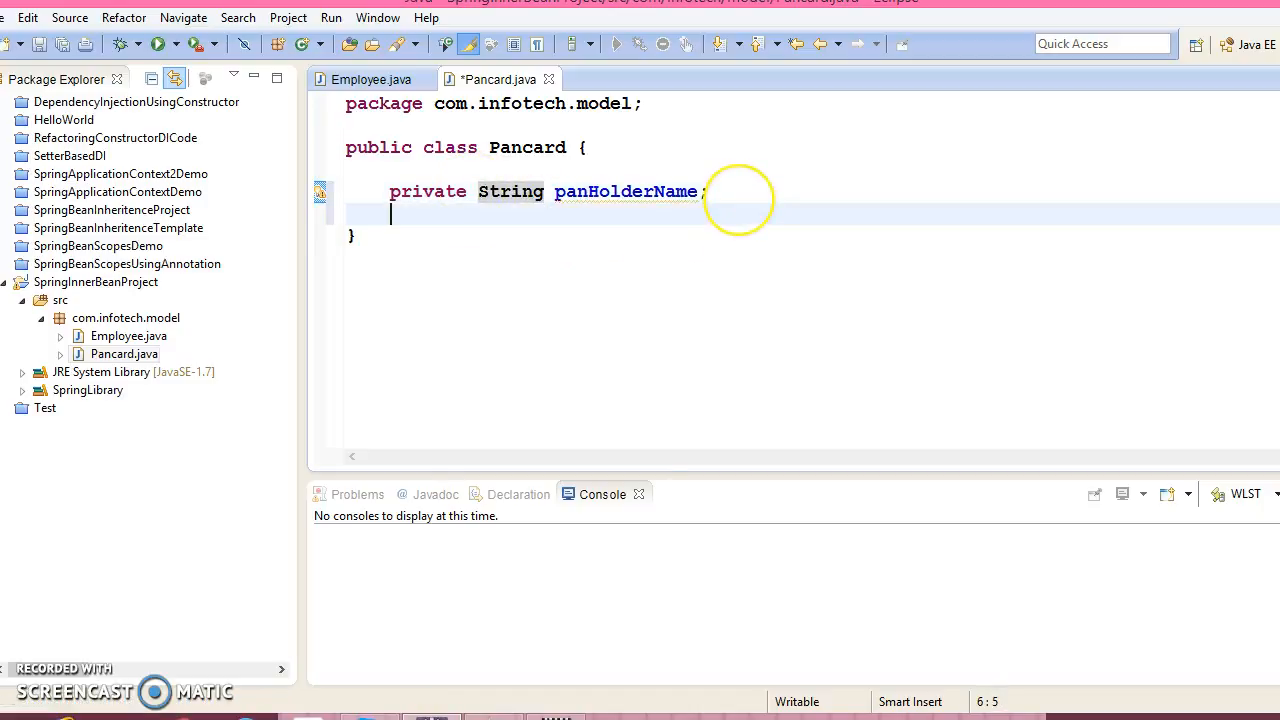
pyautogui.write('private')
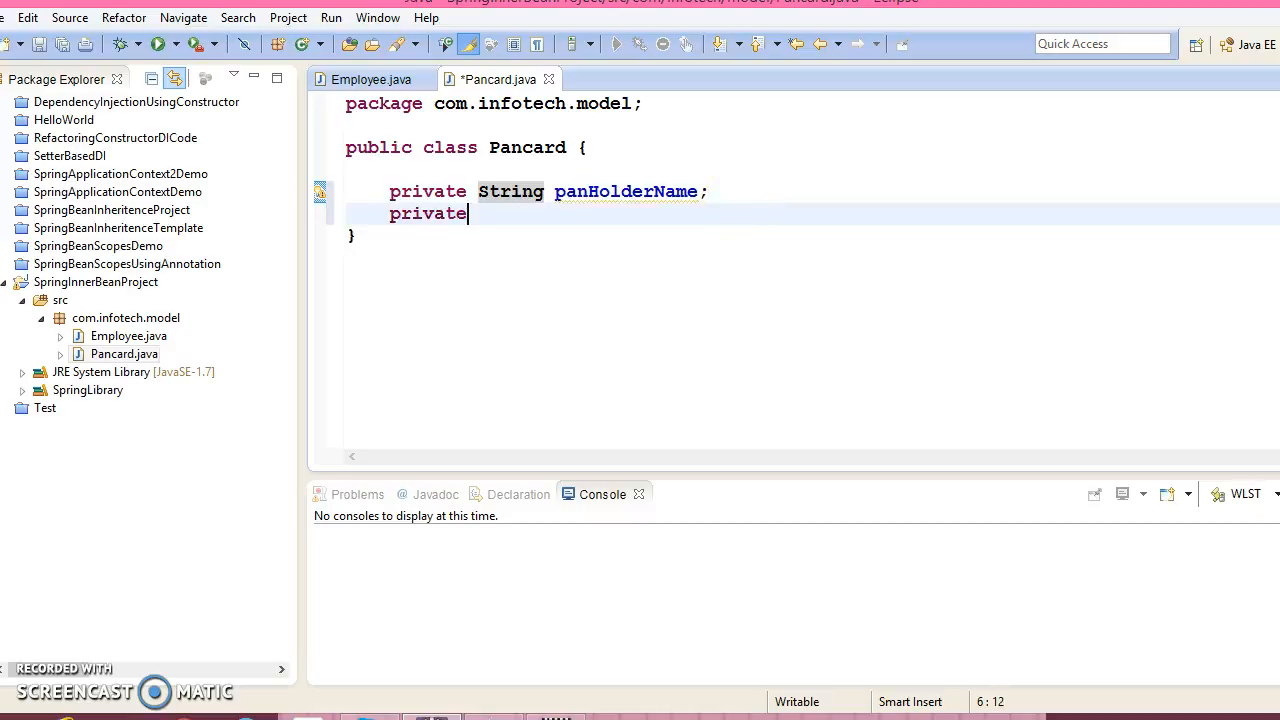
pyautogui.write('String')
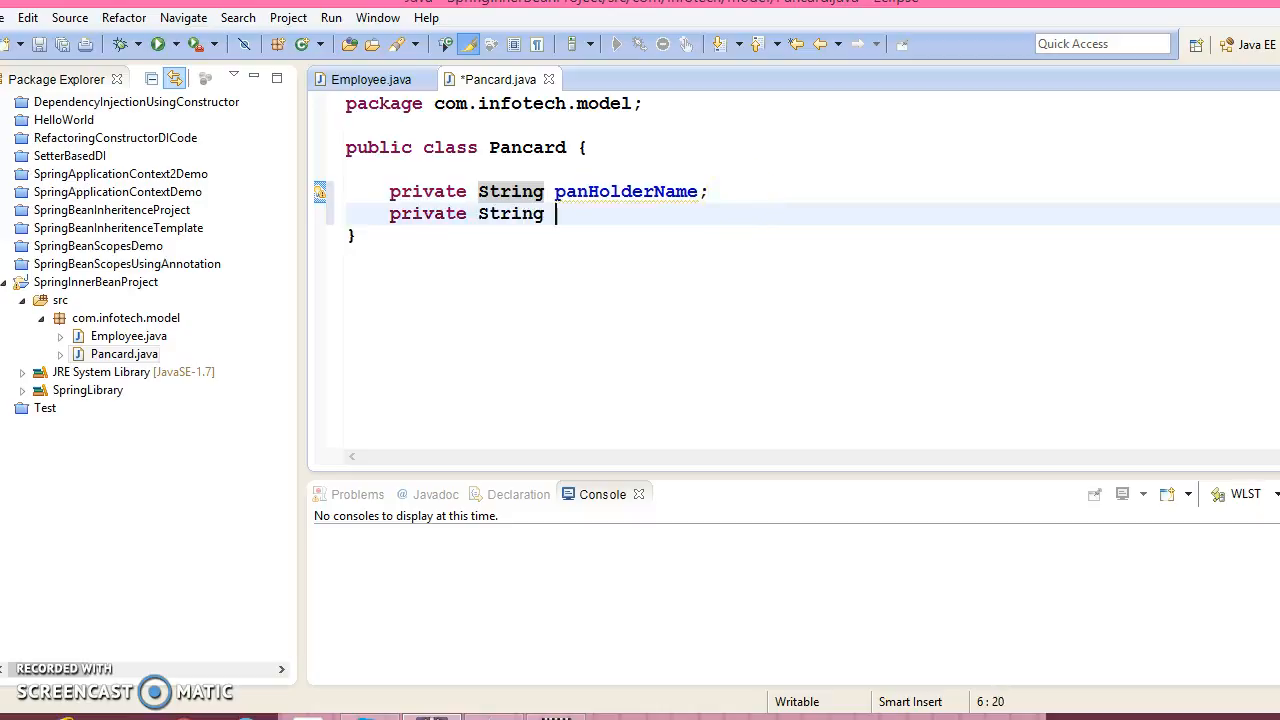
pyautogui.write('pan')
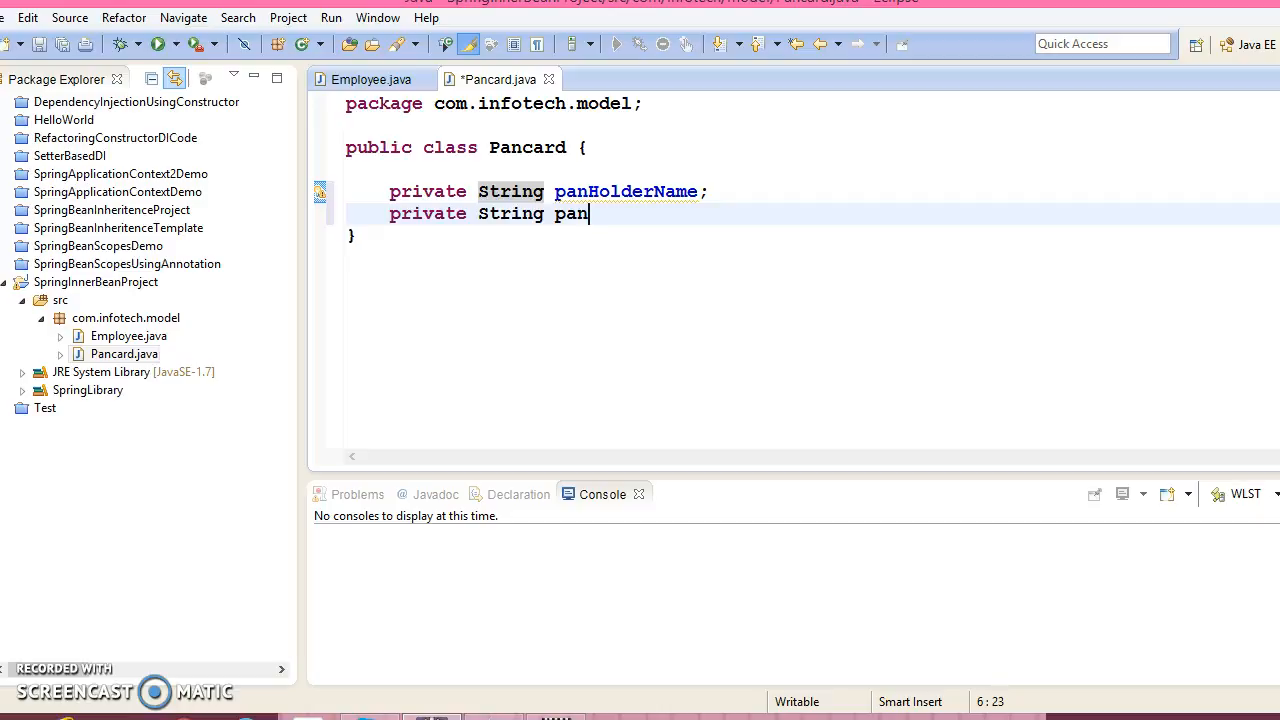
pyautogui.write('No;')
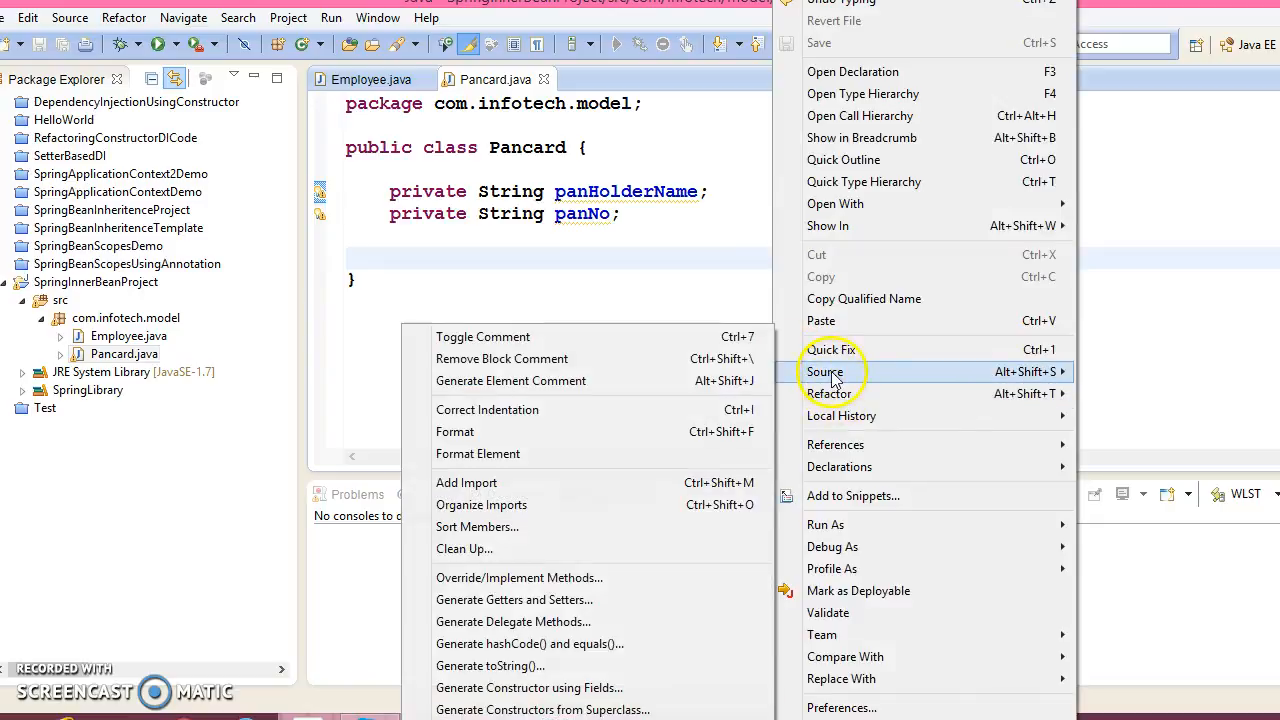
# Step: Generate getters and setters for both Pancard fields
pyautogui.click(514, 600)
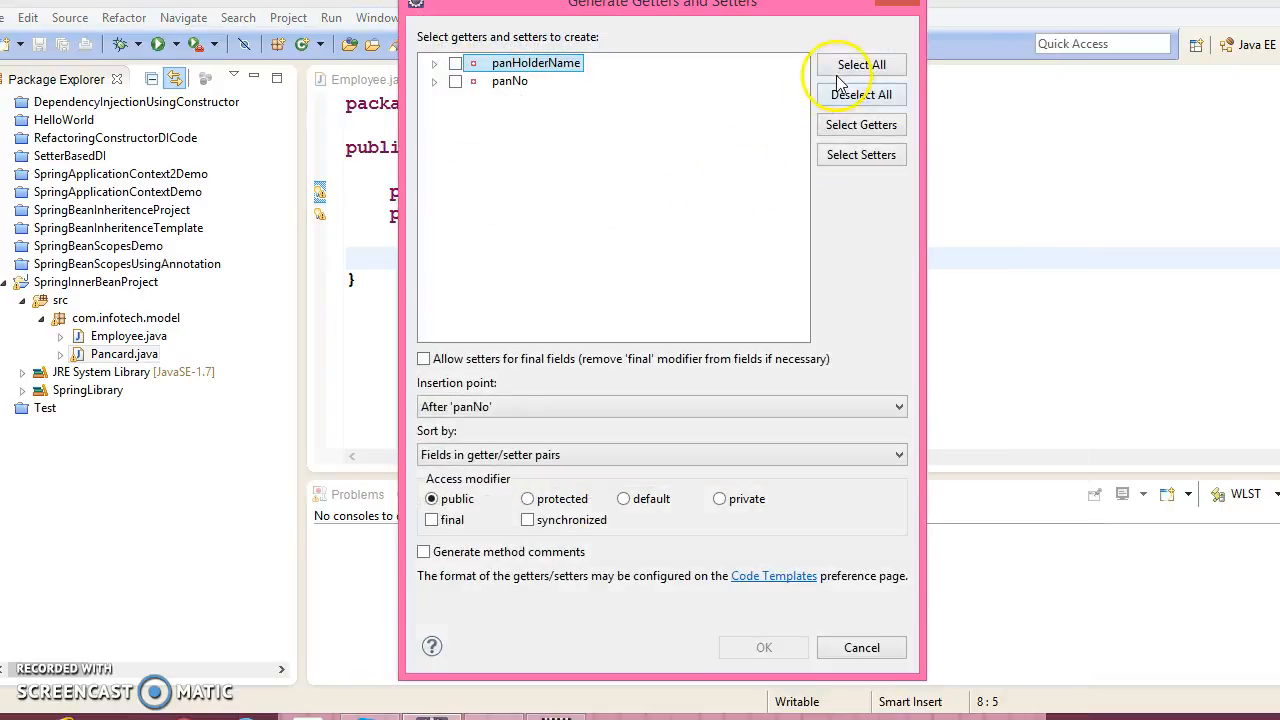
pyautogui.click(764, 648)
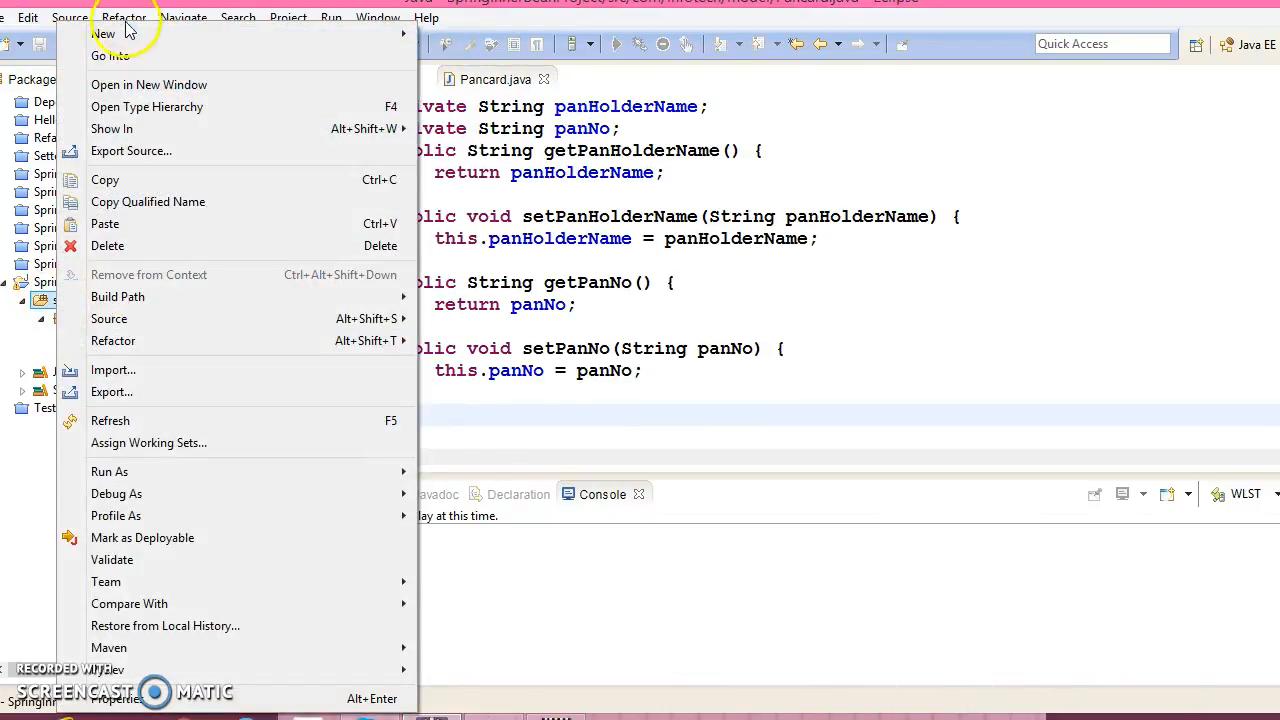
pyautogui.moveTo(104, 32)
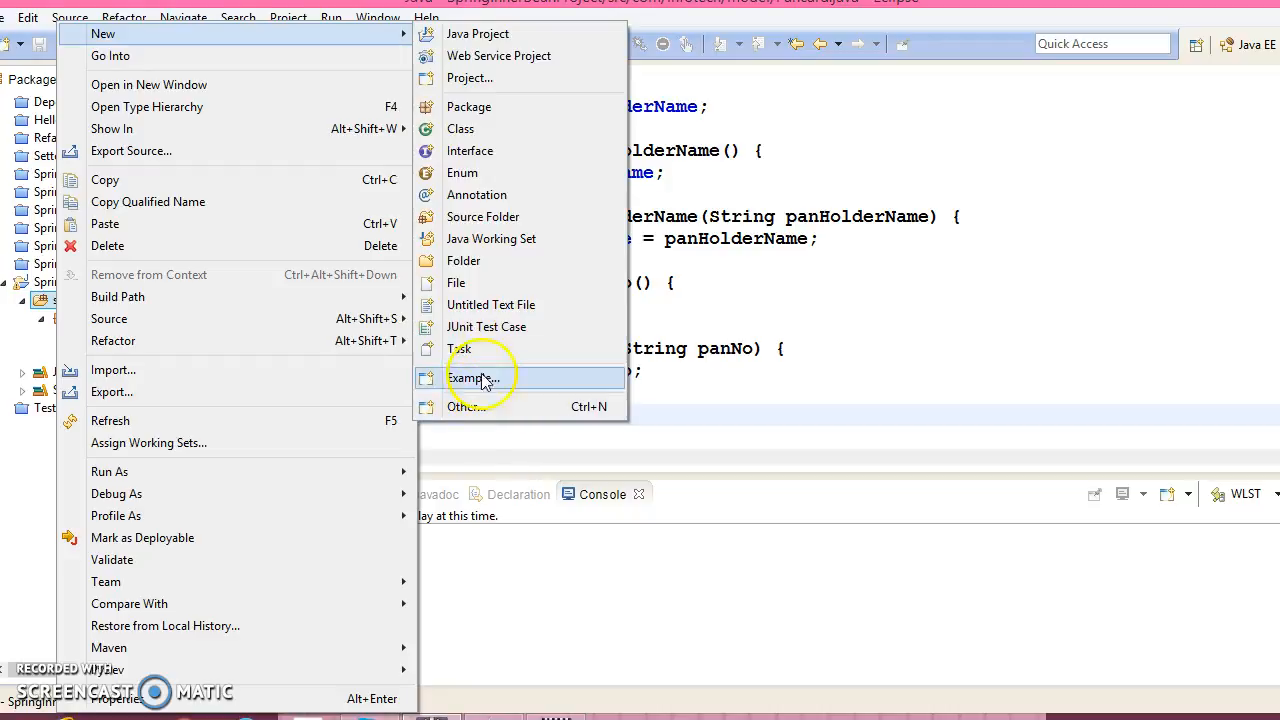
# Step: Create Beans.xml in src via the XML File wizard and copy in the Spring beans schema header
pyautogui.click(470, 376)
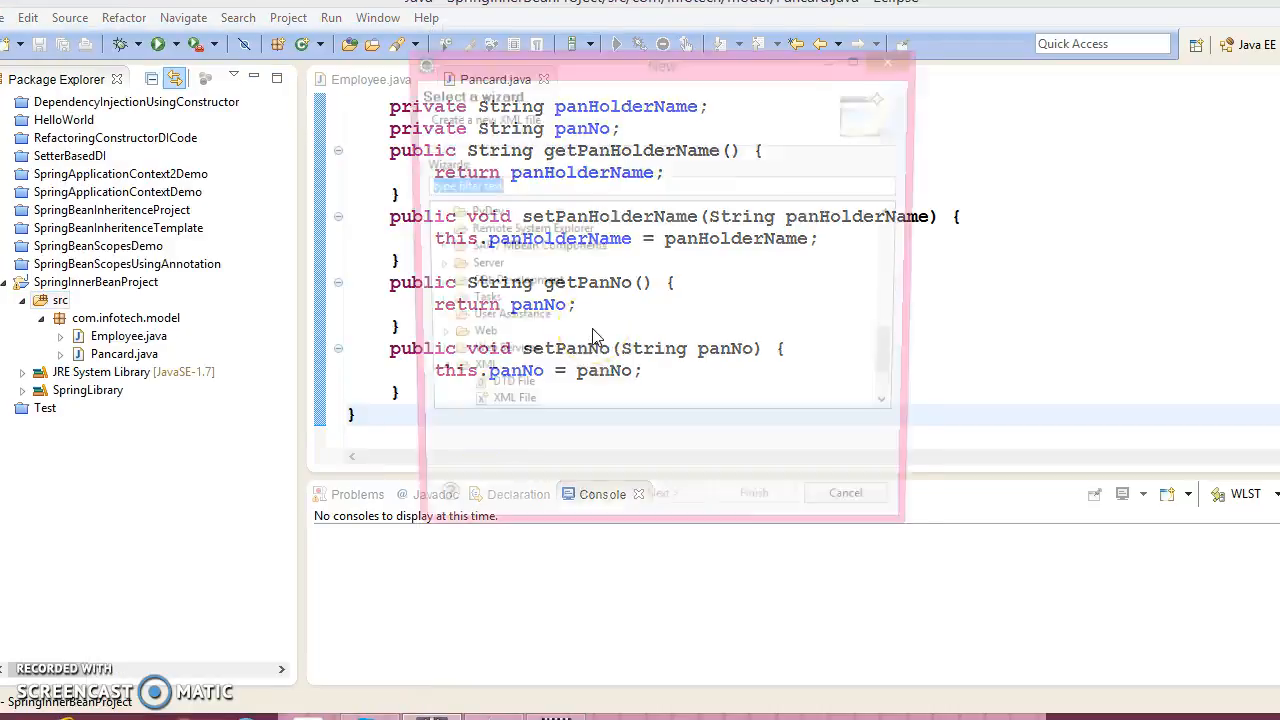
pyautogui.write('xml')
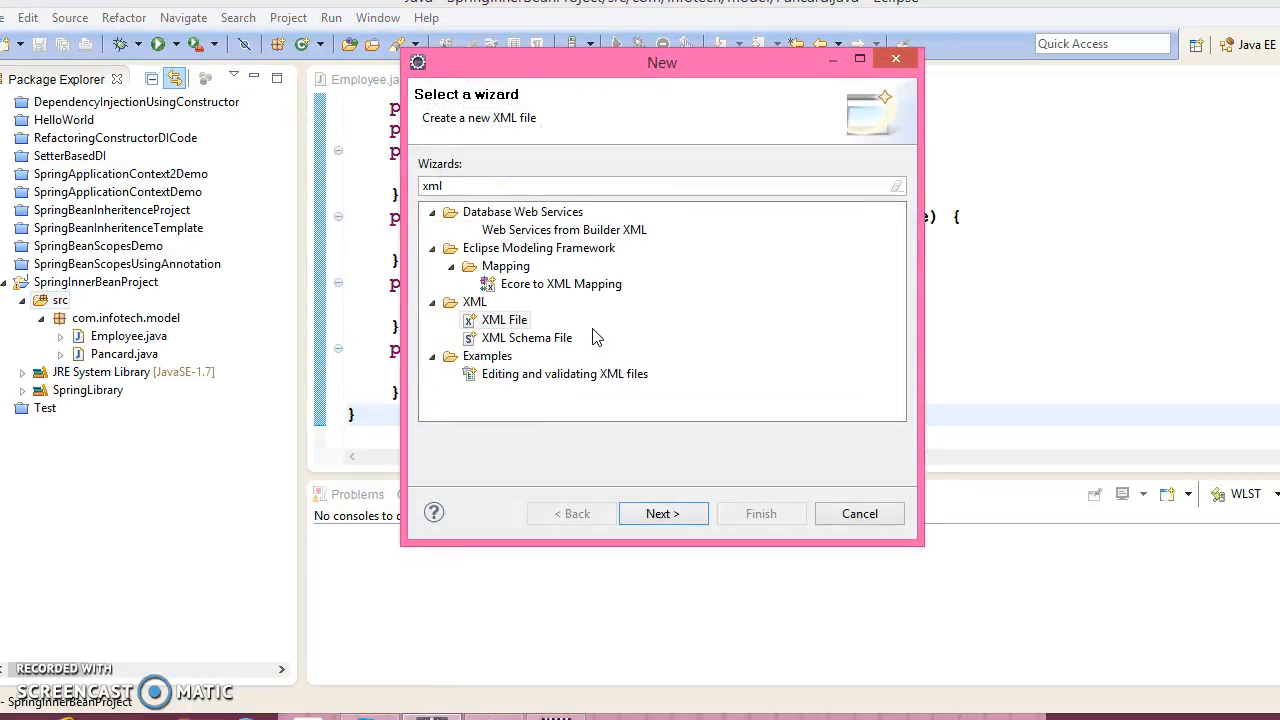
pyautogui.click(664, 512)
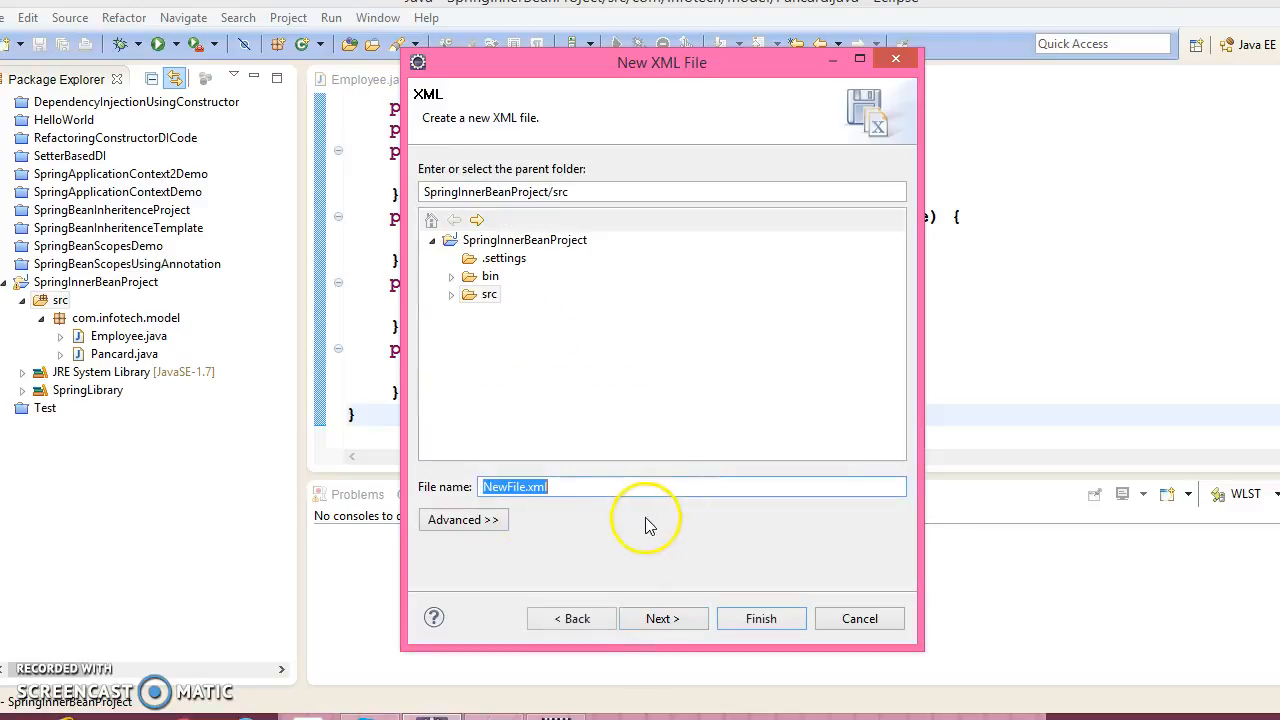
pyautogui.write('B.xml')
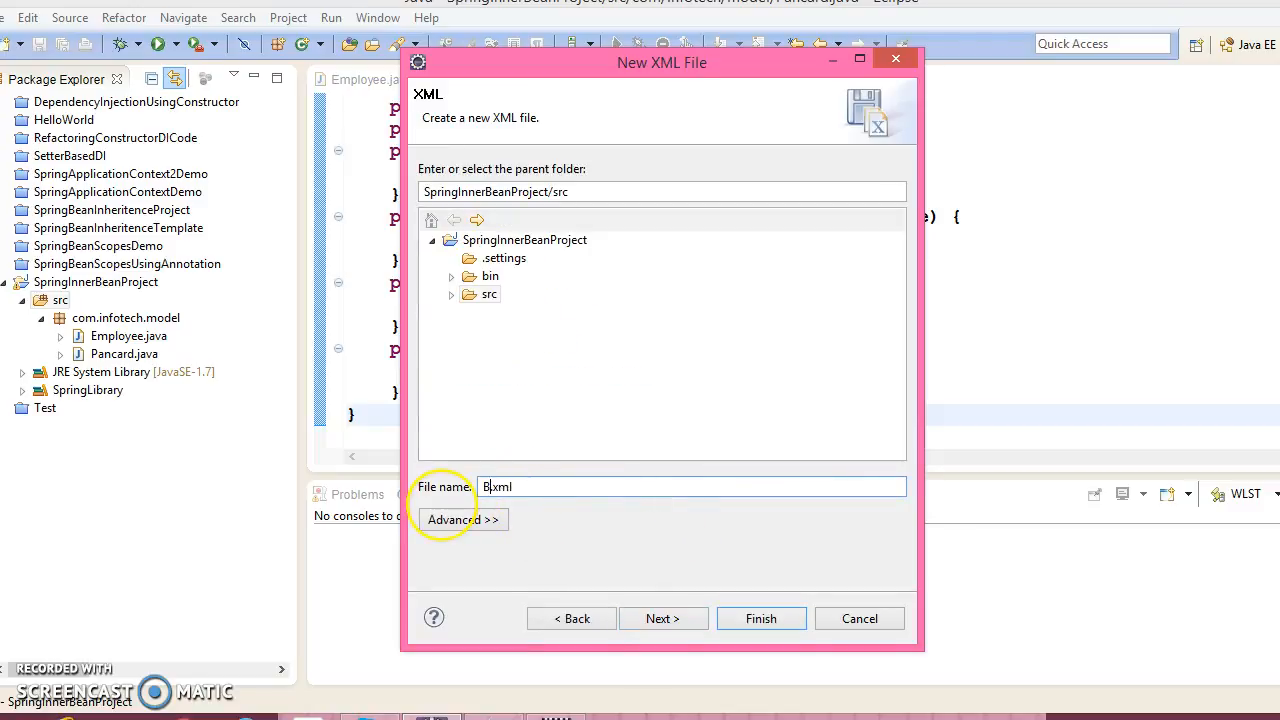
pyautogui.click(760, 618)
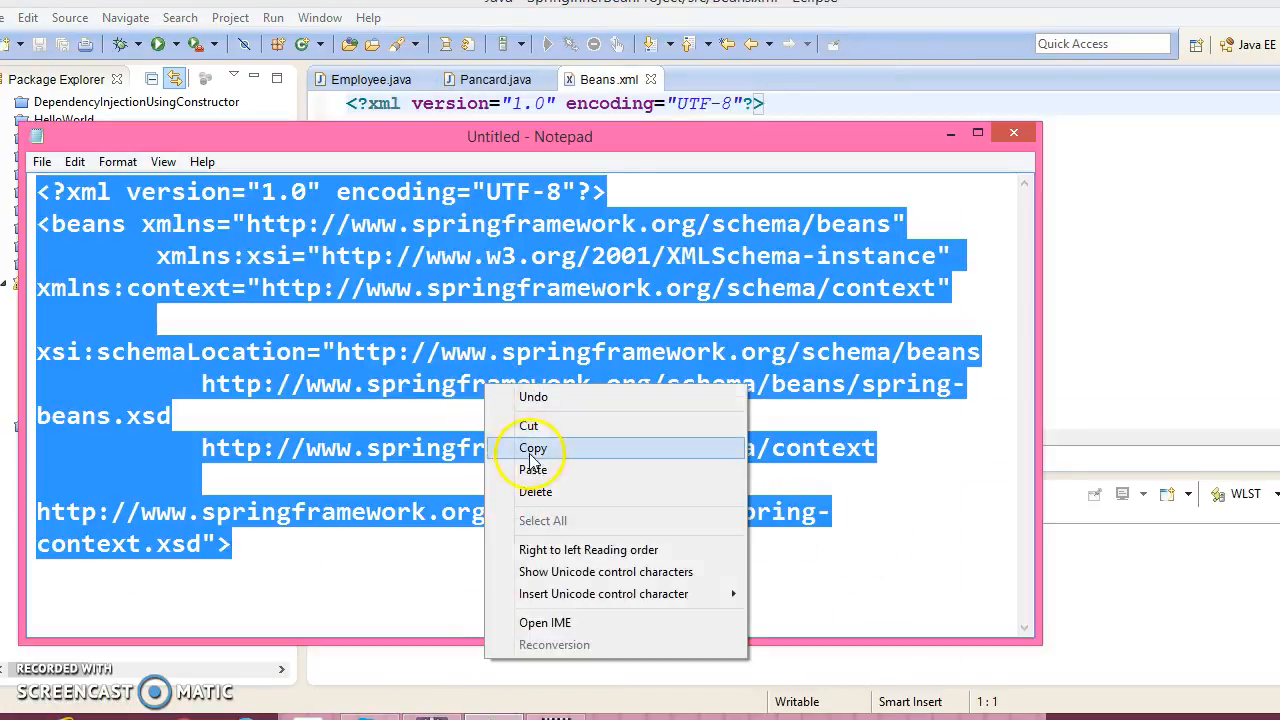
pyautogui.click(532, 448)
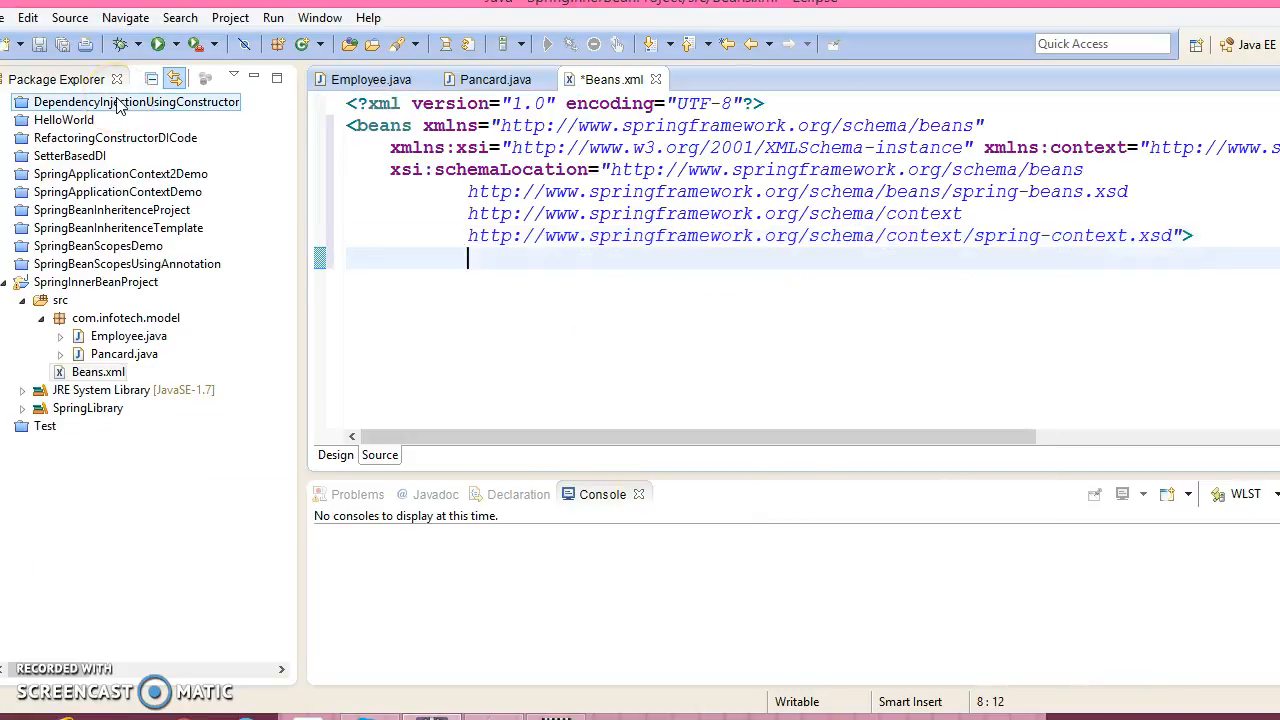
# Step: Close the beans element and add a bean with id employee and class com.infotech.model.Employee
pyautogui.write('</beans>')
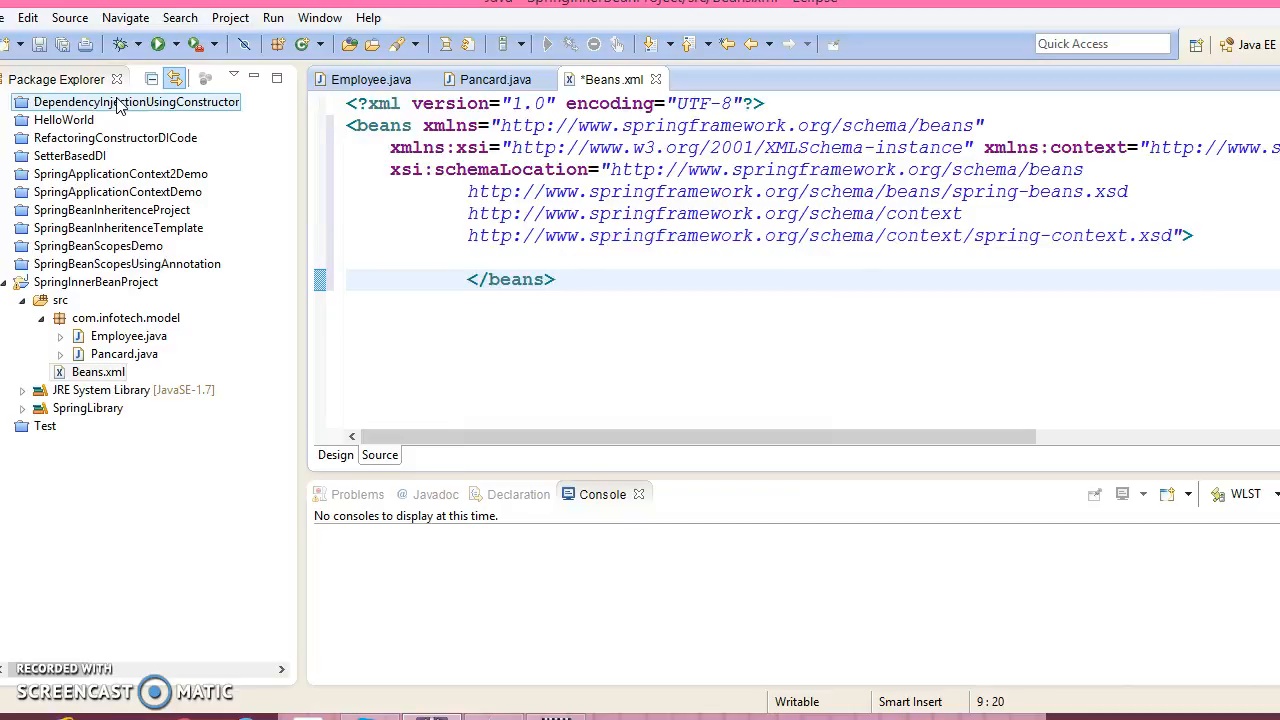
pyautogui.click(388, 280)
pyautogui.write('<bean></bean>')
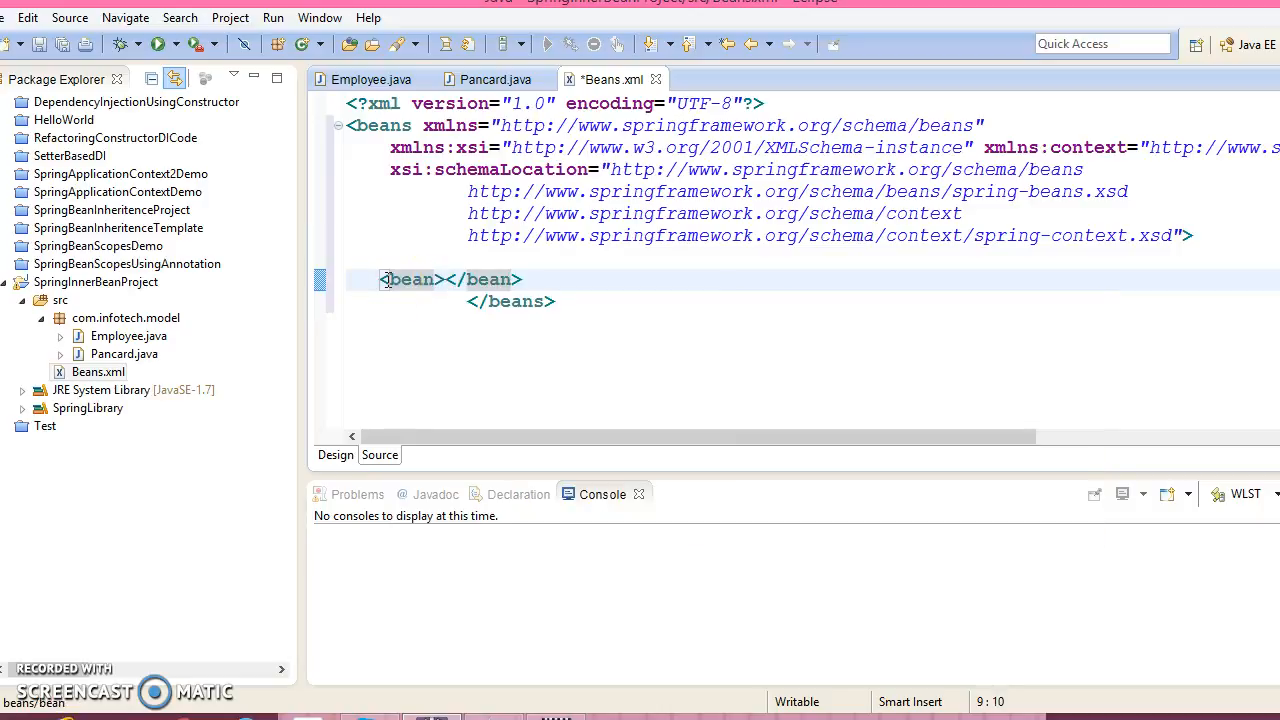
pyautogui.write('id=""')
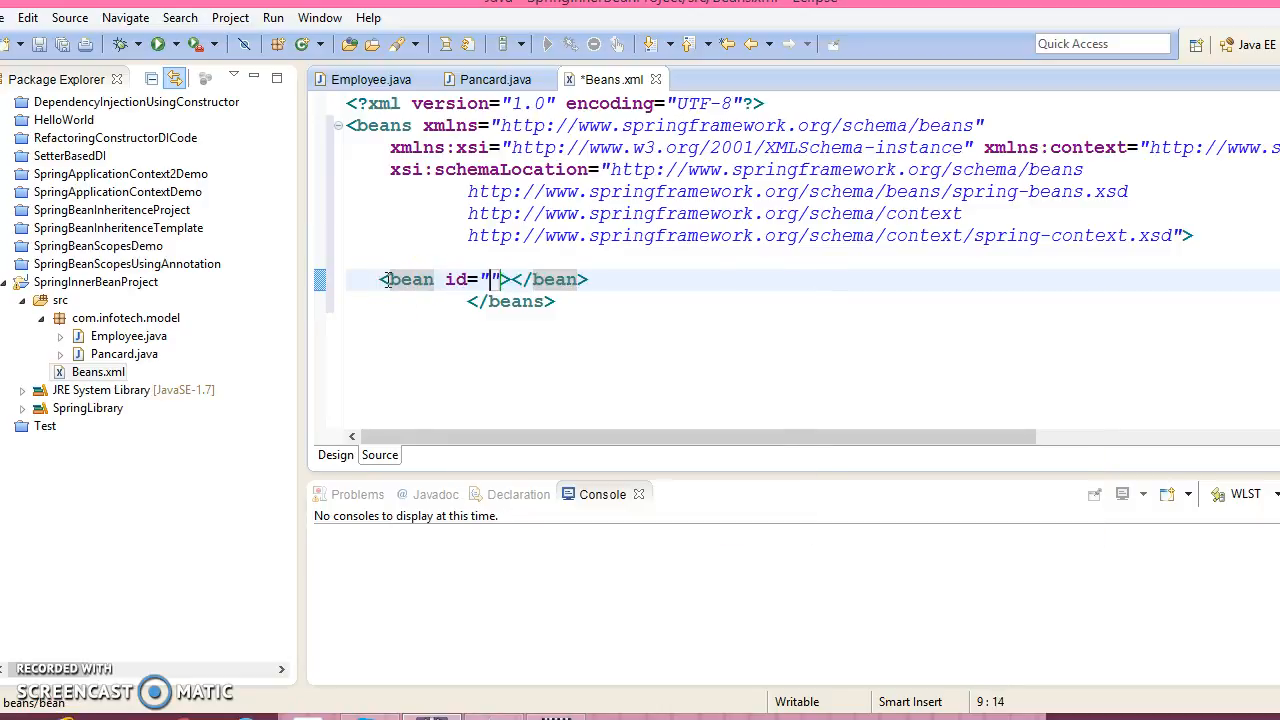
pyautogui.write('employee')
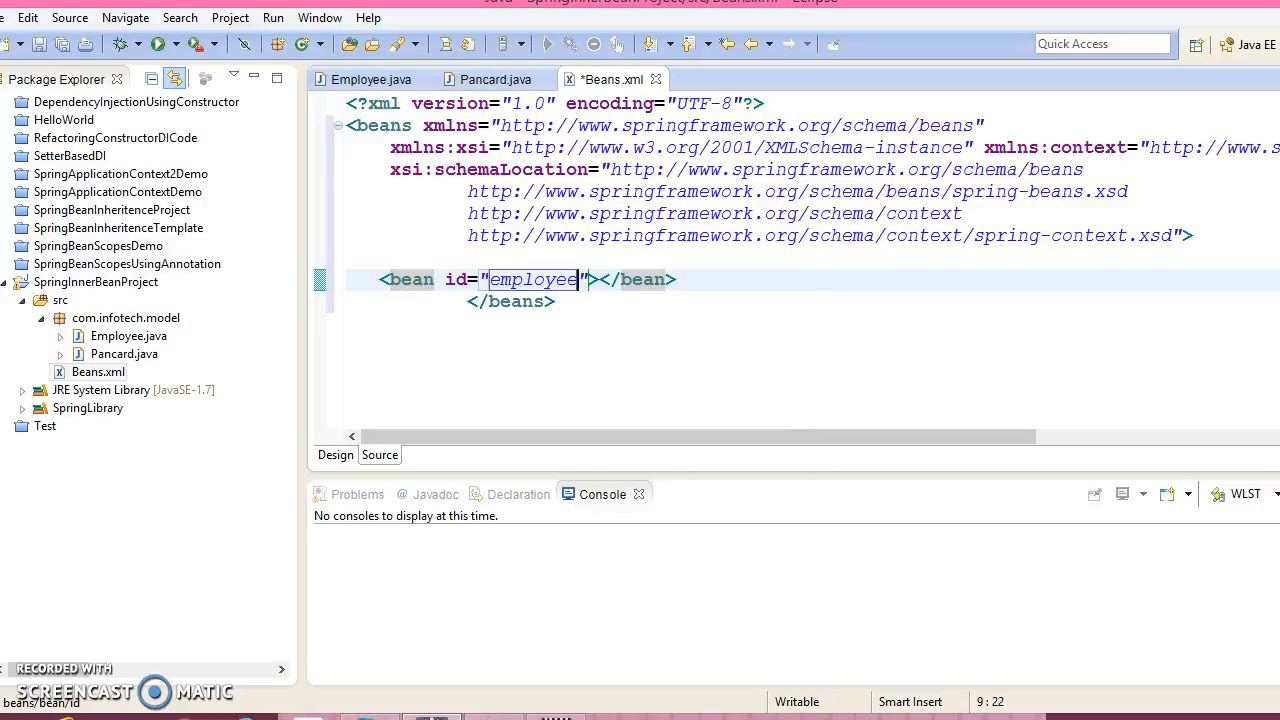
pyautogui.write('class="')
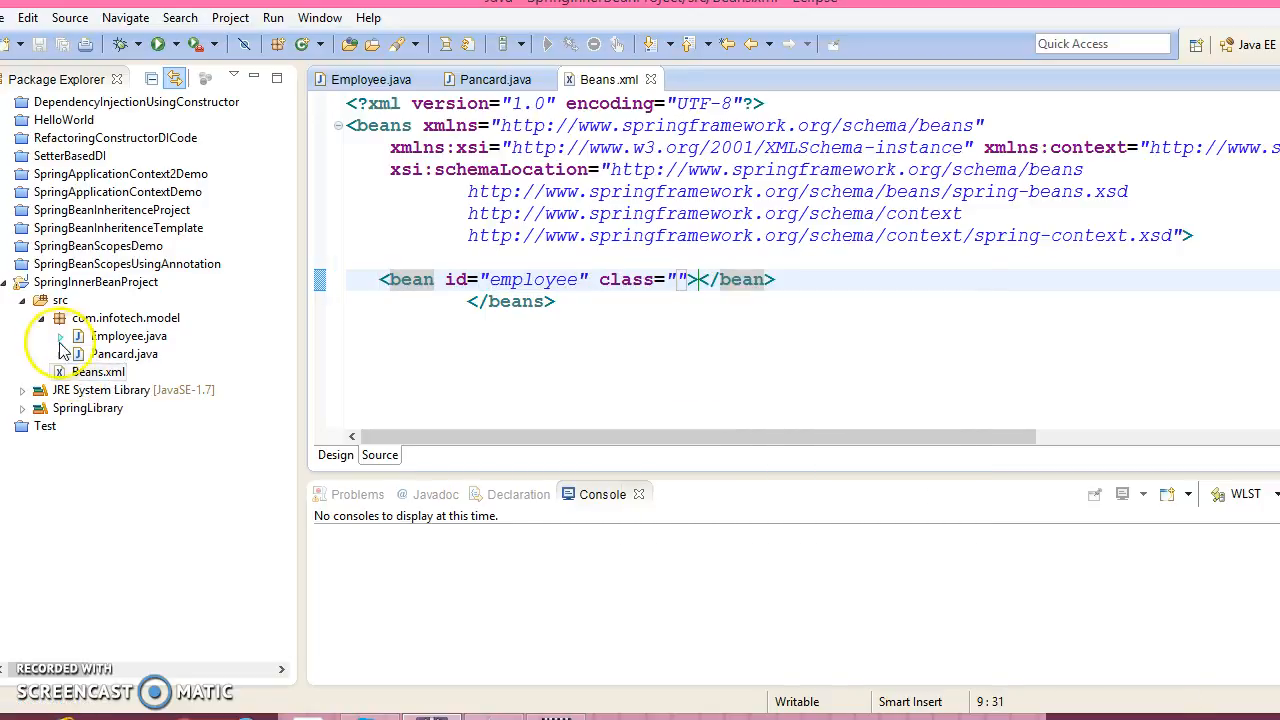
pyautogui.rightClick(128, 336)
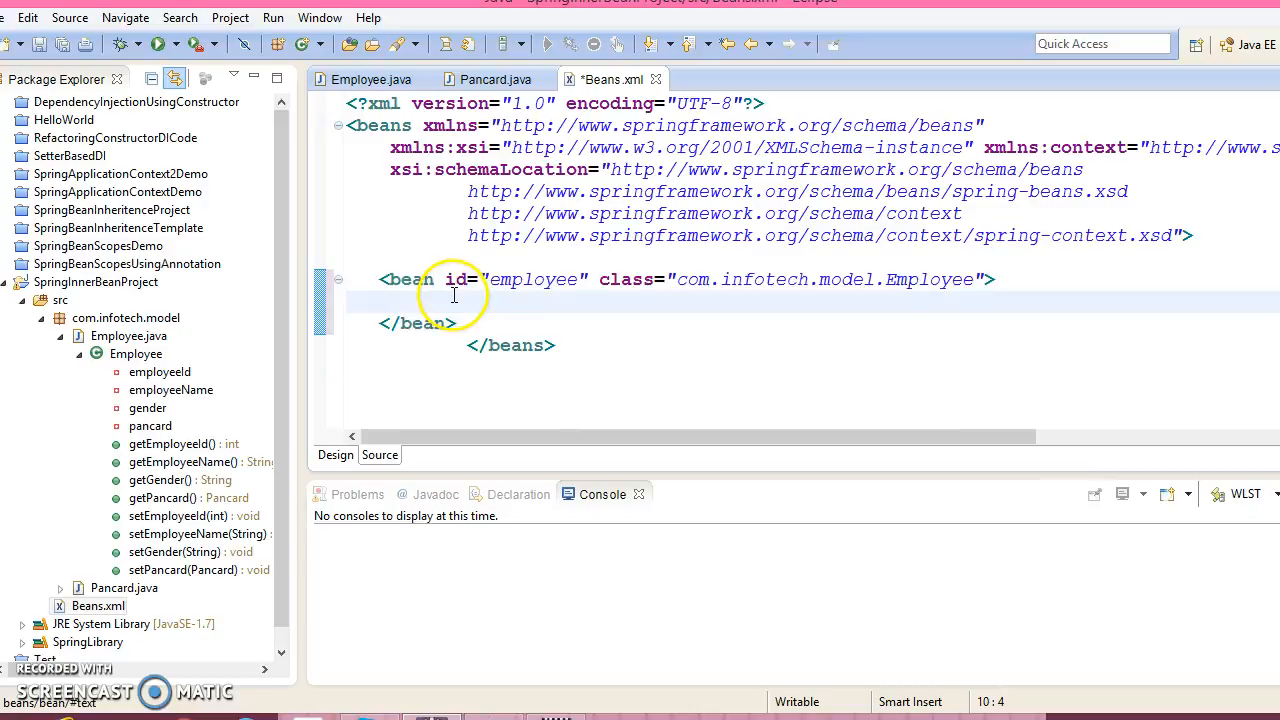
# Step: Add property elements with empty name and value attributes inside the employee bean
pyautogui.write('<property name=""></property>')
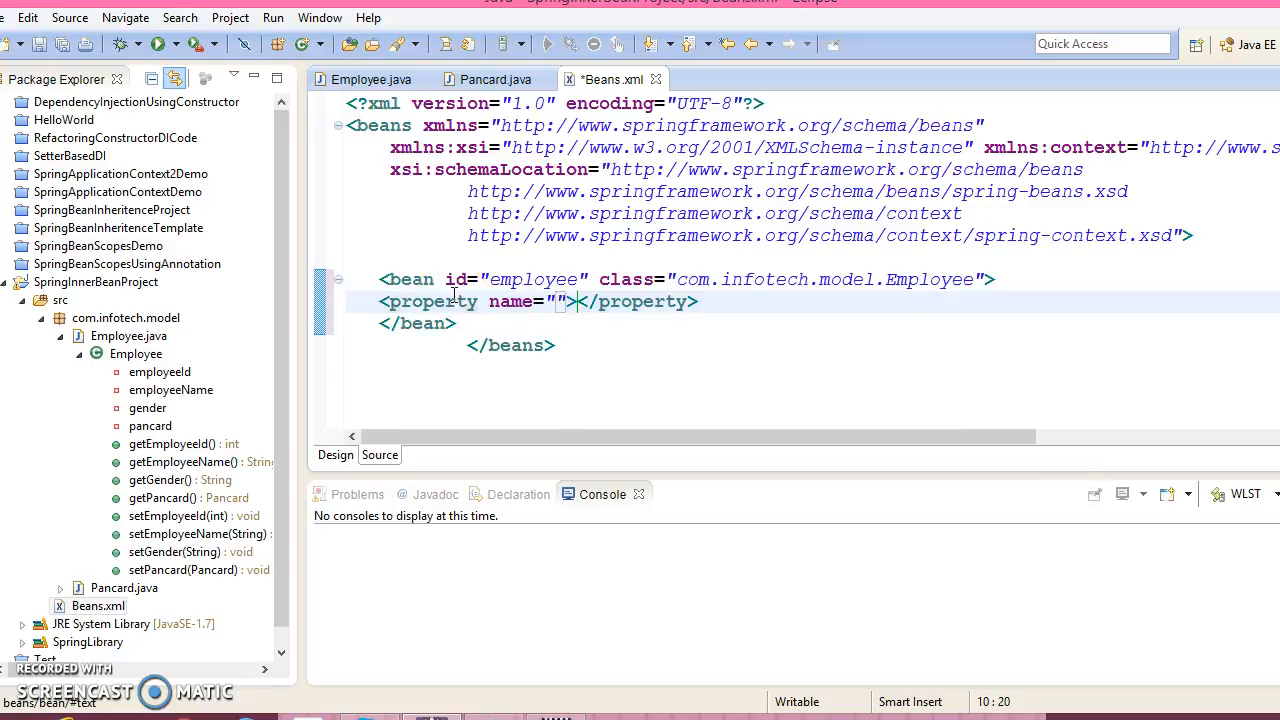
pyautogui.write('value="')
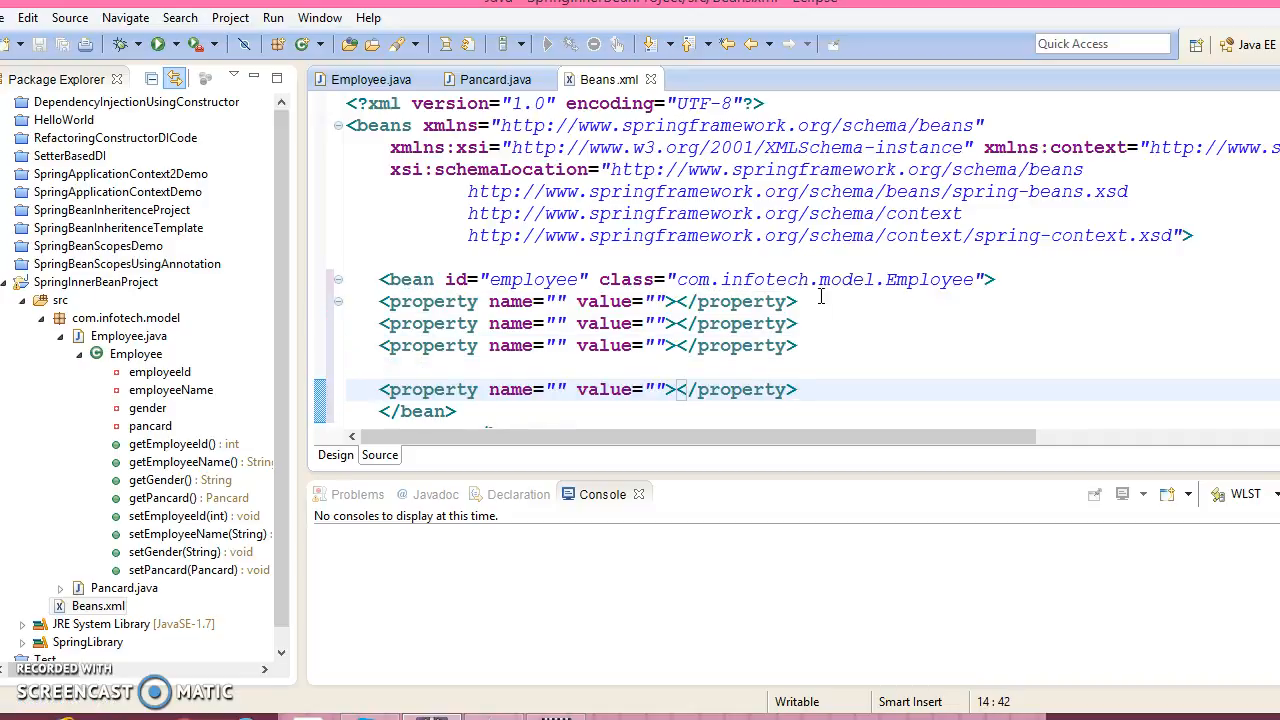
# Step: Fill the first two properties as employeeId 102092 and employeeName Sudha Verma, checking field names in Employee.java
pyautogui.click(372, 80)
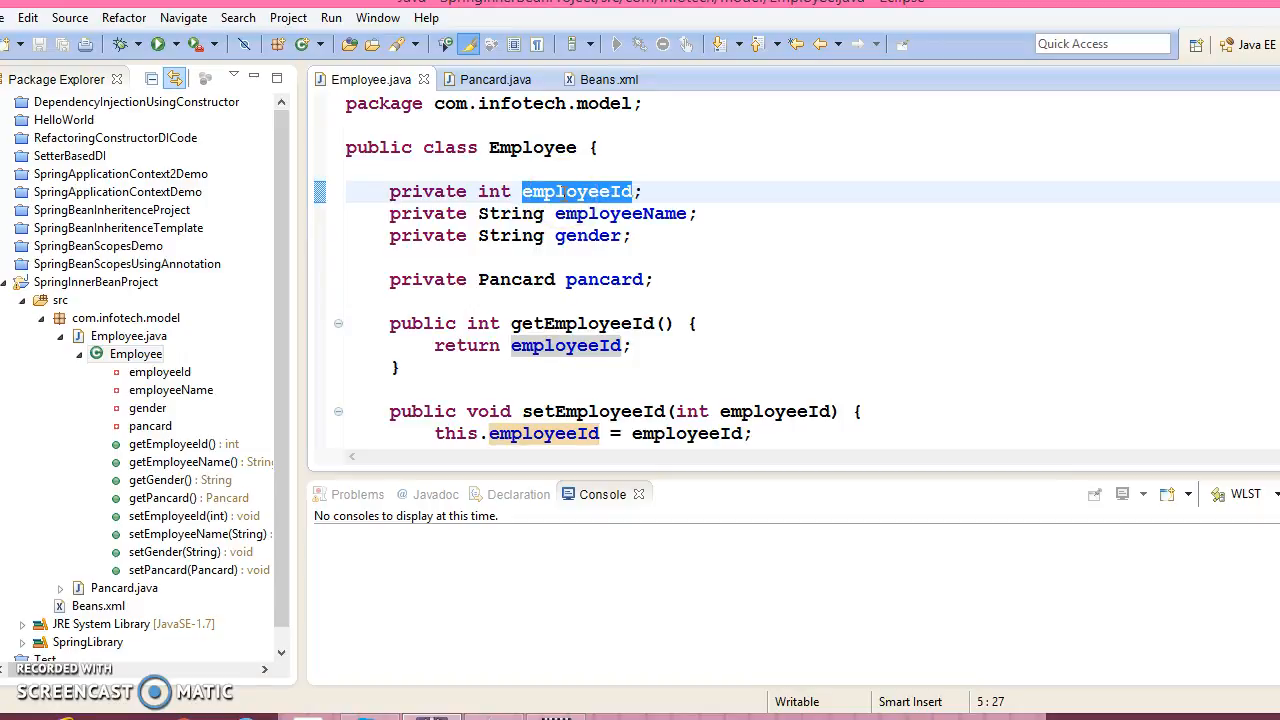
pyautogui.click(608, 80)
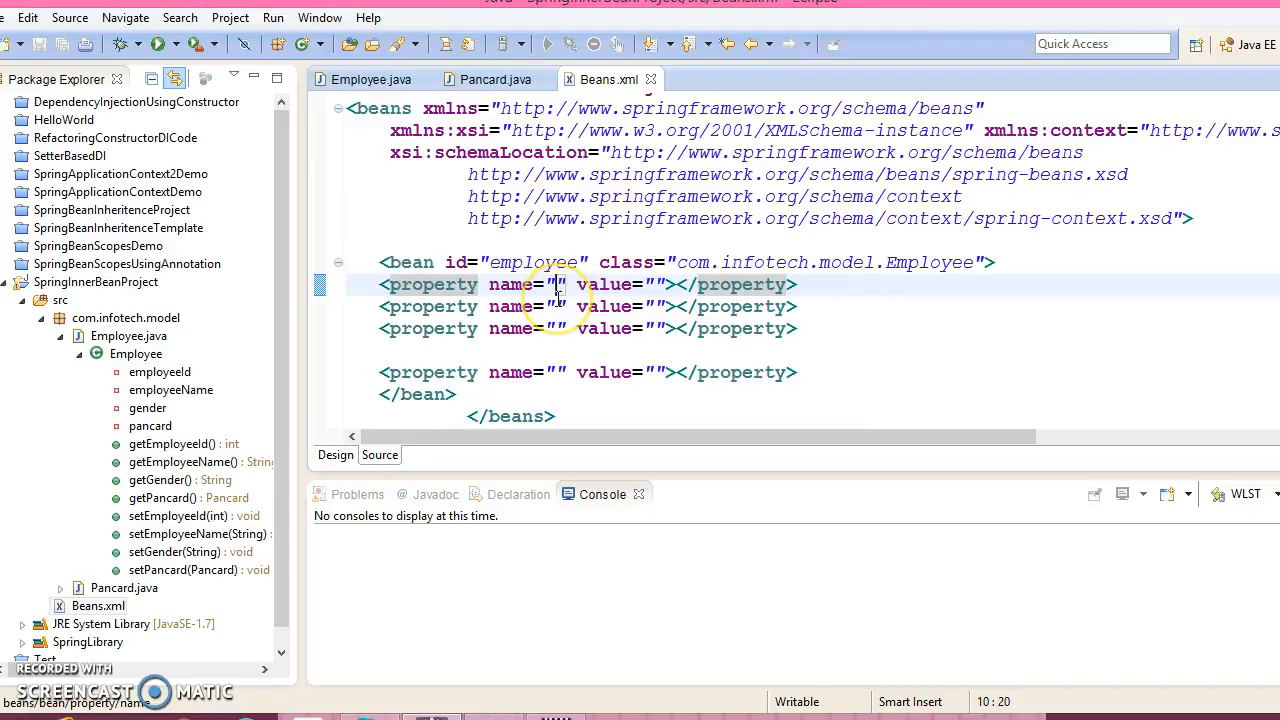
pyautogui.write('employeeId')
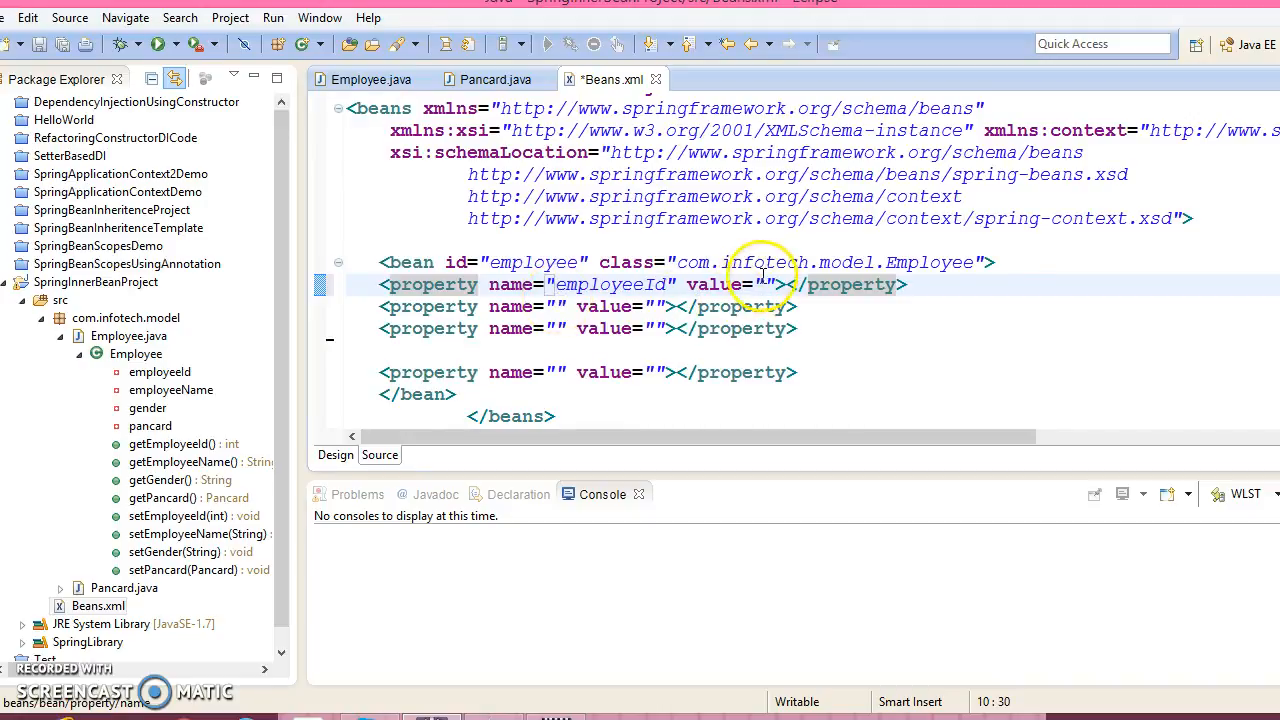
pyautogui.write('102092')
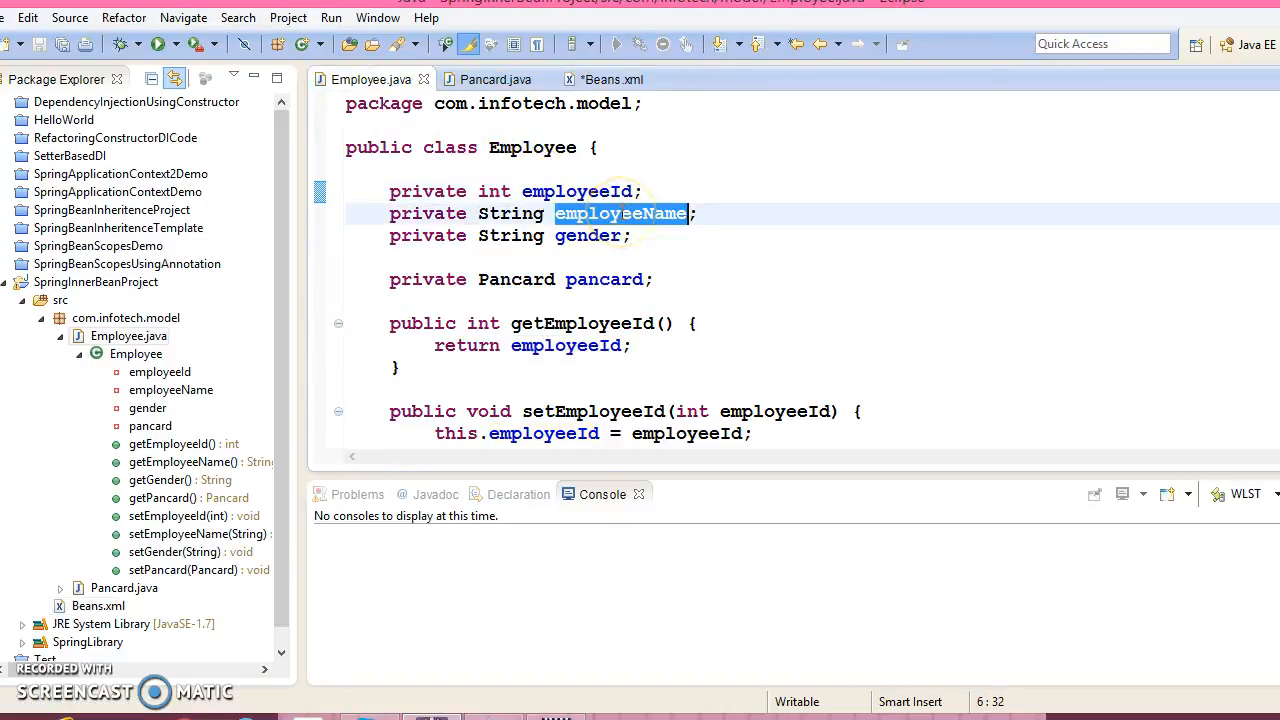
pyautogui.click(612, 80)
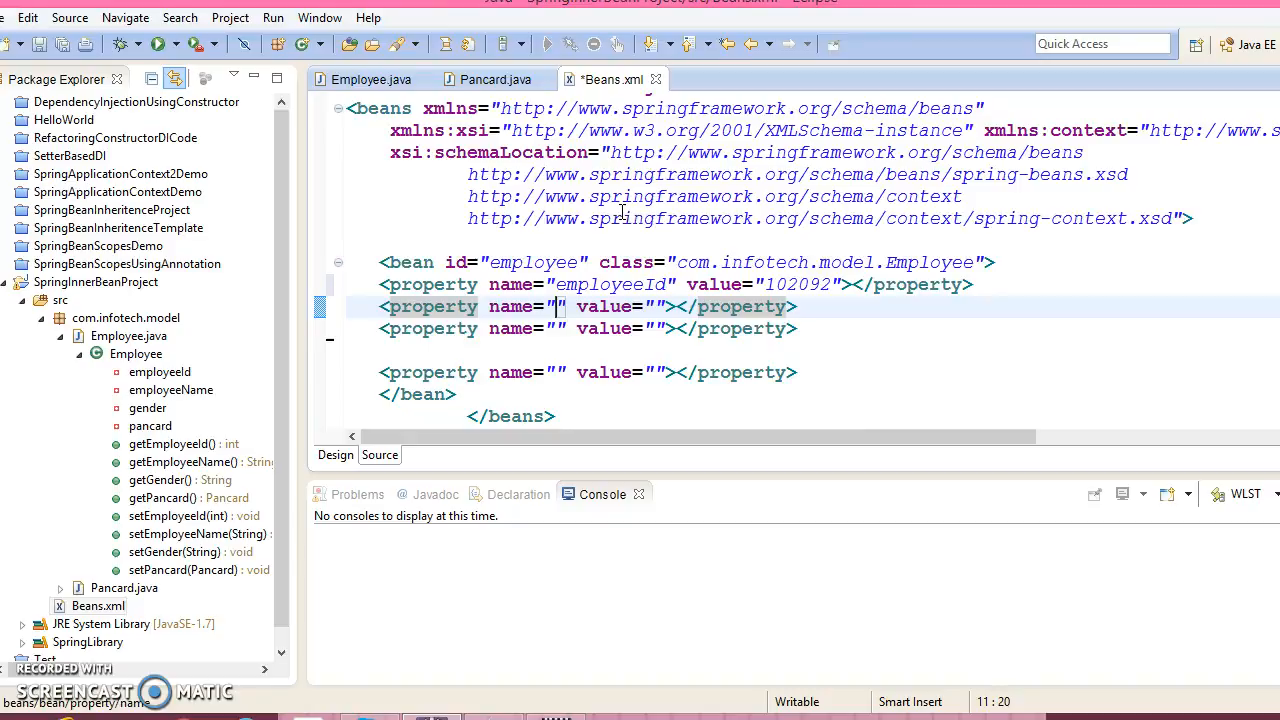
pyautogui.write('employeeName')
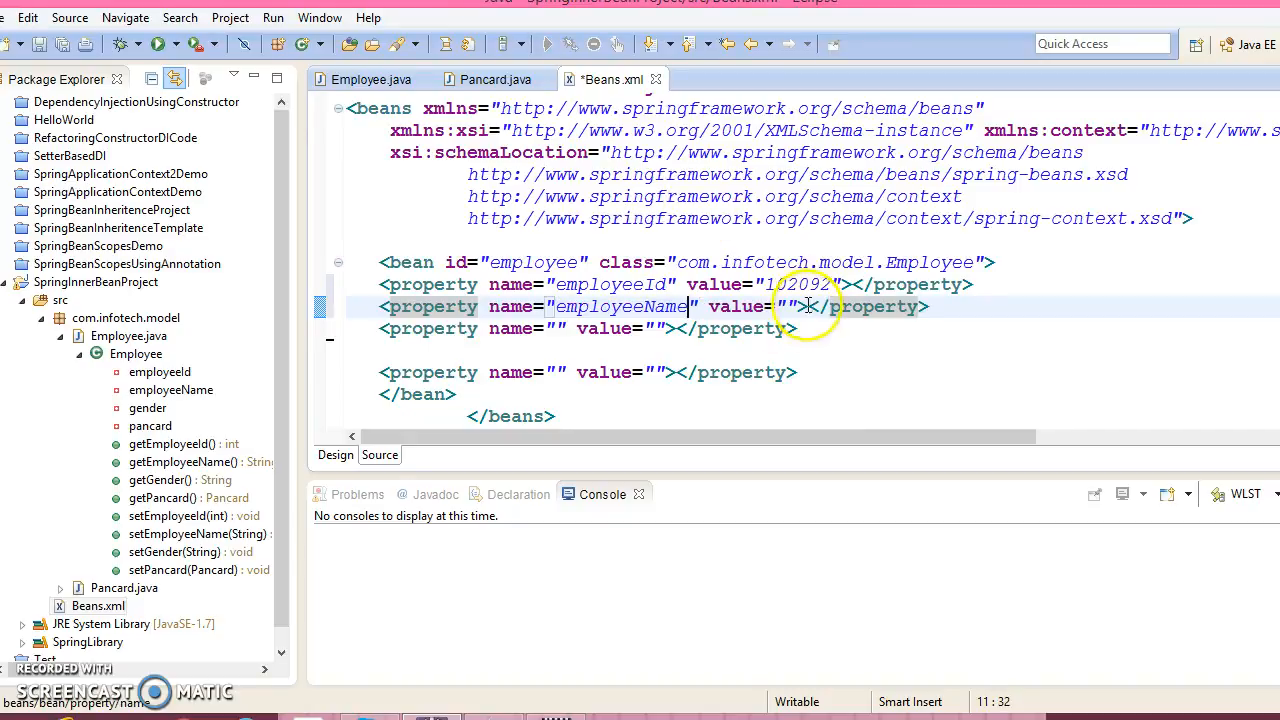
pyautogui.write('Sudha Ver')
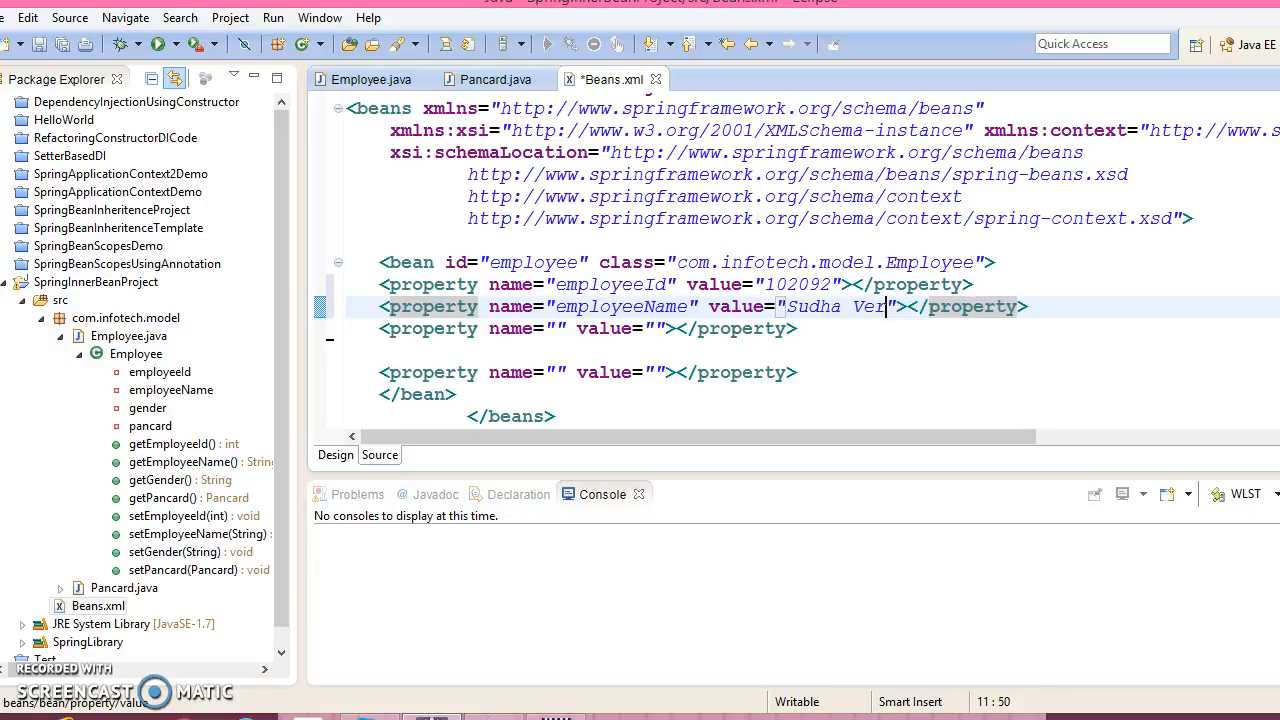
# Step: Fill the third property as gender with value Female
pyautogui.click(370, 80)
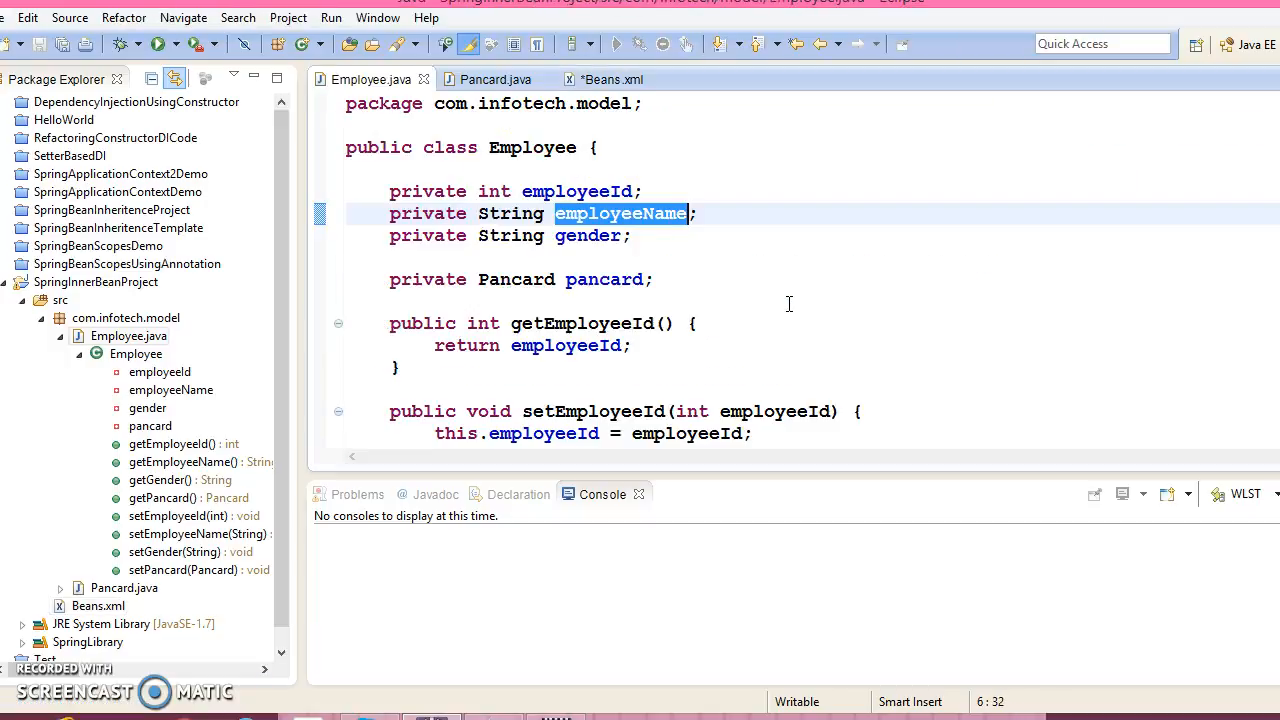
pyautogui.doubleClick(588, 236)
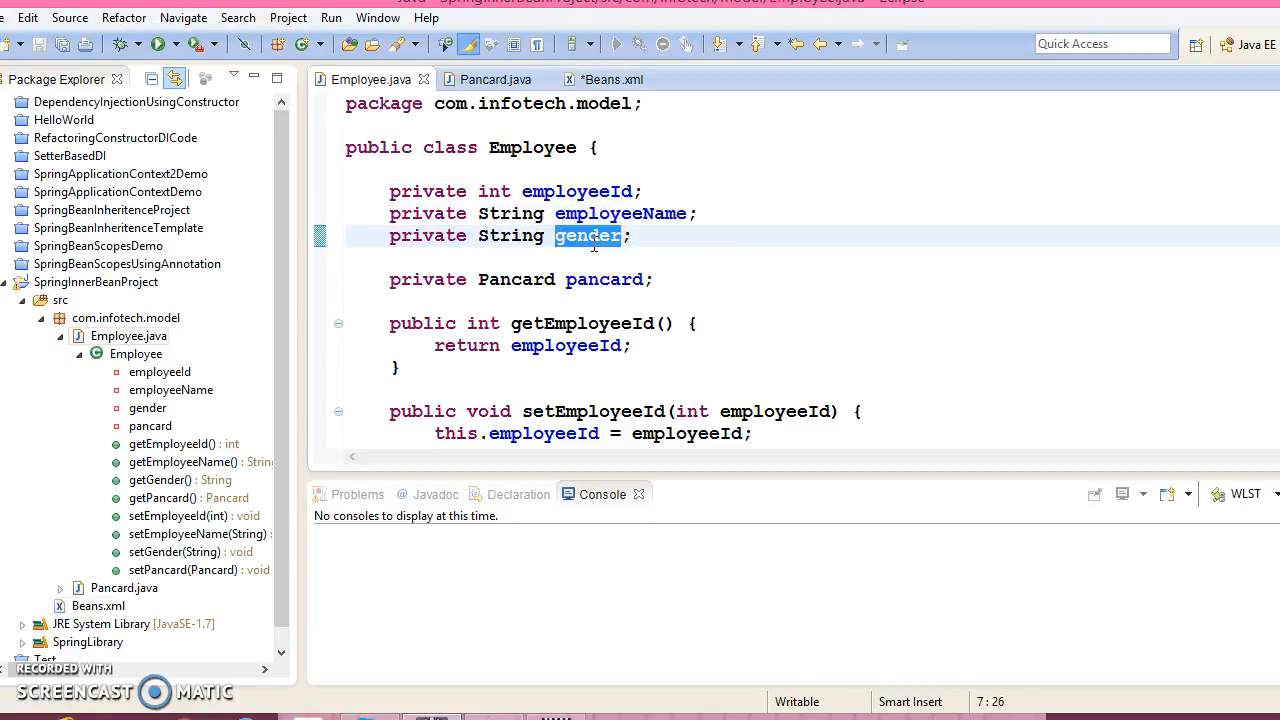
pyautogui.click(612, 80)
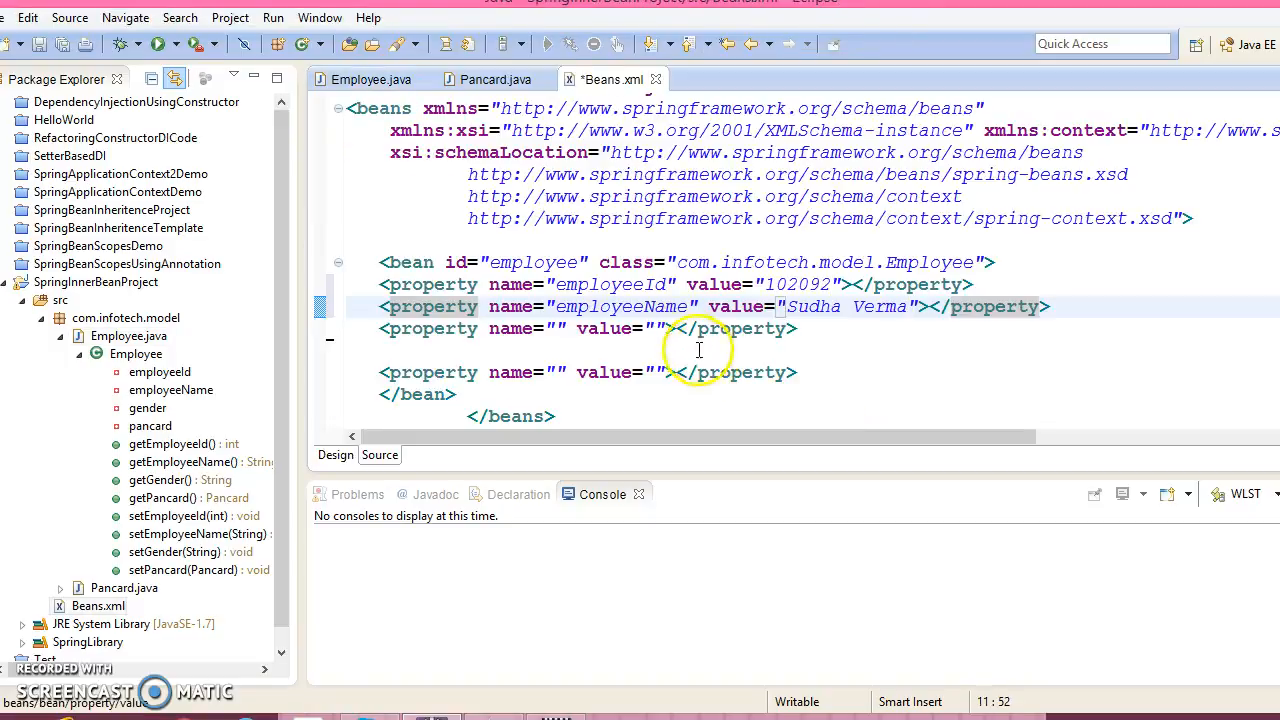
pyautogui.click(562, 328)
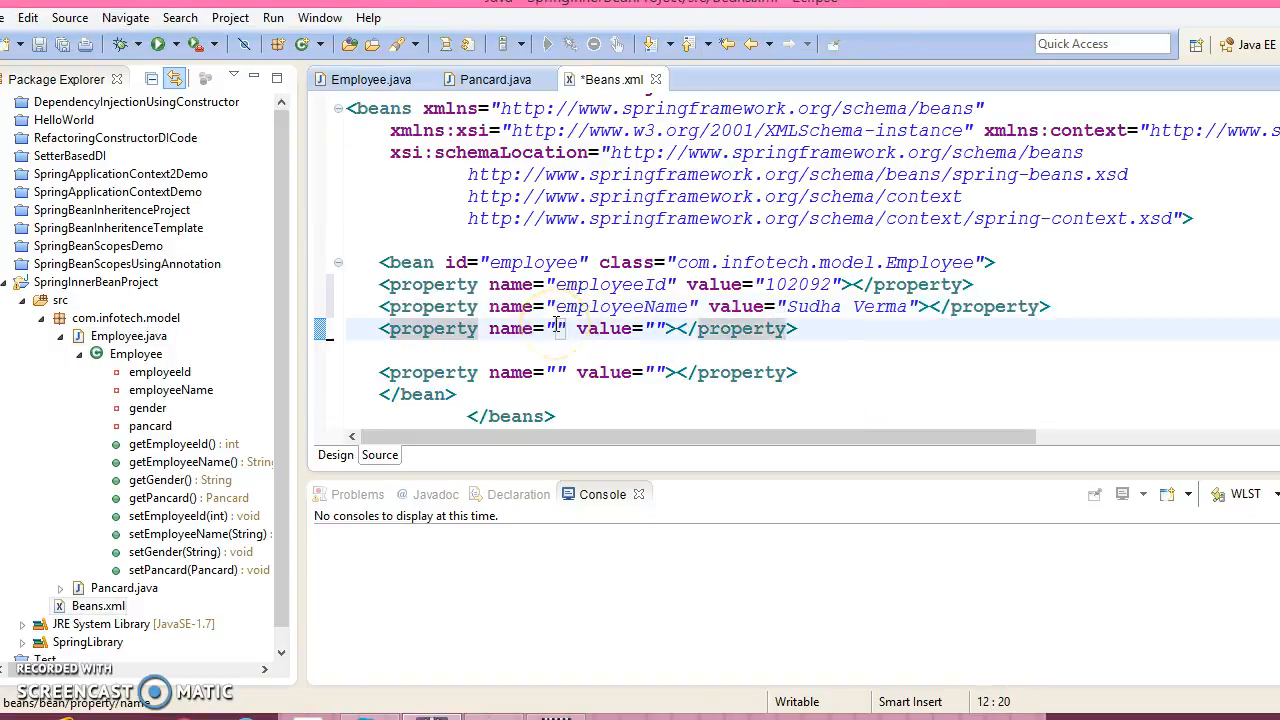
pyautogui.write('gender')
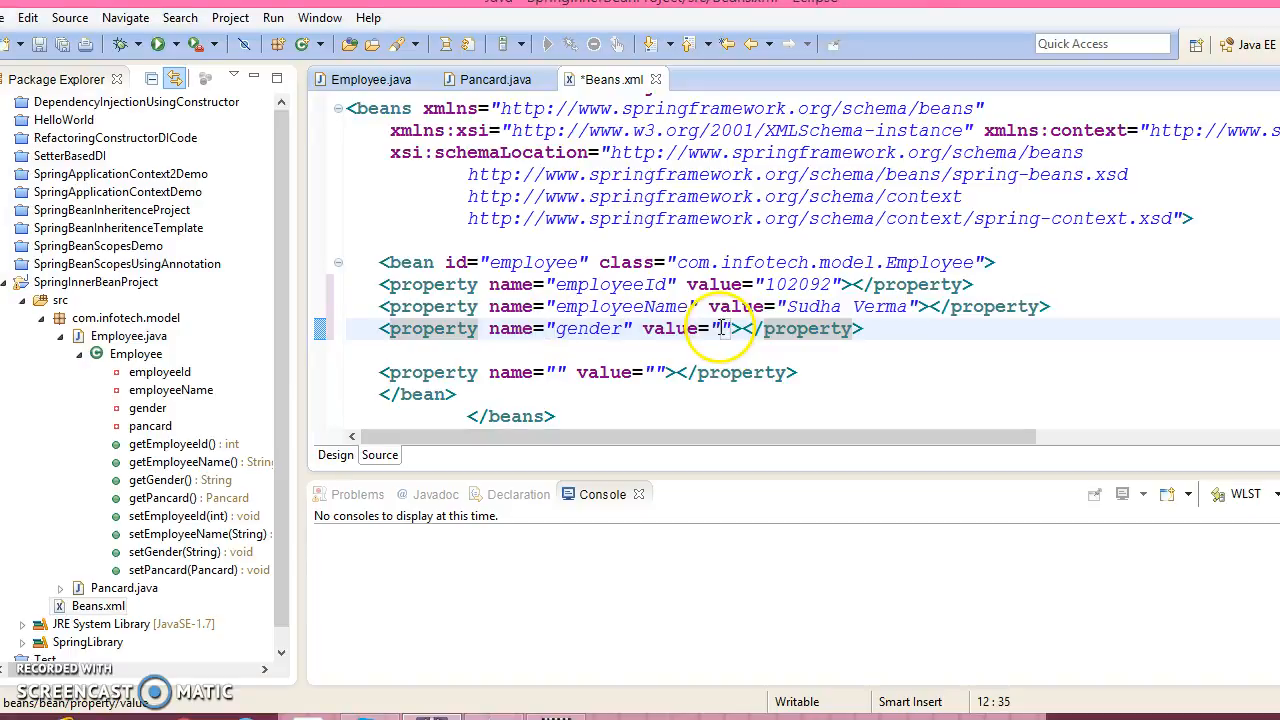
pyautogui.write('Female')
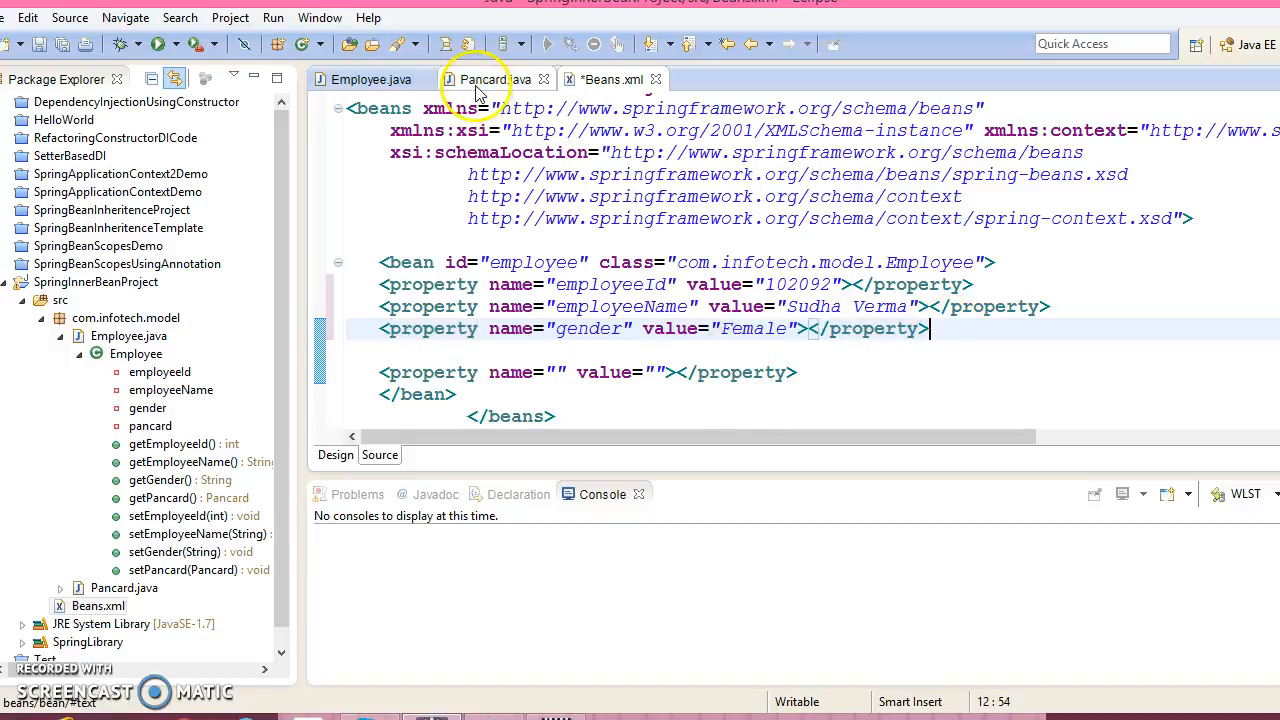
pyautogui.click(372, 80)
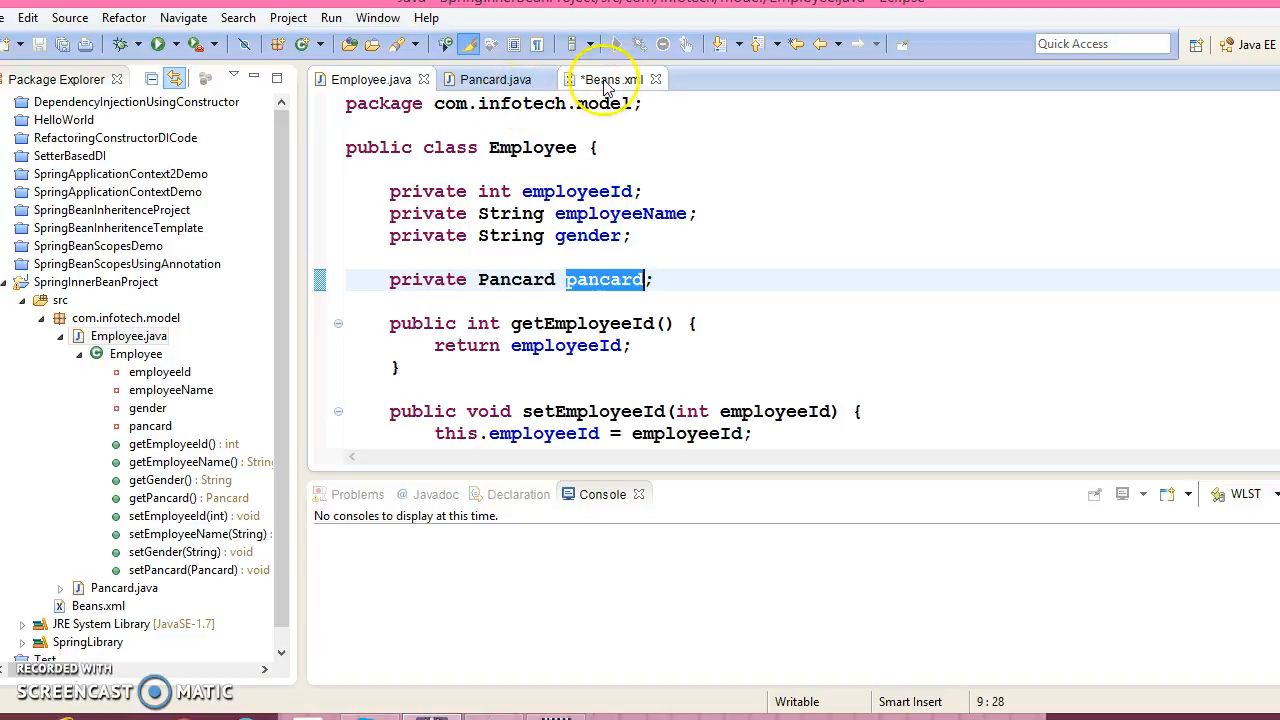
# Step: Complete the fourth property as name pancard with ref pancard instead of a value
pyautogui.click(608, 80)
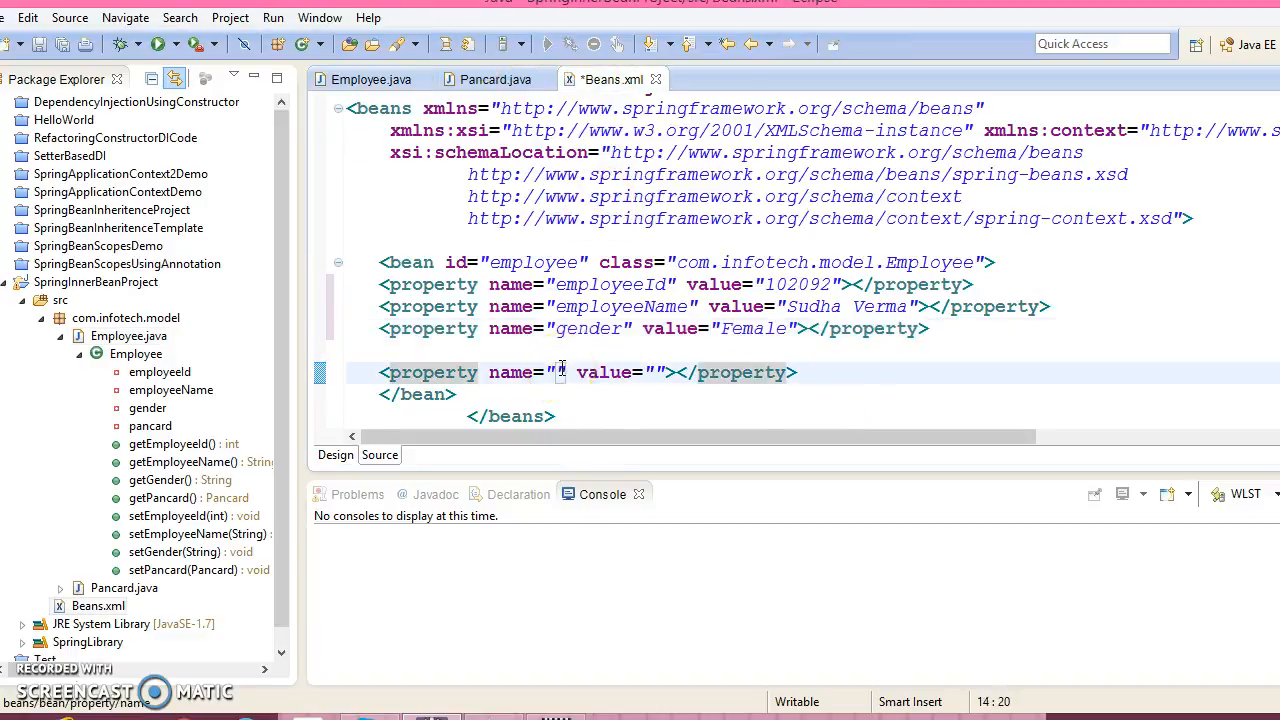
pyautogui.write('pancard')
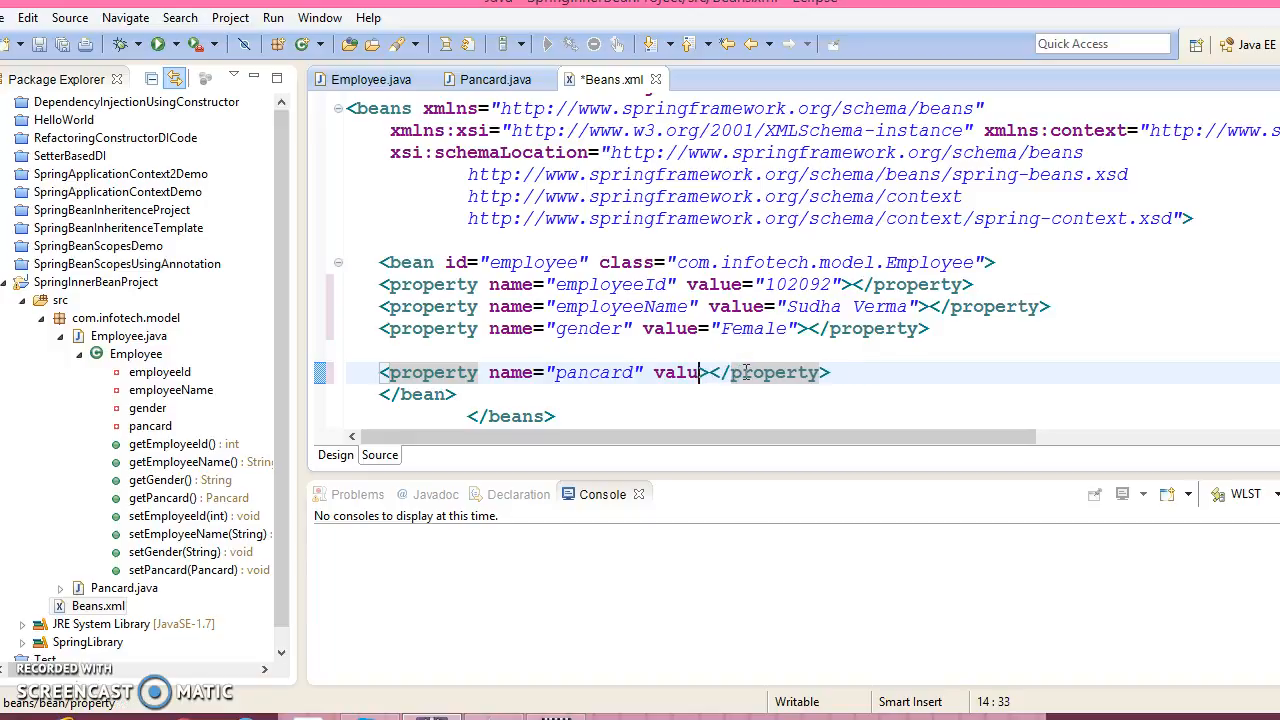
pyautogui.write('ref="')
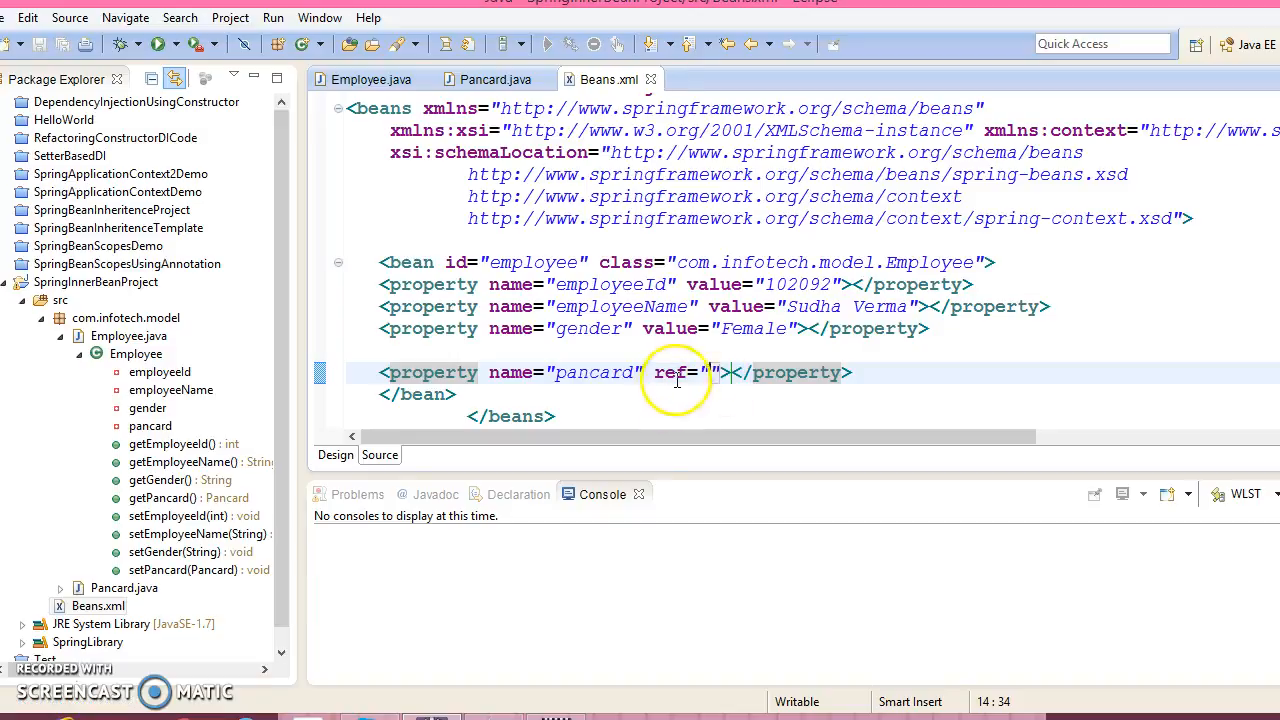
pyautogui.write('pancard')
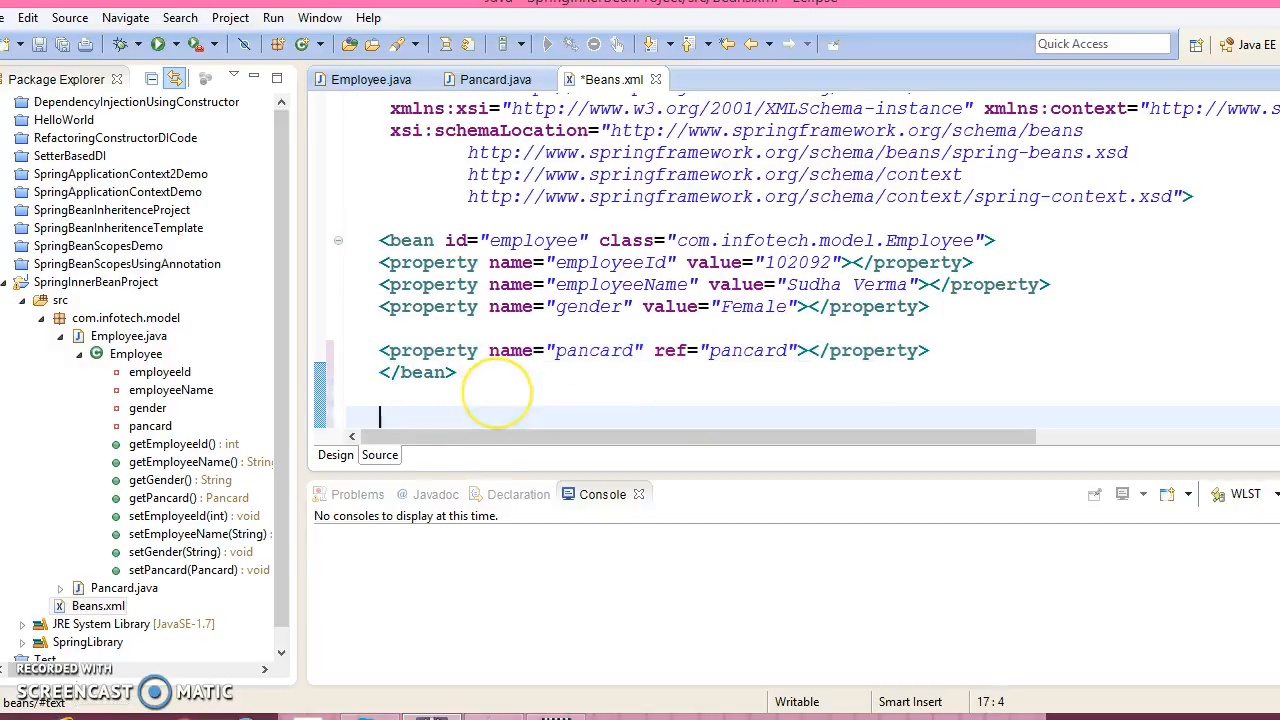
# Step: Begin a new bean with id="pancard" and an empty class attribute below the employee bean
pyautogui.write('<bean i></bean>')
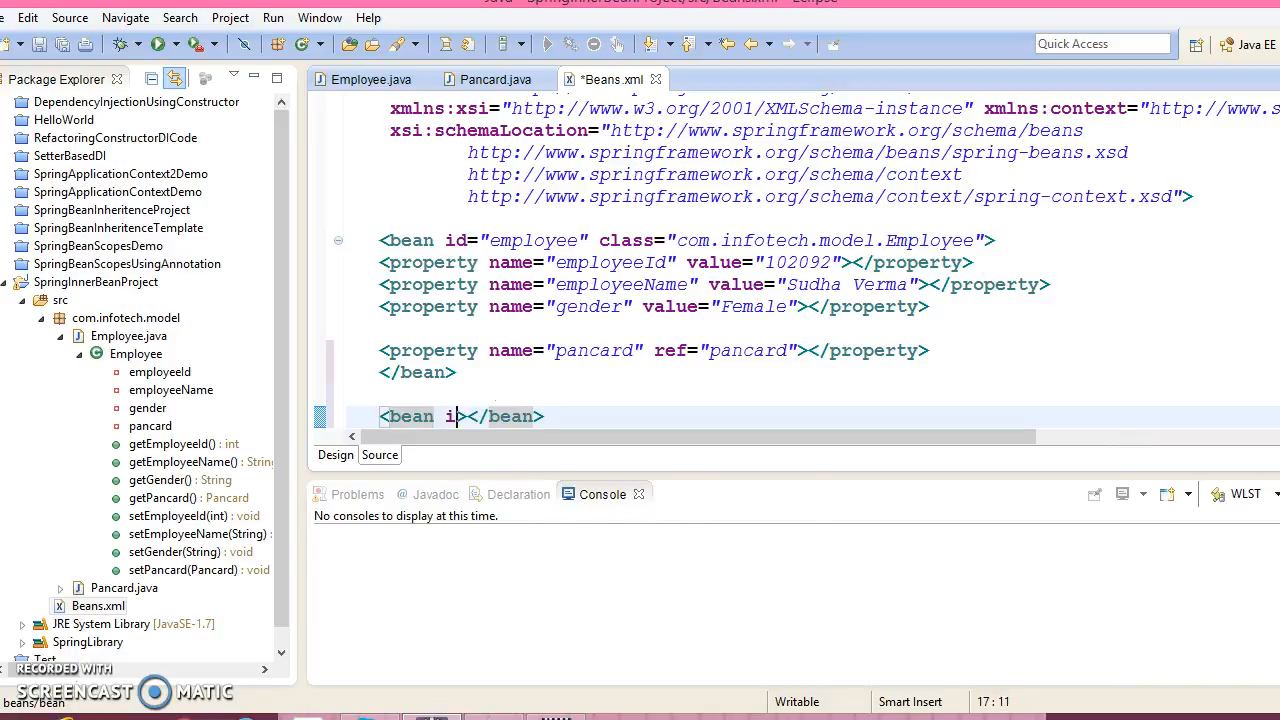
pyautogui.write('d=""')
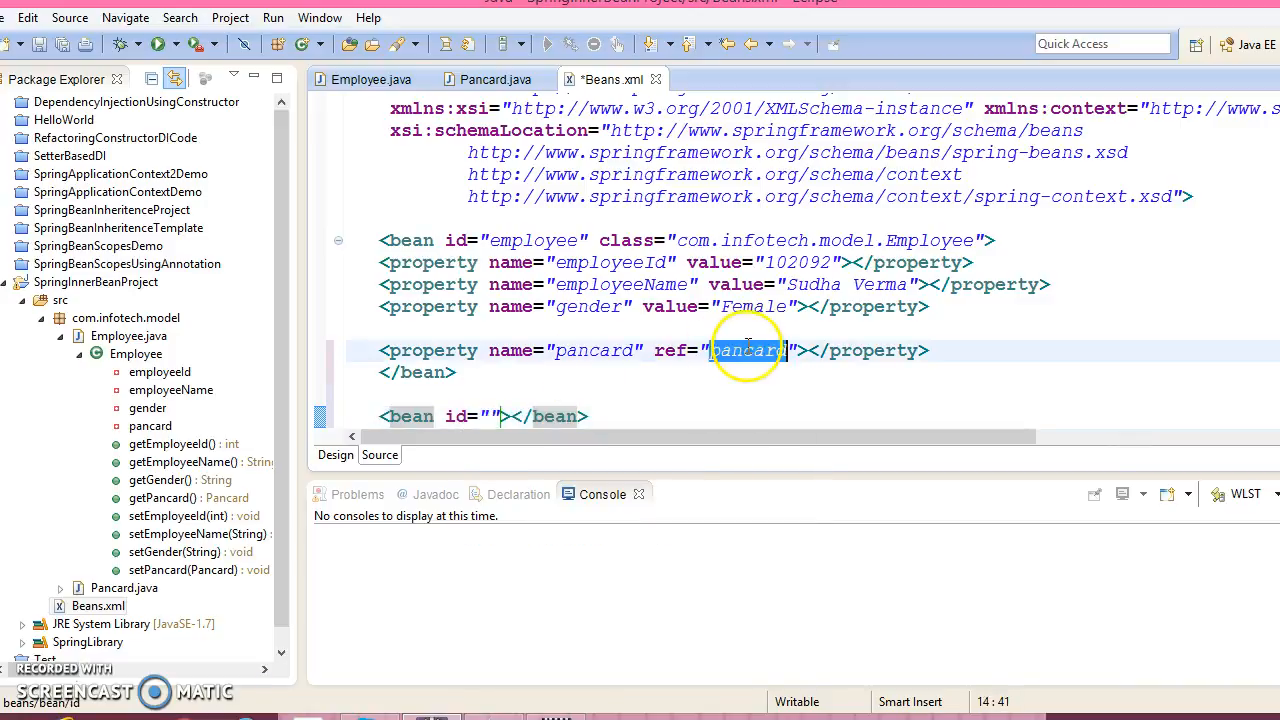
pyautogui.click(494, 416)
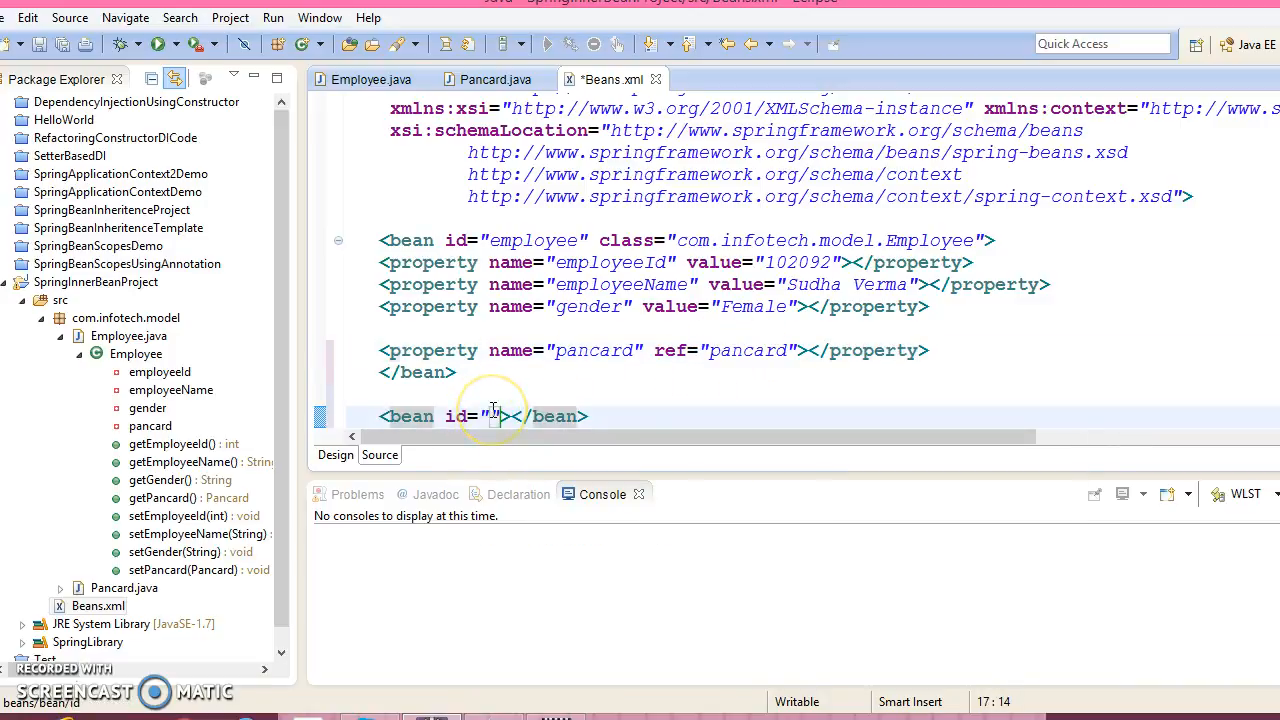
pyautogui.write('pancard')
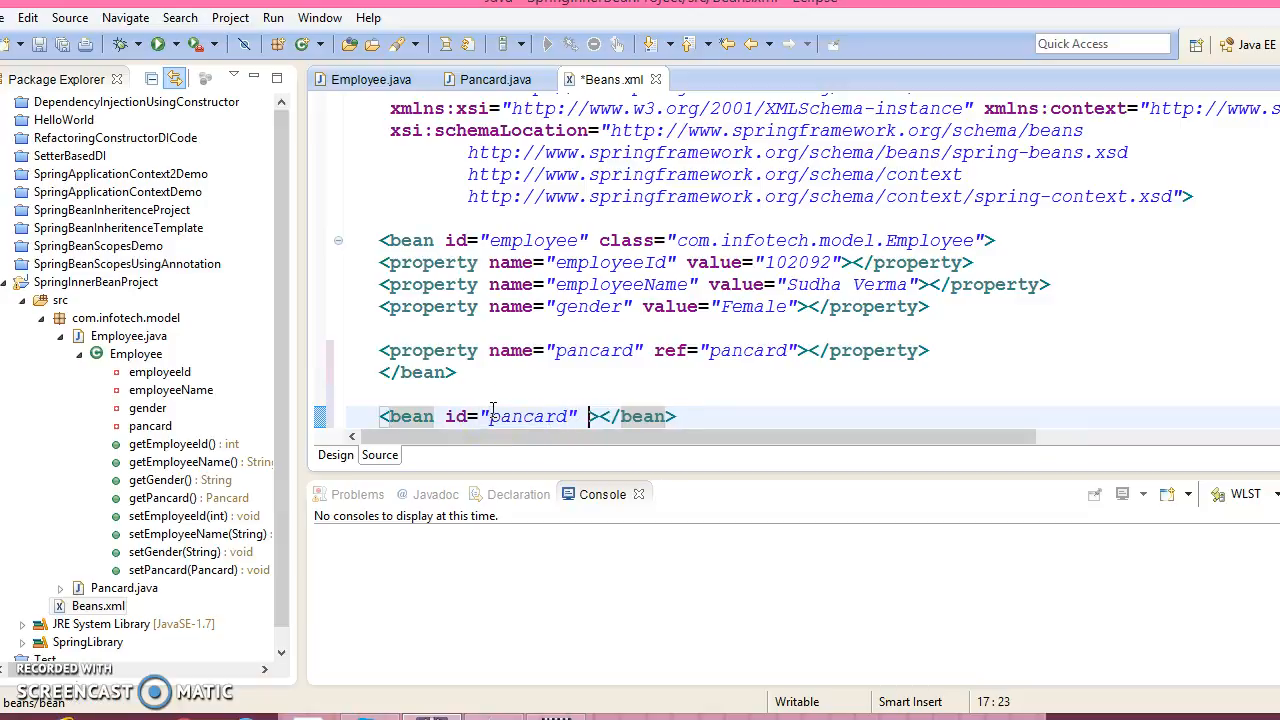
pyautogui.write('class=""')
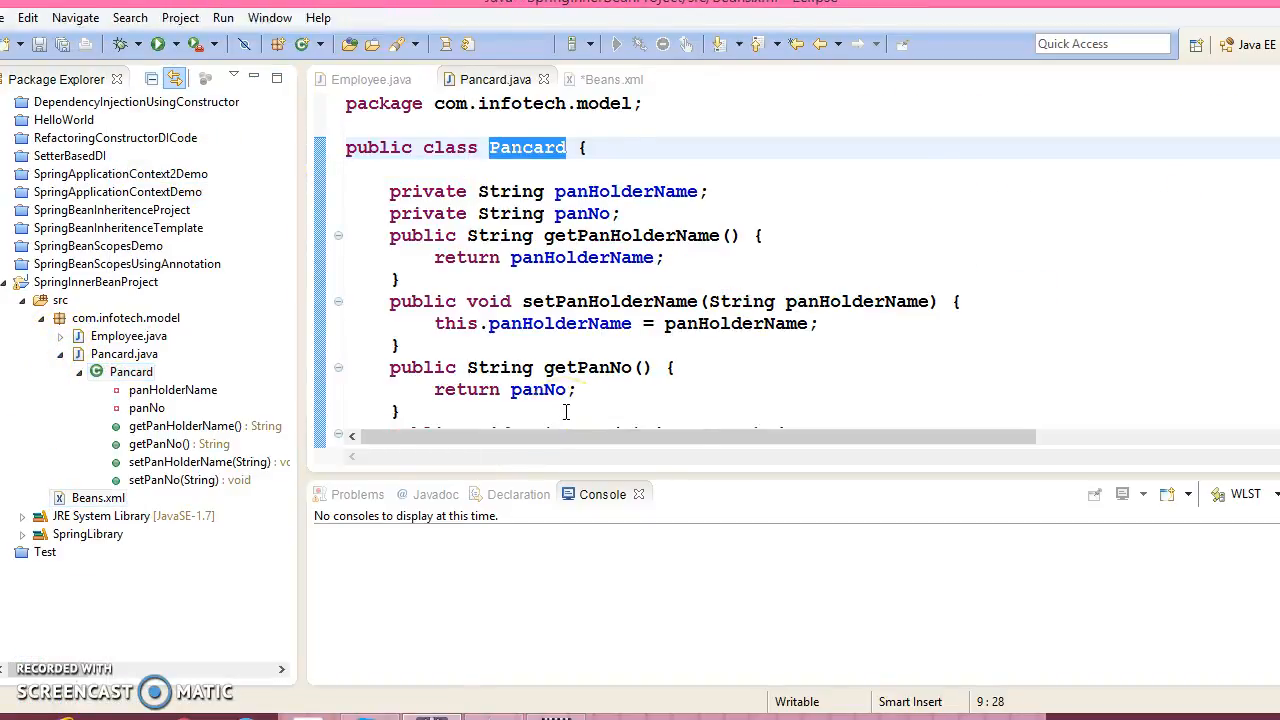
pyautogui.click(606, 80)
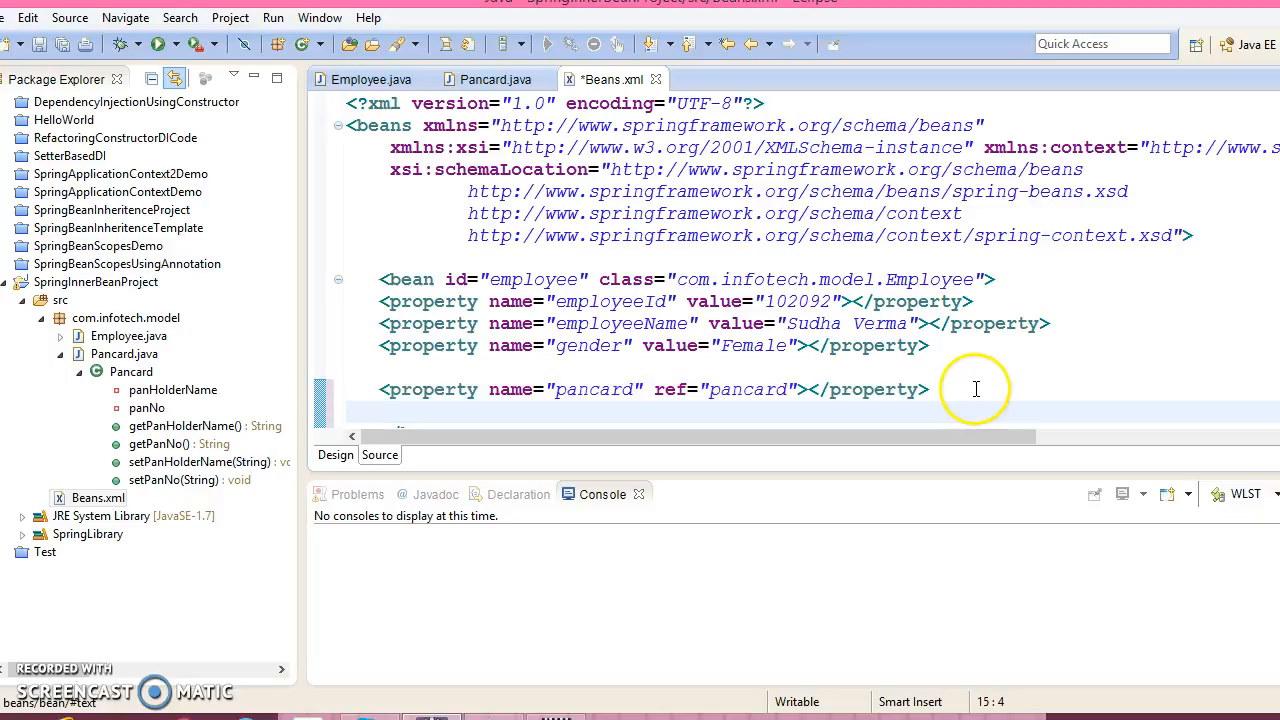
pyautogui.write('<property name=""></property>')
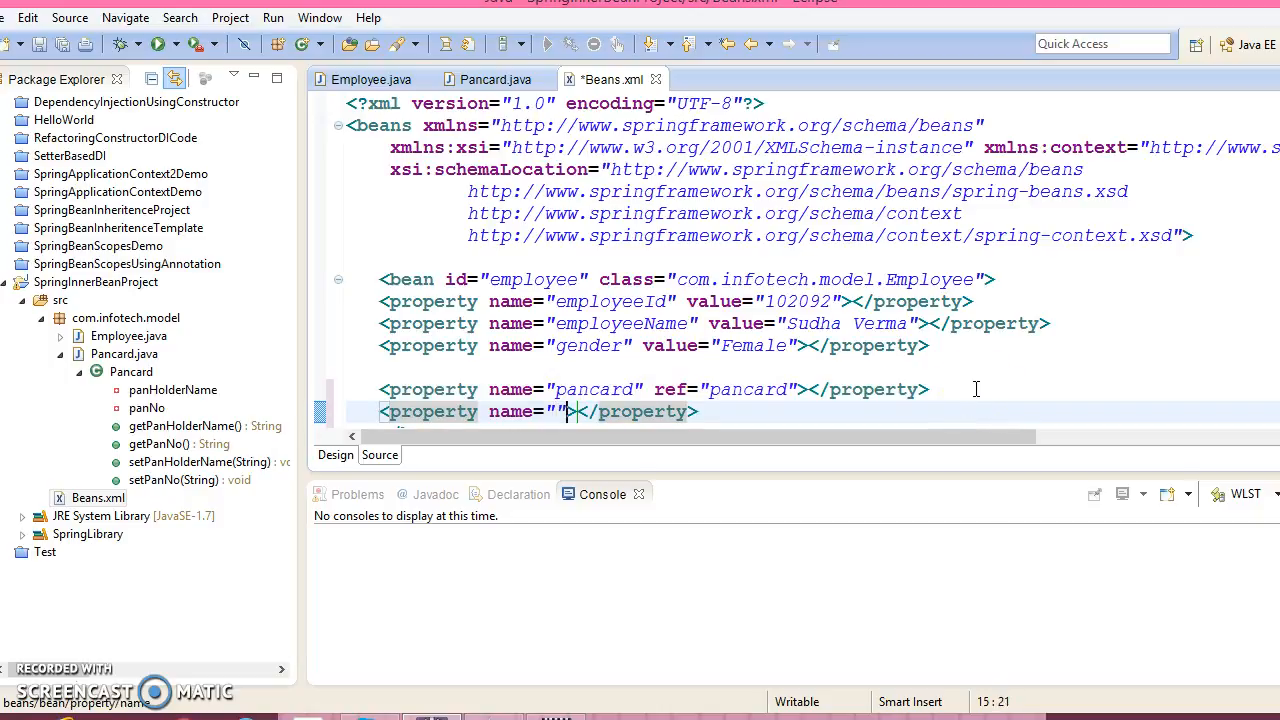
pyautogui.write('value=""')
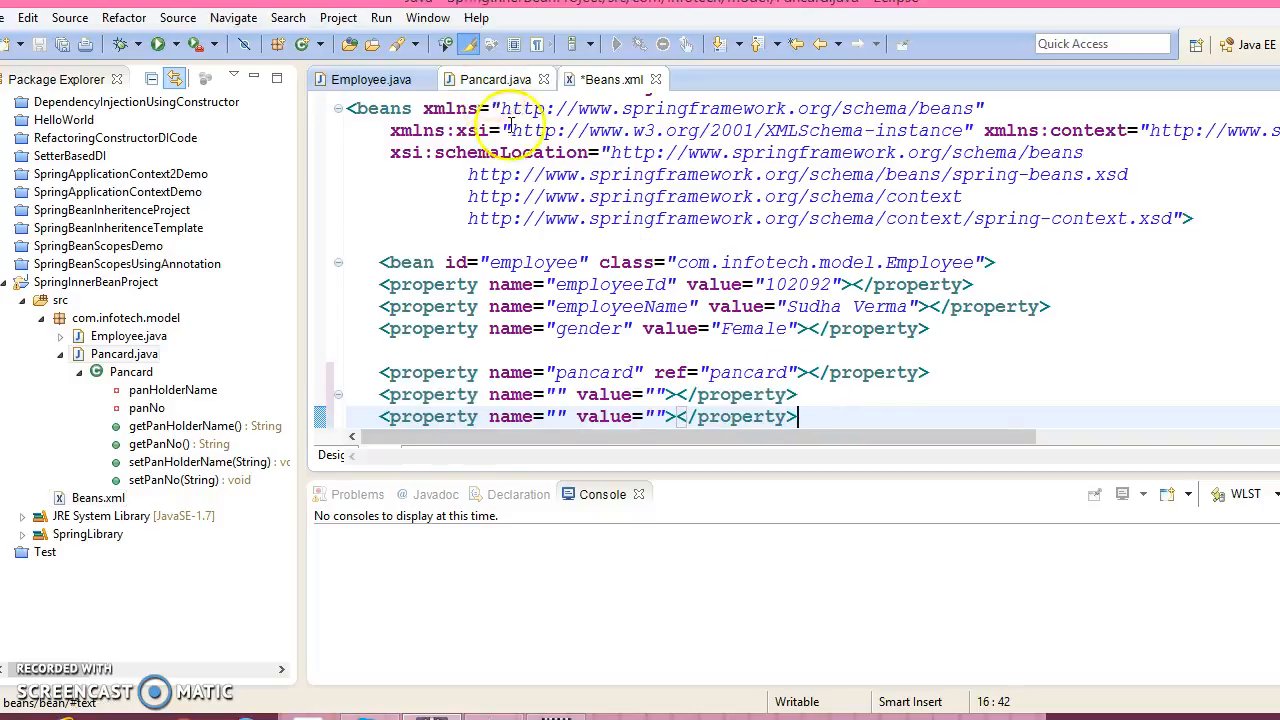
pyautogui.click(488, 80)
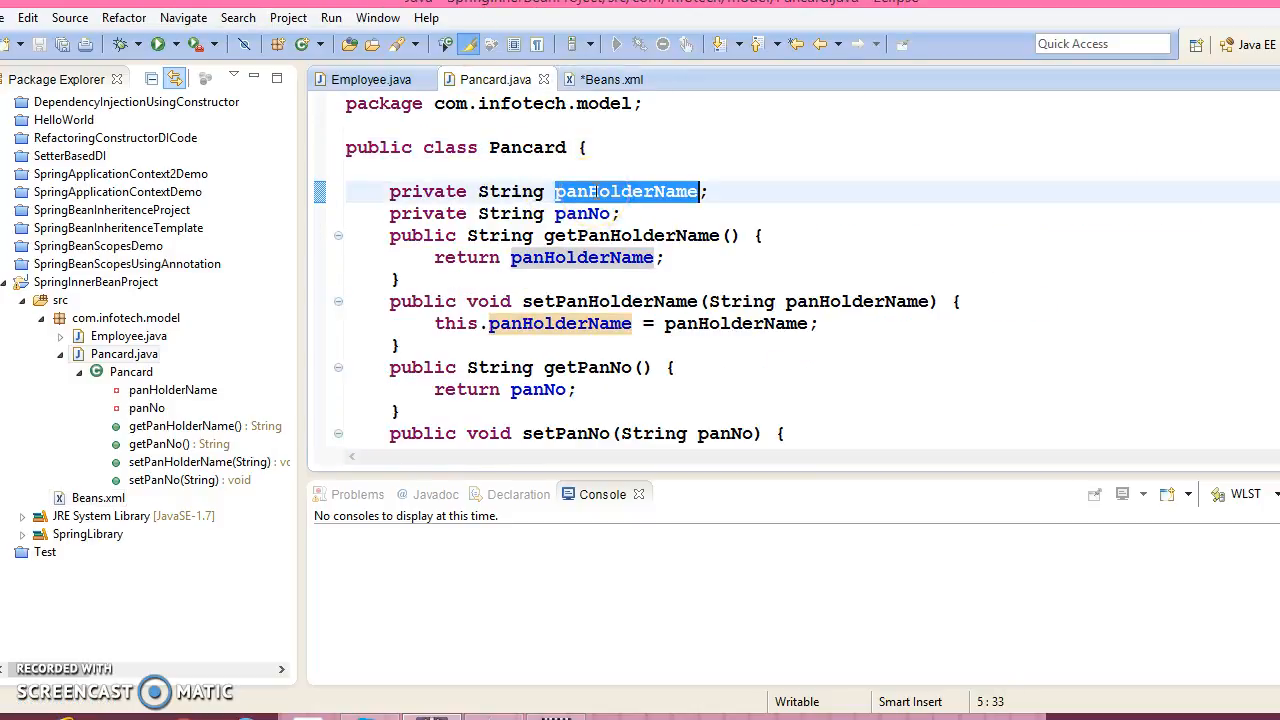
pyautogui.click(612, 80)
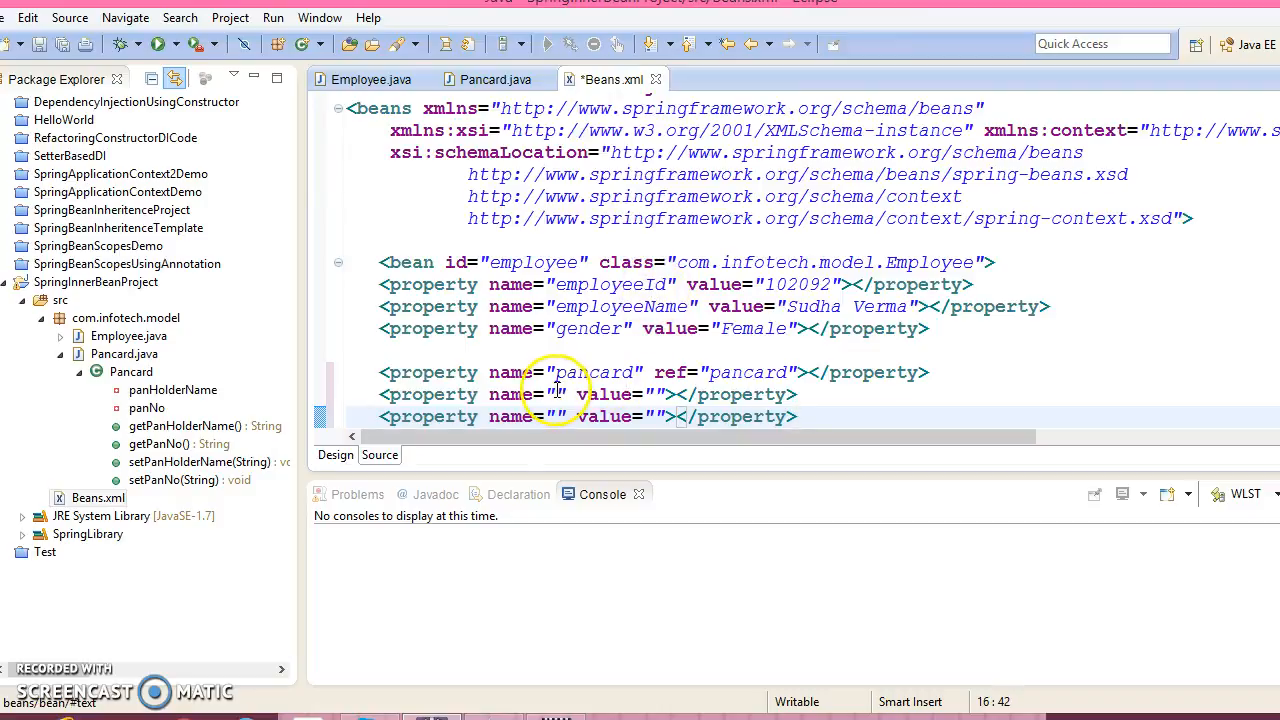
pyautogui.write('panHolderName')
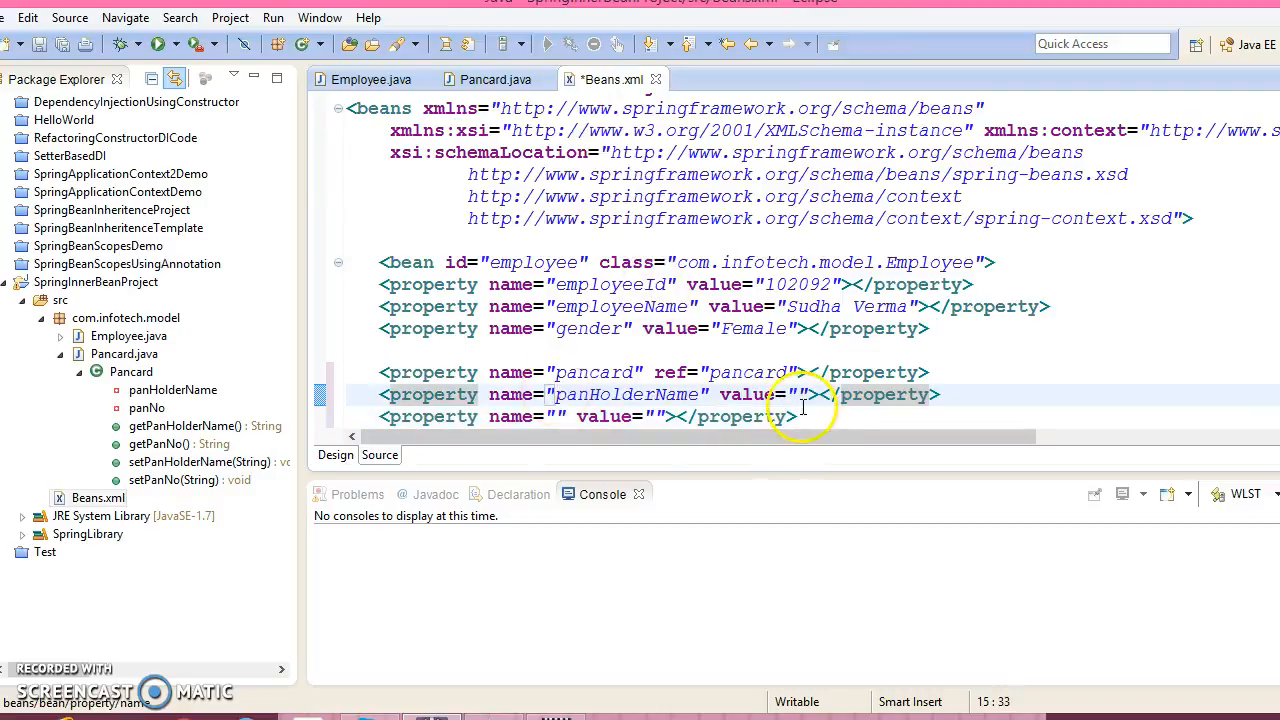
pyautogui.write('Sudha Verma')
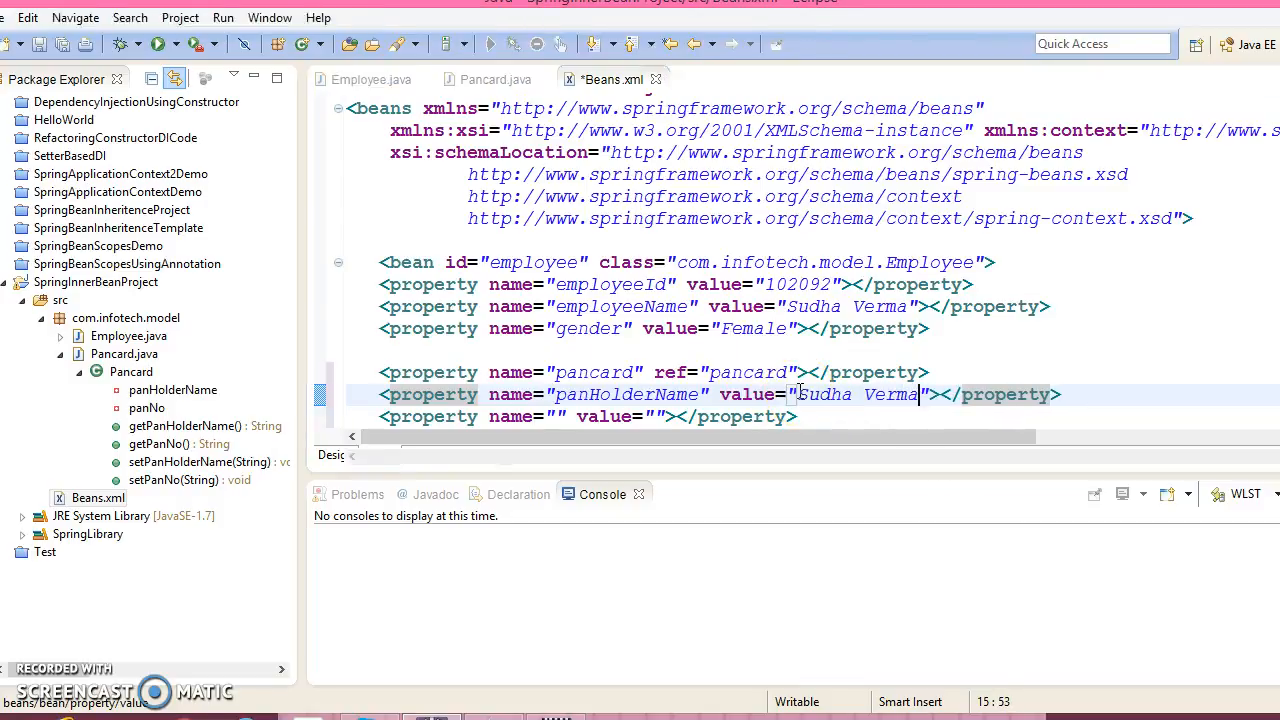
# Step: Add a panNo property with value UUQ545GHH and save Beans.xml
pyautogui.click(490, 80)
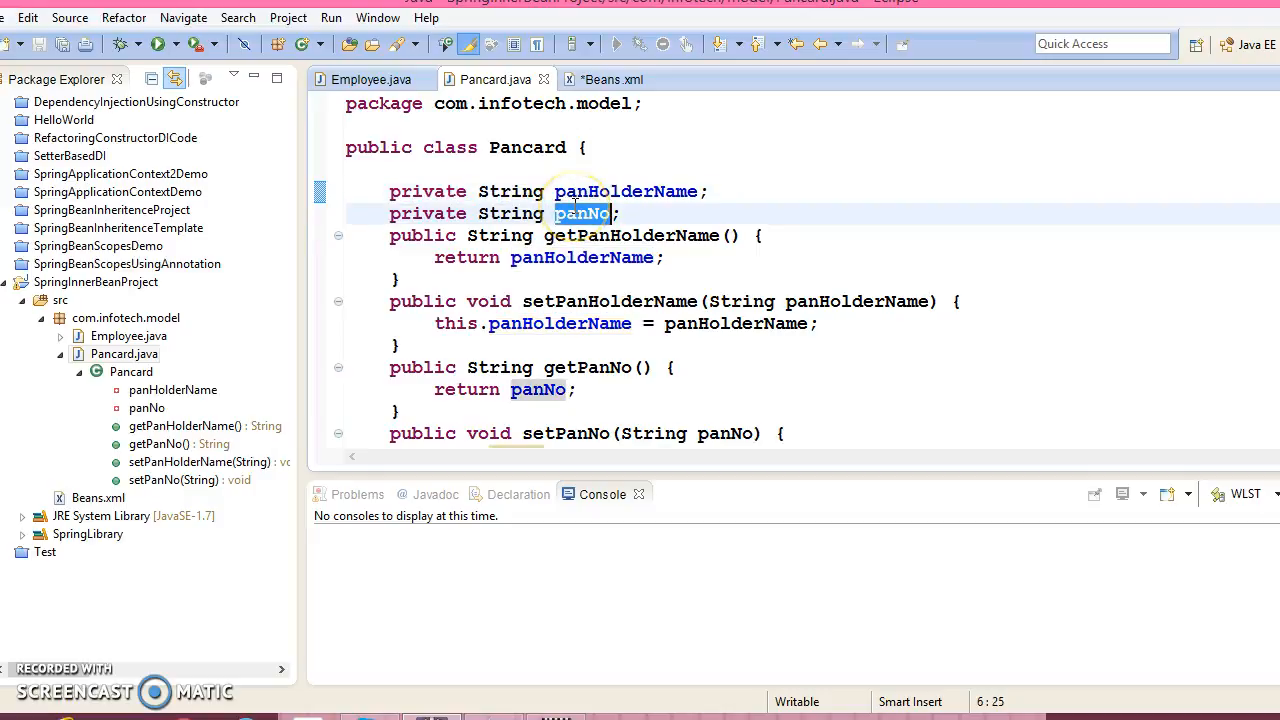
pyautogui.click(612, 80)
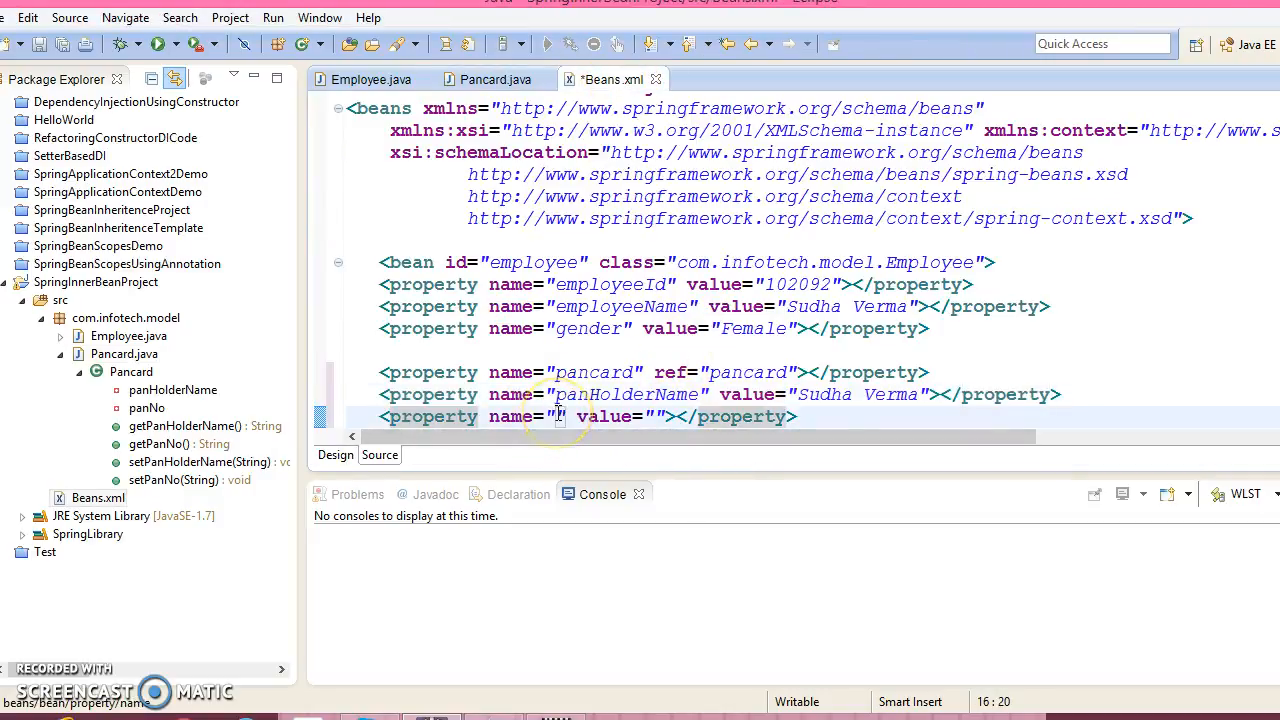
pyautogui.write('panNo')
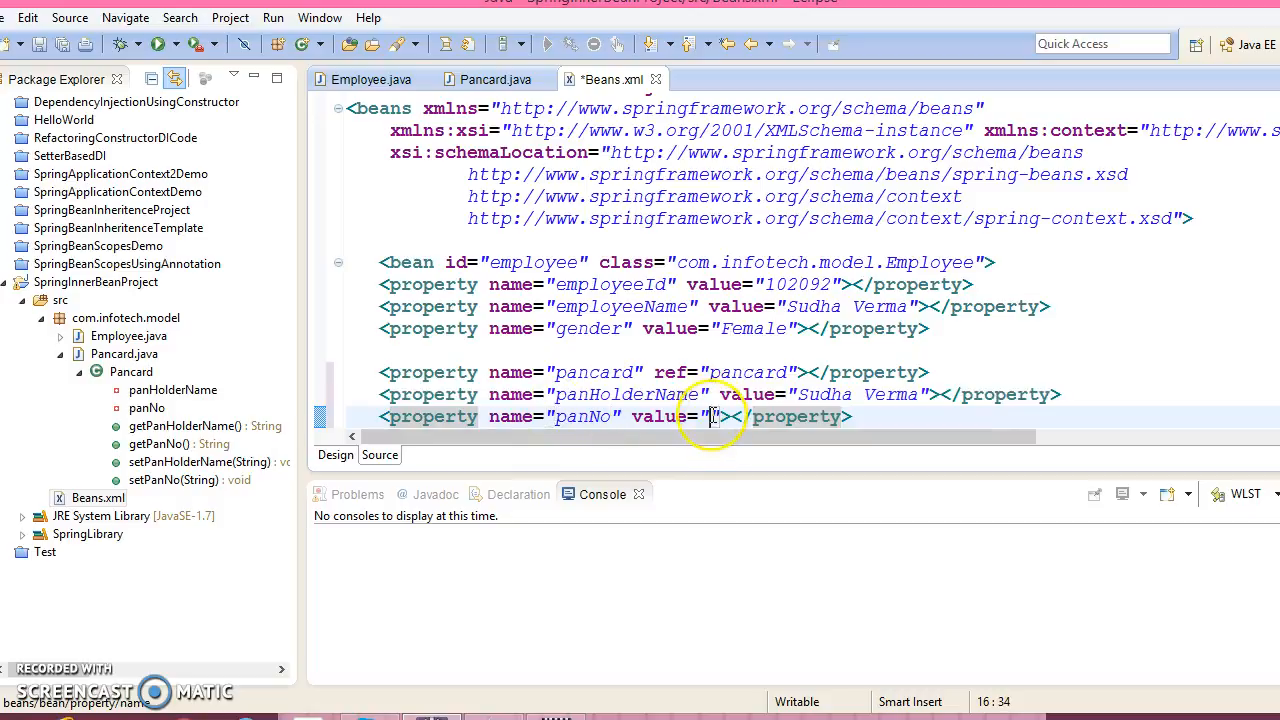
pyautogui.write('UUQ')
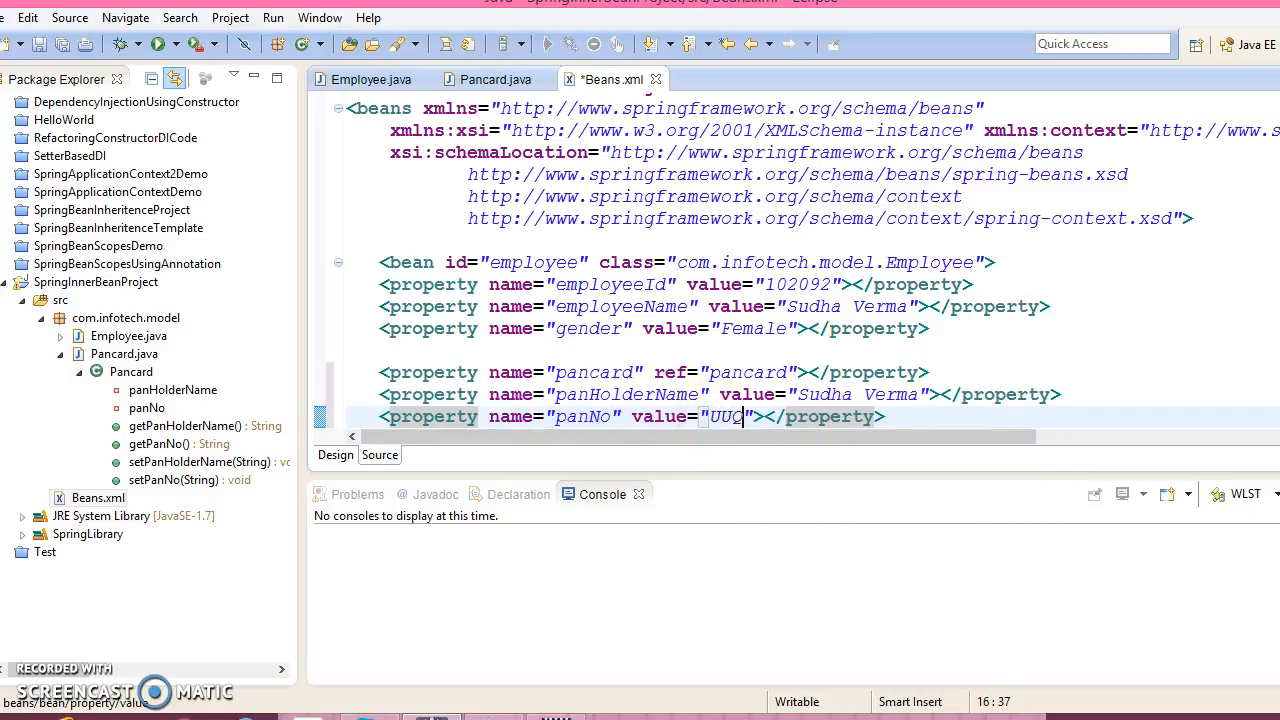
pyautogui.write('545GHH')
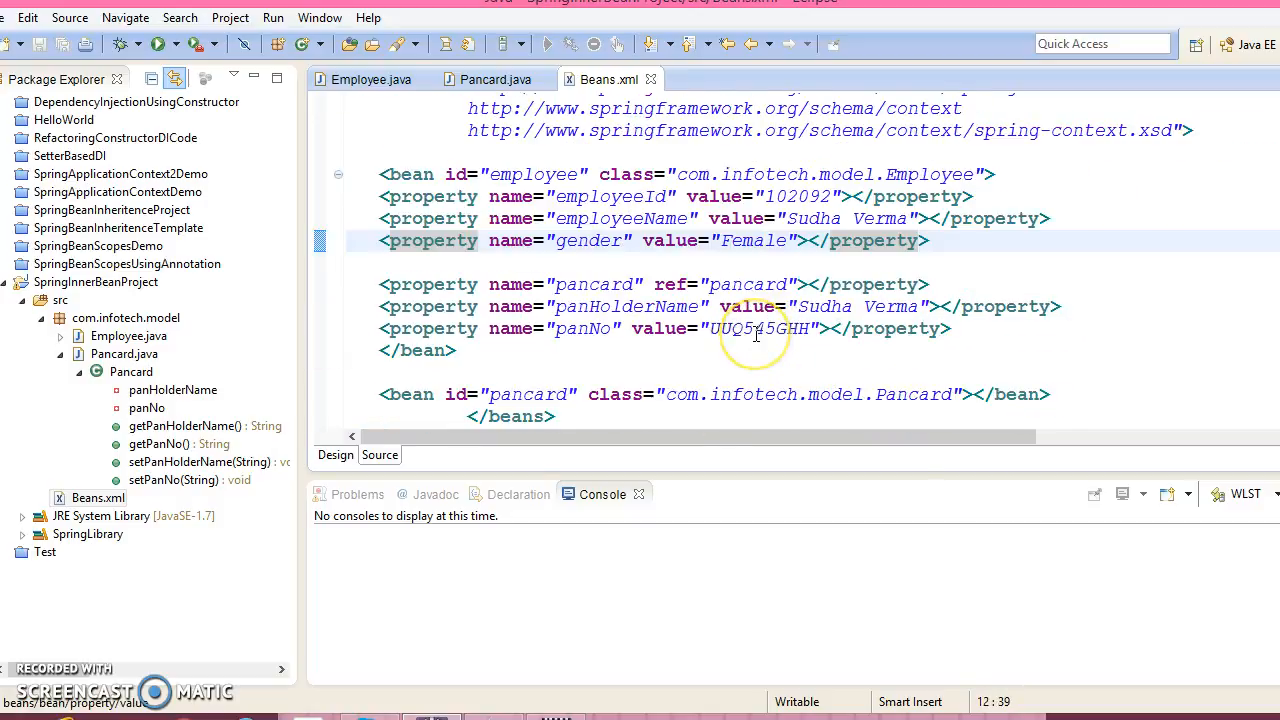
pyautogui.press('ctrl+a')
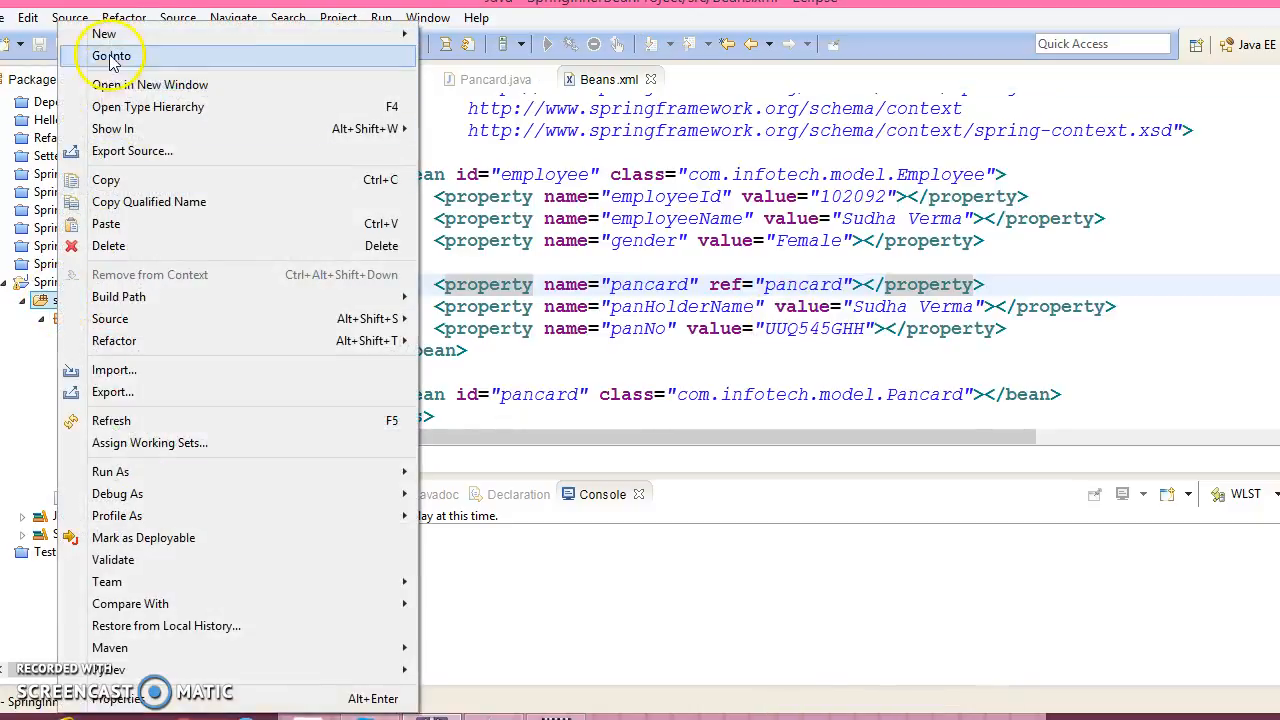
# Step: Create class Test in package com.infotech.client with a public static void main stub
pyautogui.click(104, 32)
pyautogui.write('com')
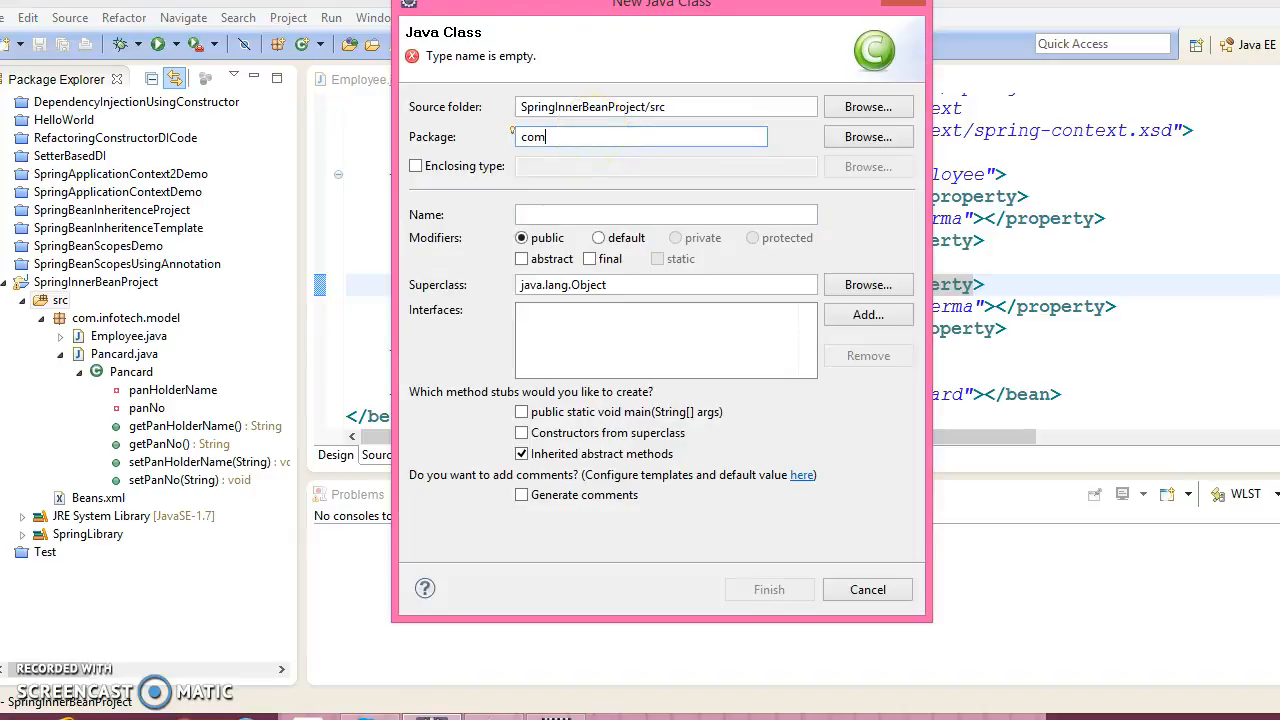
pyautogui.write('.infotech.client')
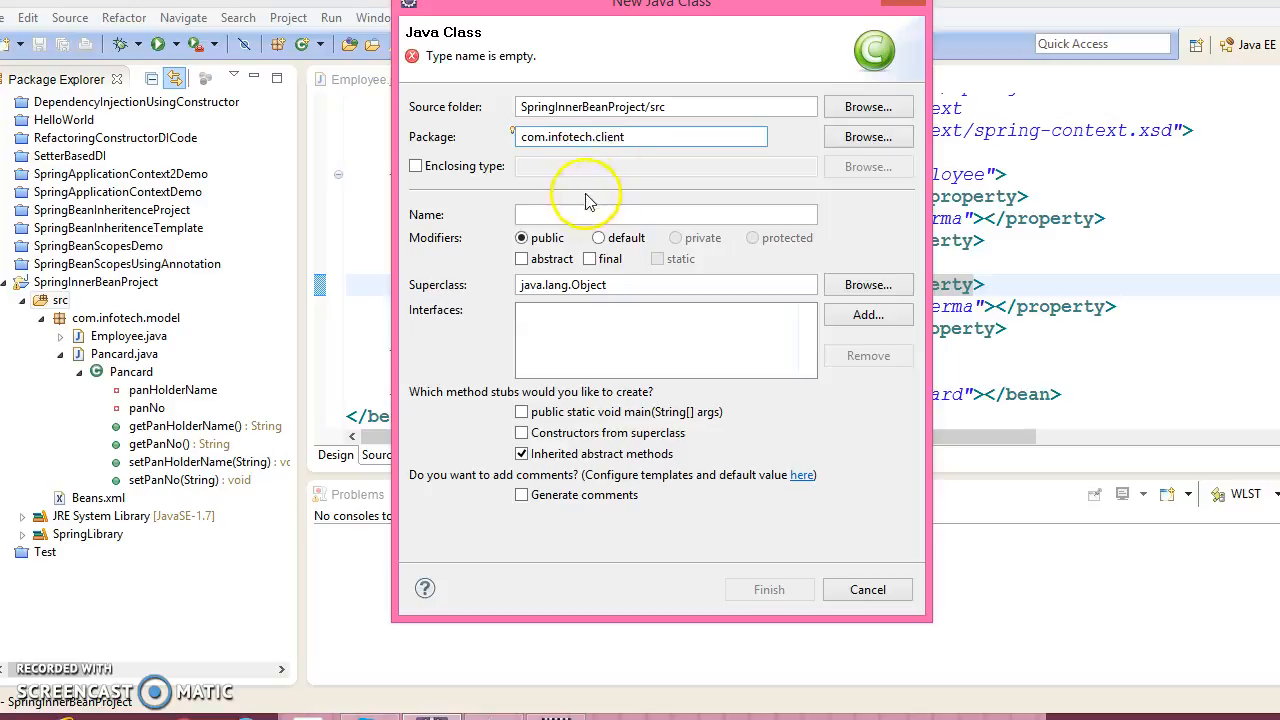
pyautogui.write('Test')
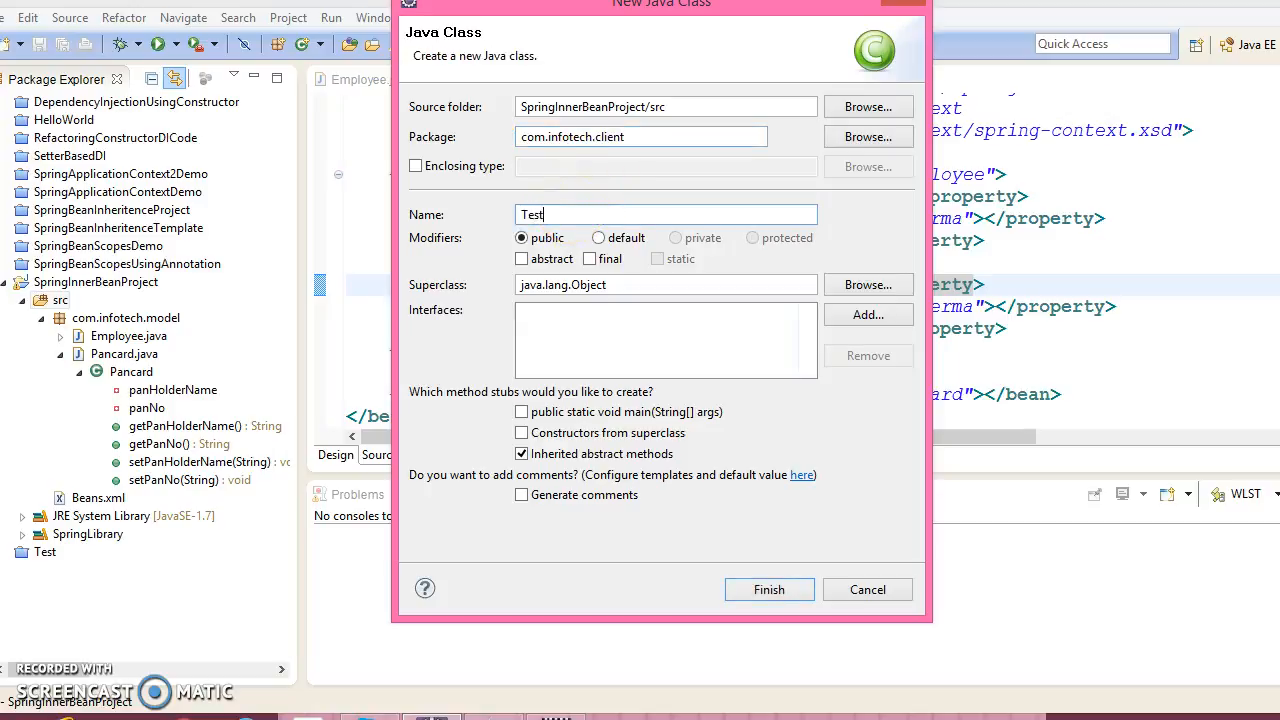
pyautogui.click(520, 412)
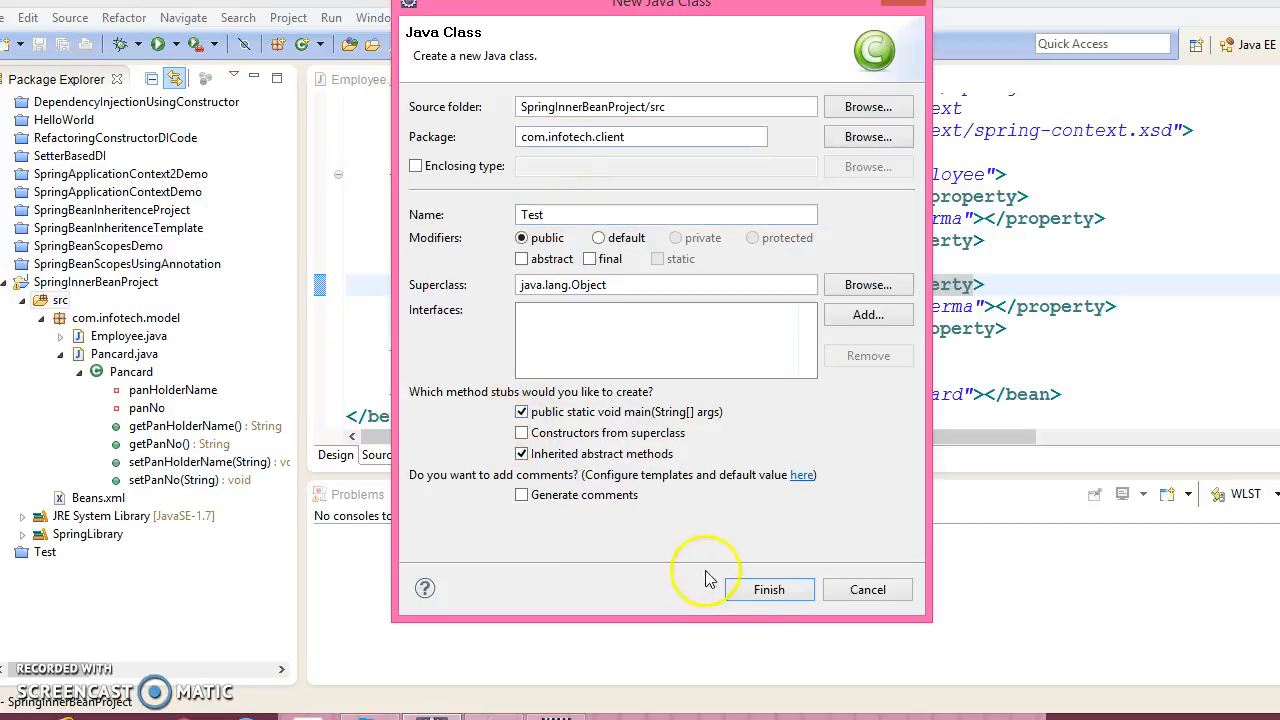
pyautogui.click(768, 588)
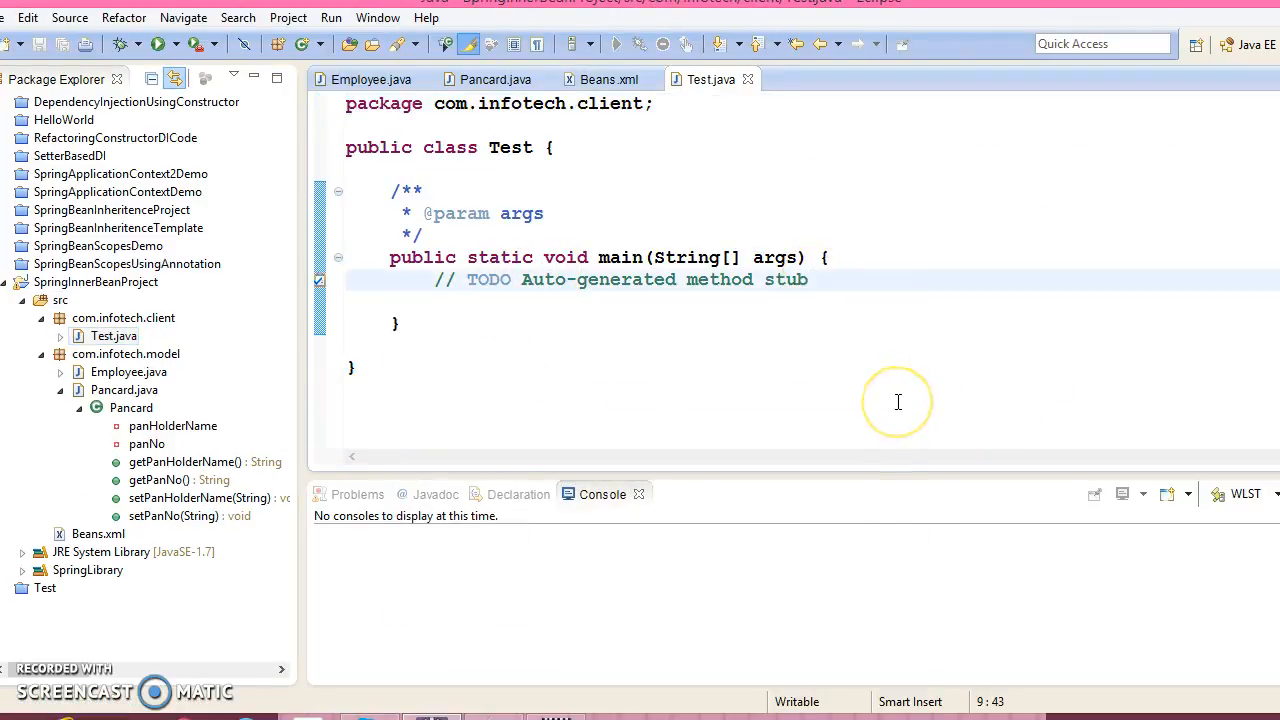
# Step: Write ApplicationContext ctx = new ClassPathXmlApplicationContext("Beans.xml"); and start the next line with ctx
pyautogui.write('A')
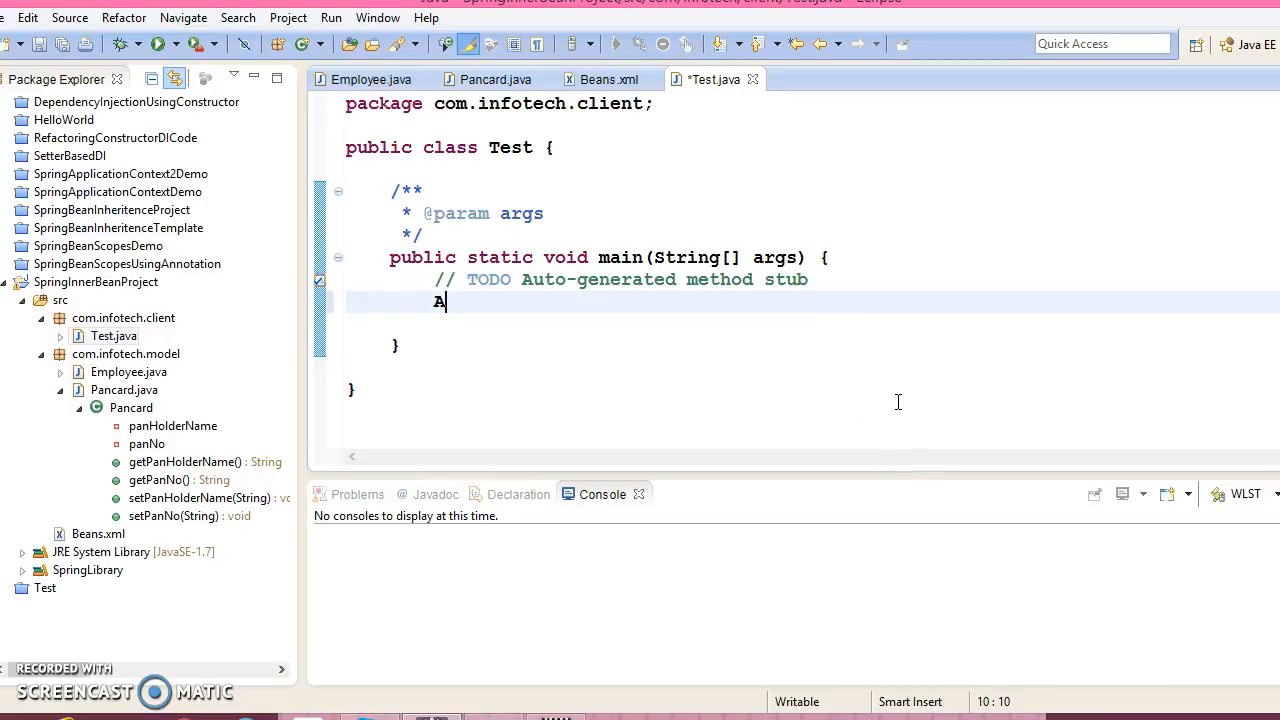
pyautogui.write('ppli')
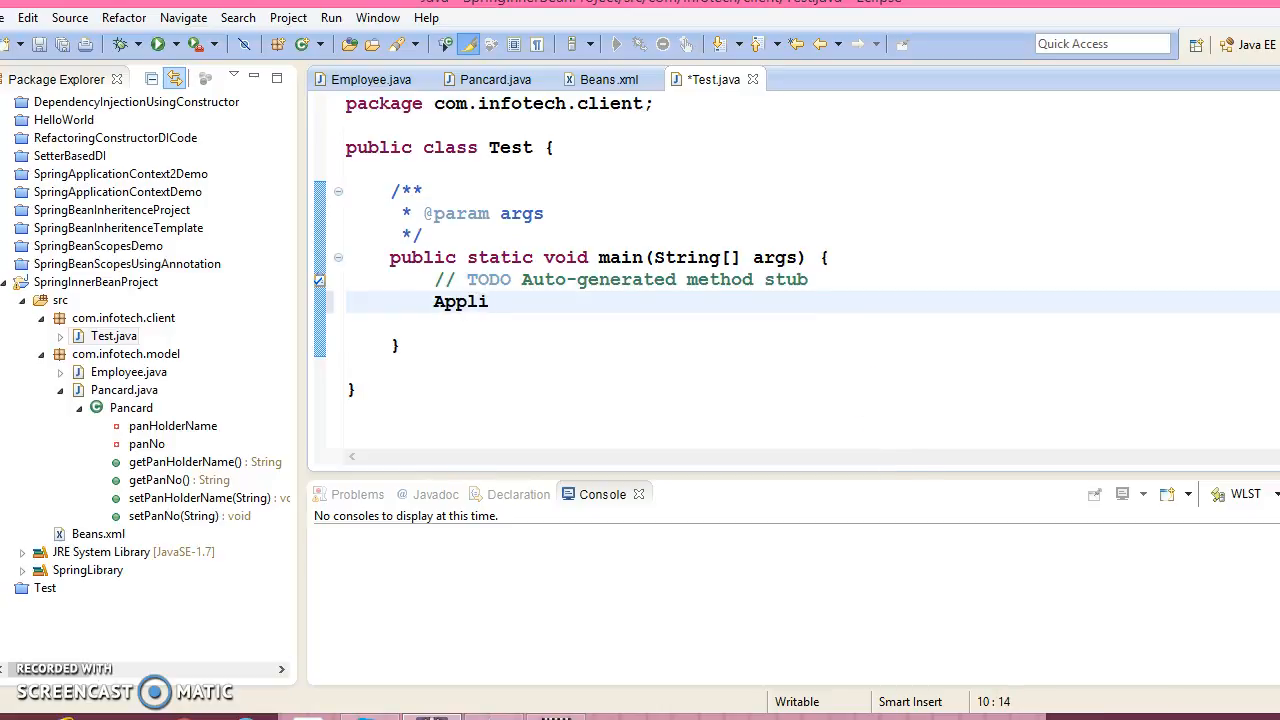
pyautogui.write('cationContext ct')
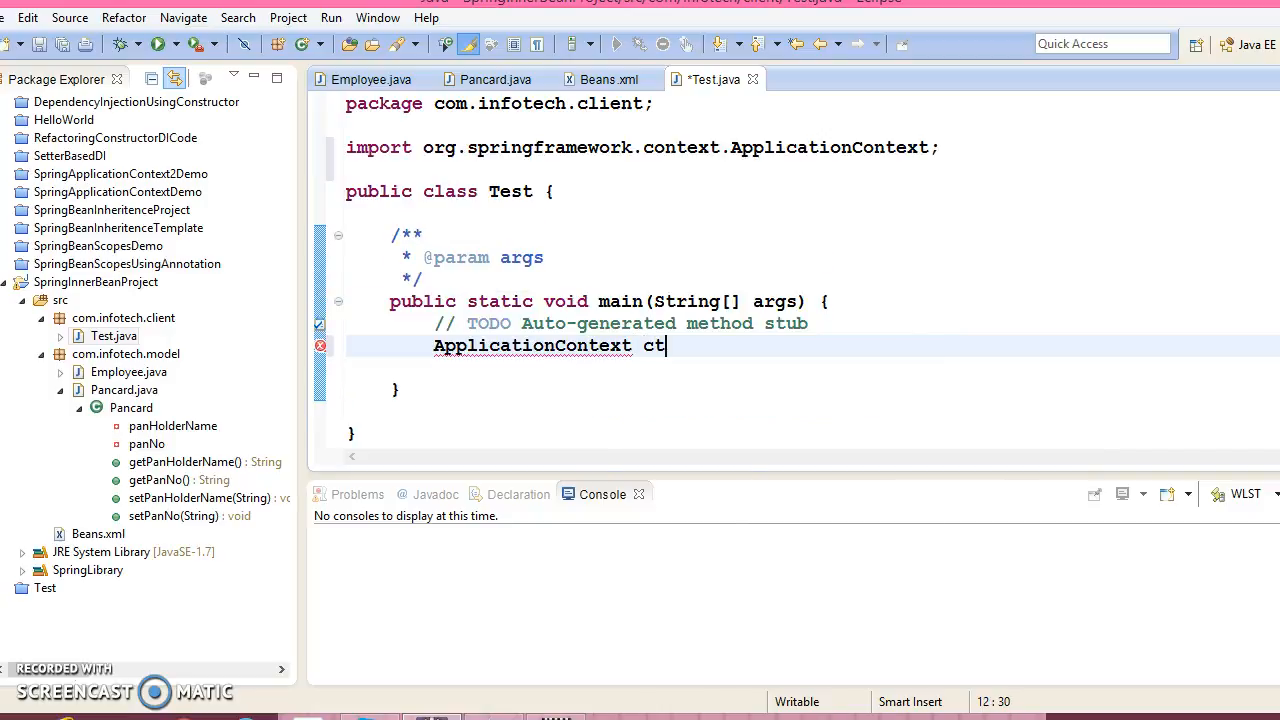
pyautogui.write('x = new')
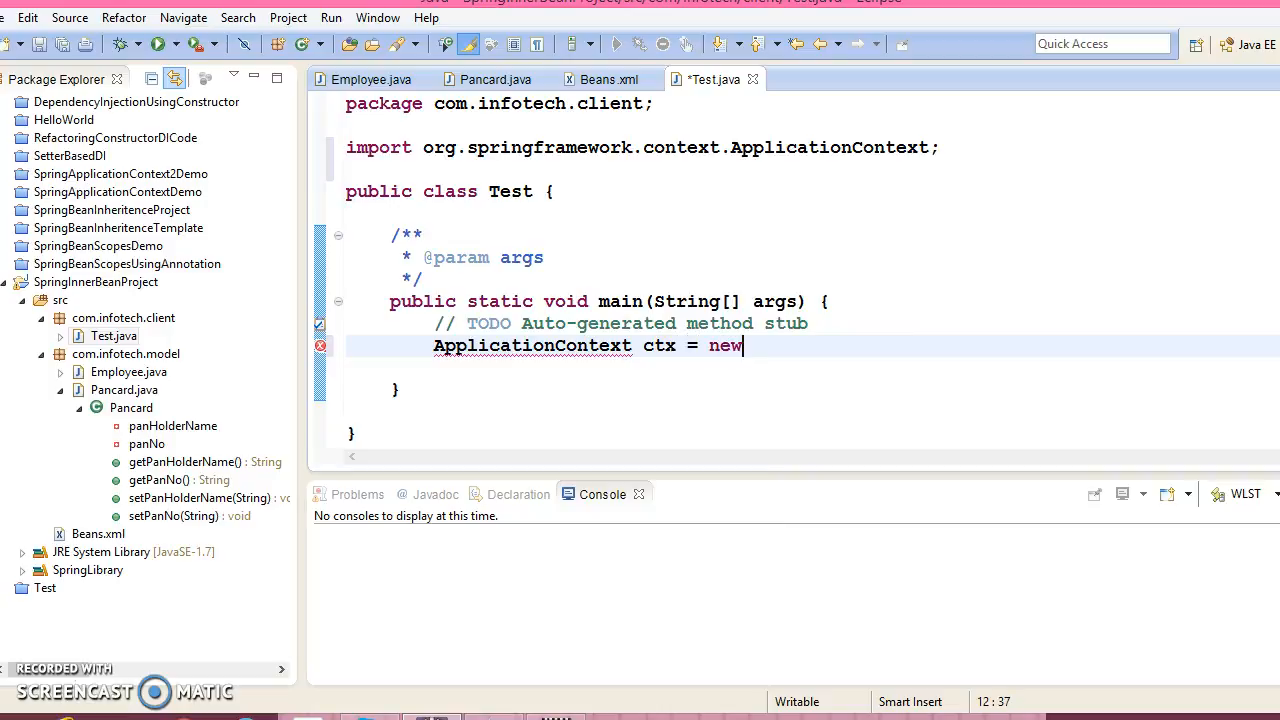
pyautogui.write('Class')
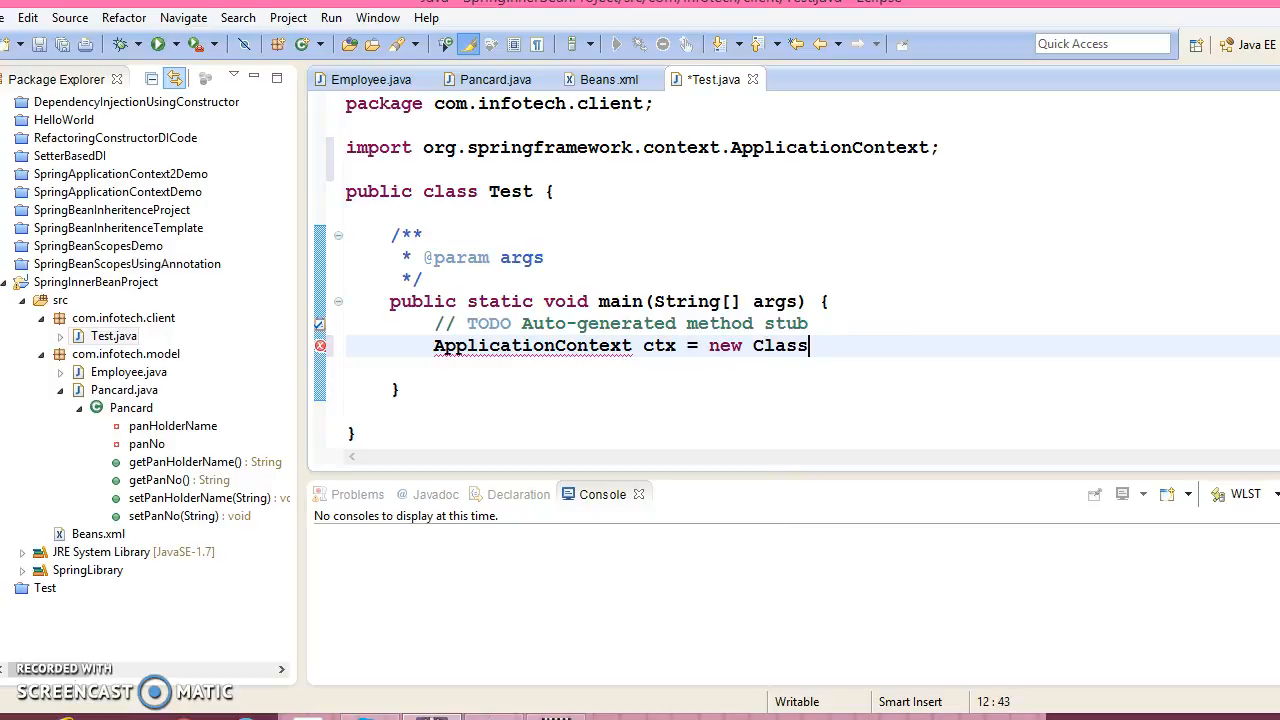
pyautogui.write('PathXm')
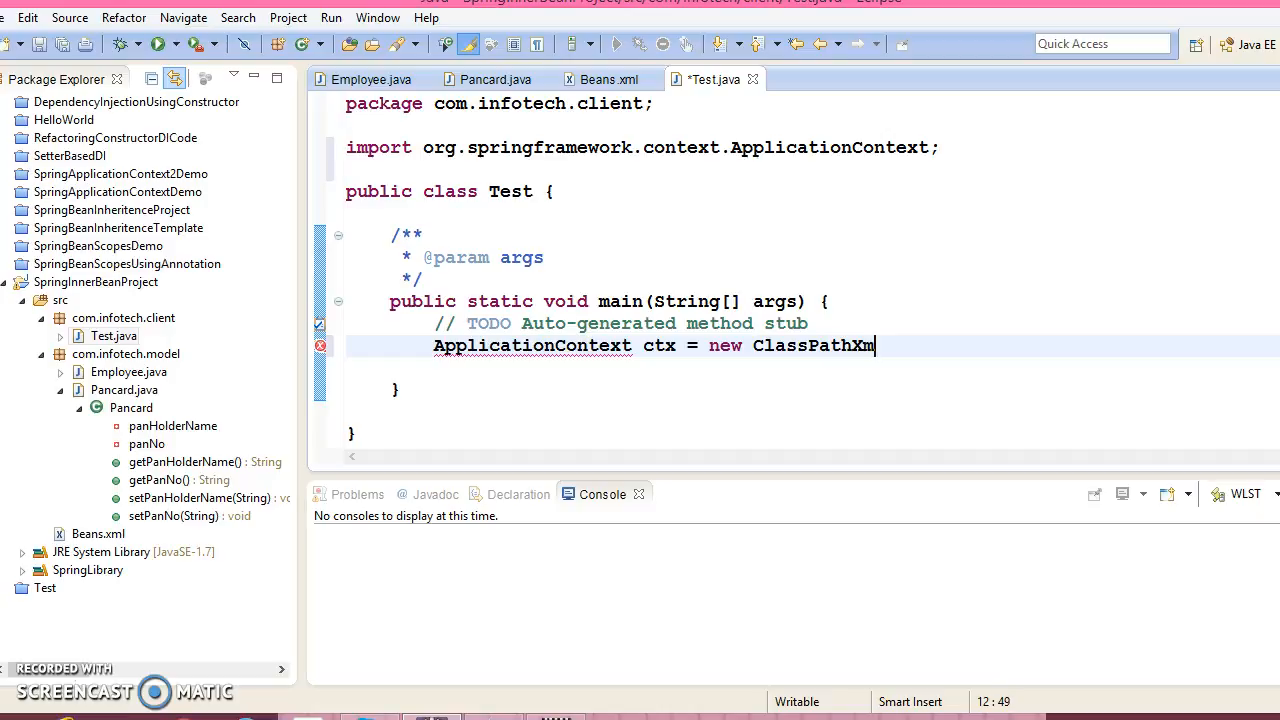
pyautogui.write('lApplicationContext("')
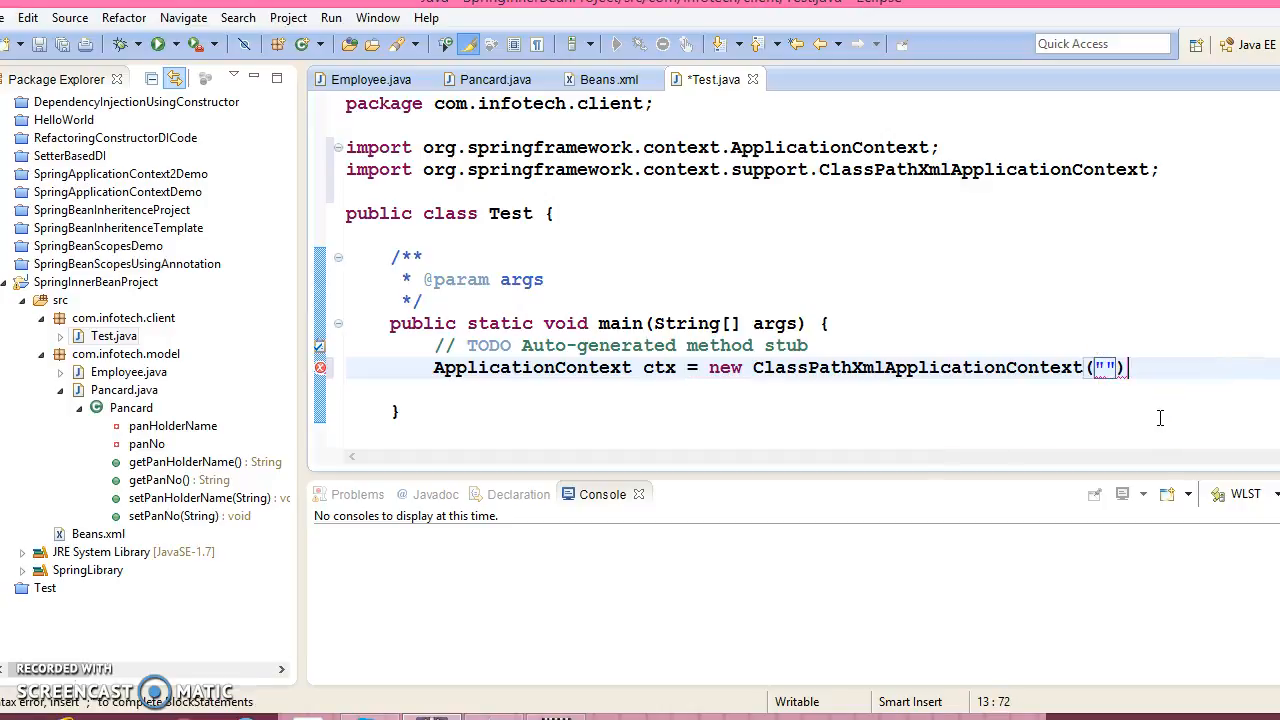
pyautogui.write(';')
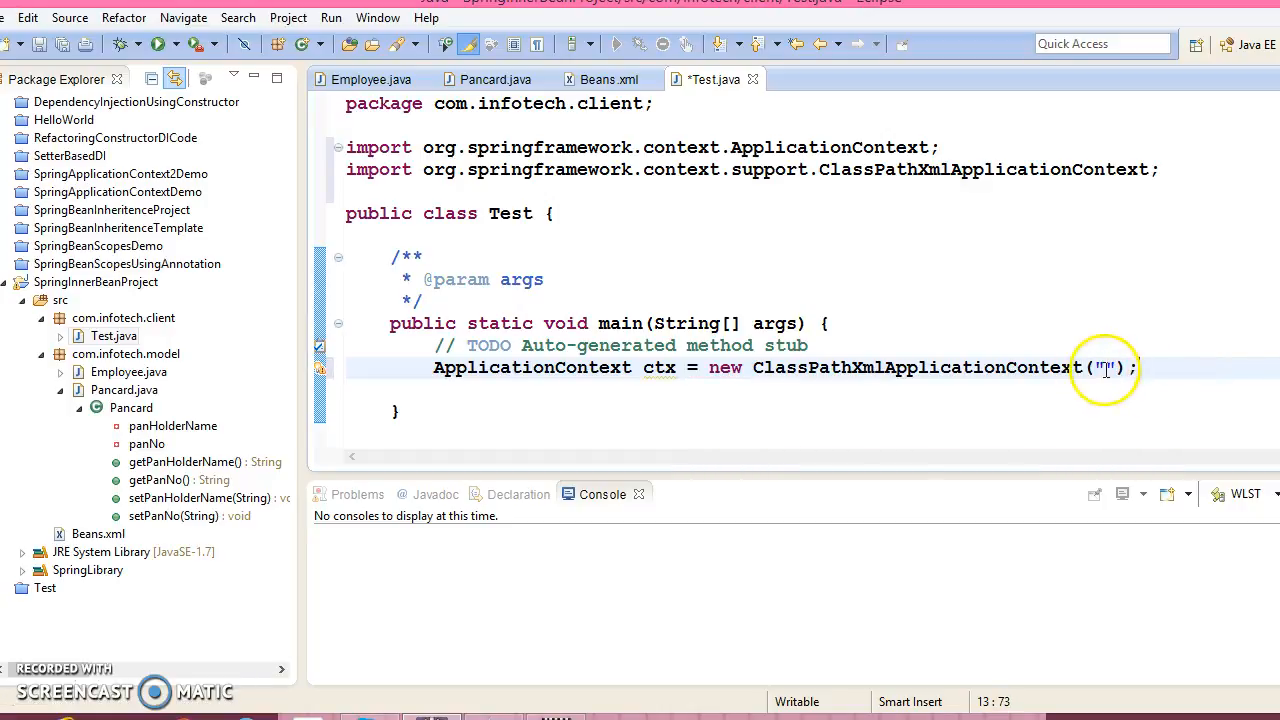
pyautogui.write('Beans')
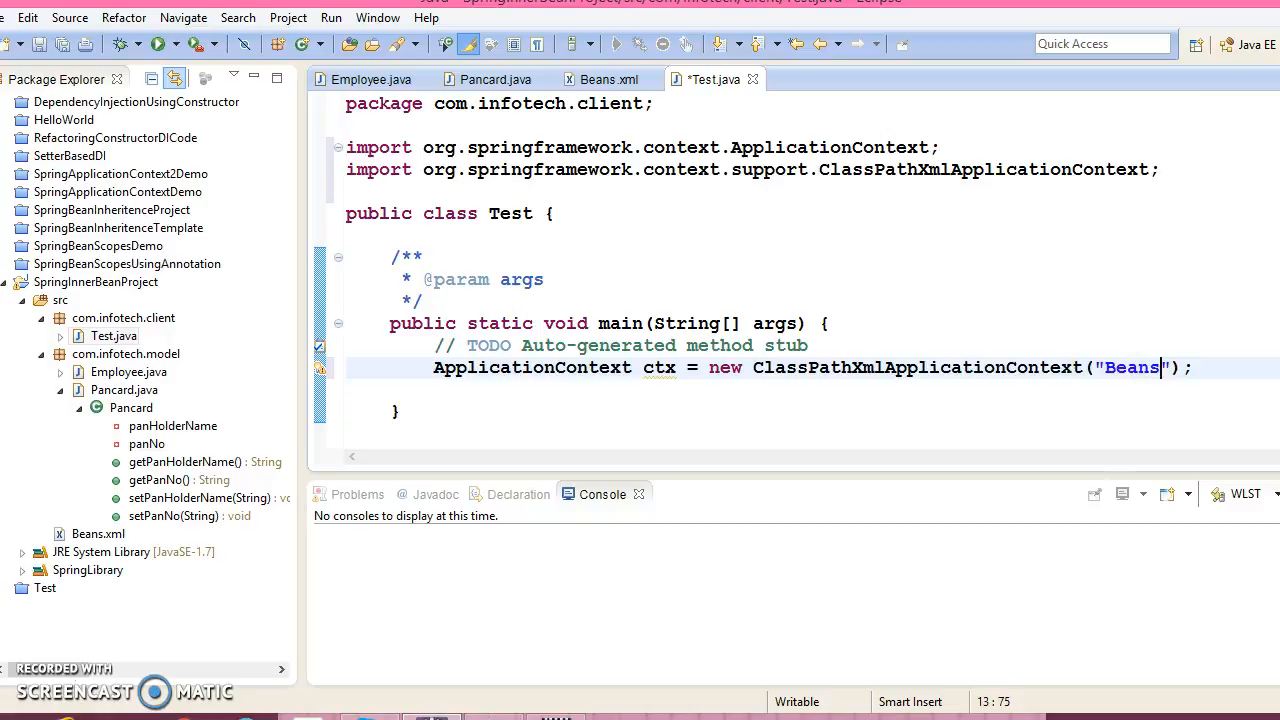
pyautogui.write('.xml')
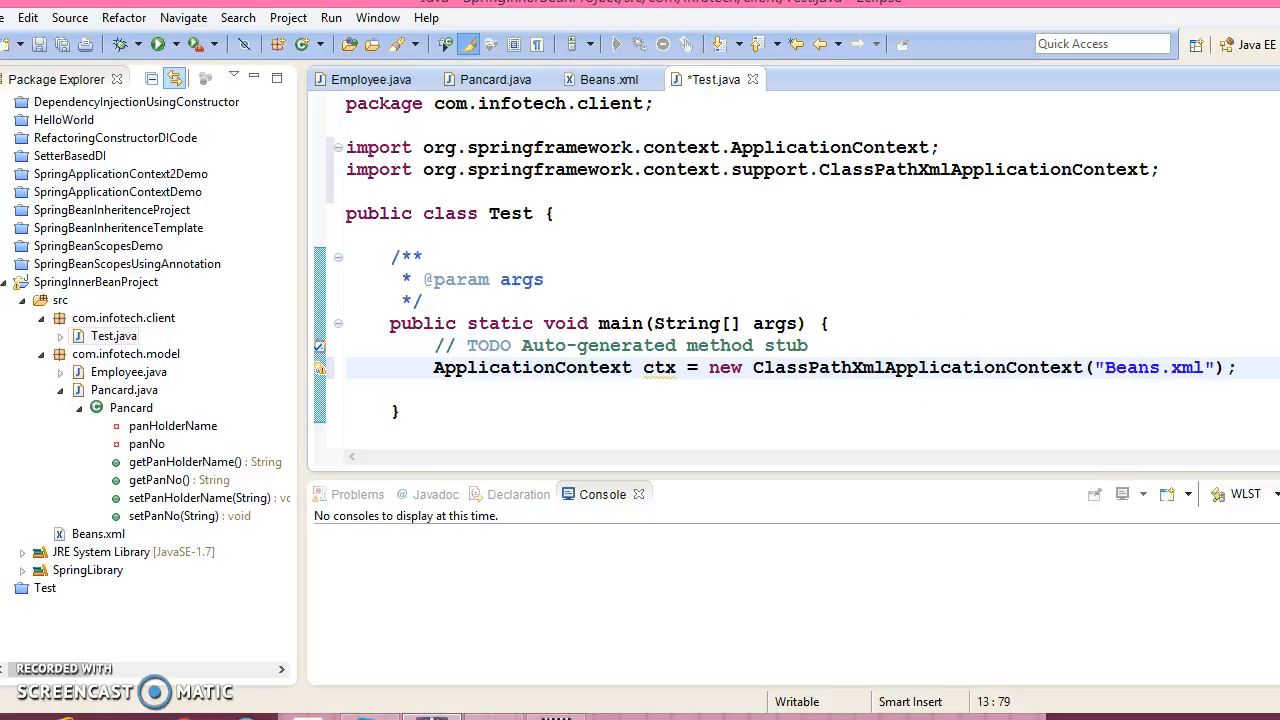
pyautogui.doubleClick(658, 368)
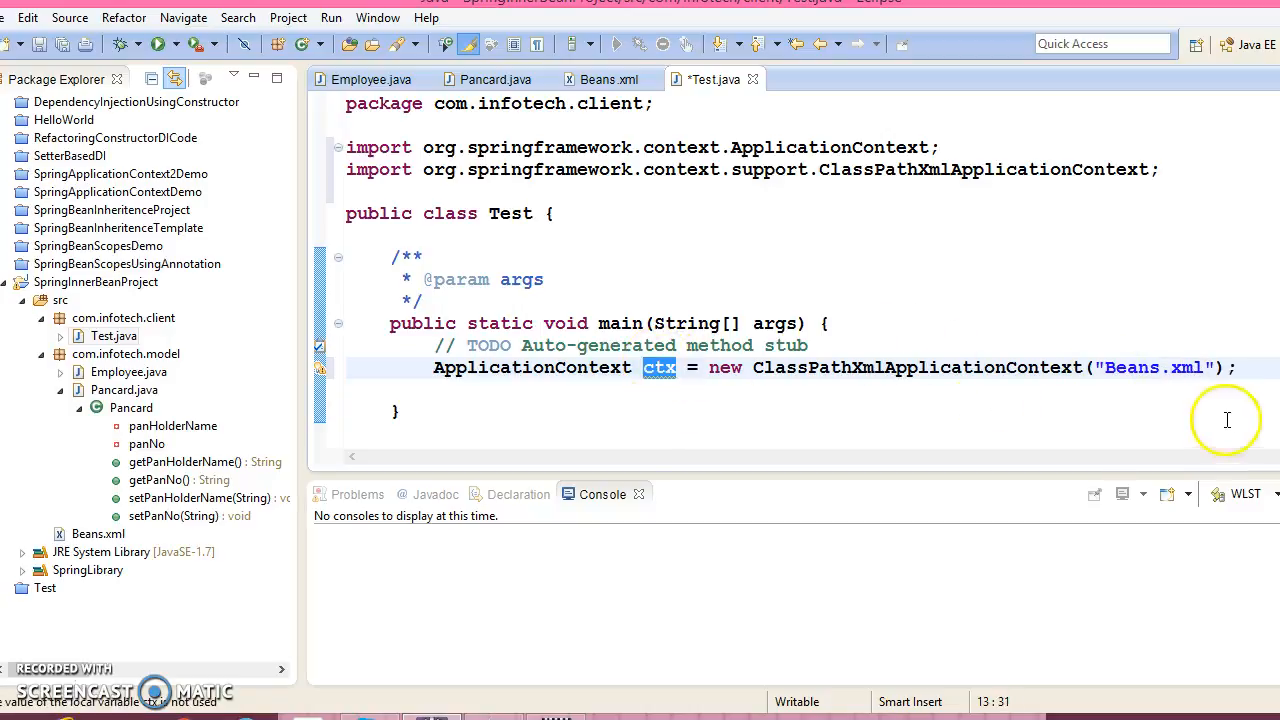
pyautogui.write('ctx')
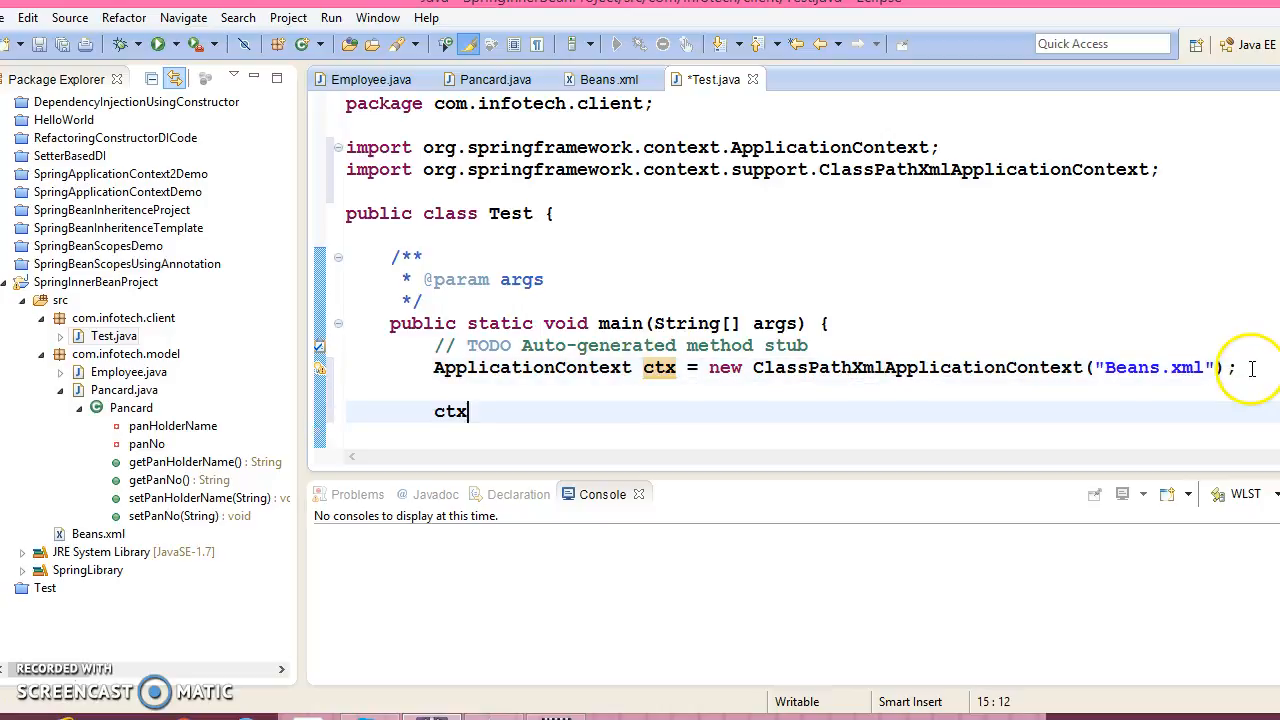
# Step: Fetch the bean with Employee employee = ctx.getBean("employee", Employee.class);
pyautogui.write('.getB')
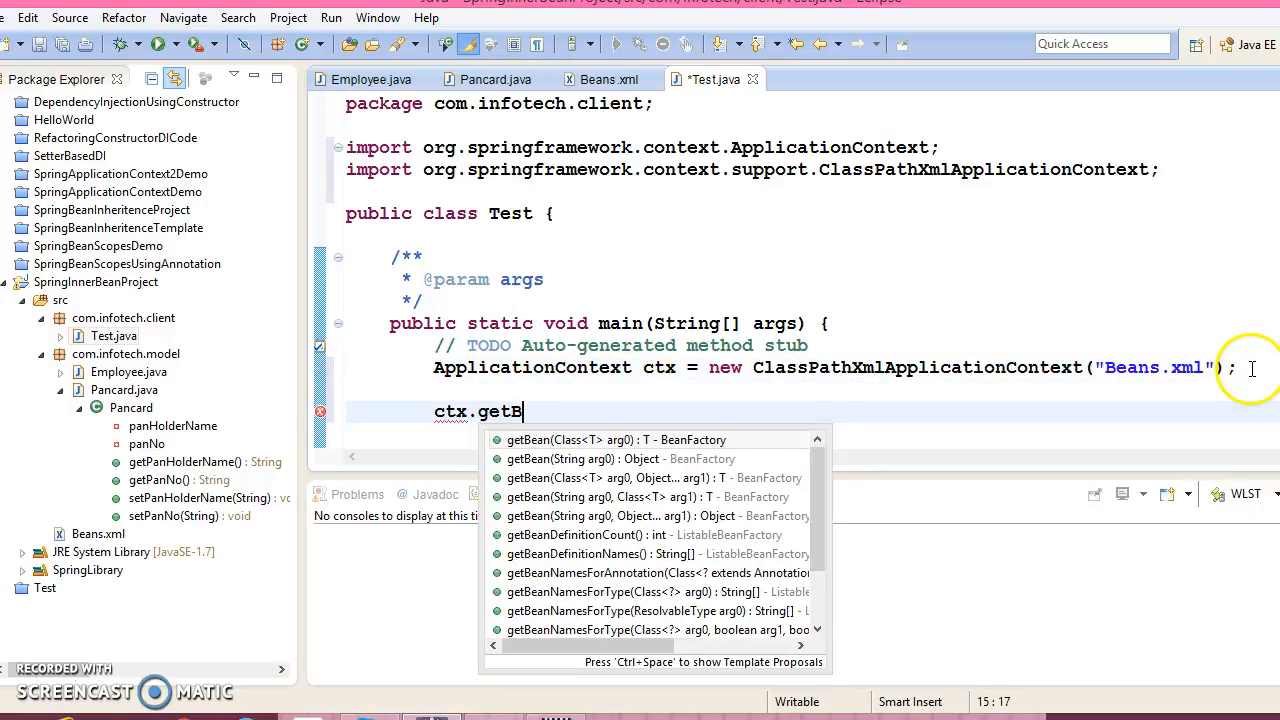
pyautogui.write('ean(arg0, arg1')
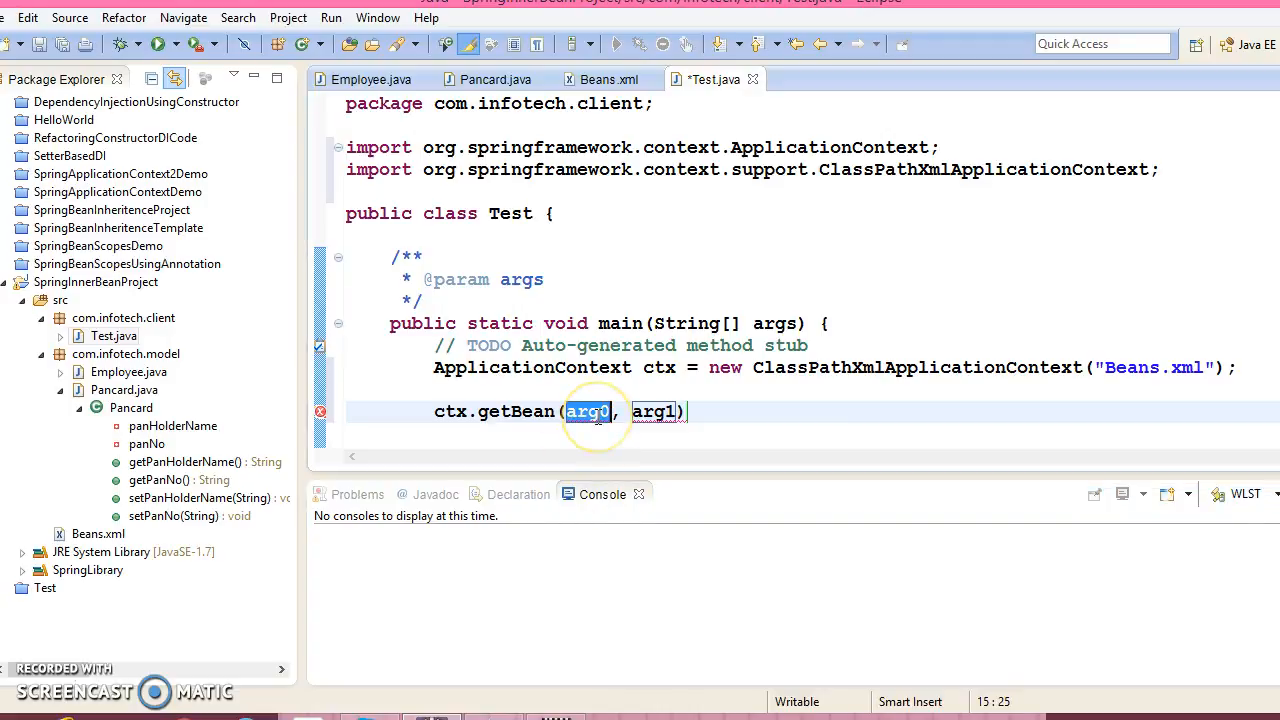
pyautogui.write('""')
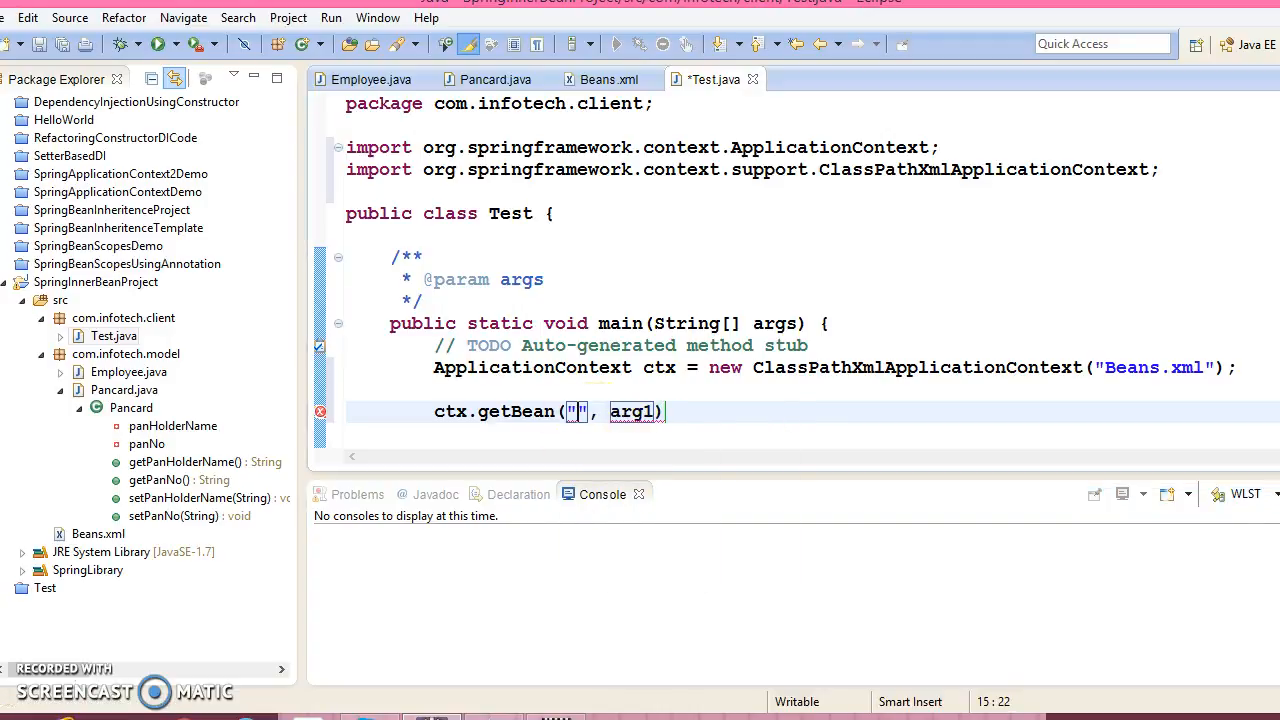
pyautogui.write('employe')
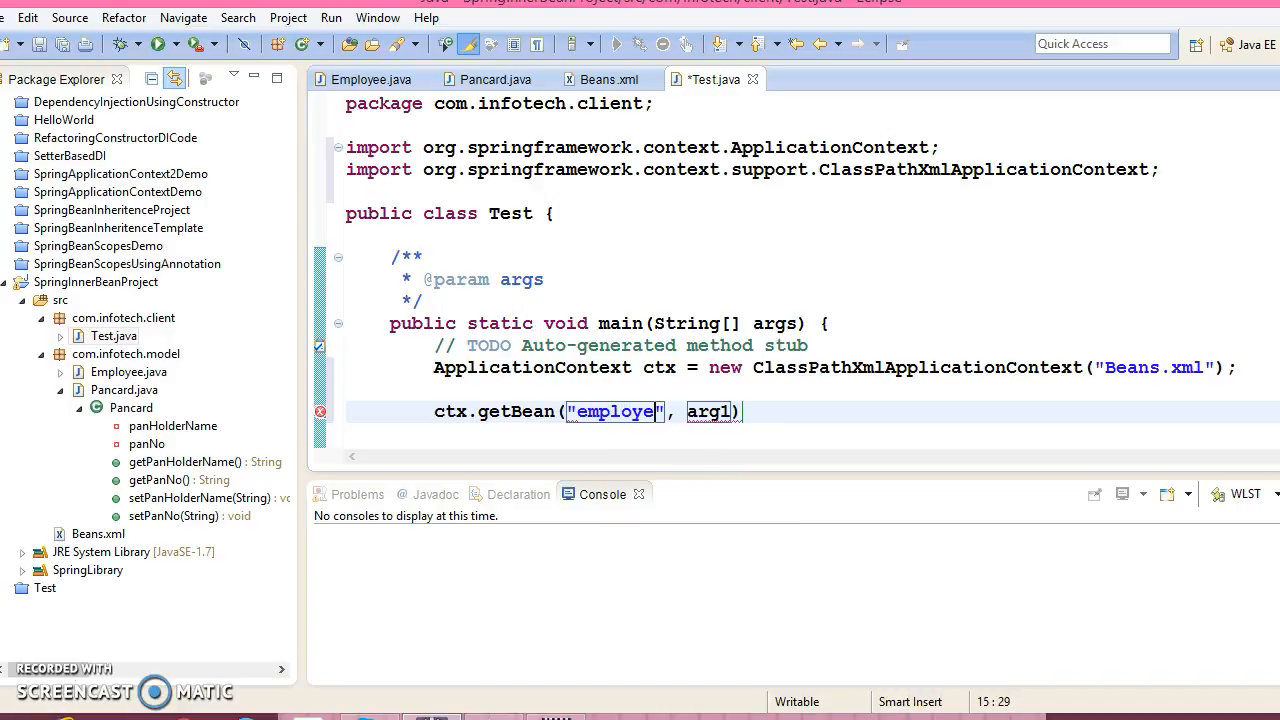
pyautogui.doubleClick(716, 412)
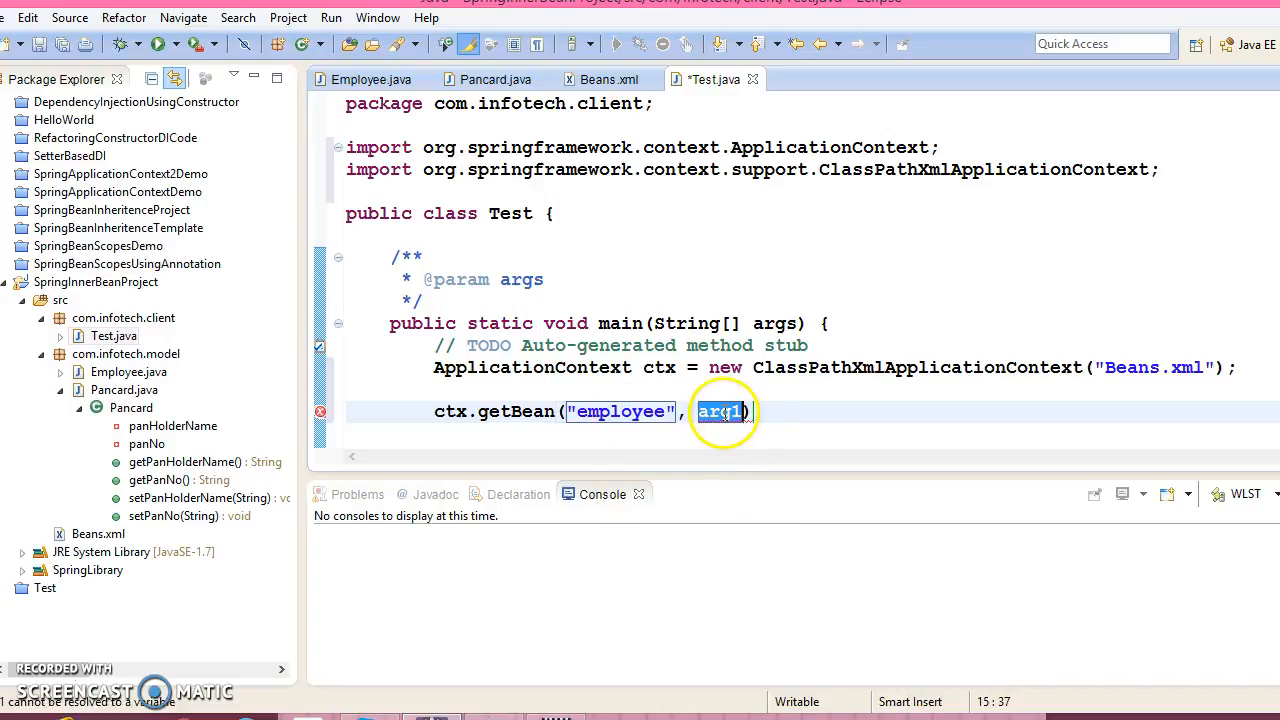
pyautogui.write('Employee.c')
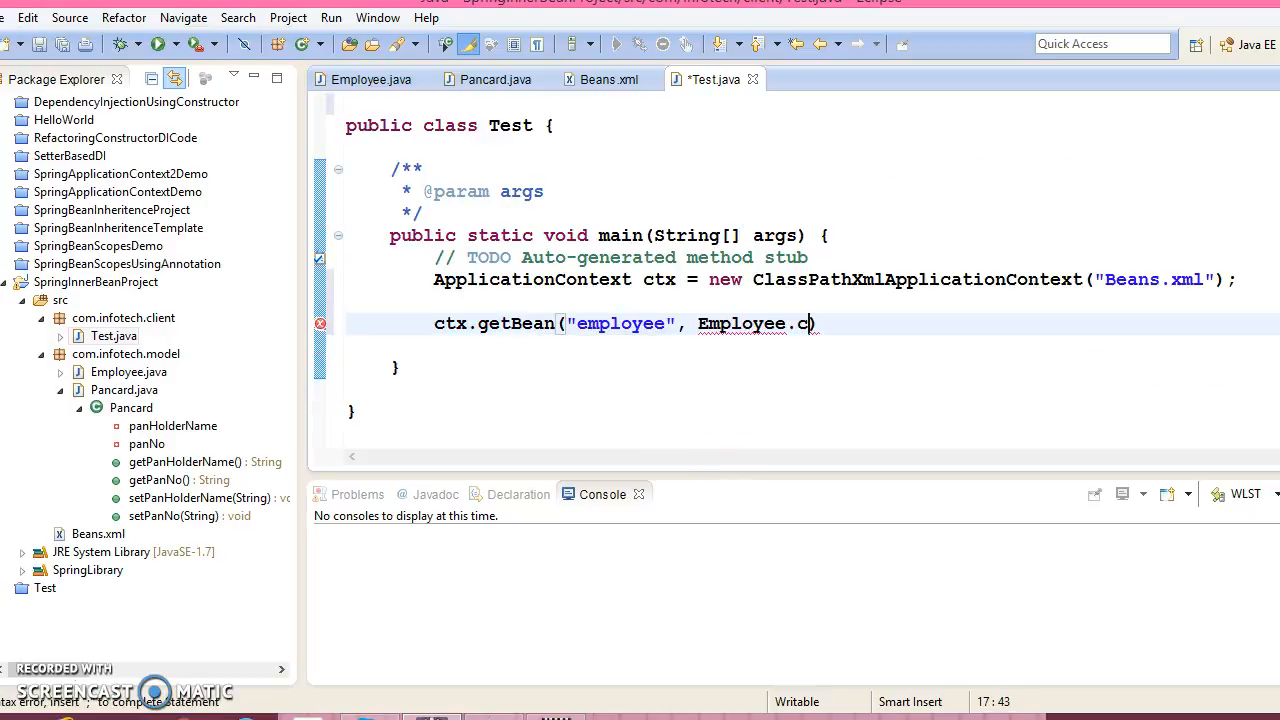
pyautogui.write('lass)')
pyautogui.write('System.out.println();')
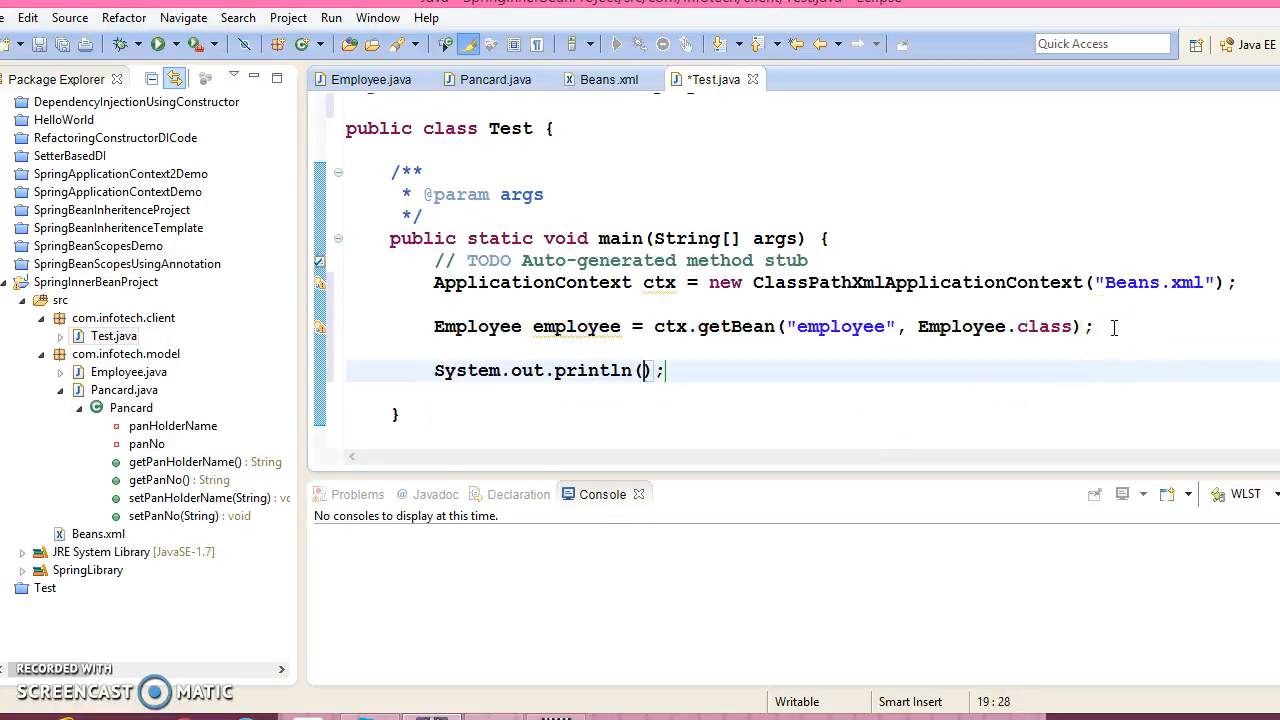
# Step: Print employee.getEmployeeId() and getEmployeeName() separated by a tab
pyautogui.doubleClick(576, 326)
pyautogui.write('employee.')
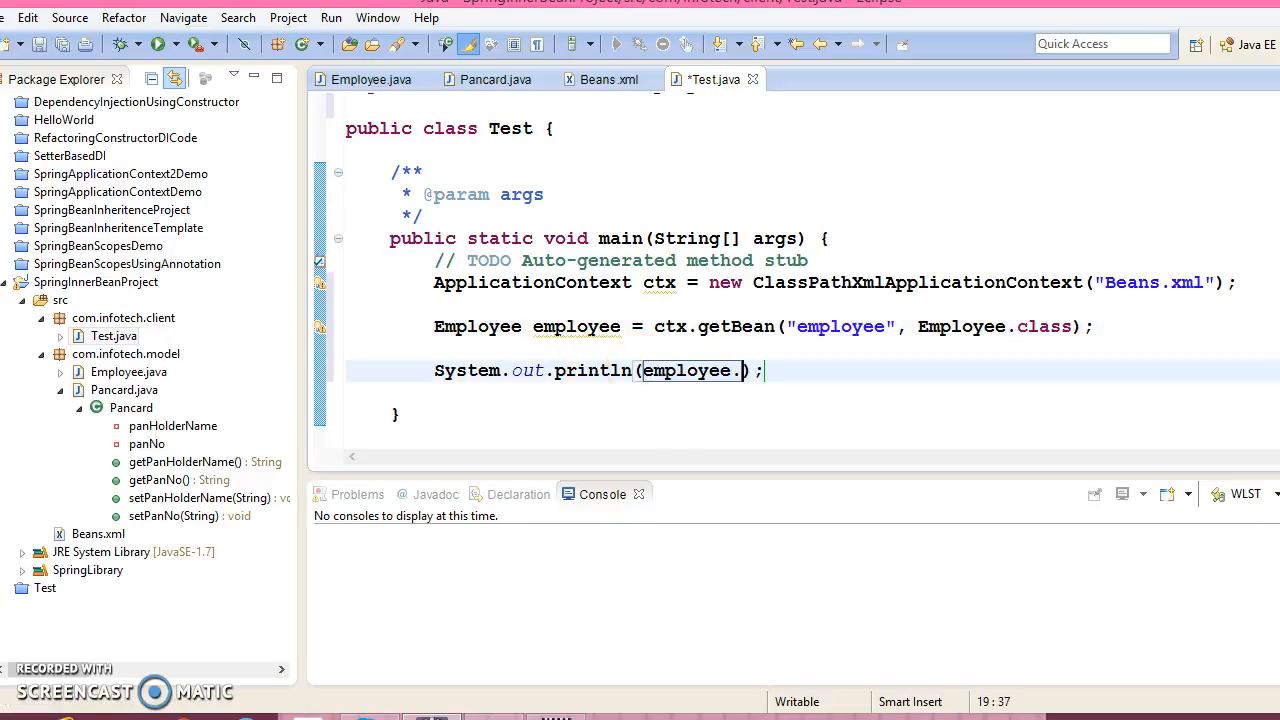
pyautogui.write('getEmployeeId(')
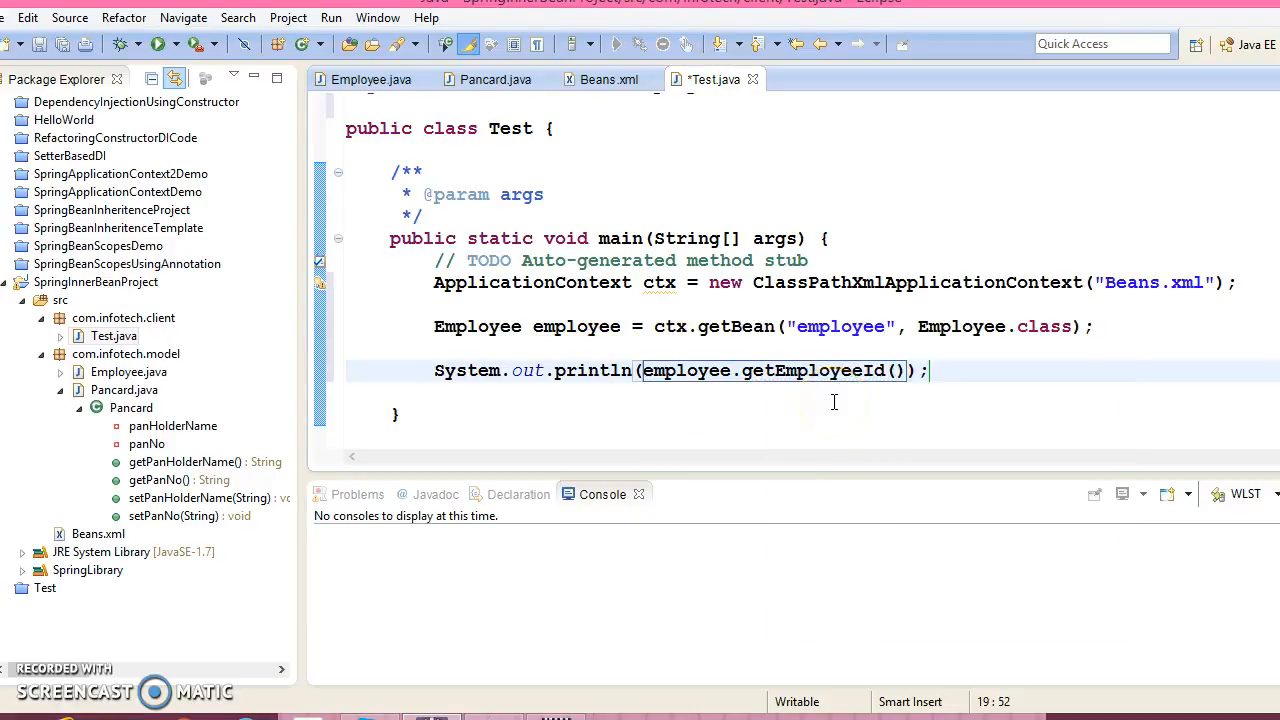
pyautogui.write('+"\\t"')
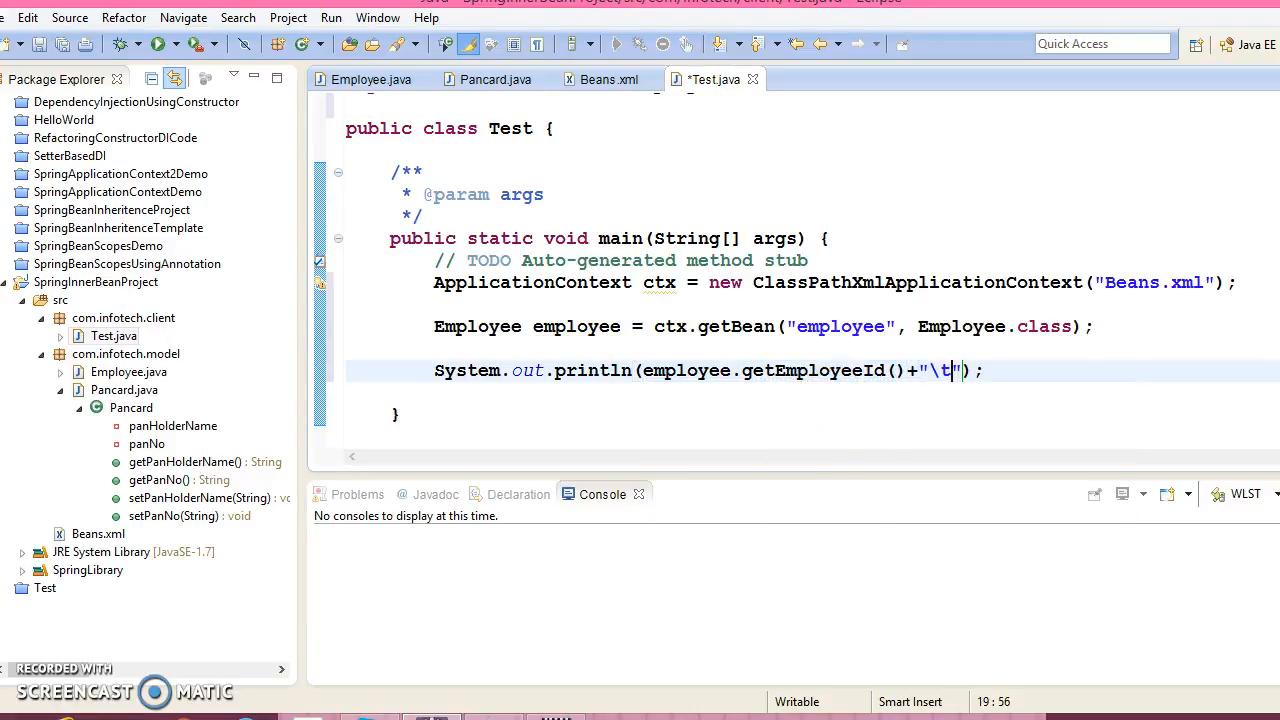
pyautogui.write('+employee.getEmployeeName(')
pyautogui.write('System.out.println("-----------------");')
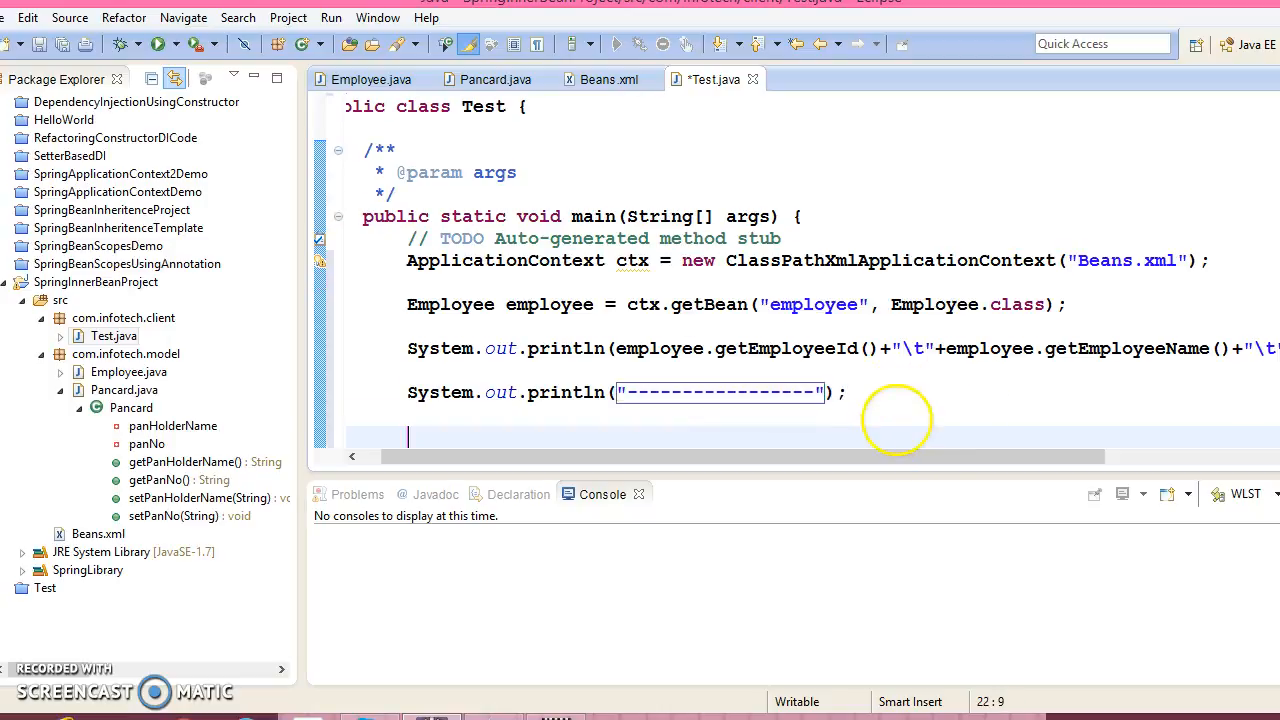
# Step: Get Pancard pancard from employee and print pancard.getPanHolderName() and getPanNo() tab-separated
pyautogui.write('employee')
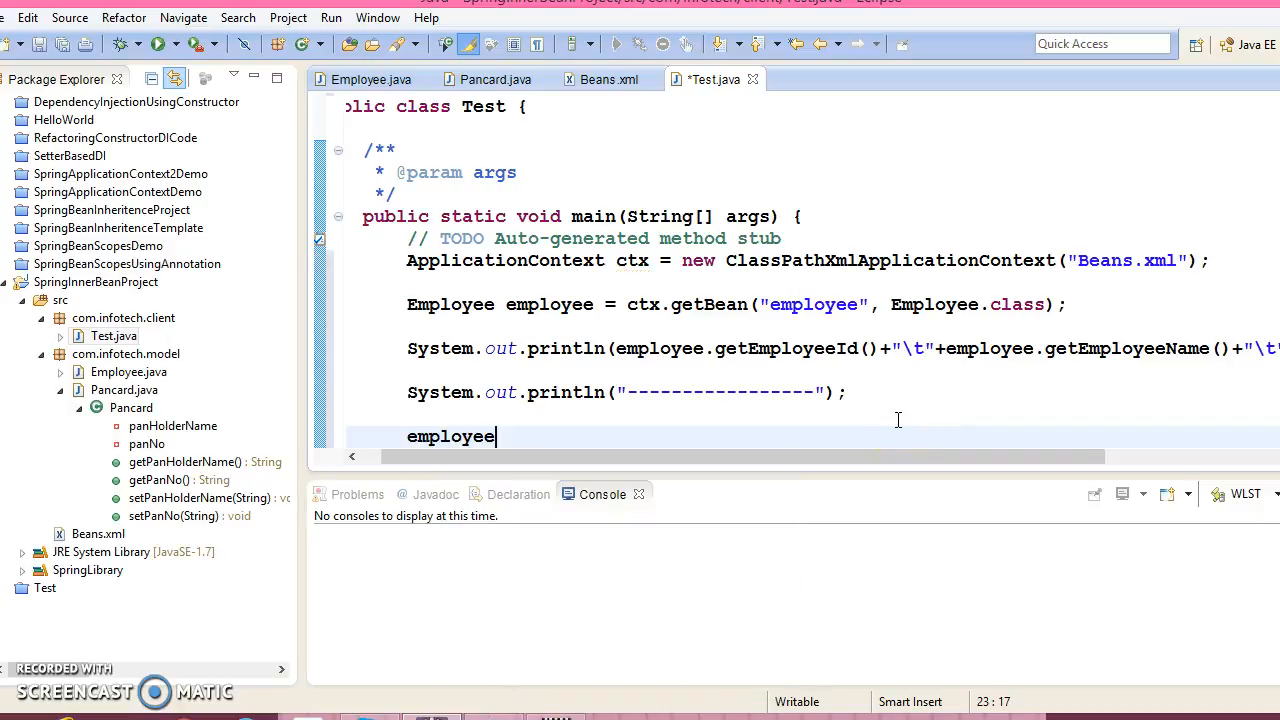
pyautogui.write('.getPancard();')
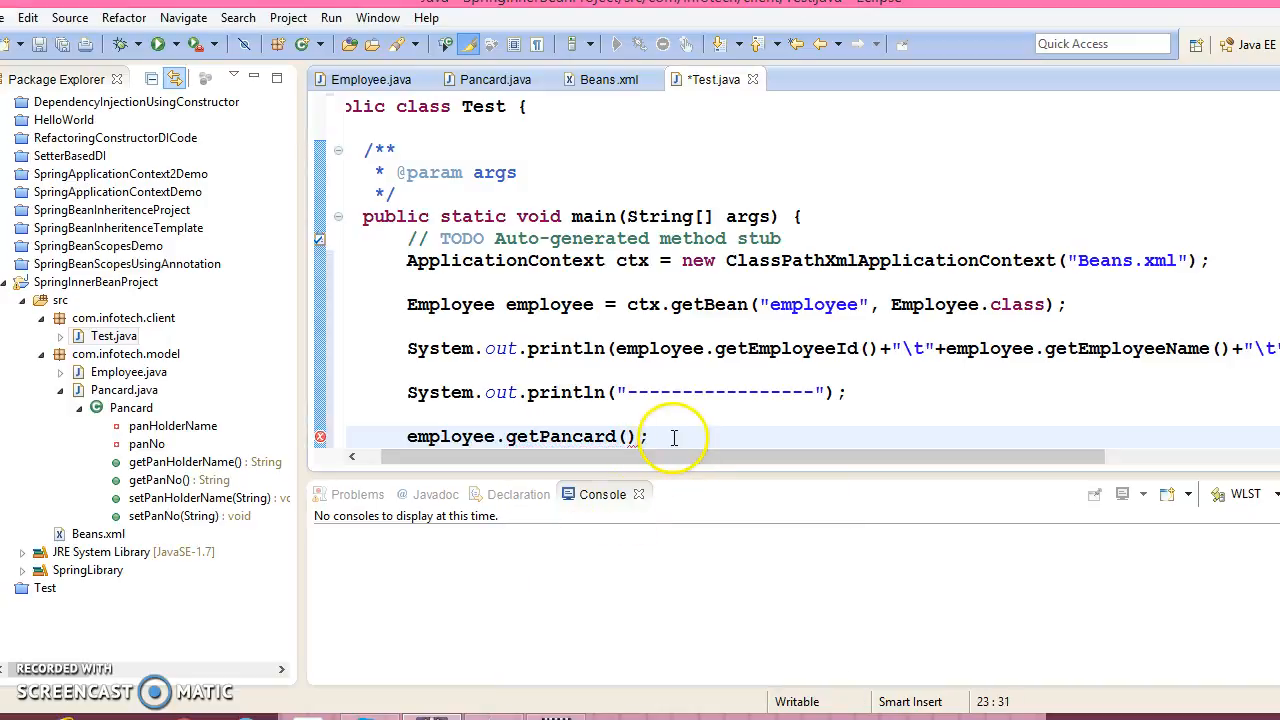
pyautogui.write('Pancard pancard =')
pyautogui.write('System.out.println();')
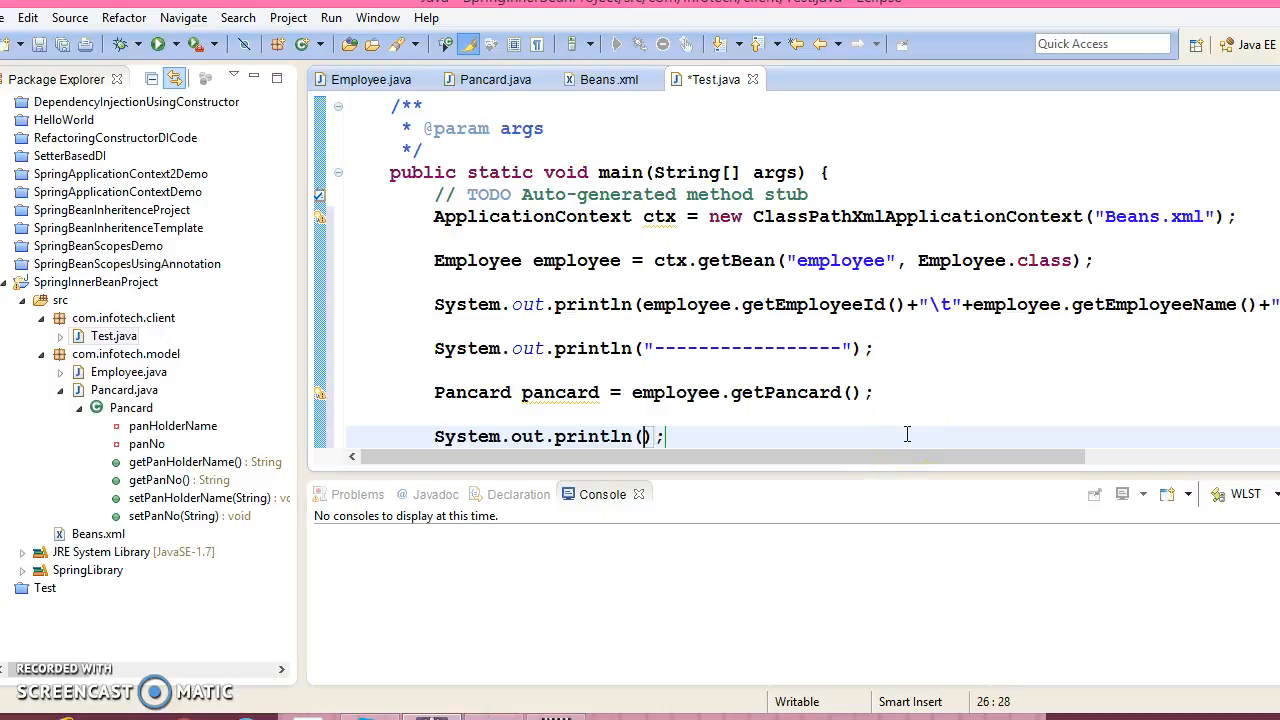
pyautogui.doubleClick(560, 392)
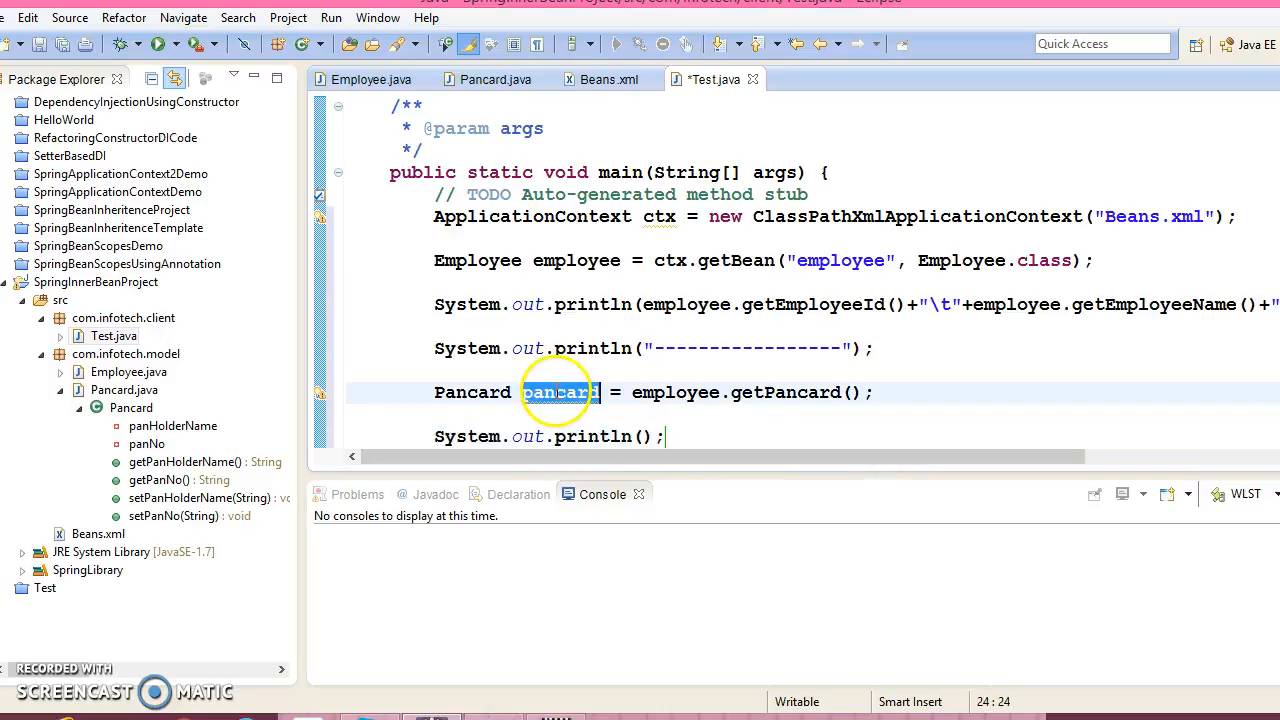
pyautogui.write('pancard')
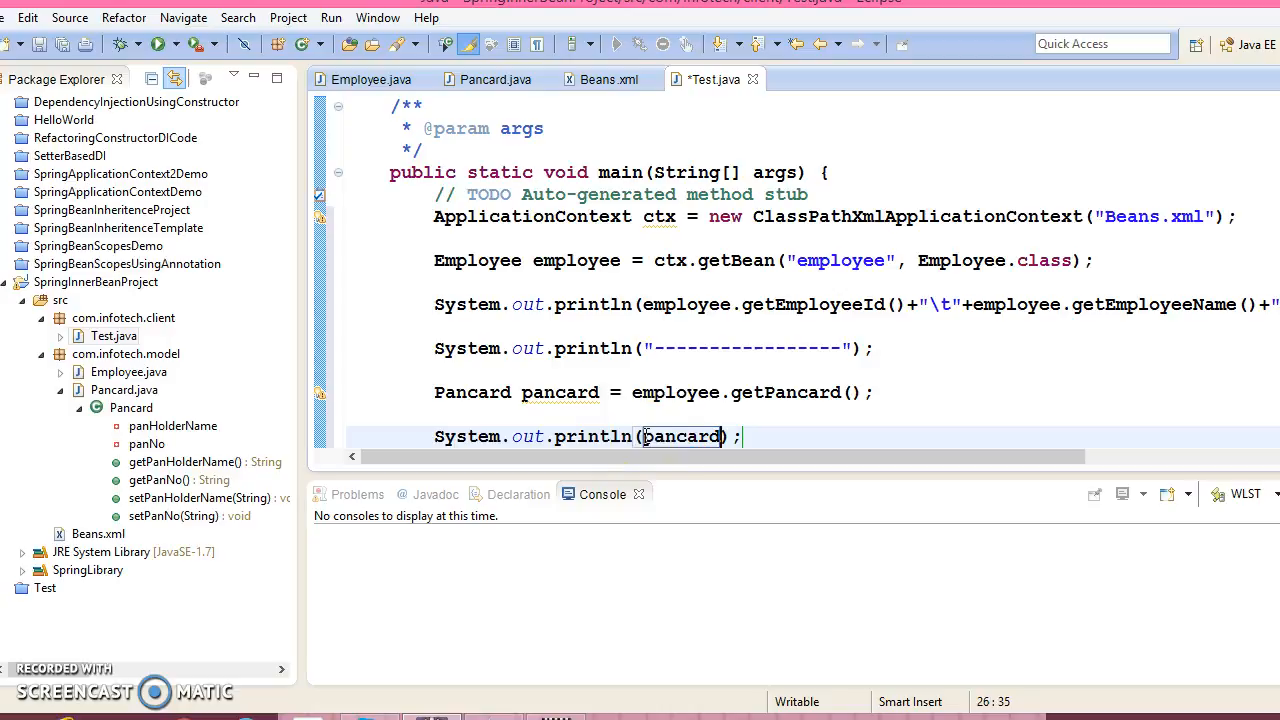
pyautogui.write('.getPanHolderName()+"\\t')
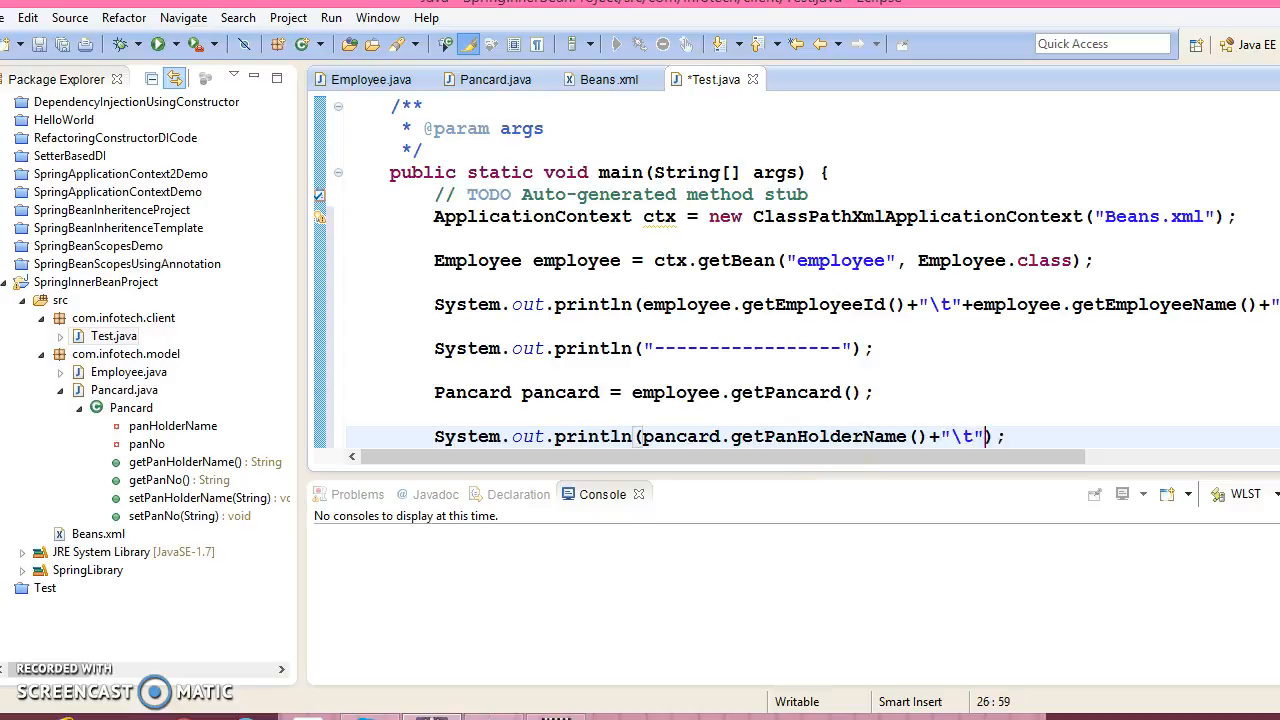
pyautogui.write('+pancard')
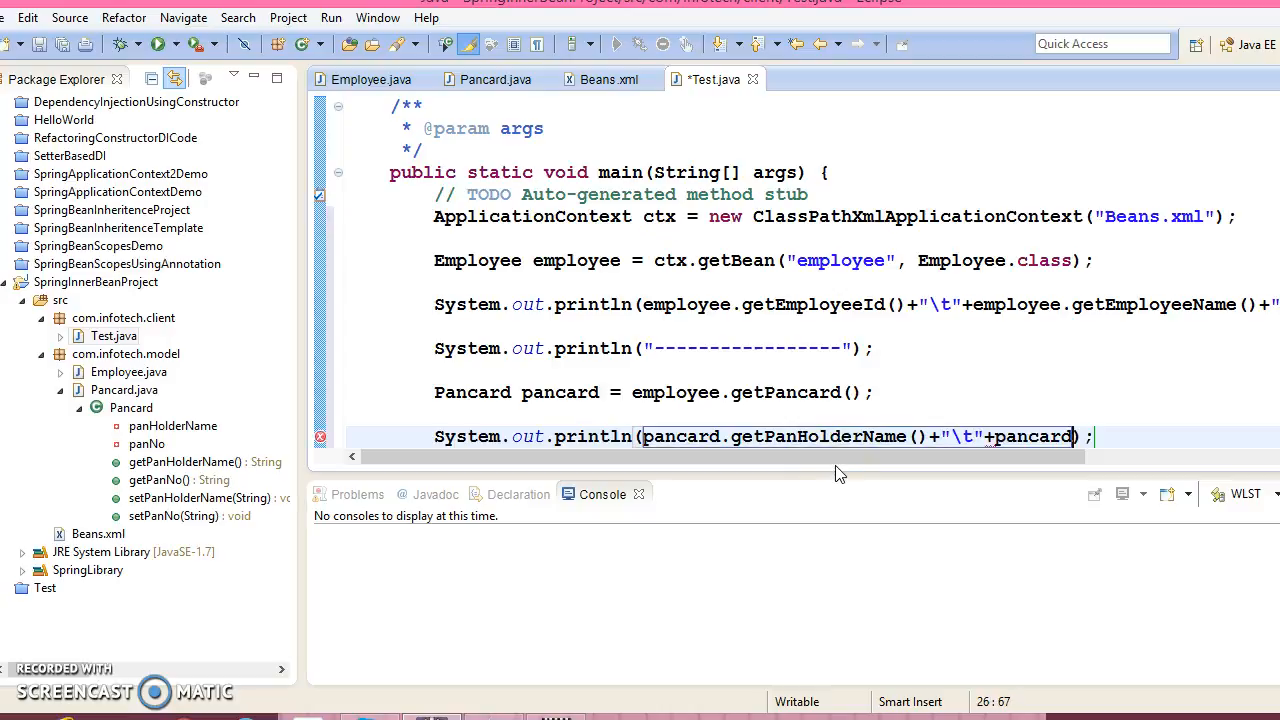
pyautogui.write('.get')
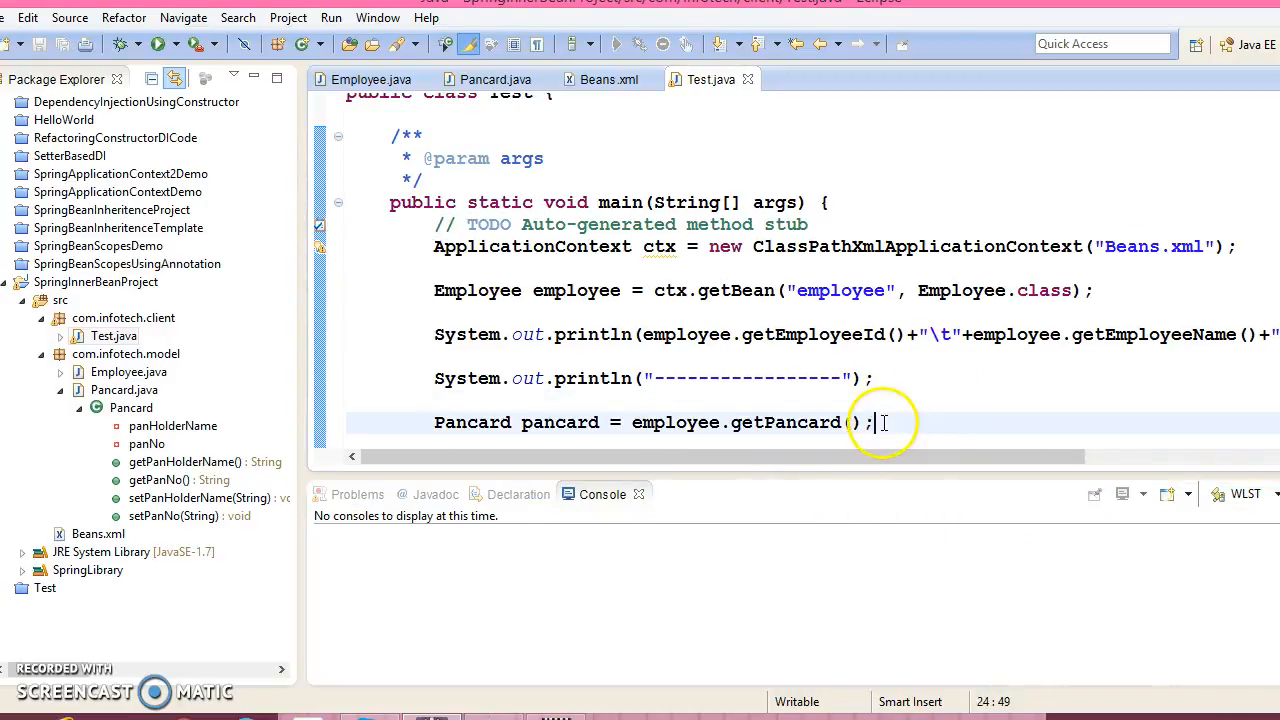
# Step: Close the context with ((AbstractApplicationContext) ctx).close();
pyautogui.write('ctx')
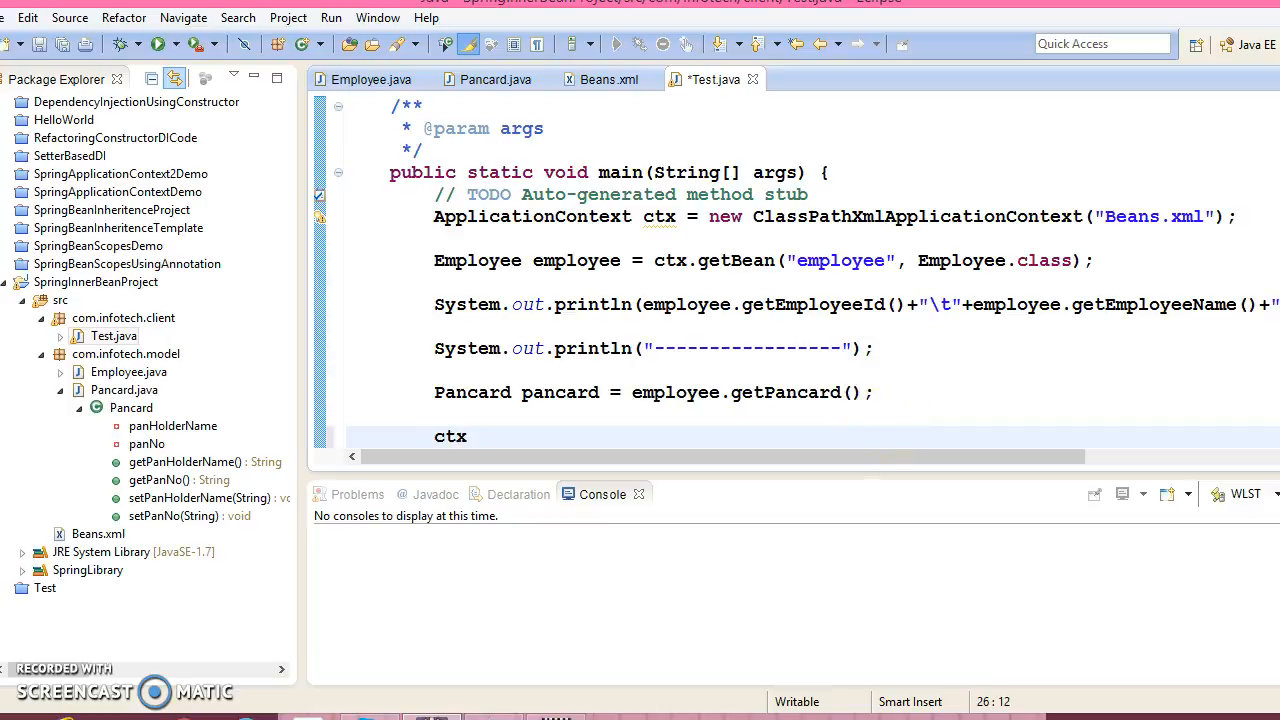
pyautogui.write('.close')
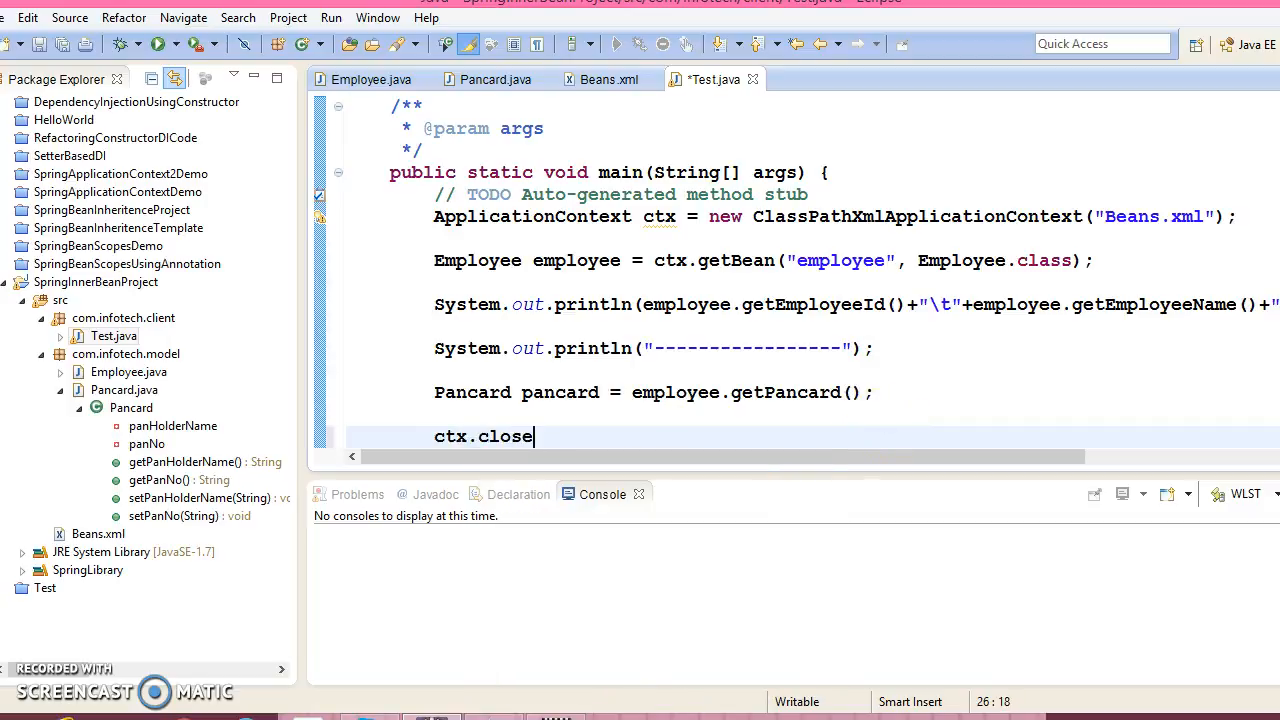
pyautogui.write('()')
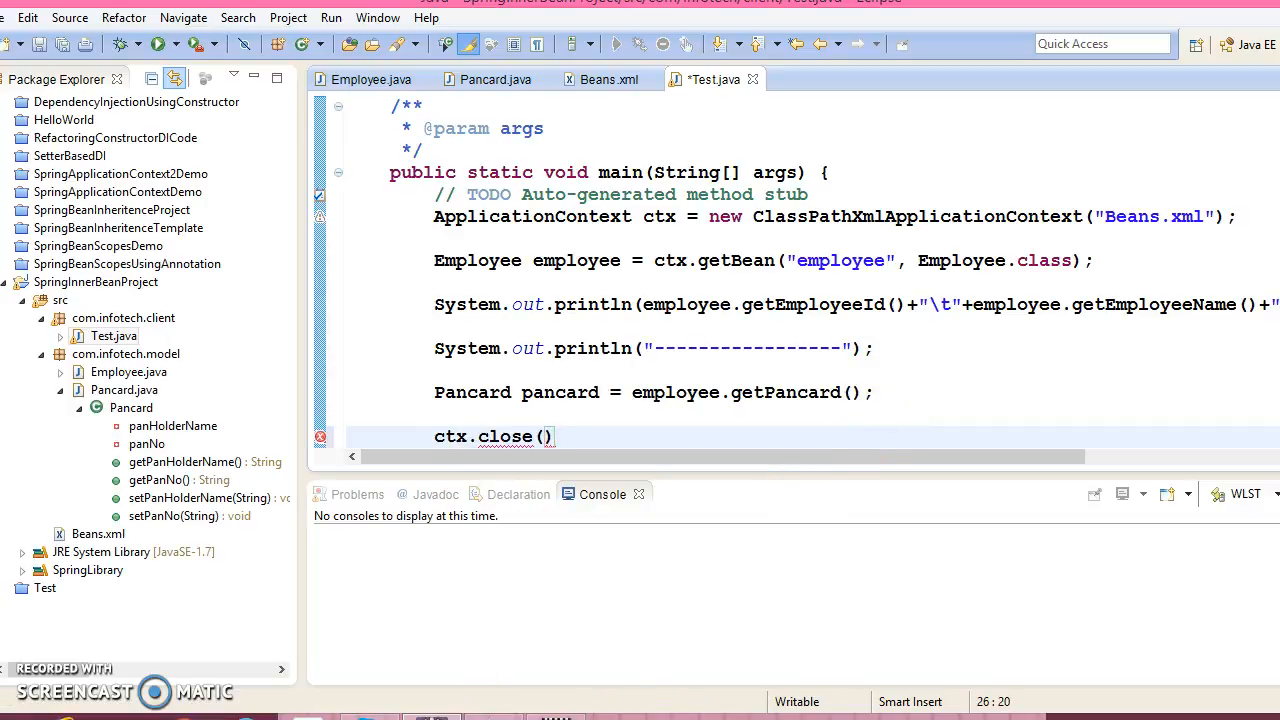
pyautogui.write(';')
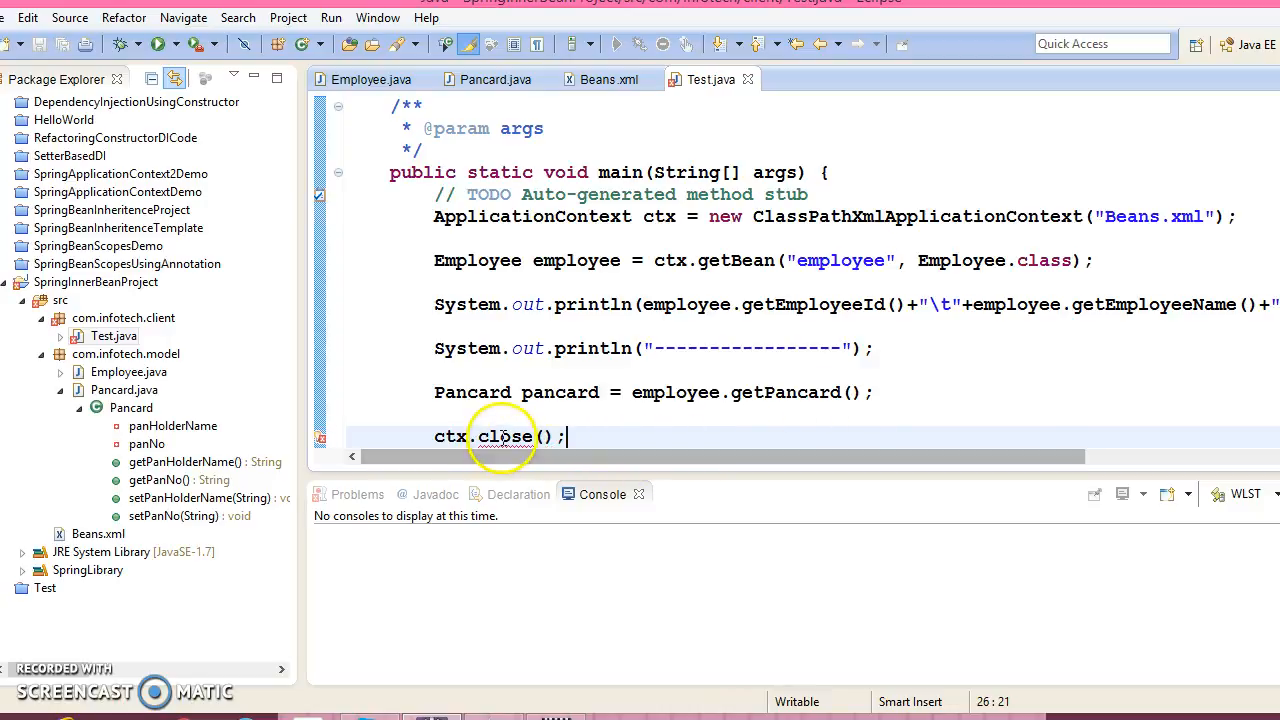
pyautogui.write('((AbstractApplicationContext')
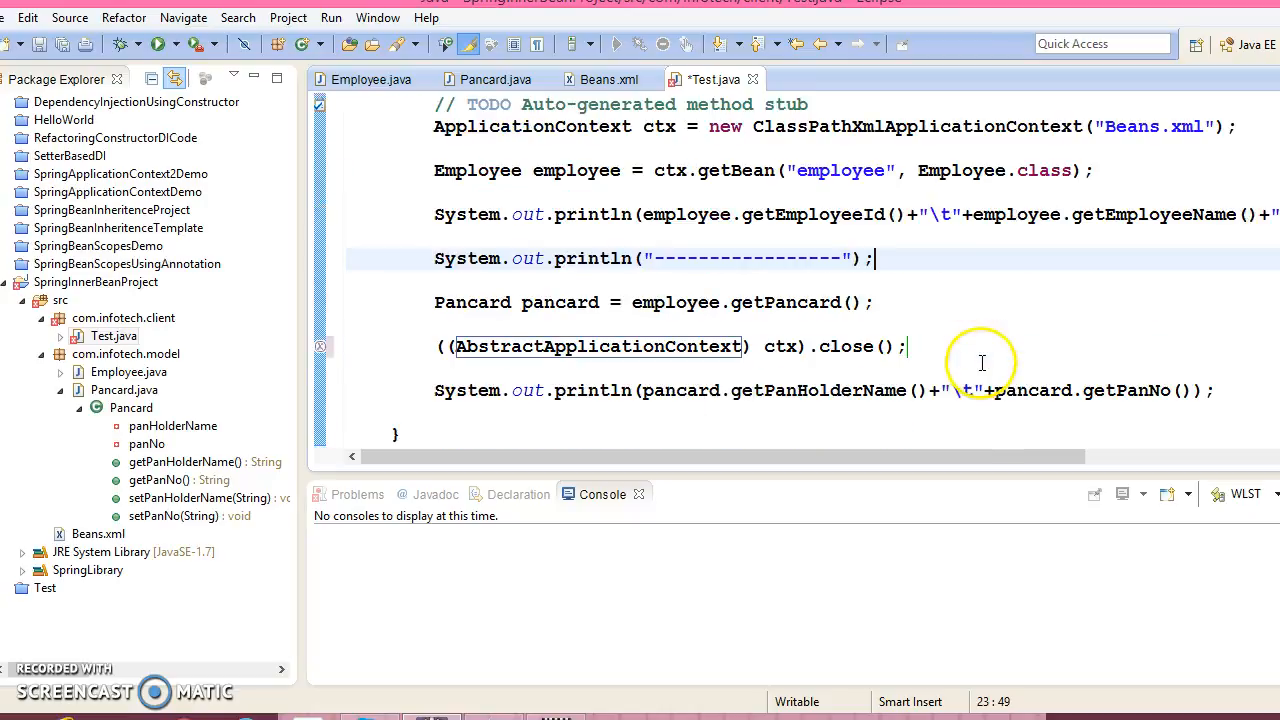
pyautogui.rightClick(982, 362)
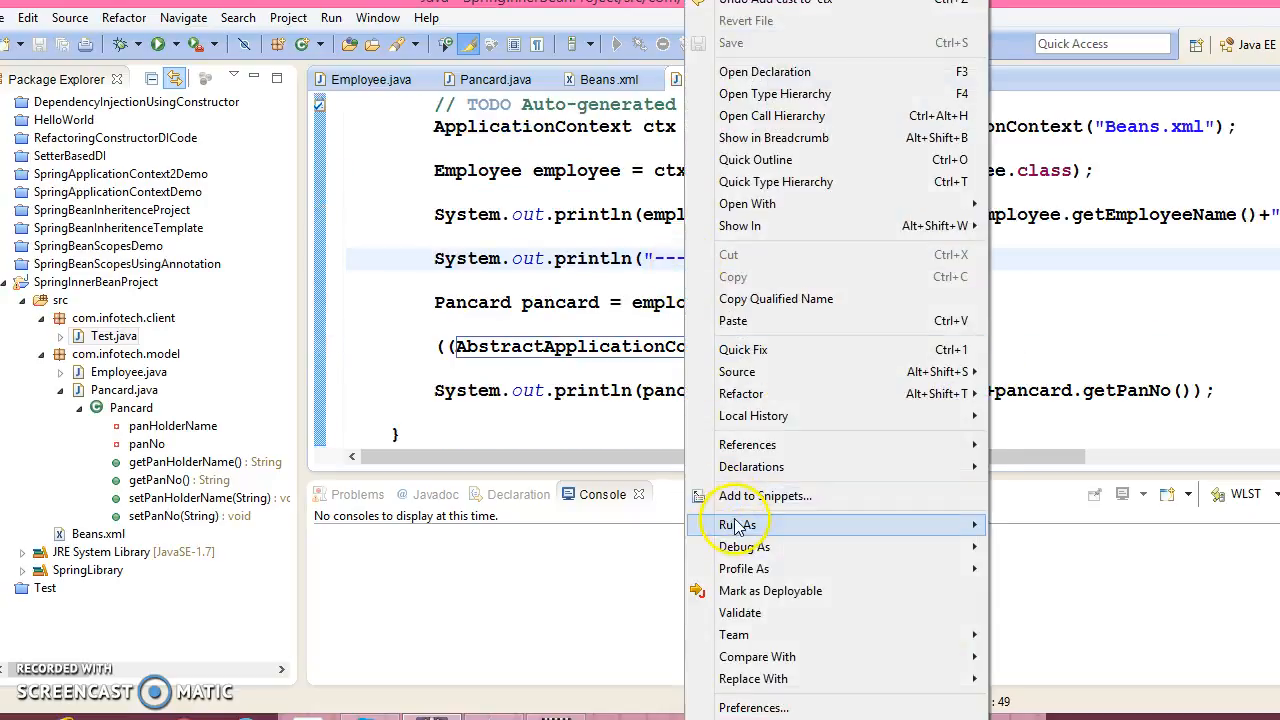
# Step: Run Test as a Java application, ending in a Spring exception stack trace
pyautogui.click(738, 524)
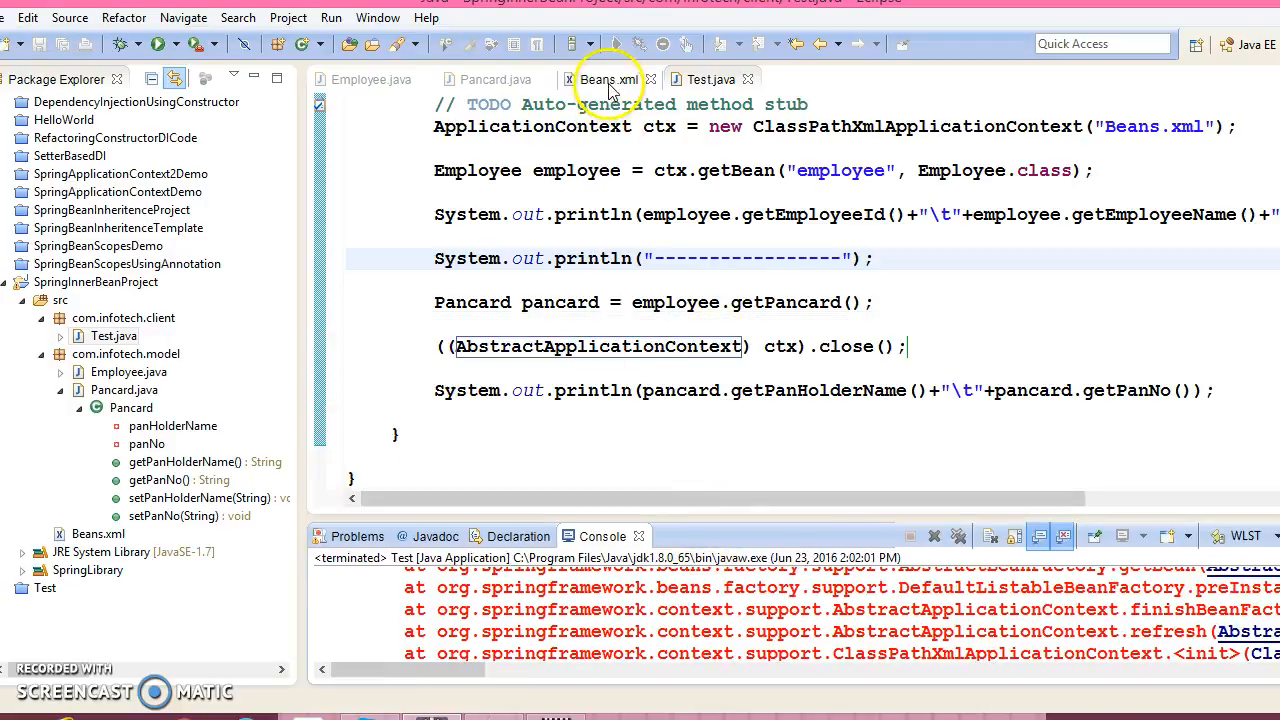
# Step: Review Beans.xml's employee bean and separate pancard bean, then return to Test.java
pyautogui.click(608, 80)
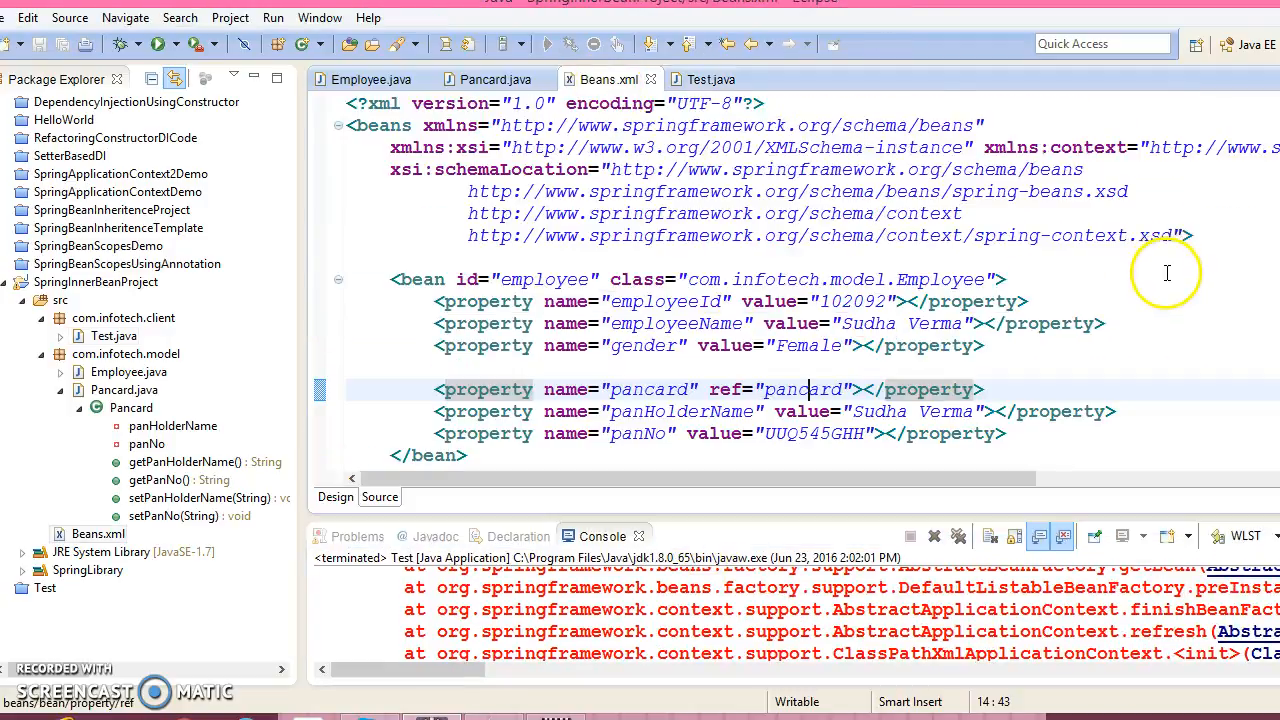
pyautogui.scroll(-3)
pyautogui.write('</bean>')
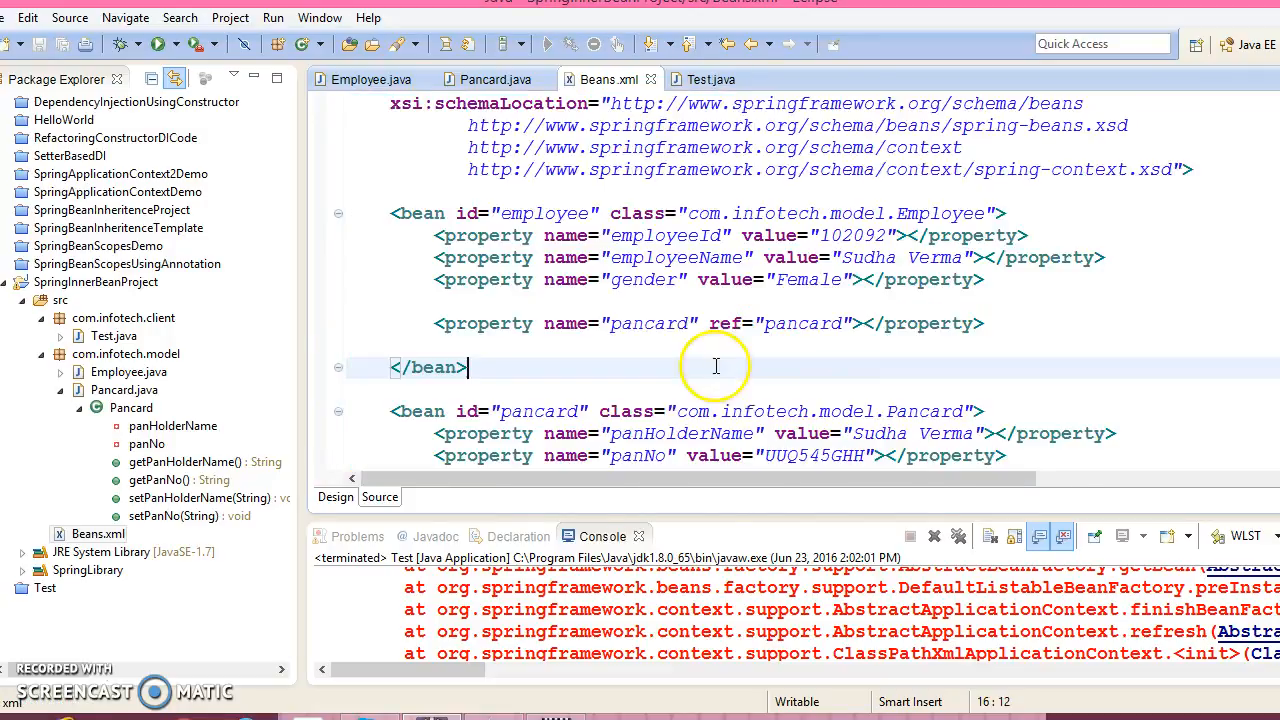
pyautogui.click(706, 80)
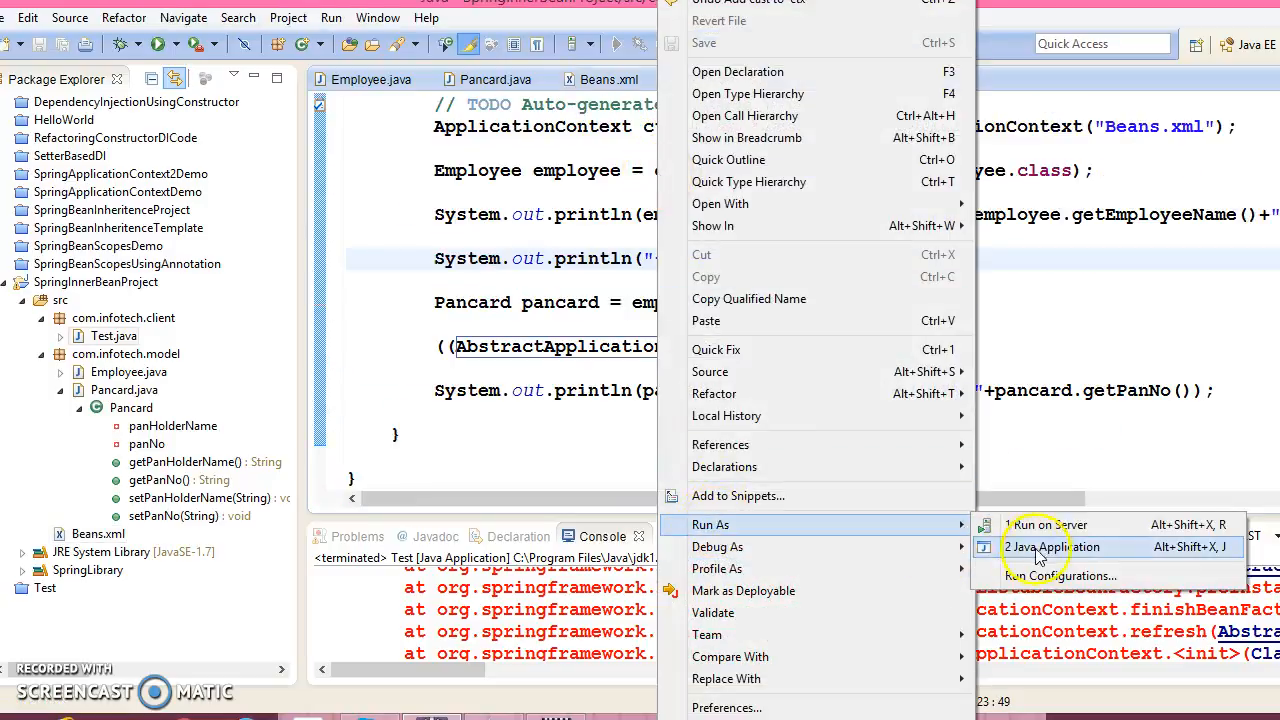
# Step: Rerun Test as a Java application
pyautogui.click(1052, 548)
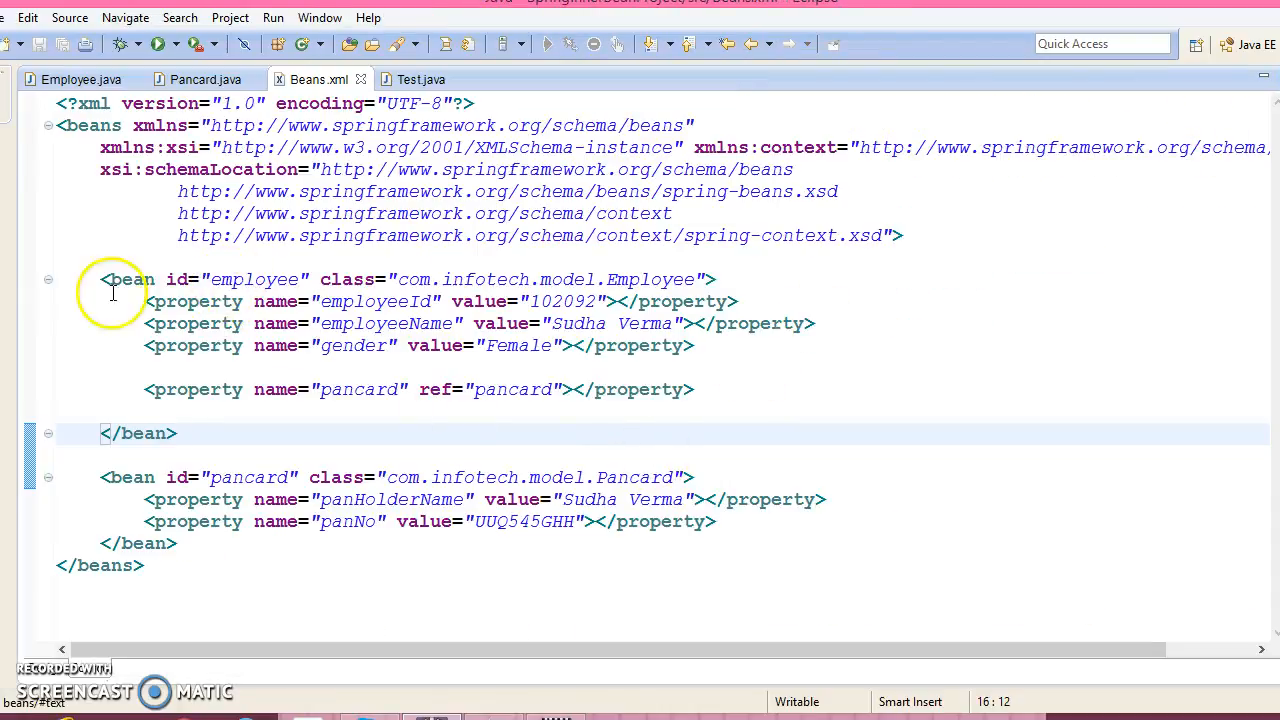
# Step: Inspect the employee bean's opening tag and which closing </bean> ends it
pyautogui.click(104, 280)
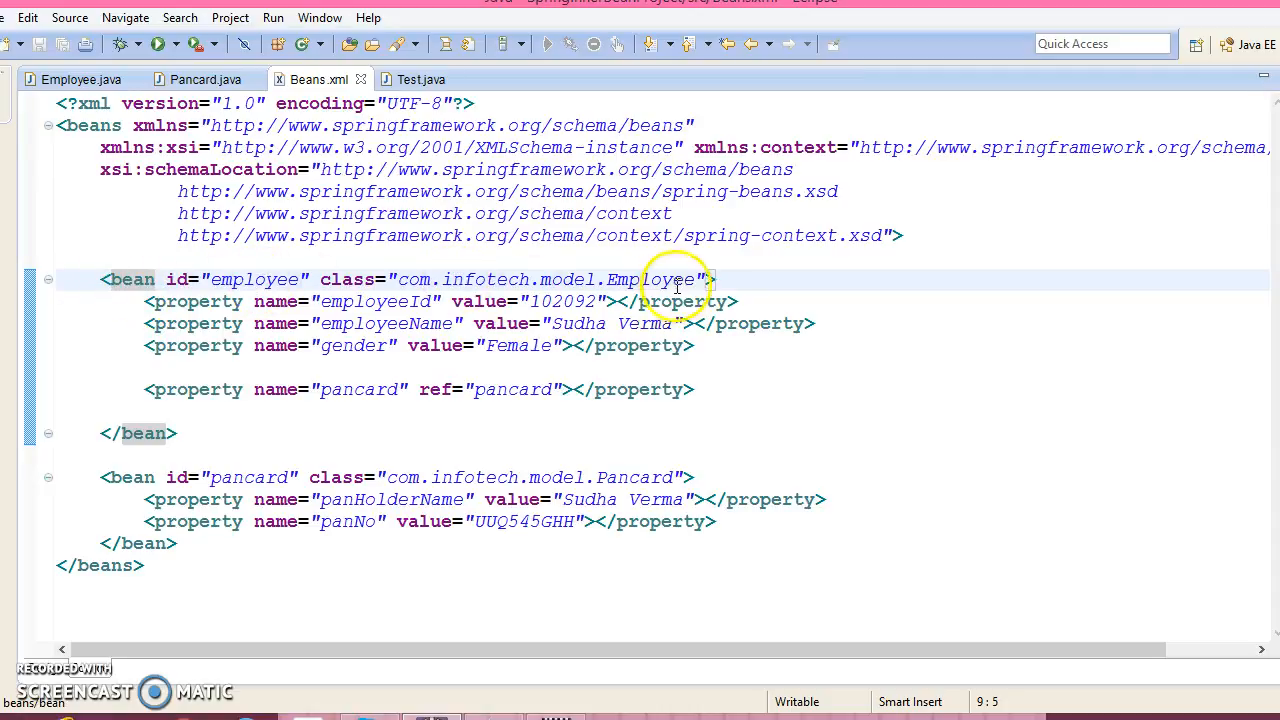
pyautogui.doubleClick(636, 476)
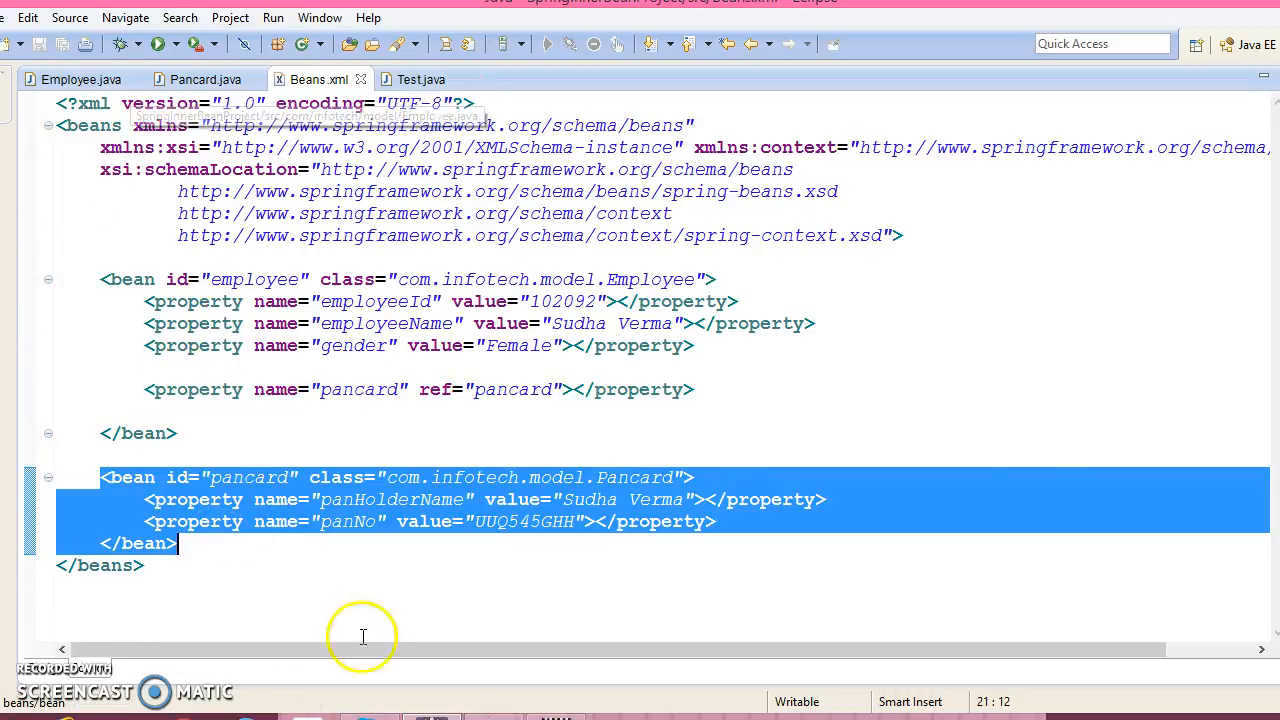
pyautogui.moveTo(302, 360)
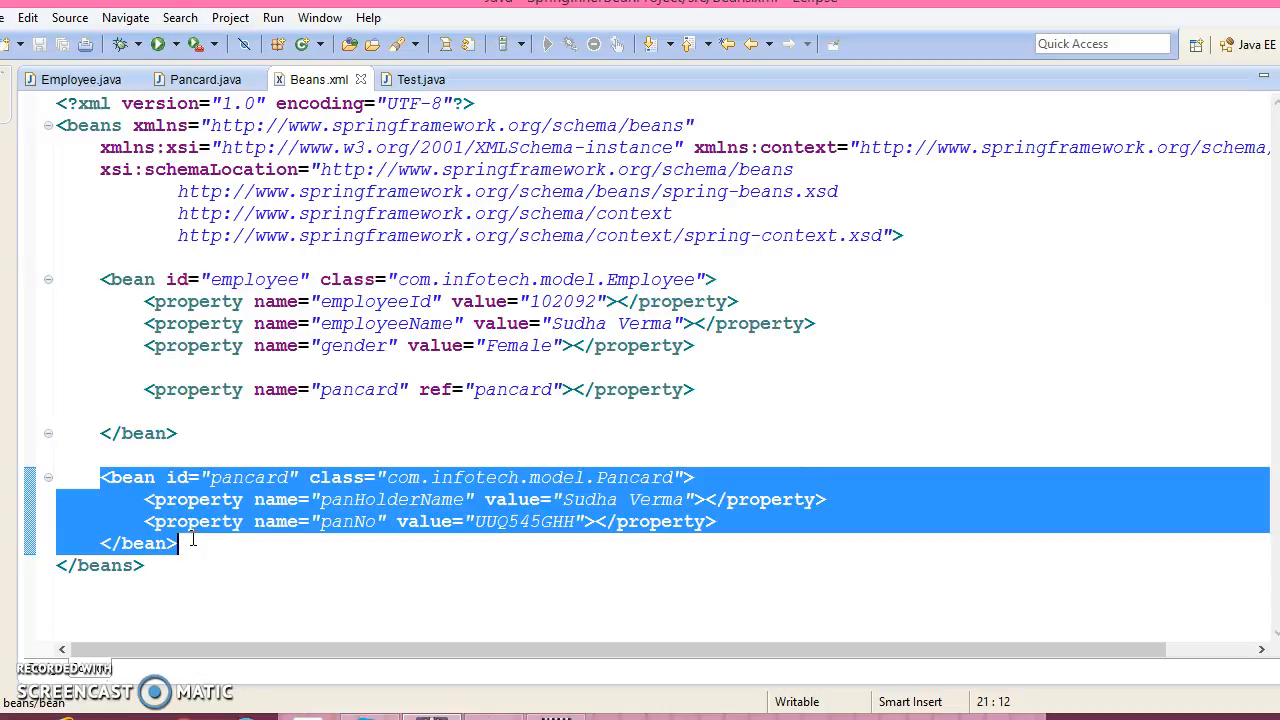
# Step: Move the pancard bean inside the employee's pancard property, removing the ref attribute and the inner bean's id
pyautogui.press('Delete')
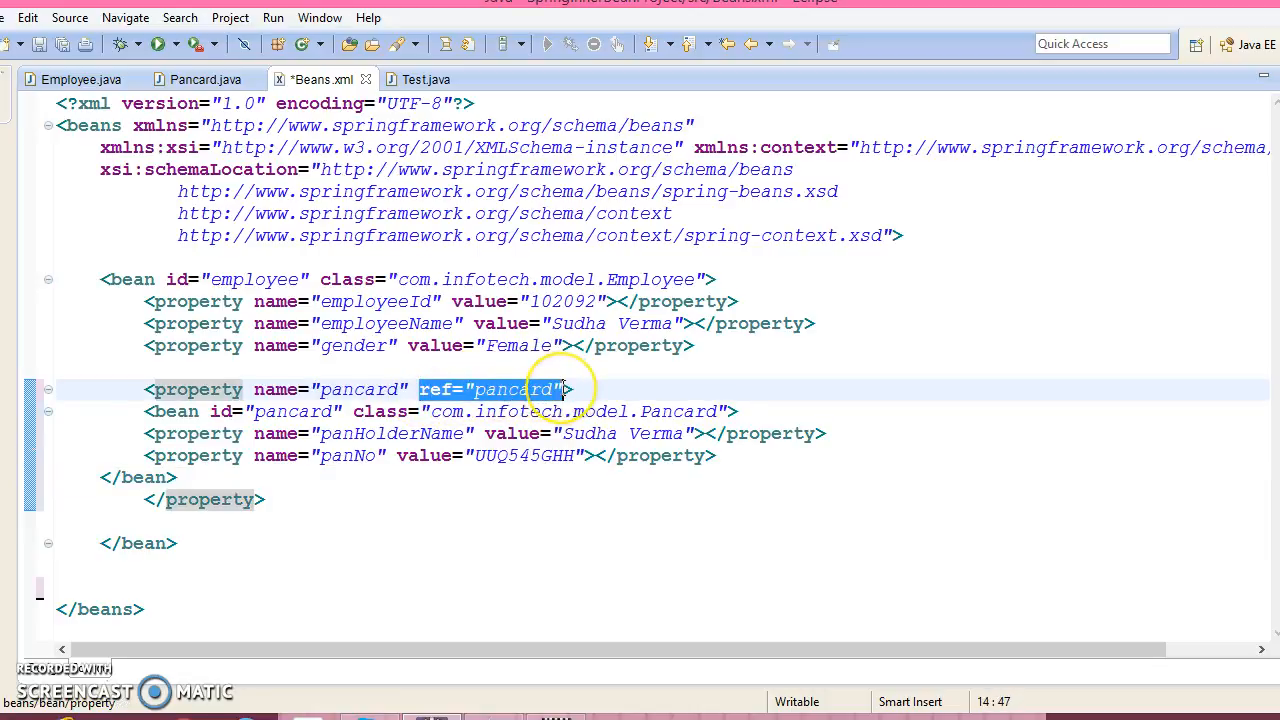
pyautogui.press('Delete')
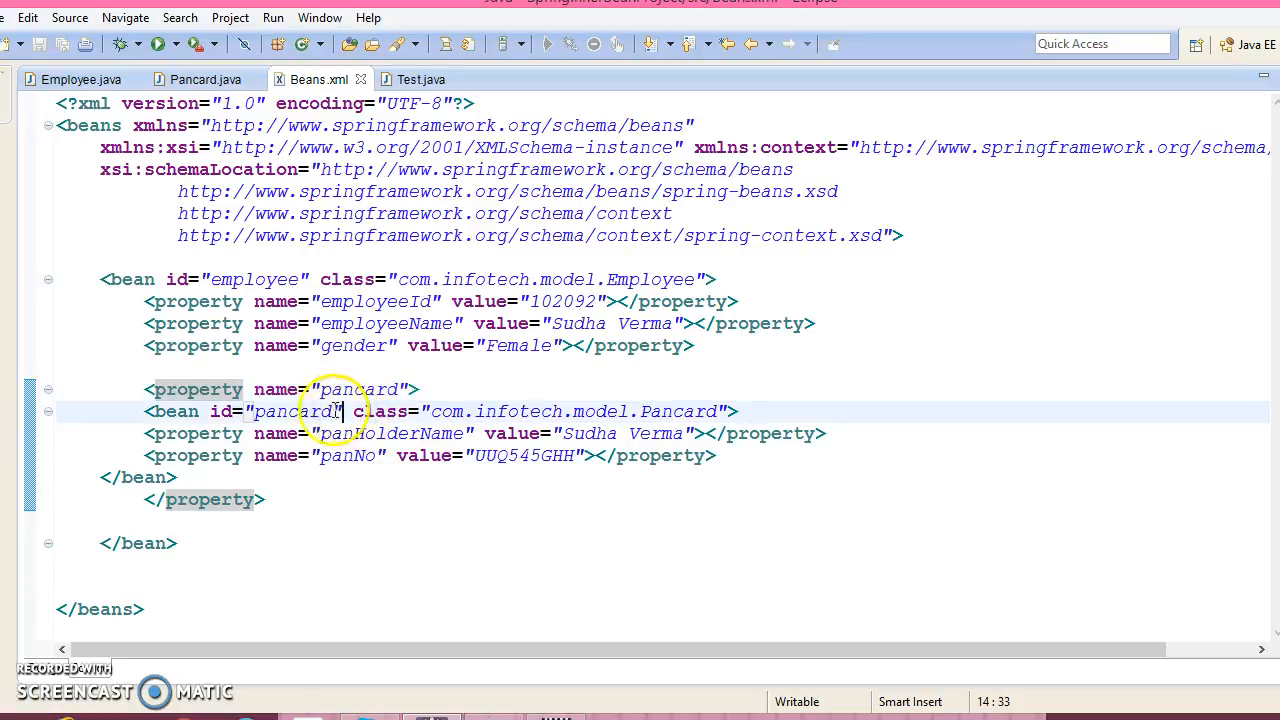
pyautogui.doubleClick(296, 412)
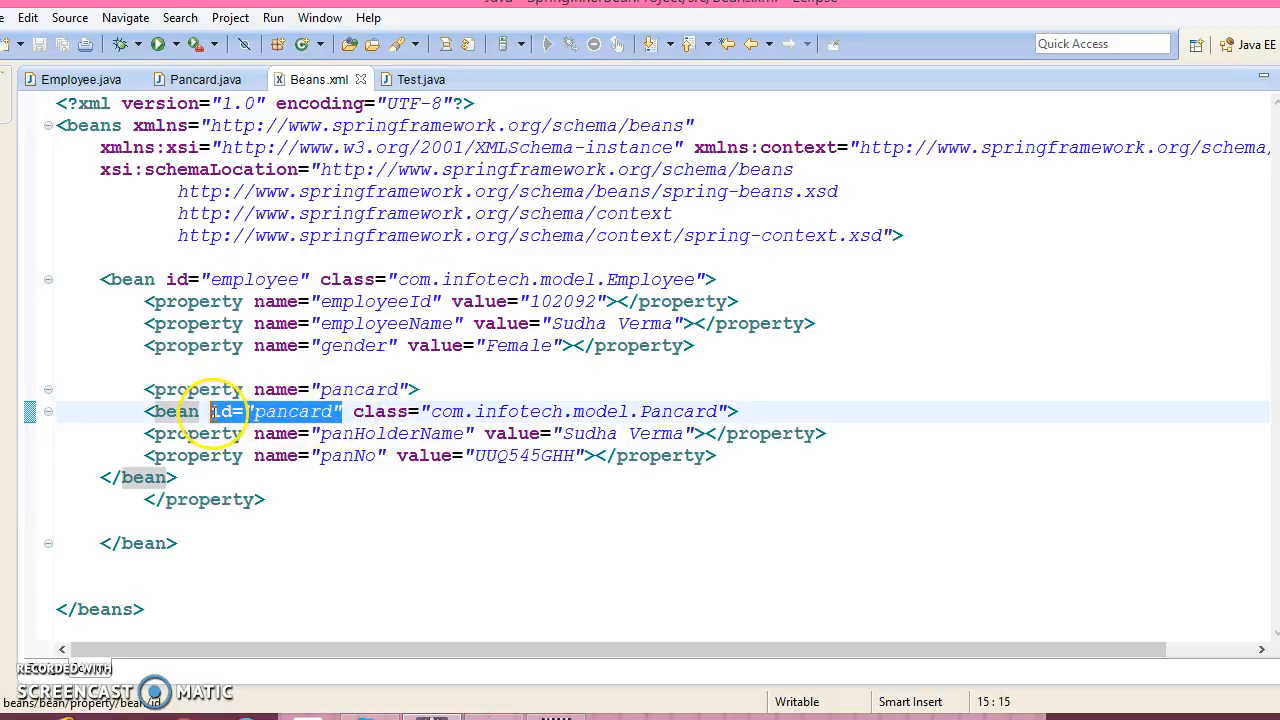
pyautogui.moveTo(220, 412)
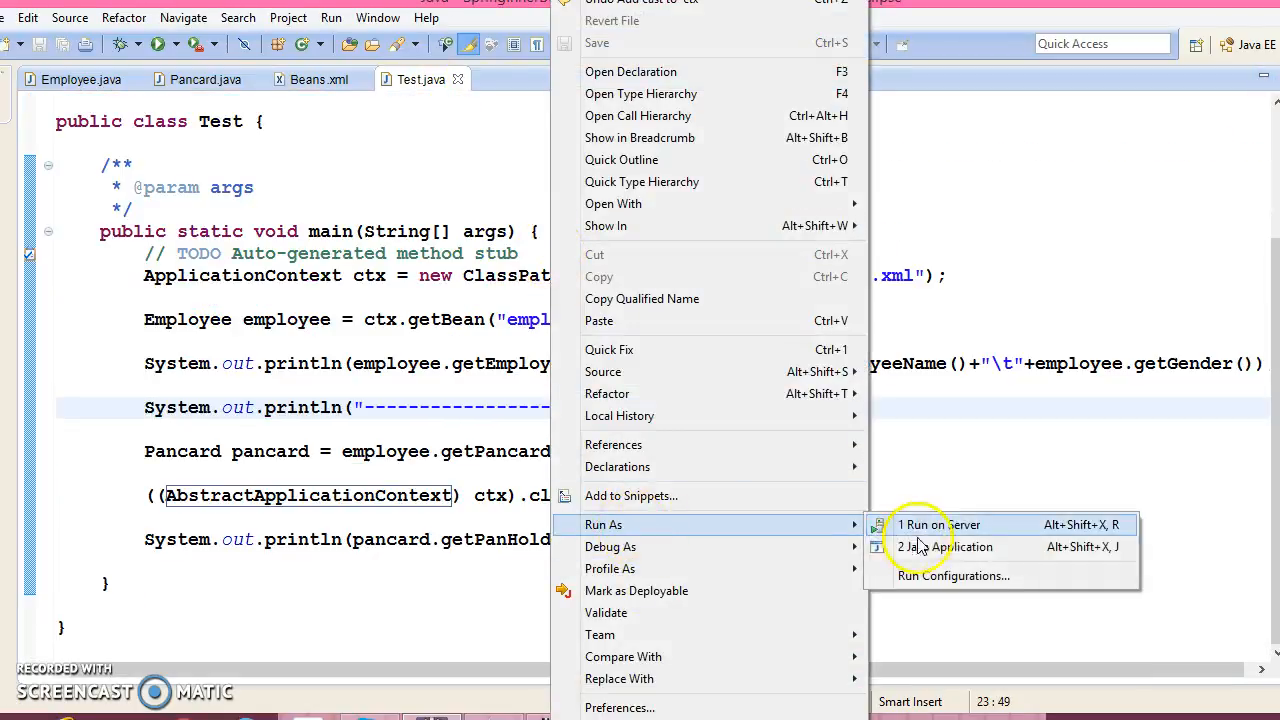
# Step: Run Test as a Java Application, then review the nested pancard bean in Beans.xml
pyautogui.click(944, 546)
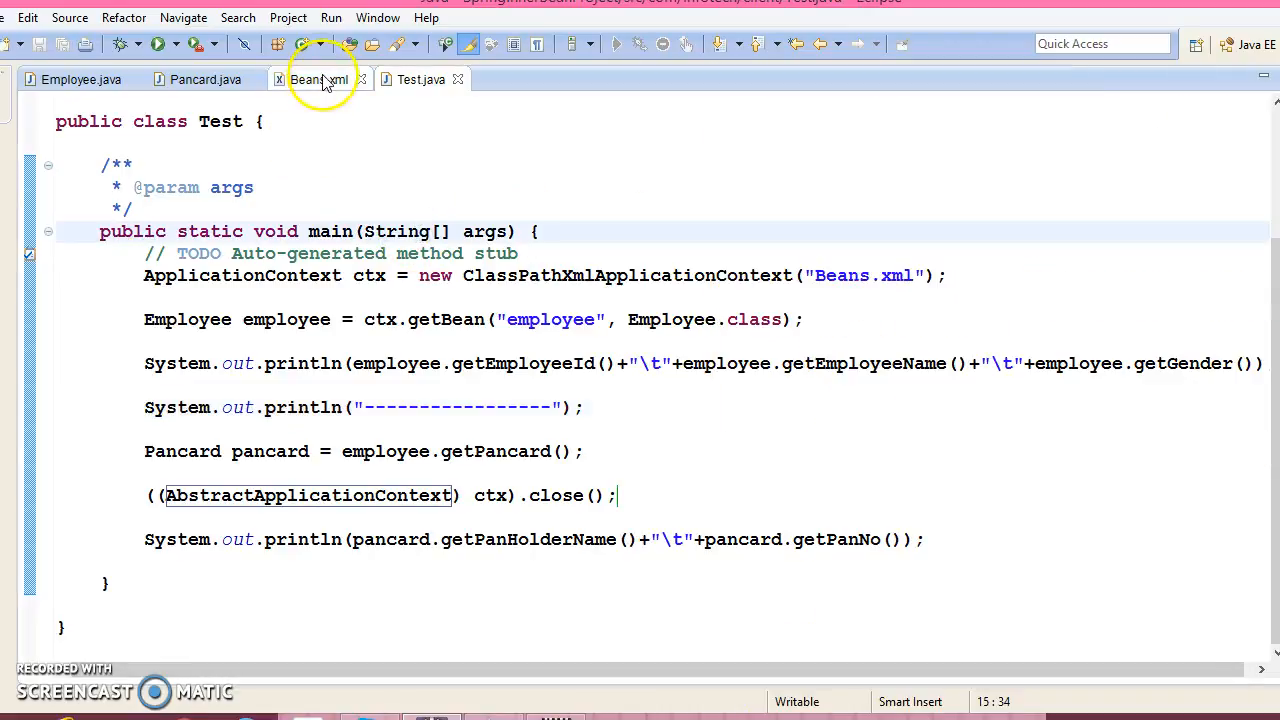
pyautogui.click(318, 80)
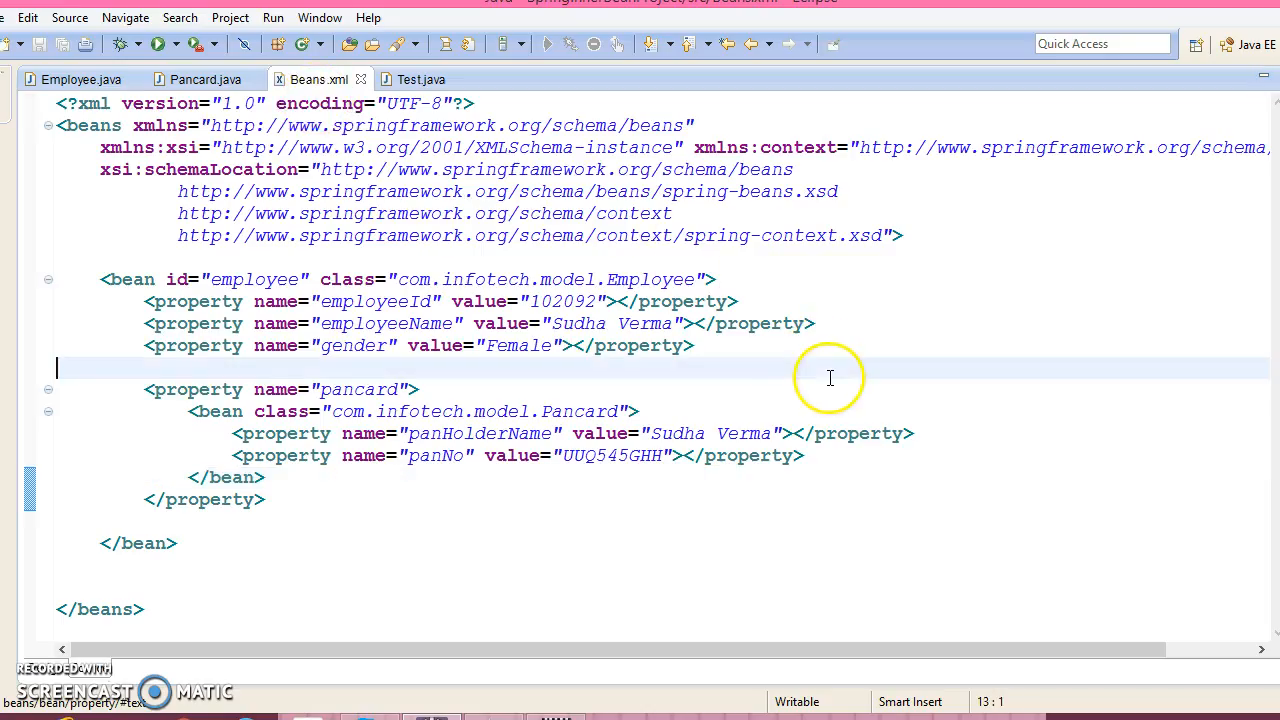
pyautogui.moveTo(204, 414)
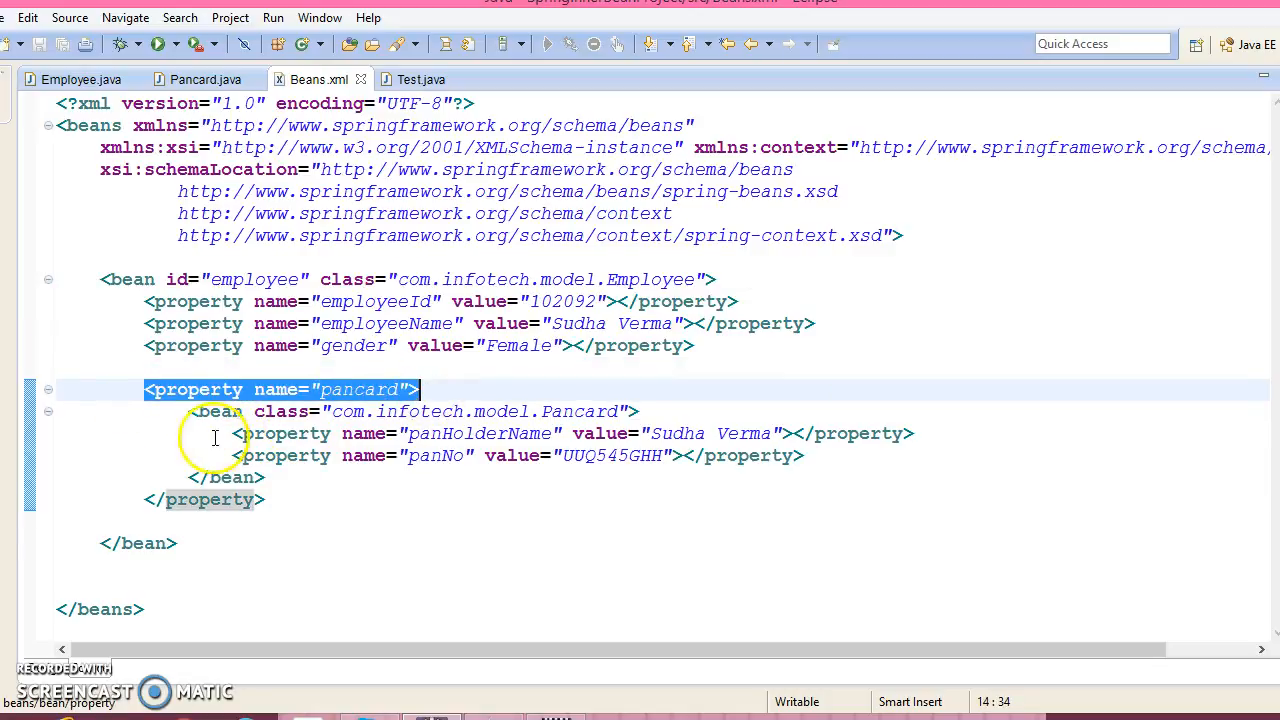
pyautogui.moveTo(190, 412); pyautogui.dragTo(264, 476)
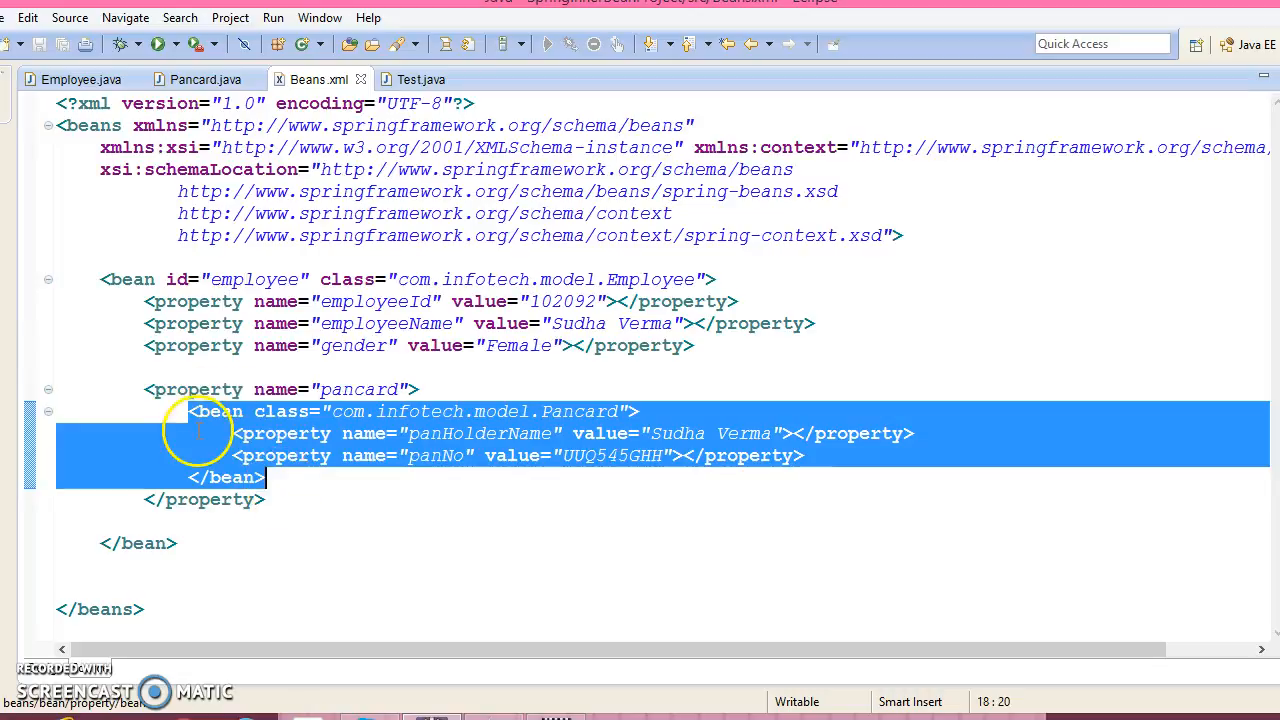
pyautogui.click(120, 300)
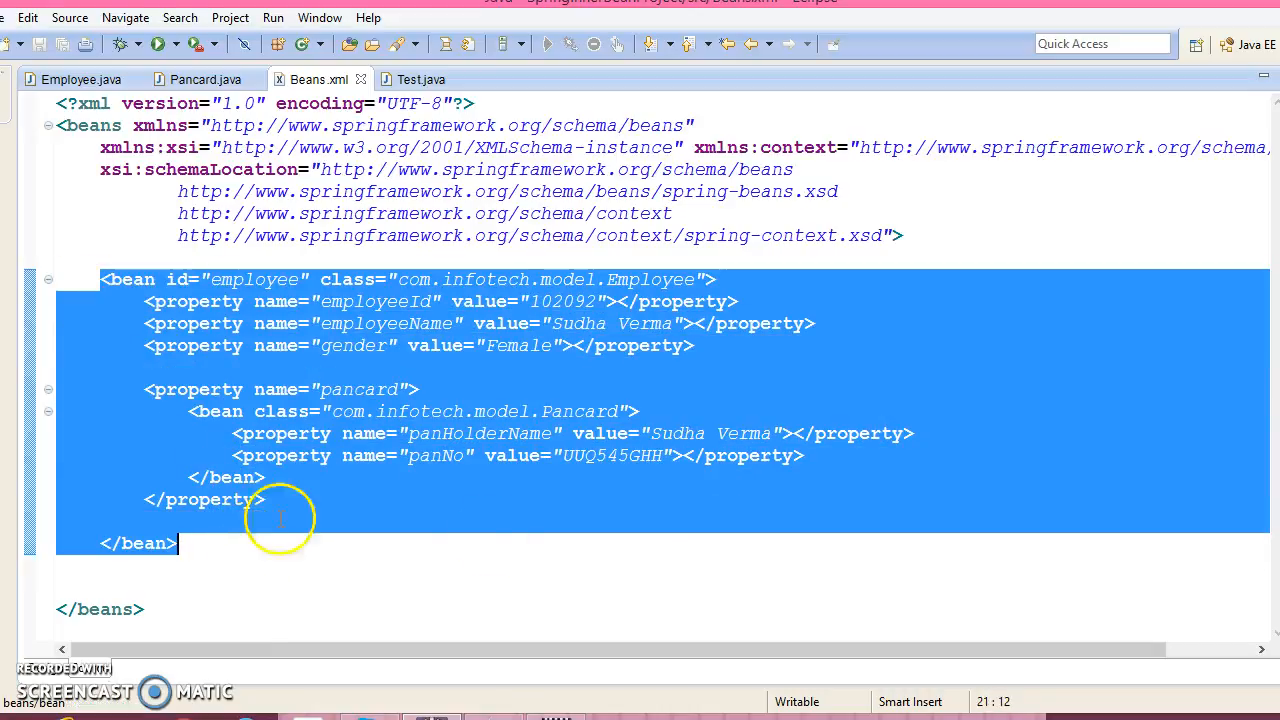
pyautogui.click(388, 536)
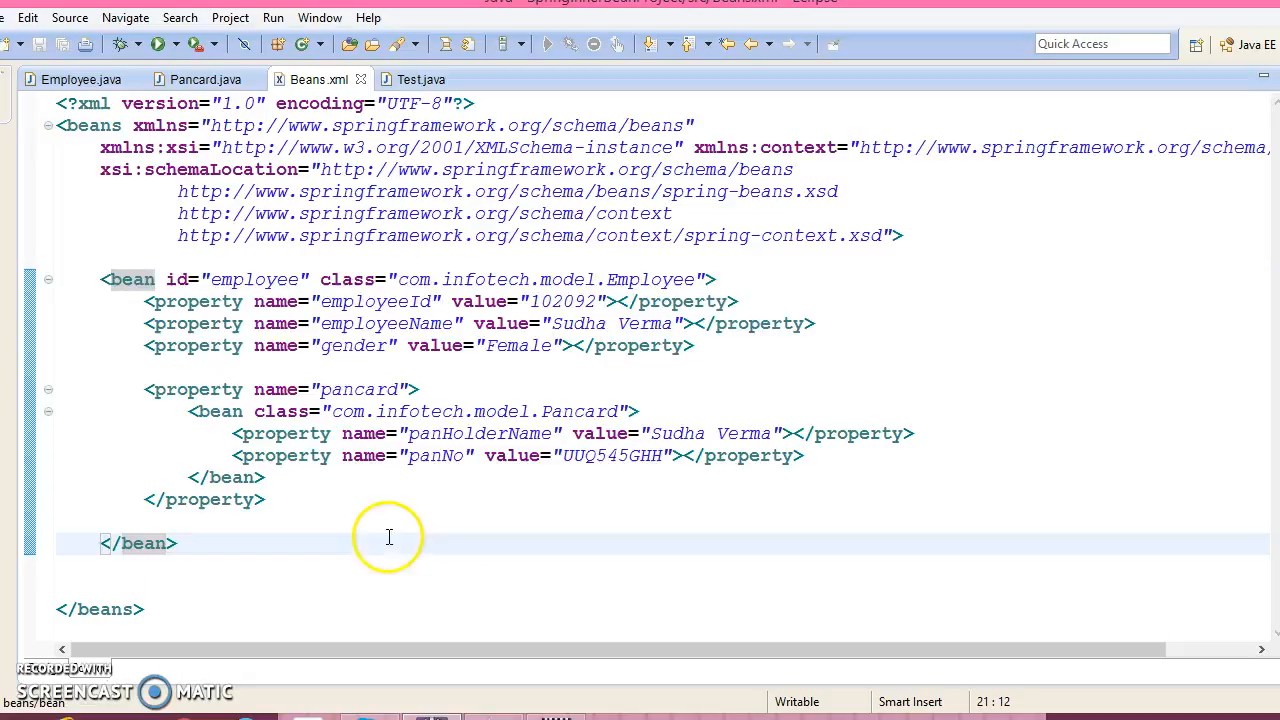